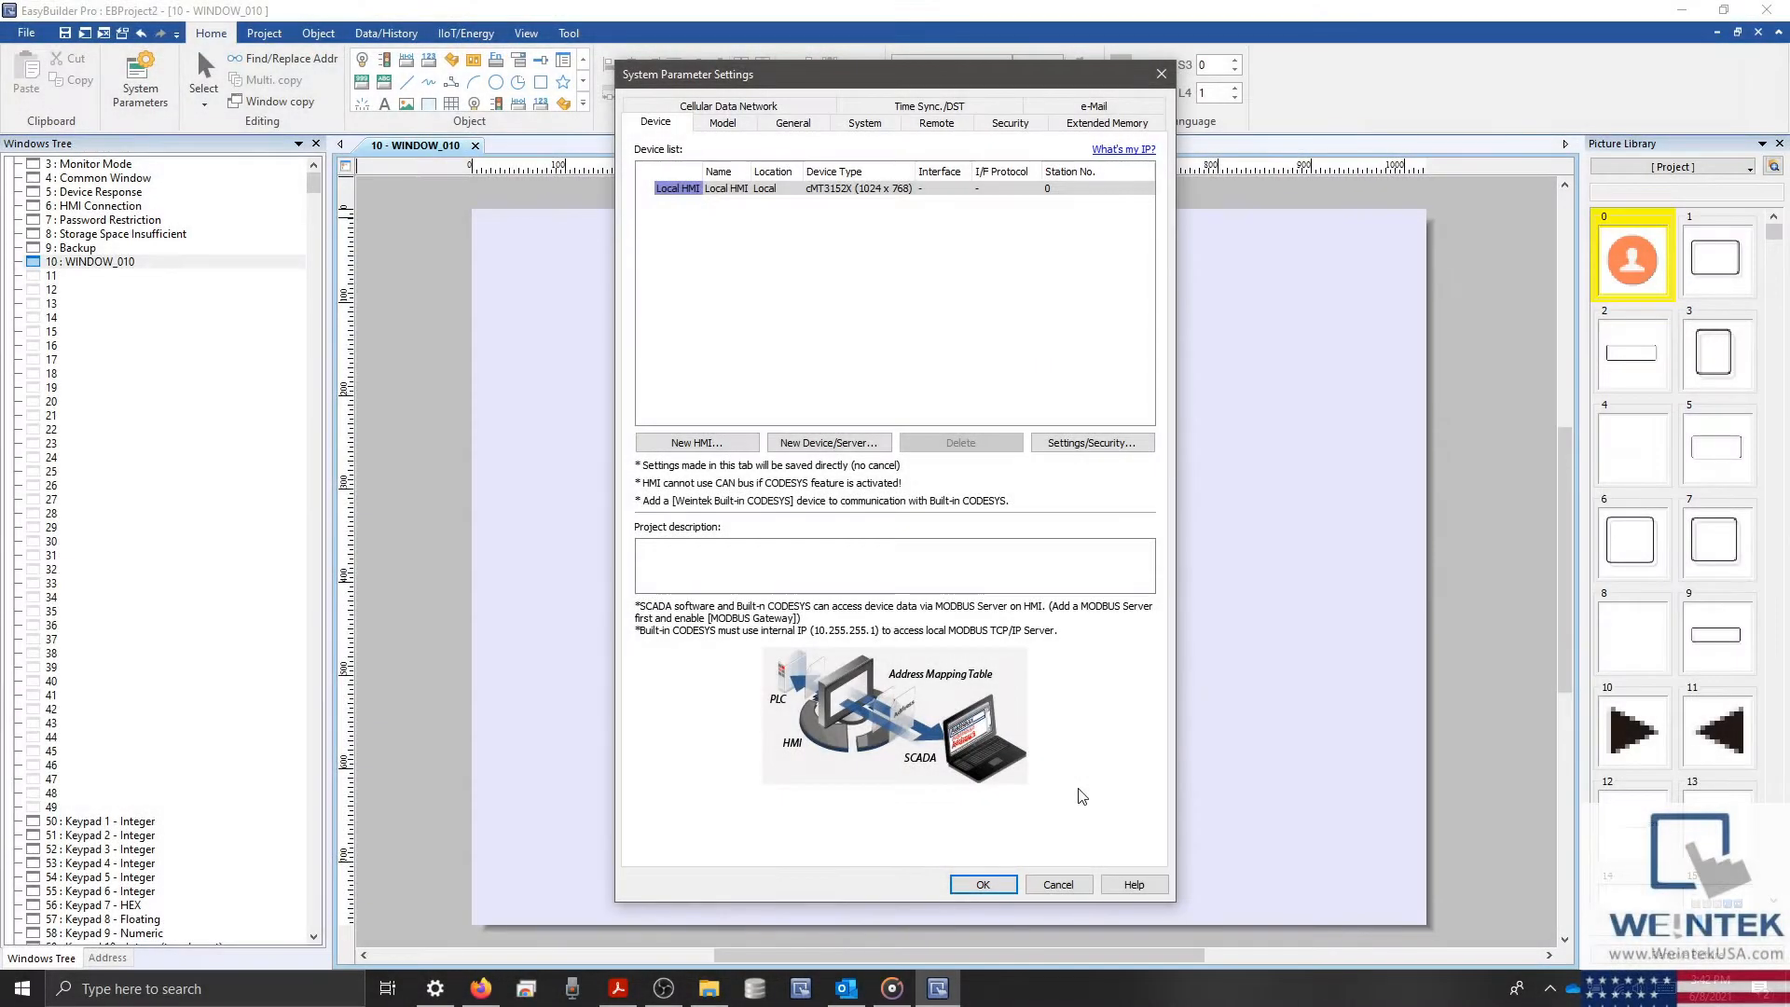
pyautogui.moveTo(1104, 742)
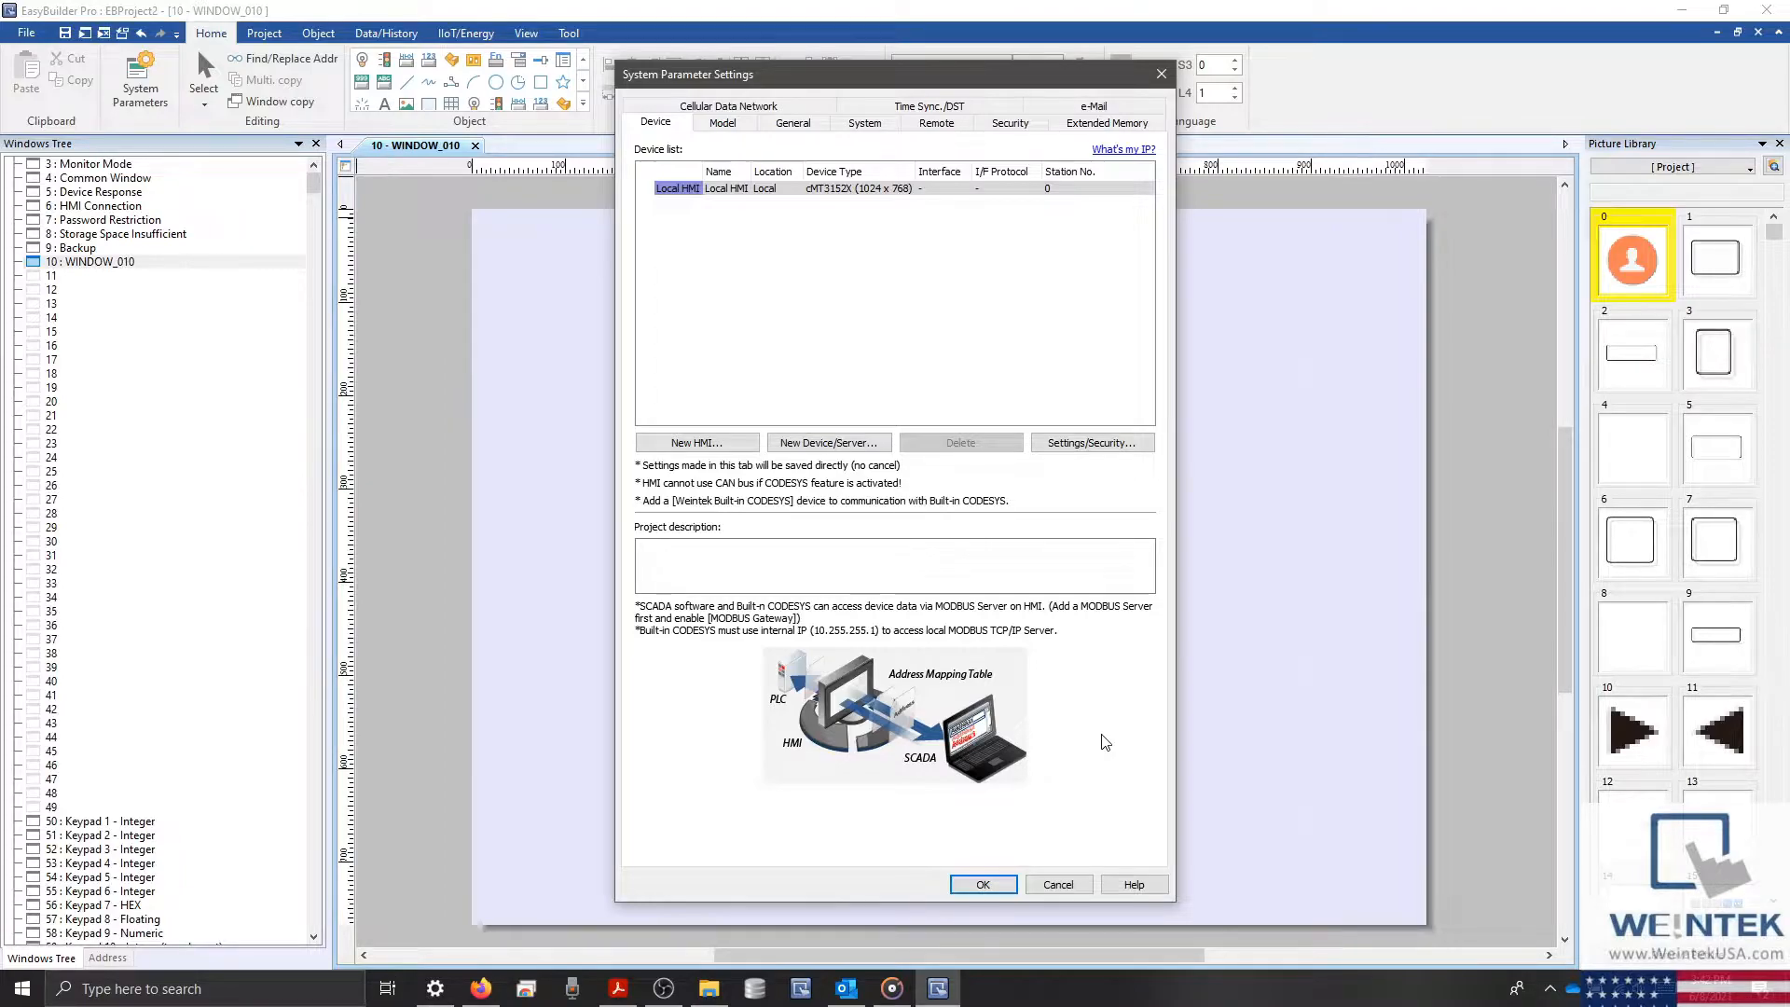
pyautogui.moveTo(891, 327)
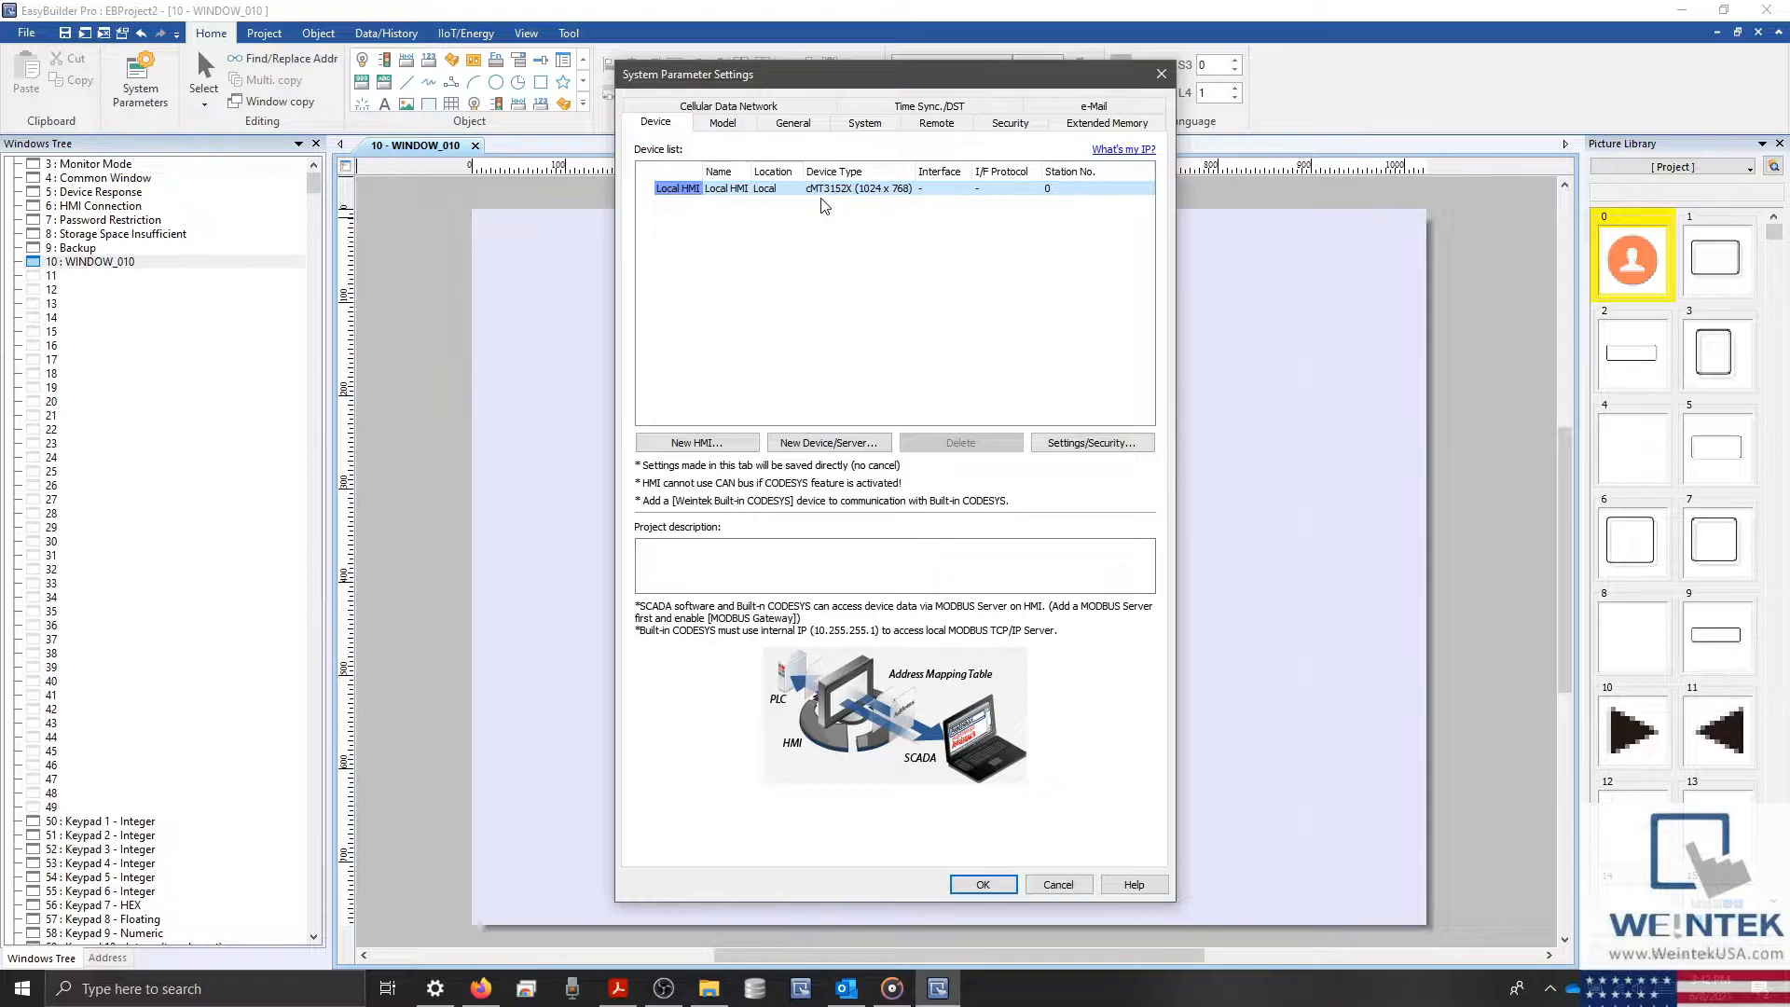
pyautogui.moveTo(849, 207)
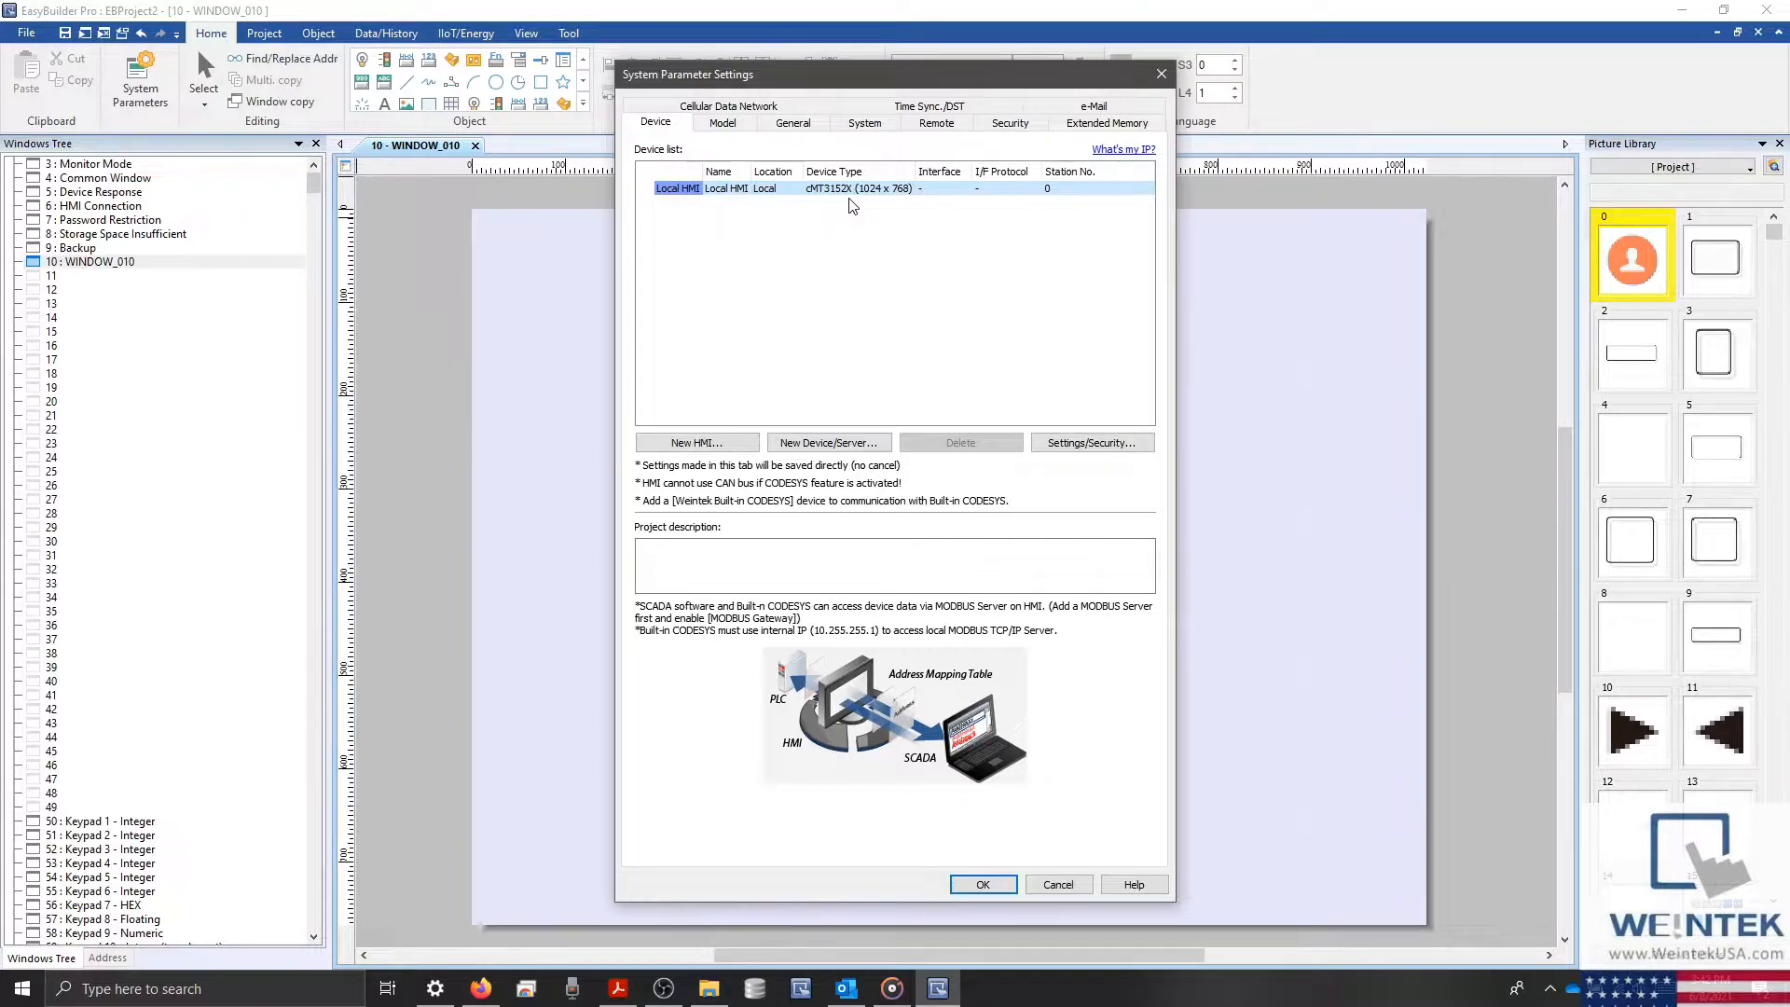
# Close System Parameter Settings with OK after reviewing the local HMI device
pyautogui.click(981, 884)
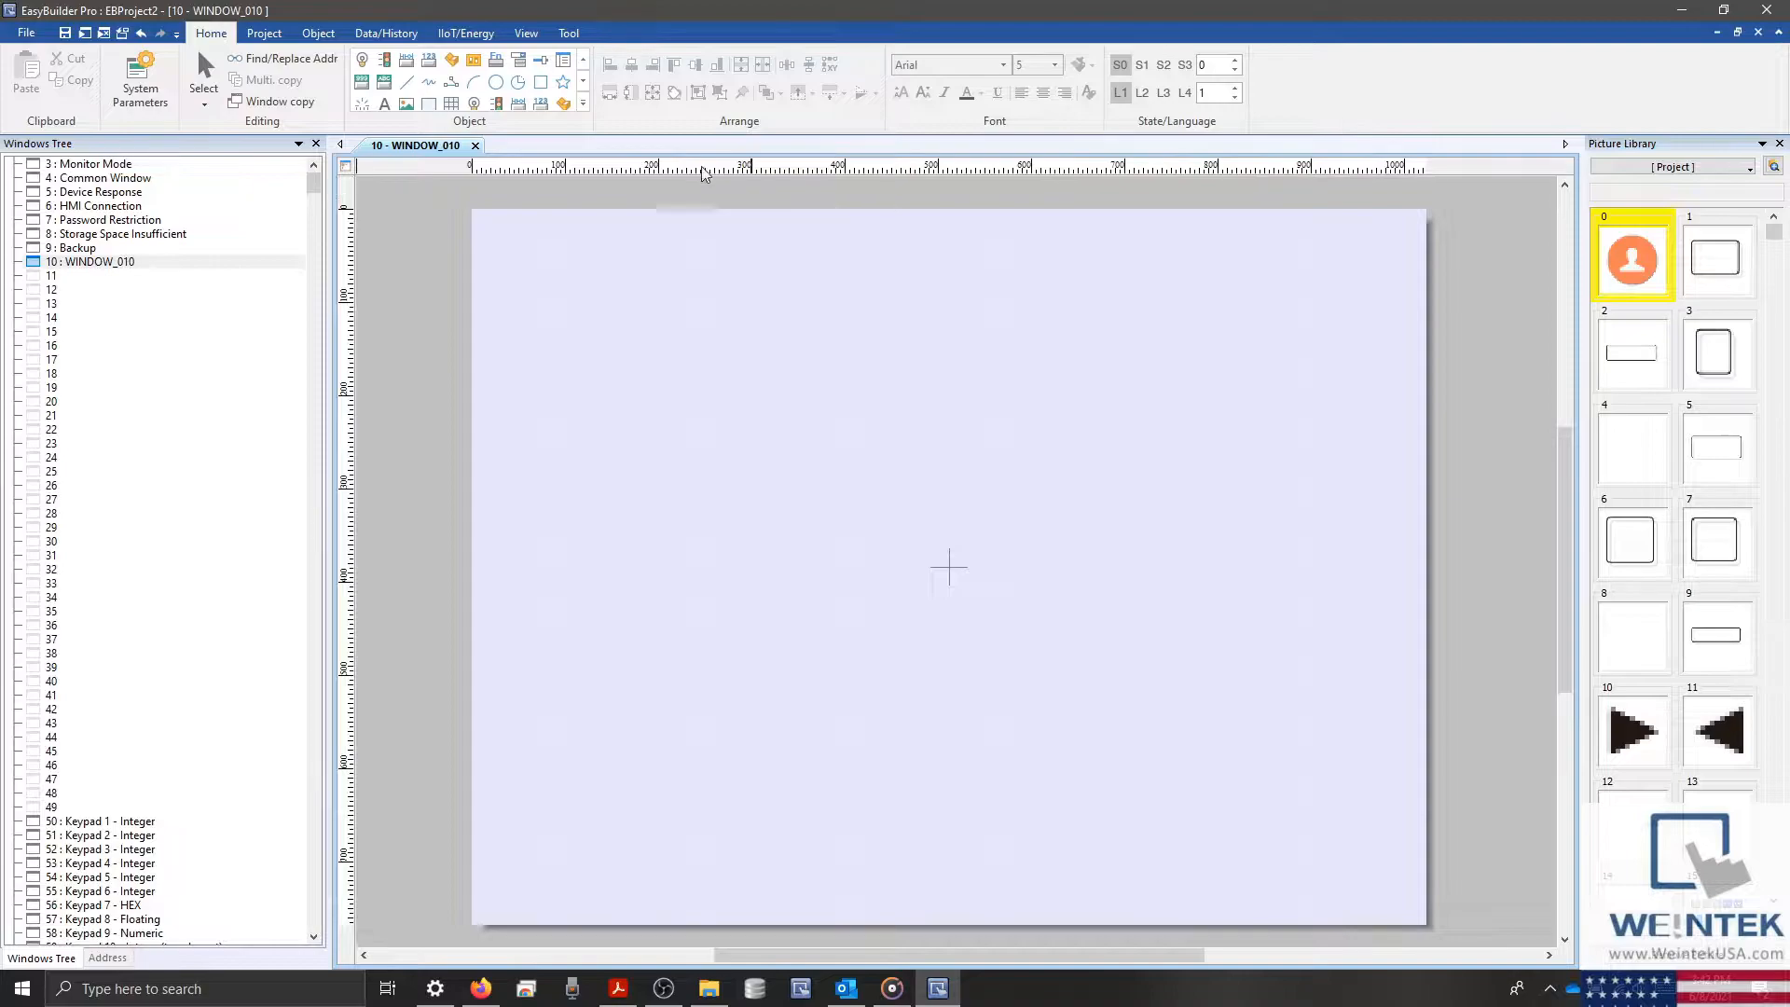
# Show the Object ribbon tools and list the JS Object and JS Resource options
pyautogui.click(317, 32)
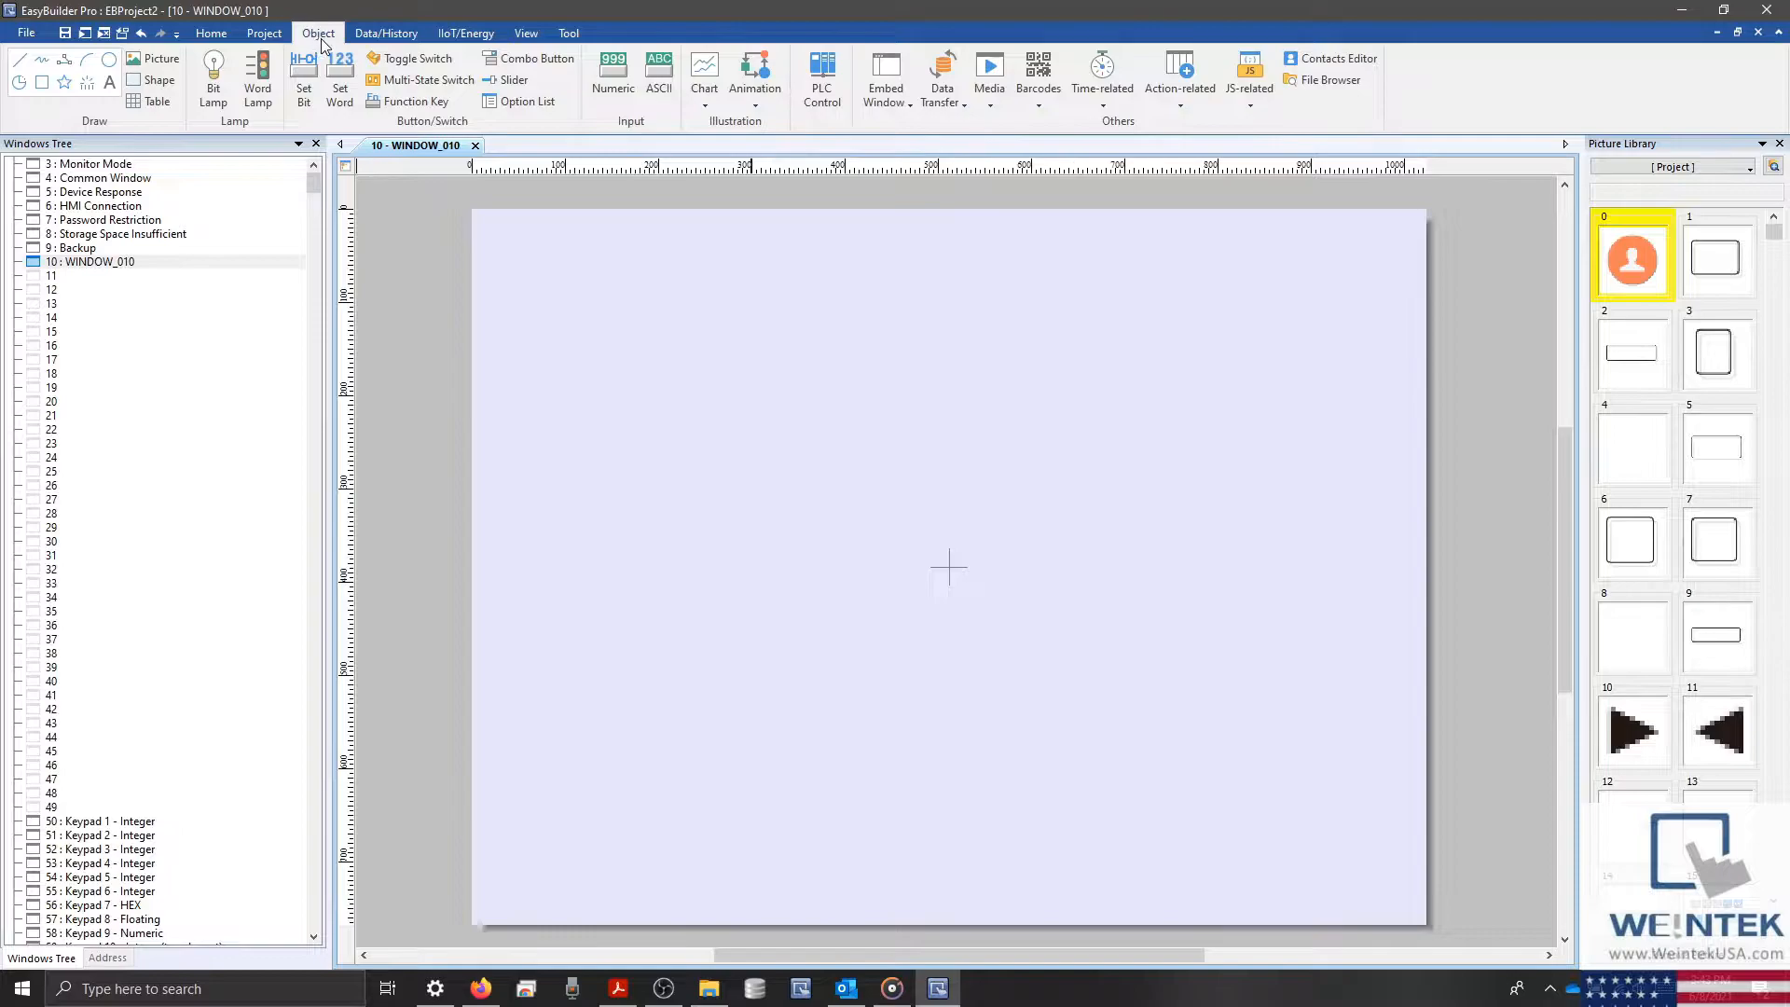
pyautogui.click(1250, 88)
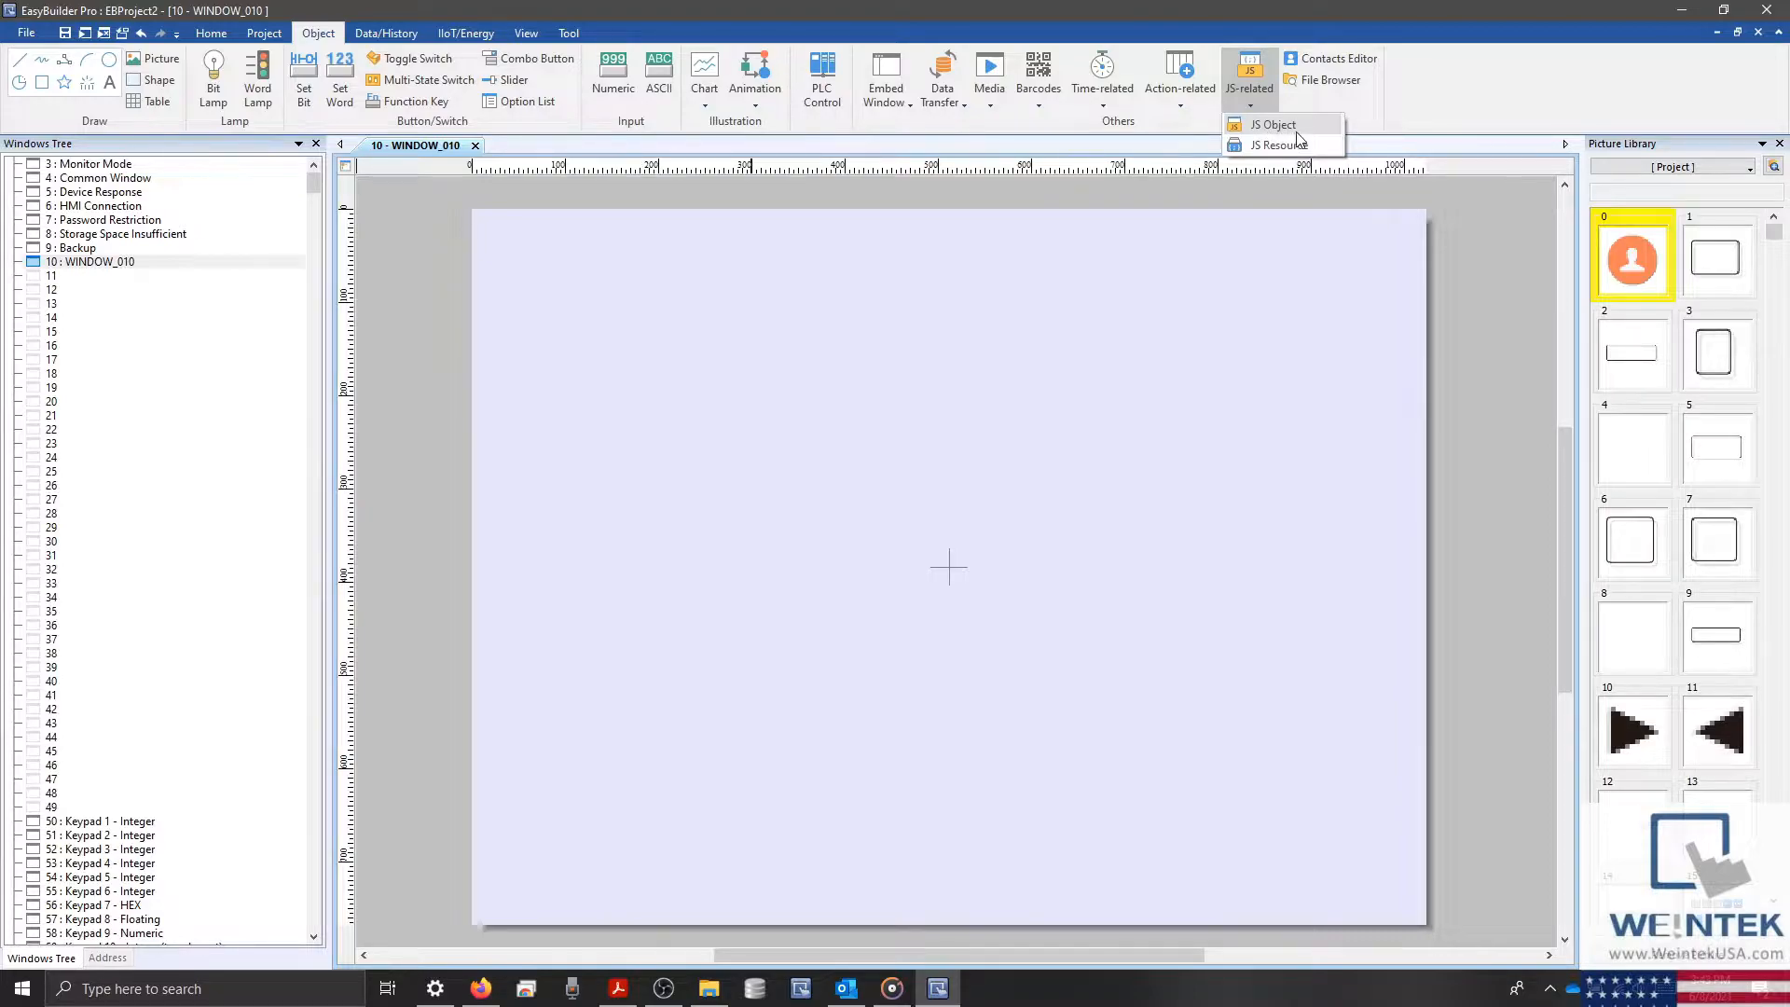
# Create a new JS Object, try three states, revert states to Auto, and select config
pyautogui.click(1272, 124)
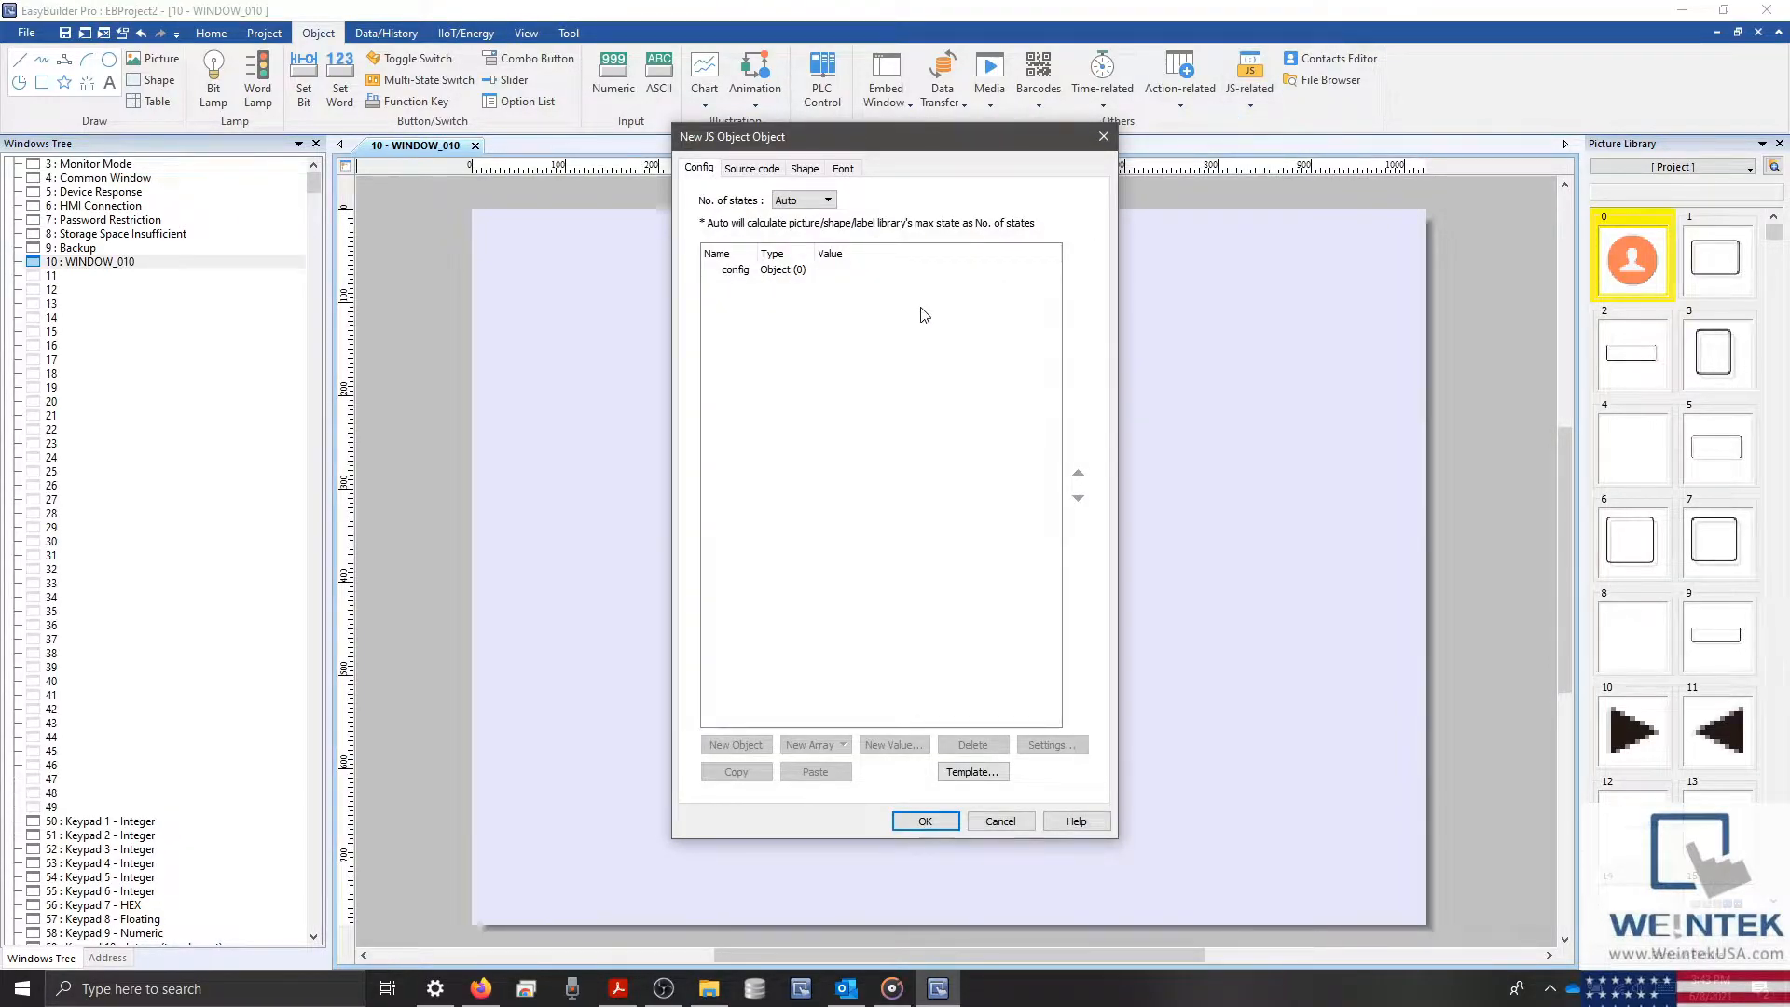
pyautogui.moveTo(842, 327)
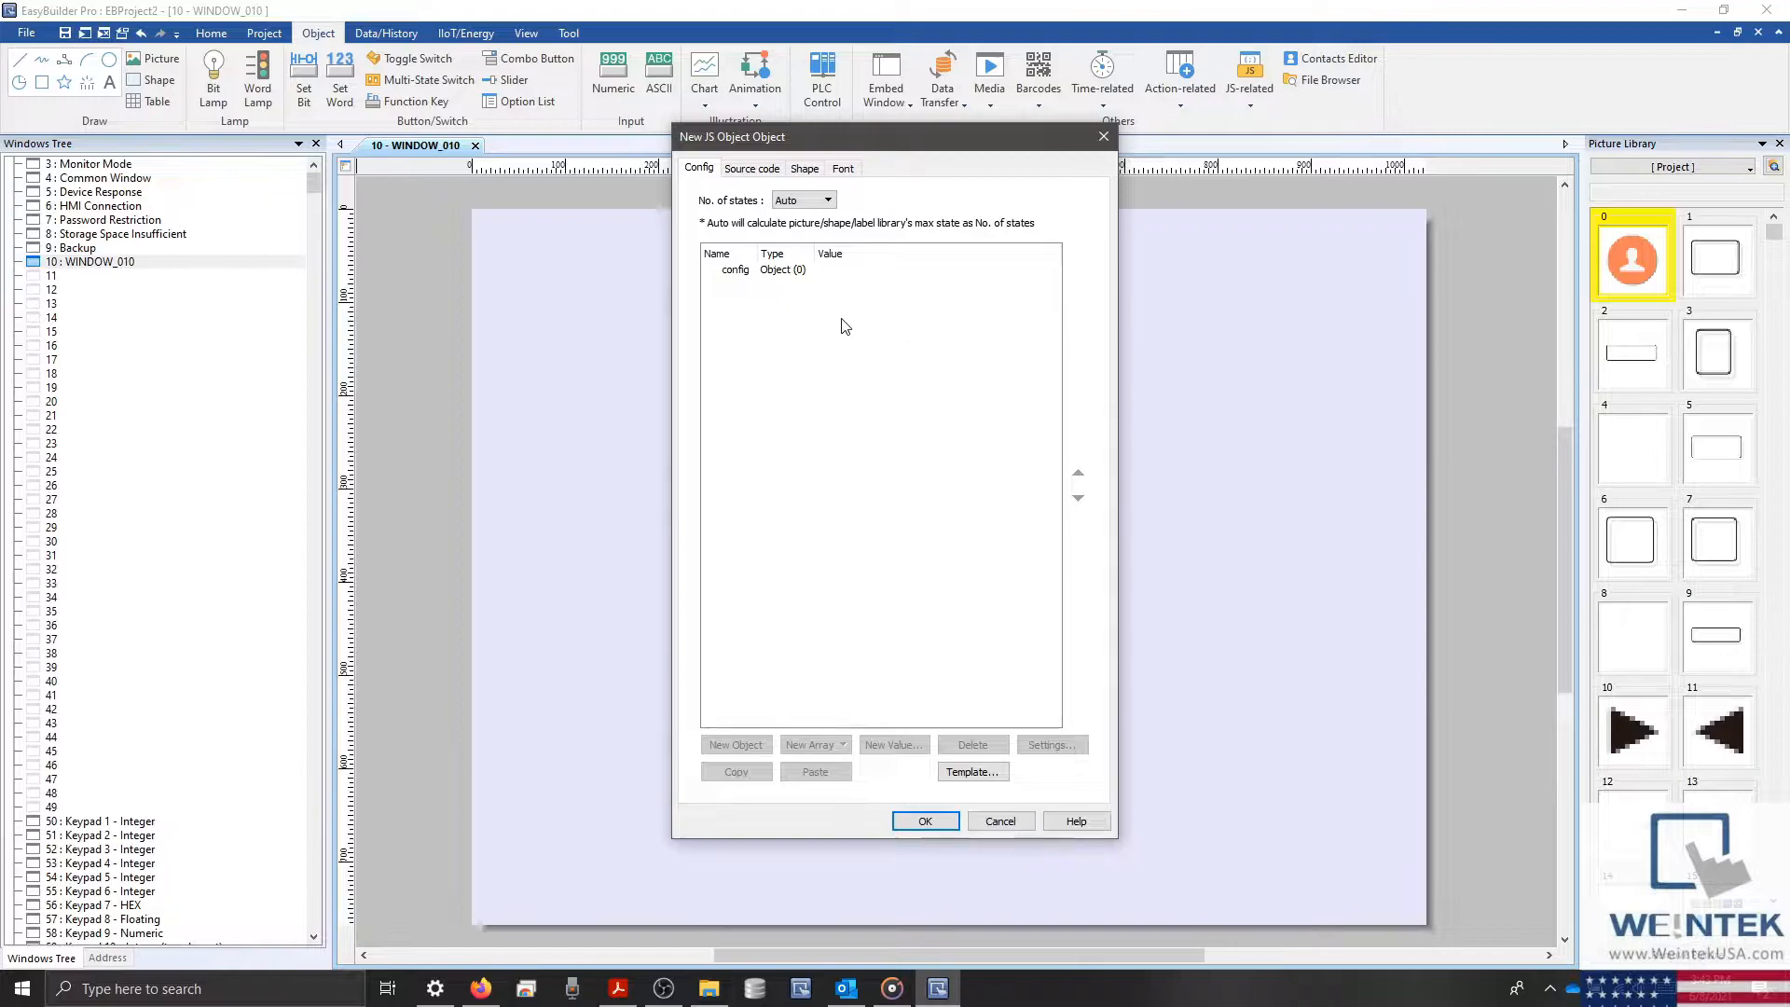
pyautogui.moveTo(696, 189)
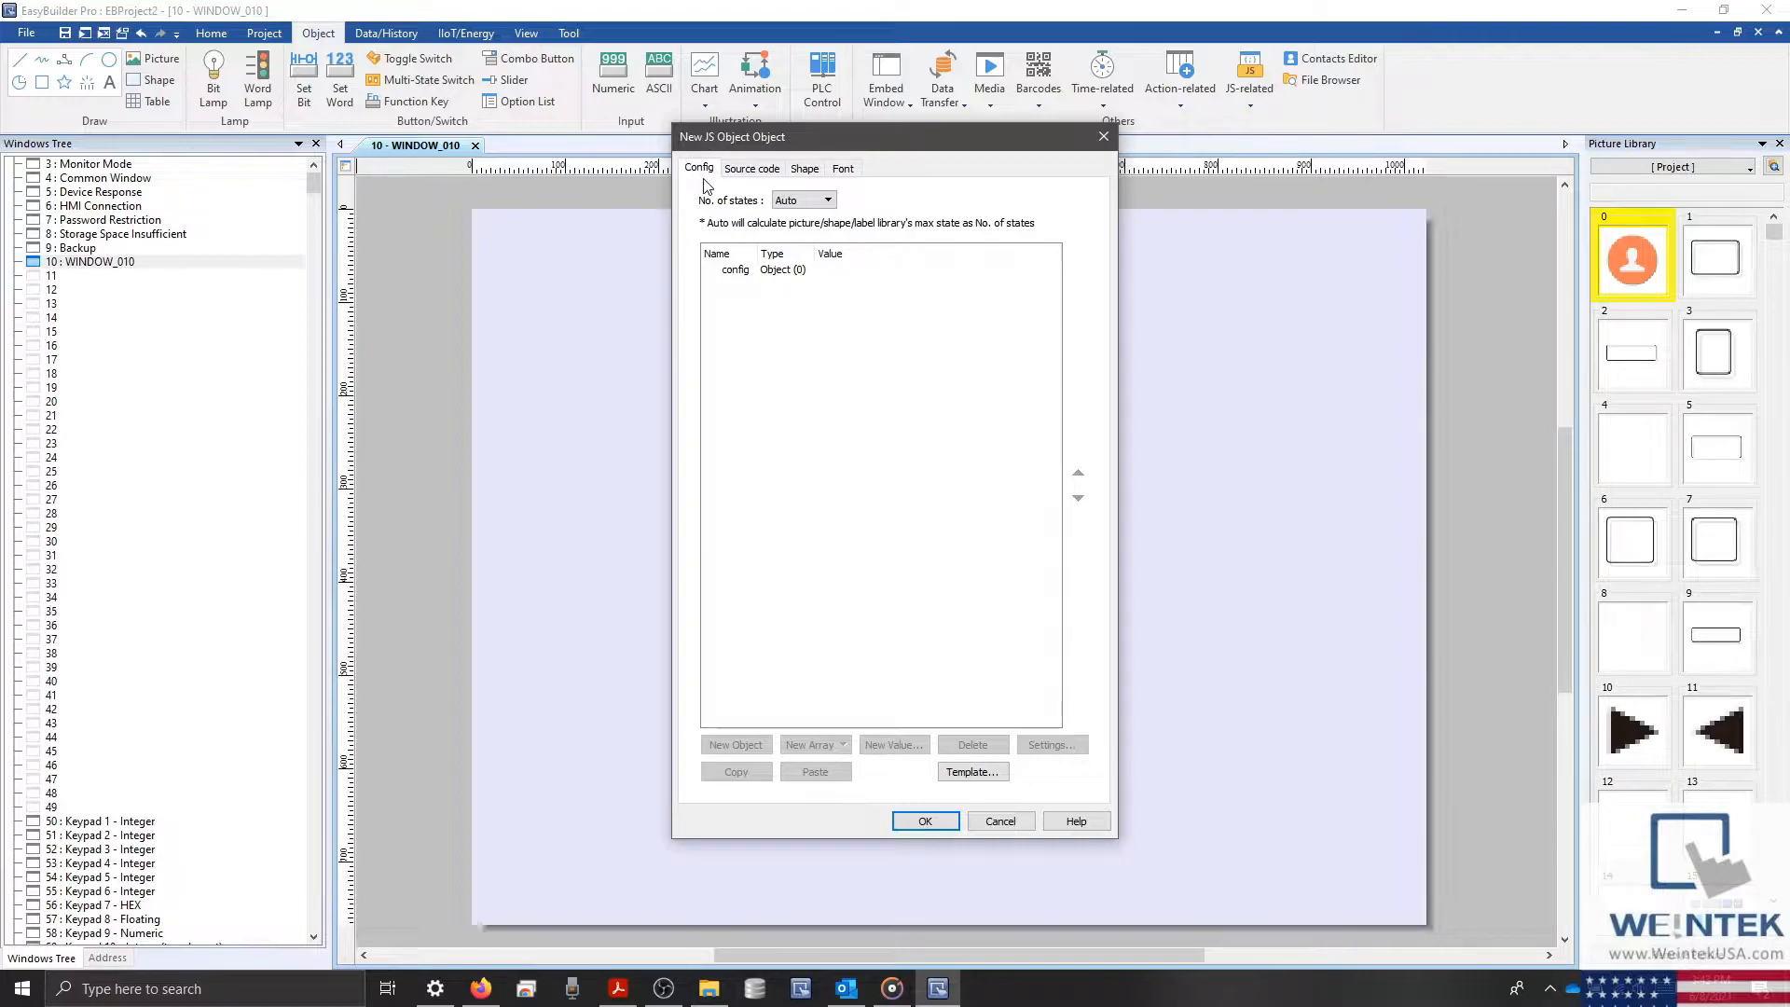
pyautogui.moveTo(828, 294)
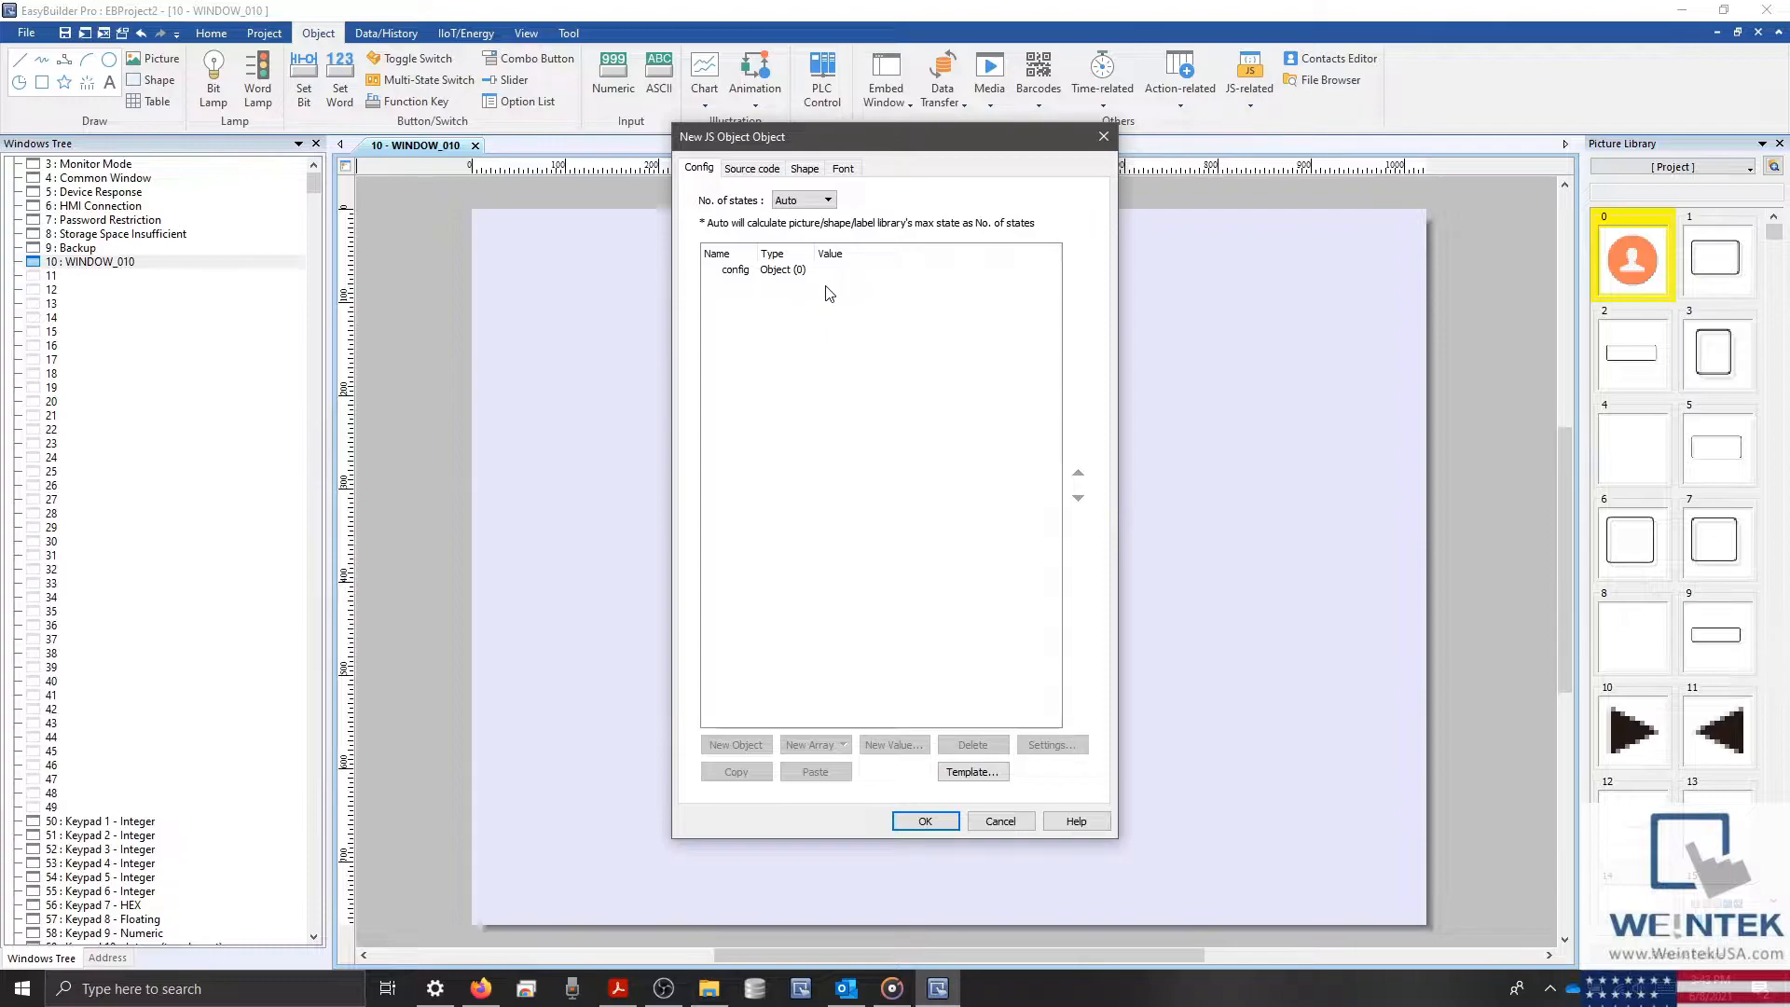
pyautogui.click(827, 199)
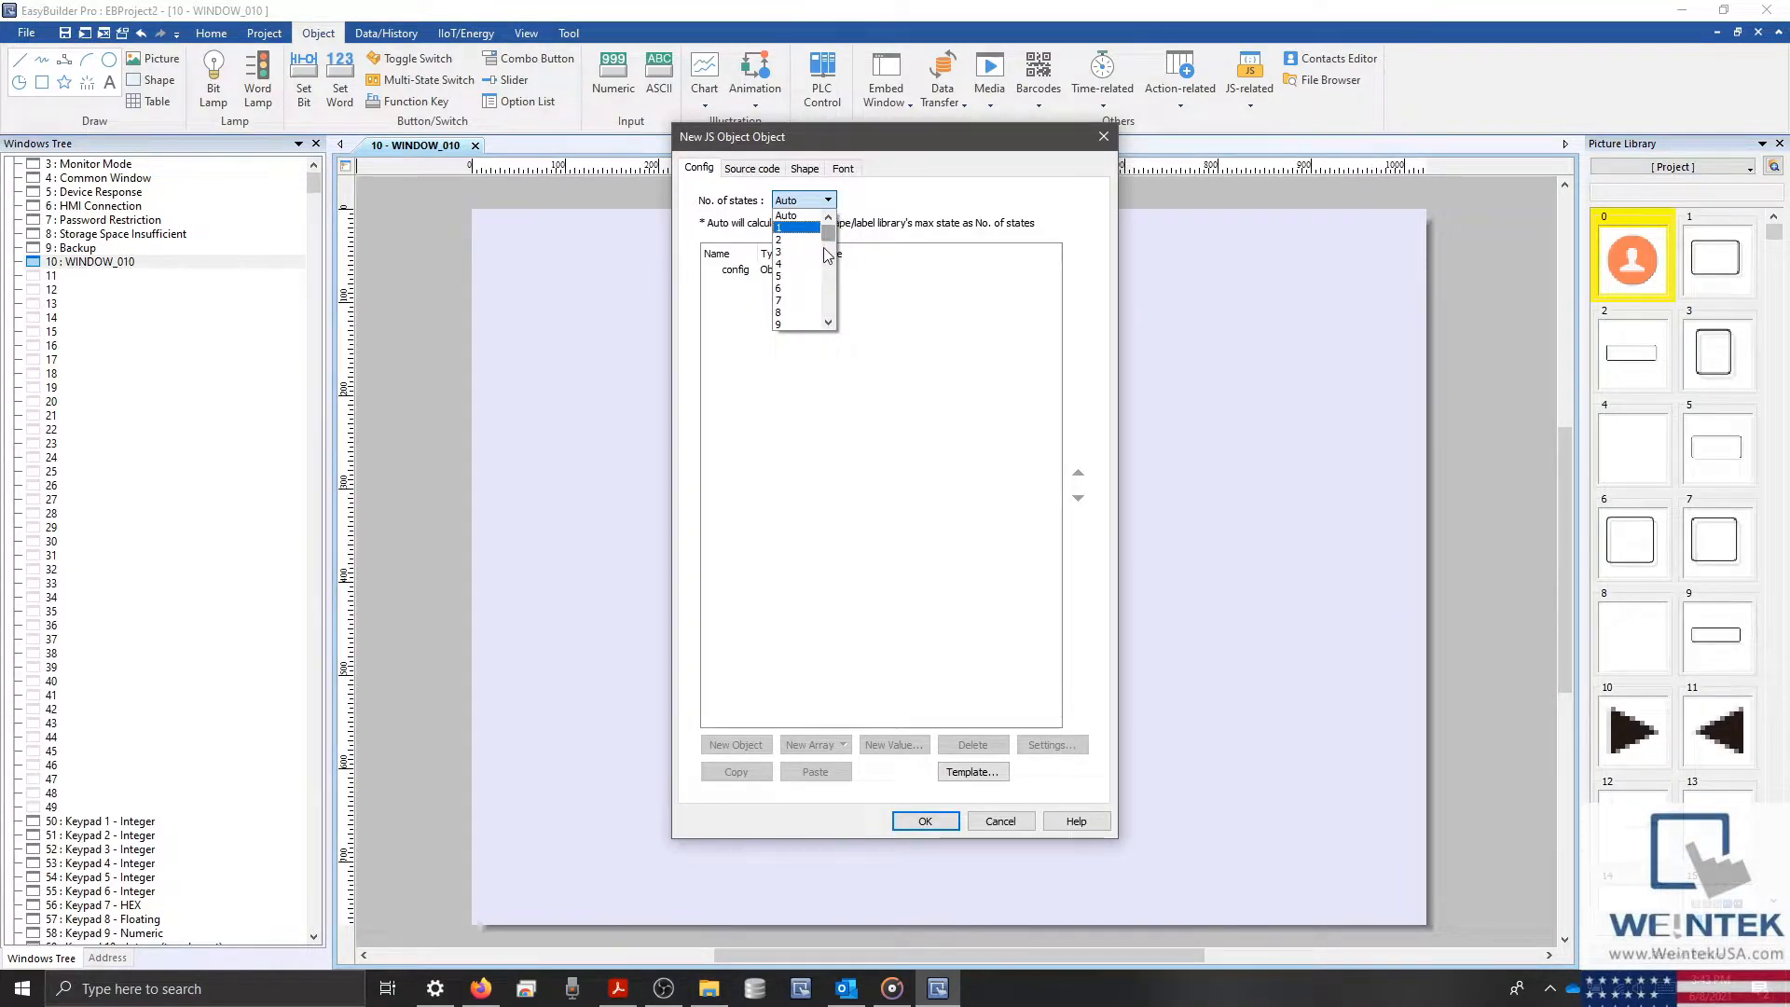
pyautogui.click(779, 253)
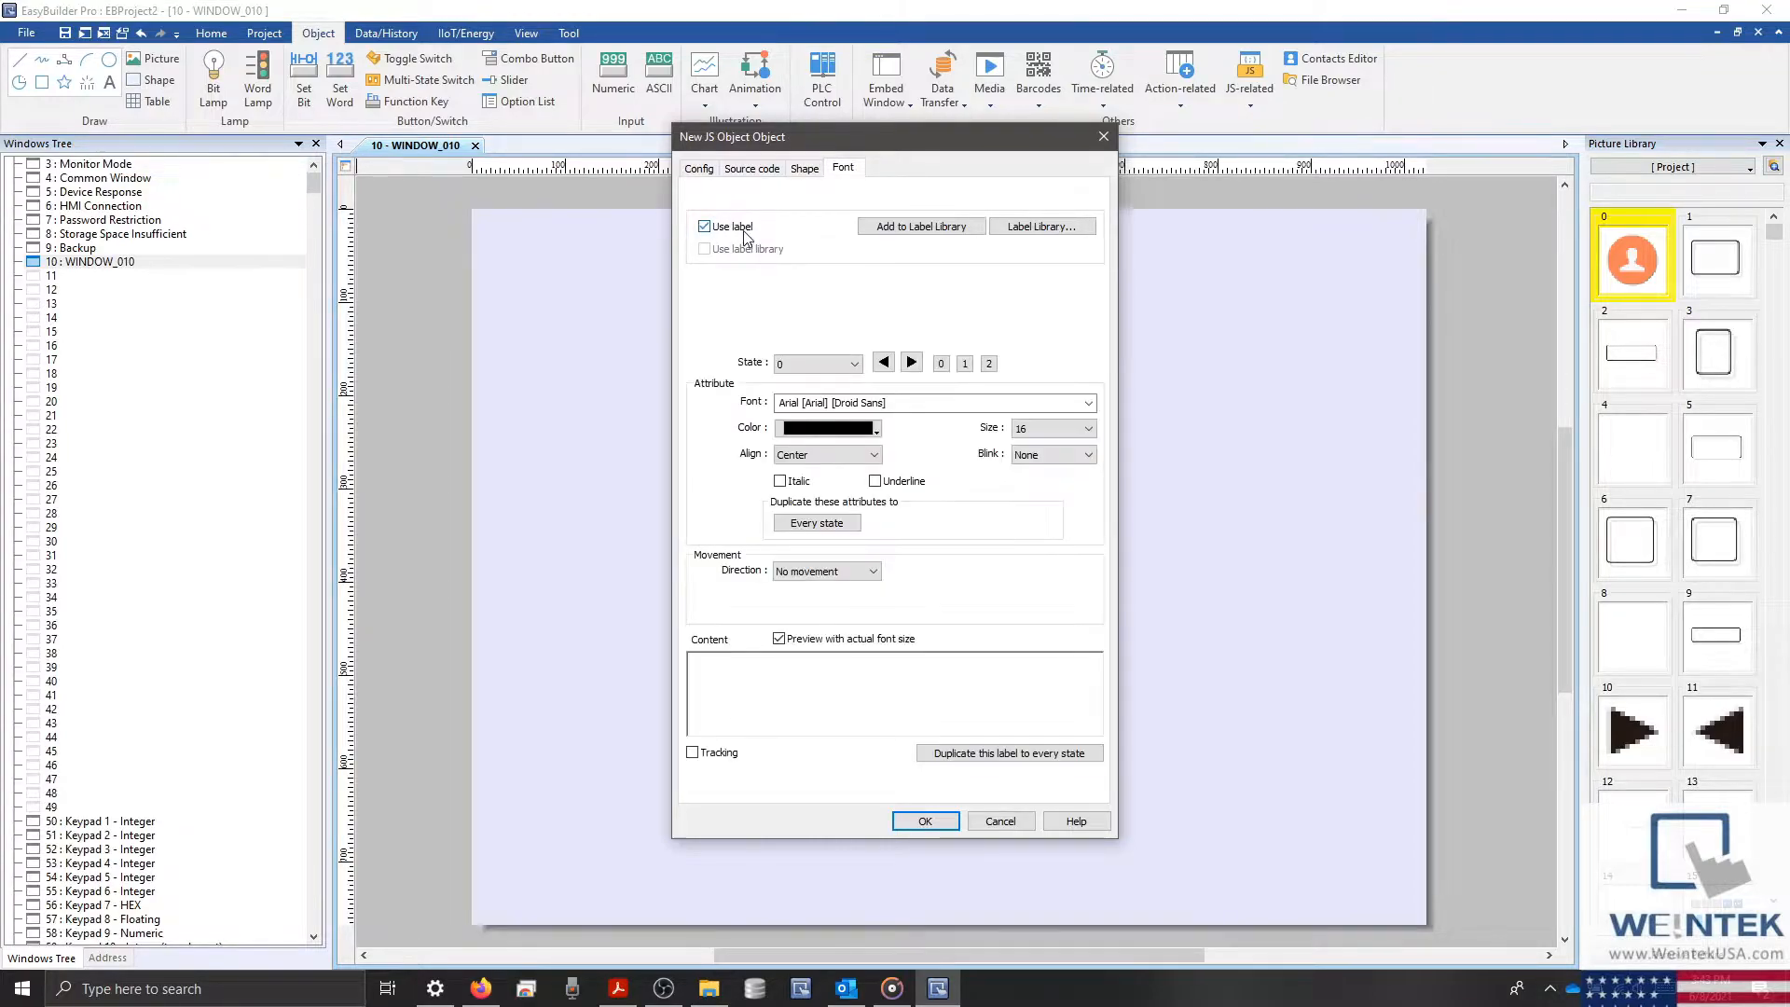
pyautogui.click(697, 168)
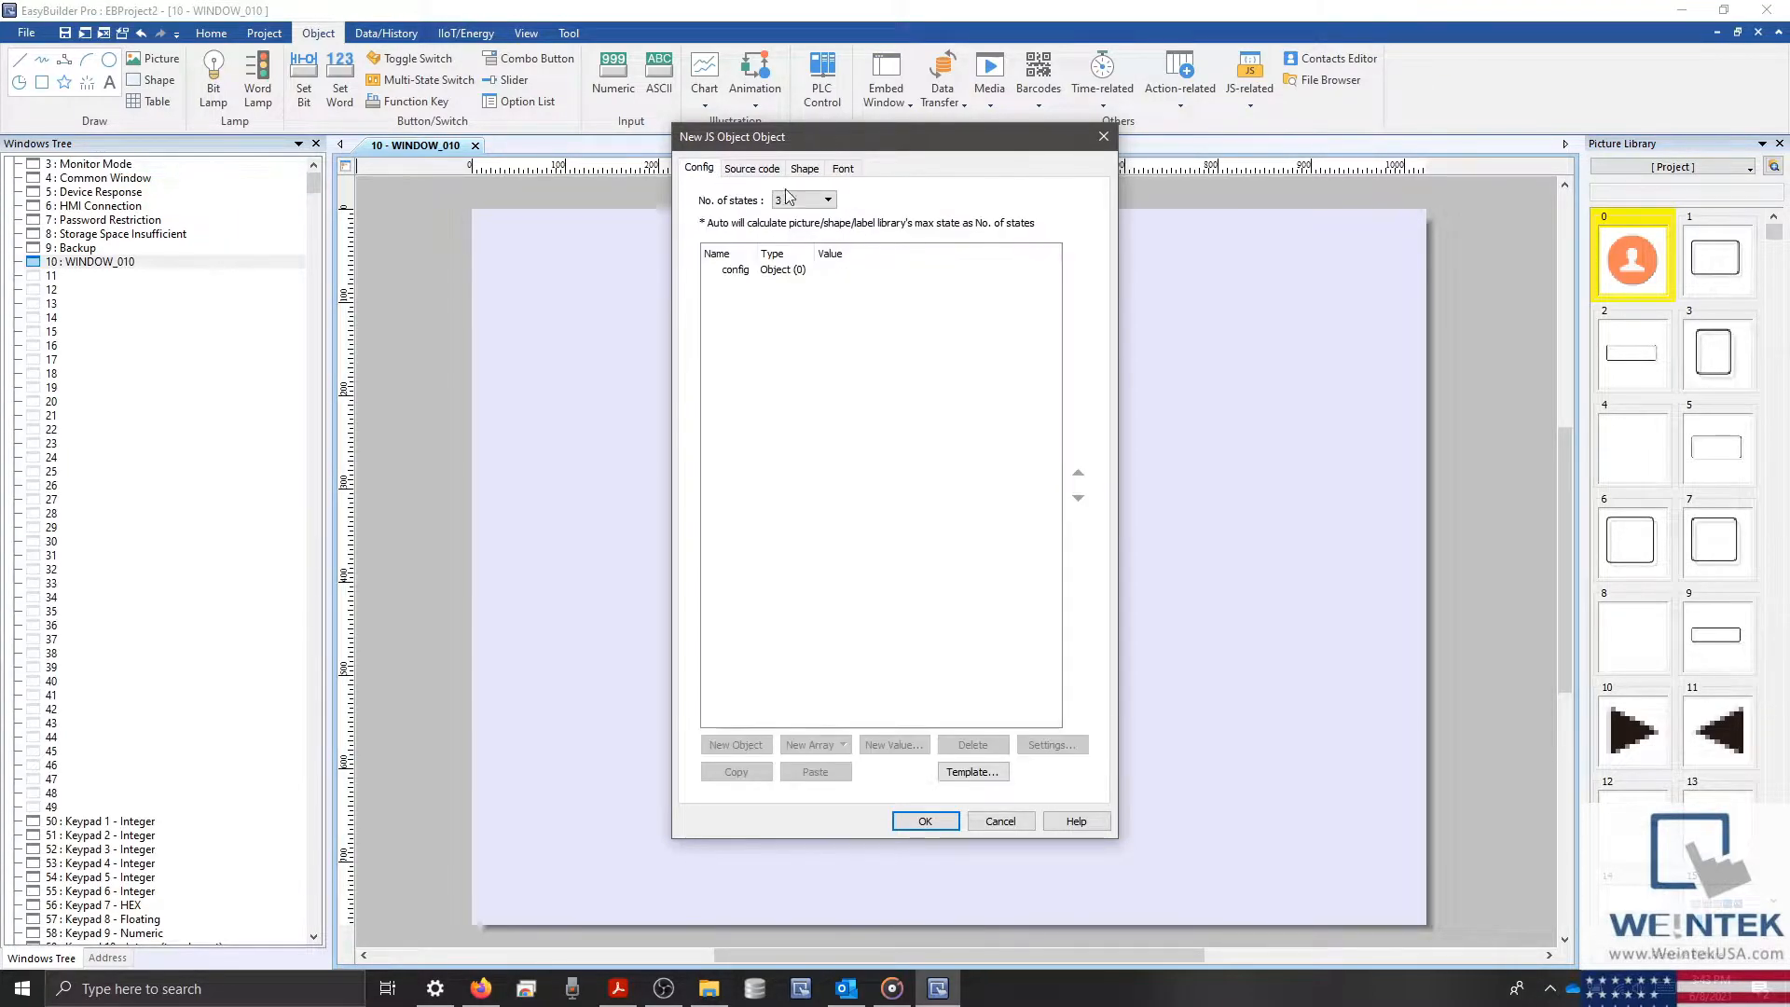
pyautogui.click(828, 200)
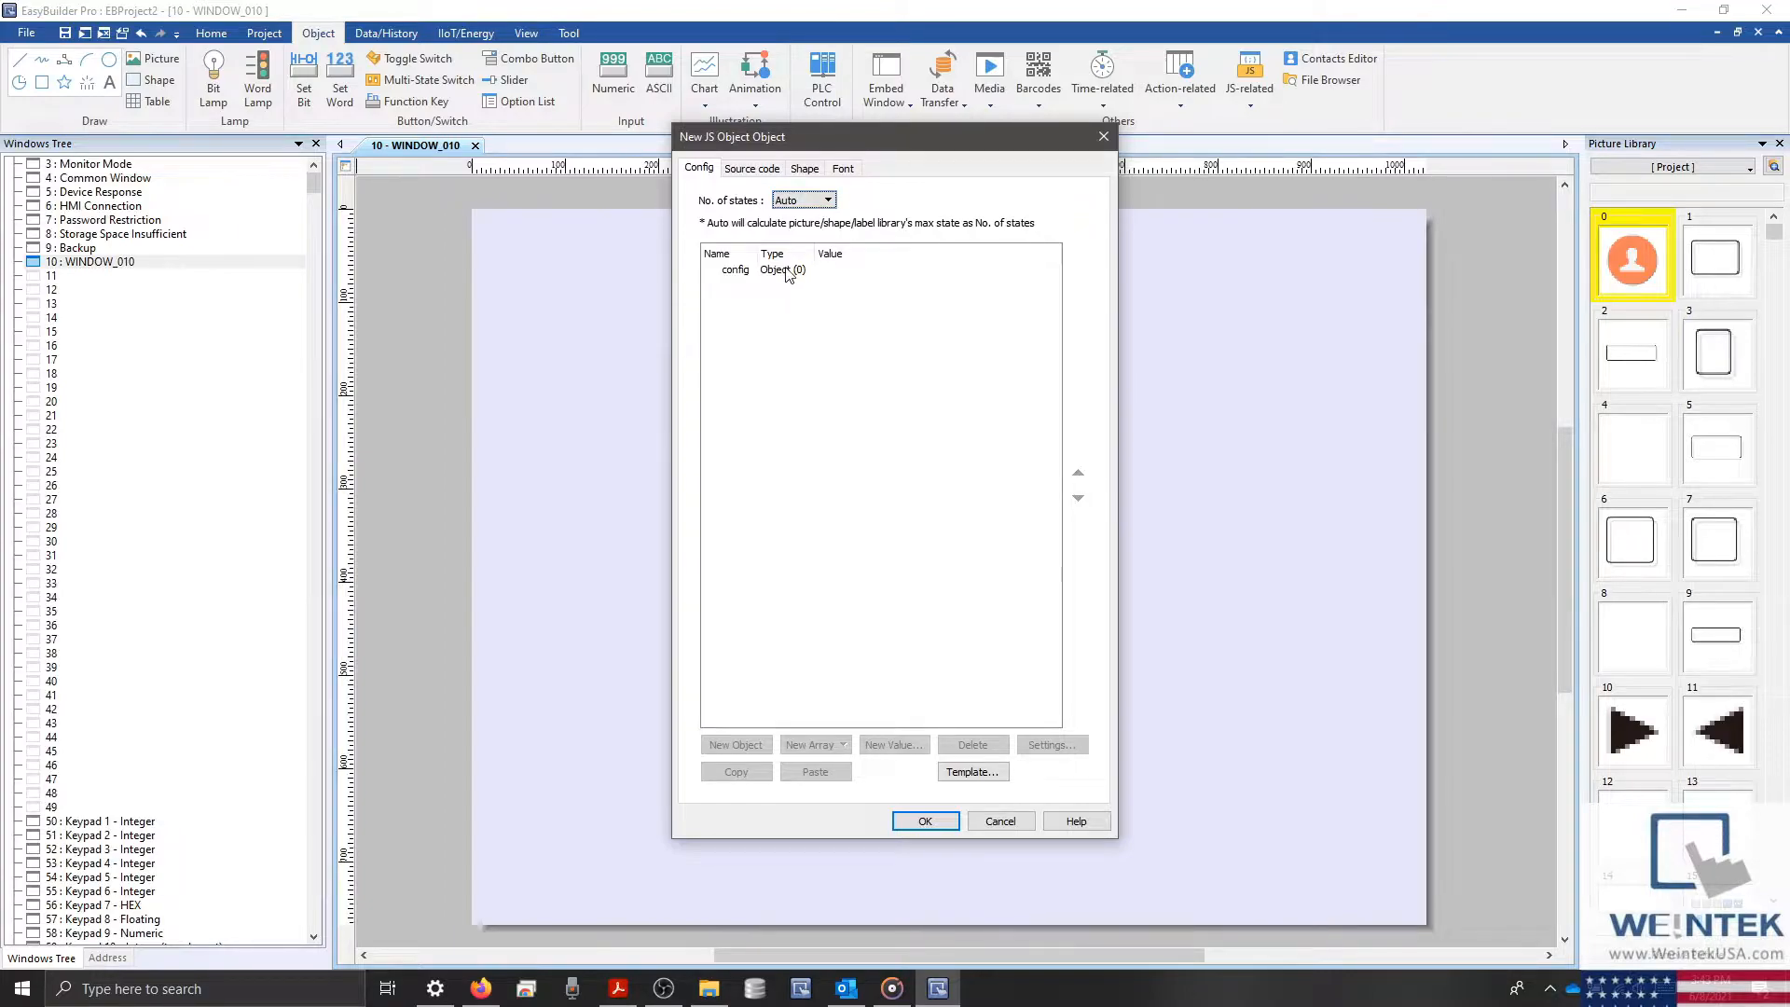
pyautogui.click(736, 270)
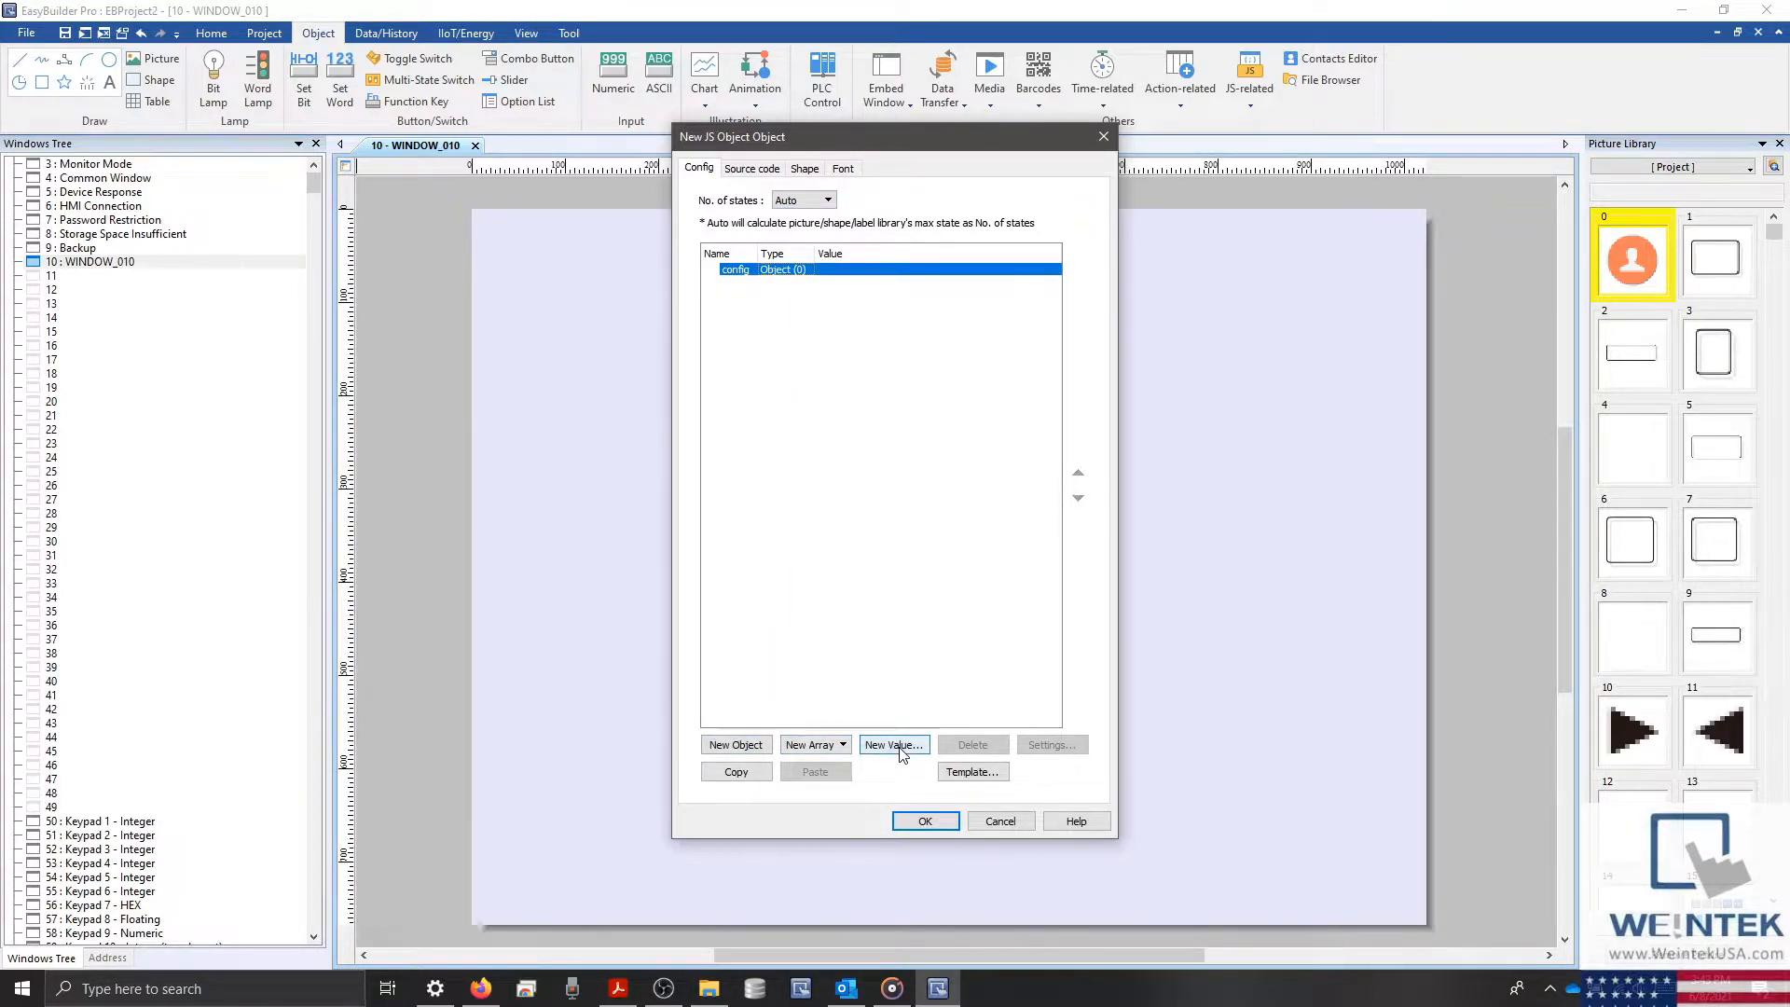
pyautogui.click(891, 744)
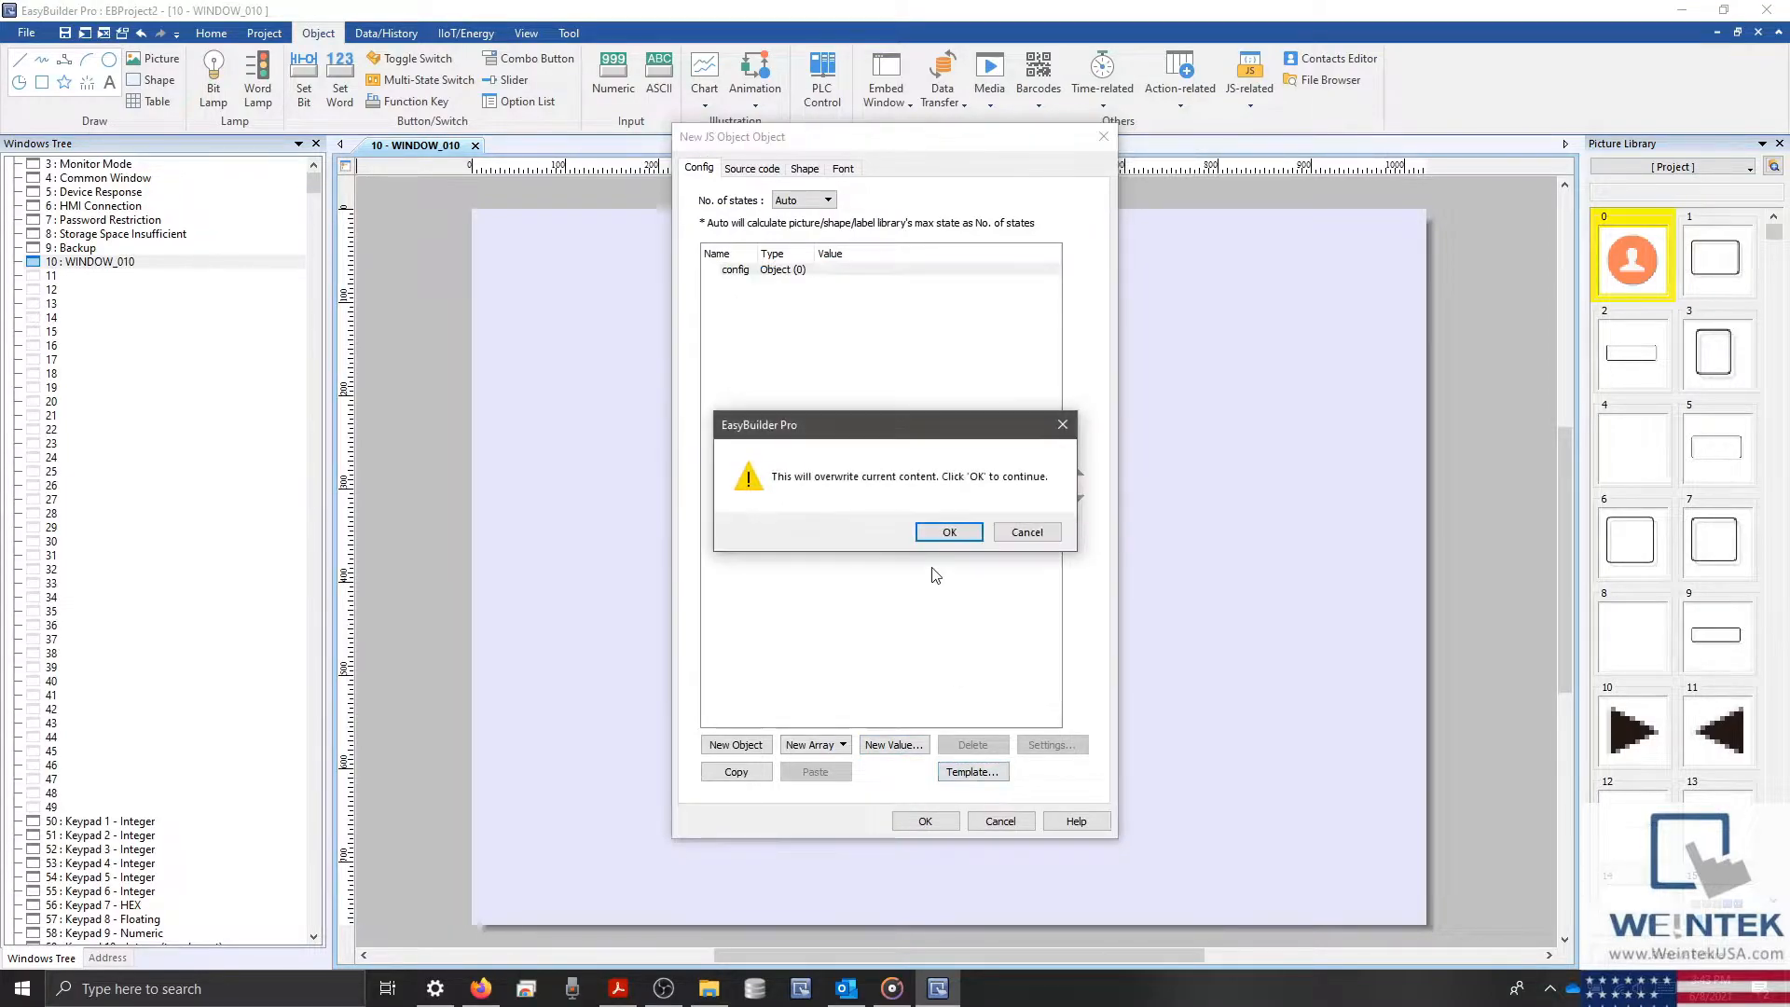
pyautogui.click(947, 532)
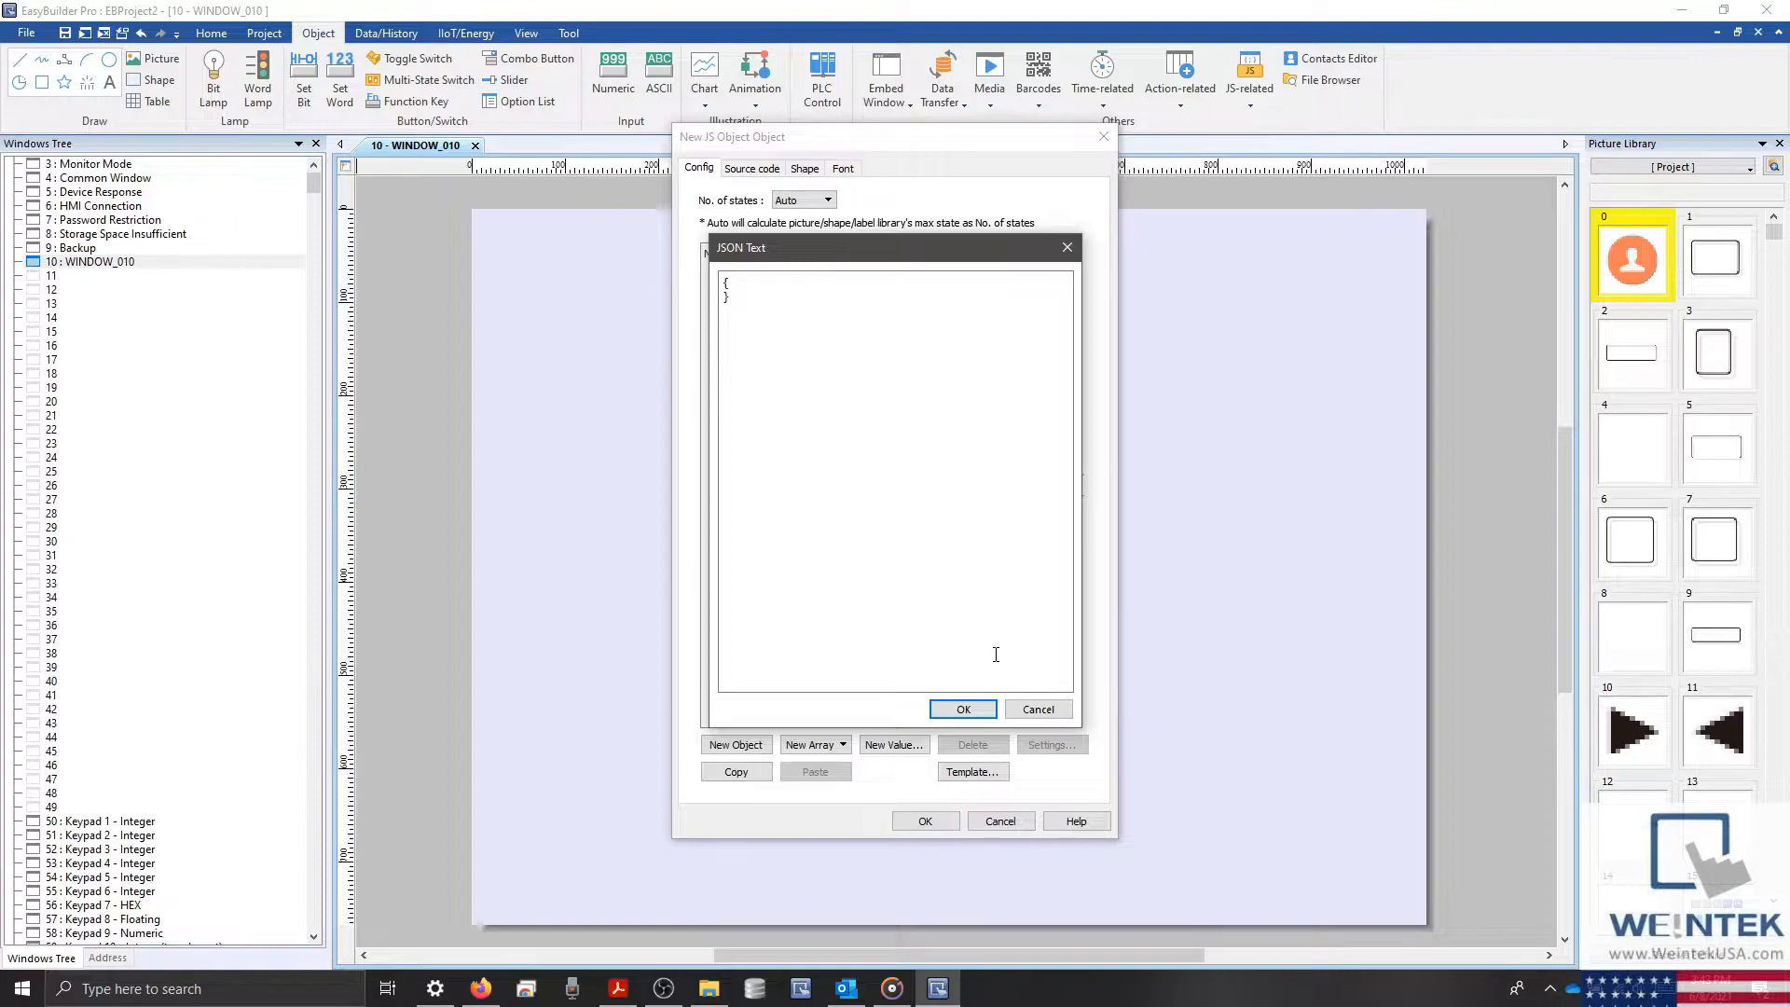
pyautogui.moveTo(1044, 662)
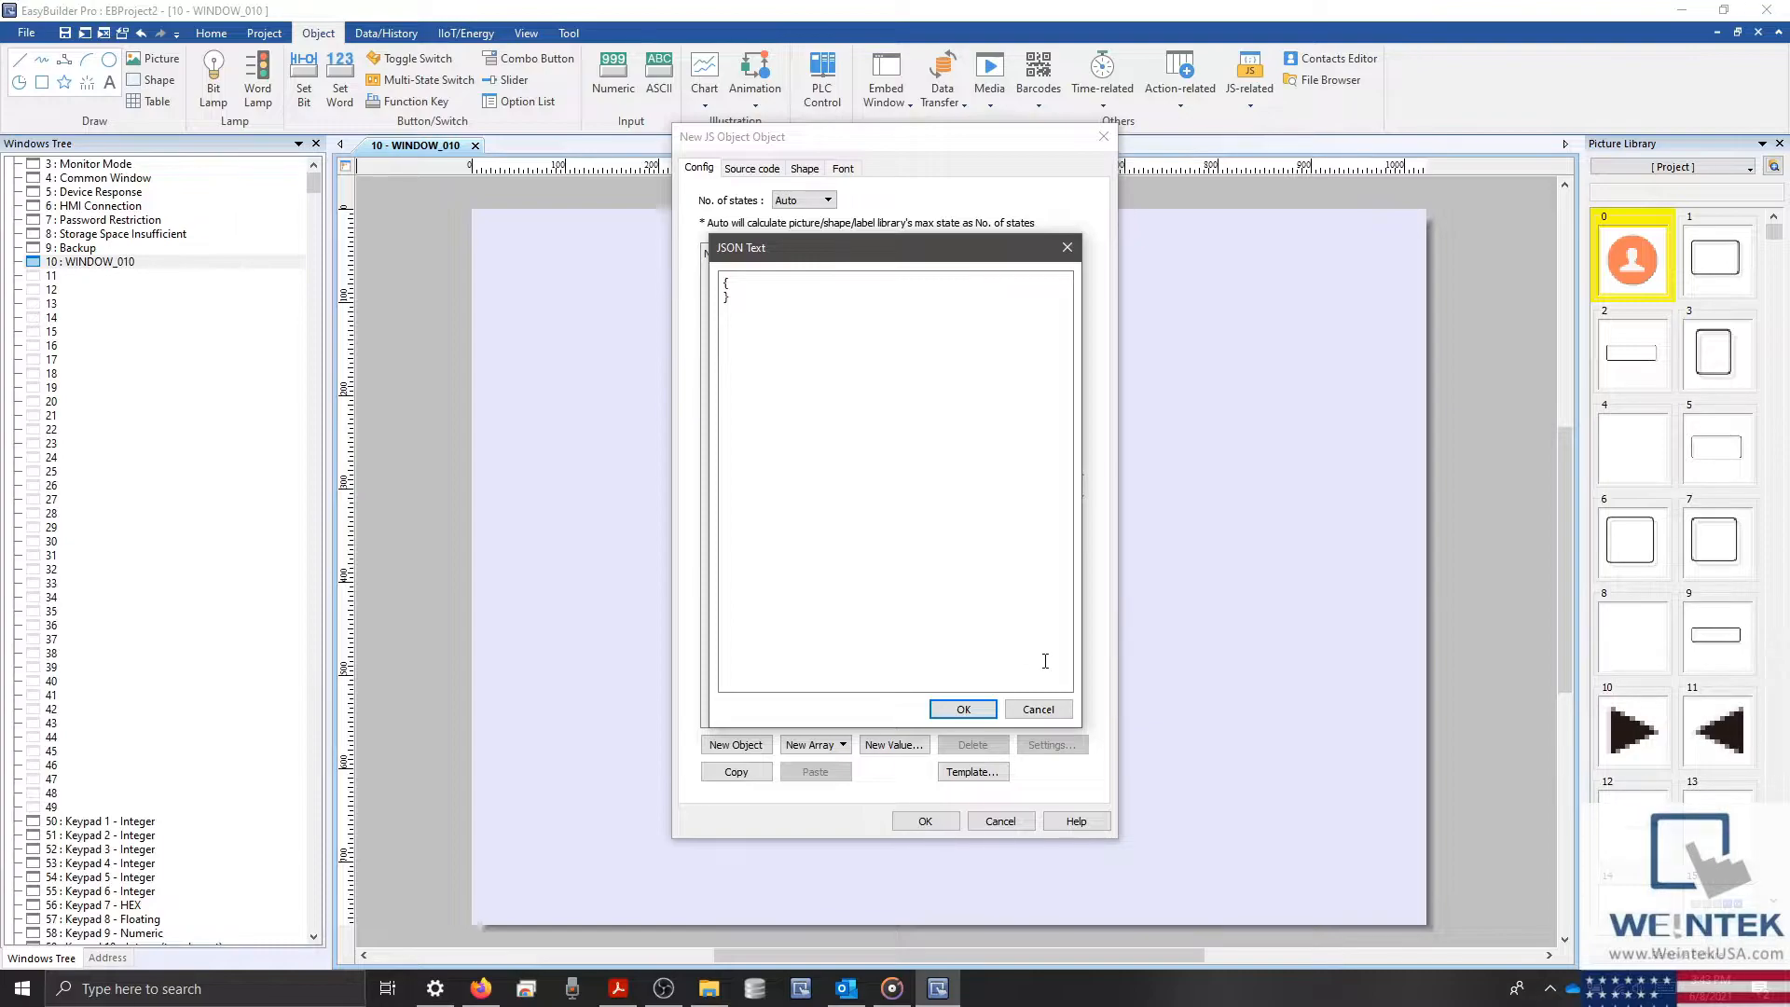
pyautogui.click(962, 709)
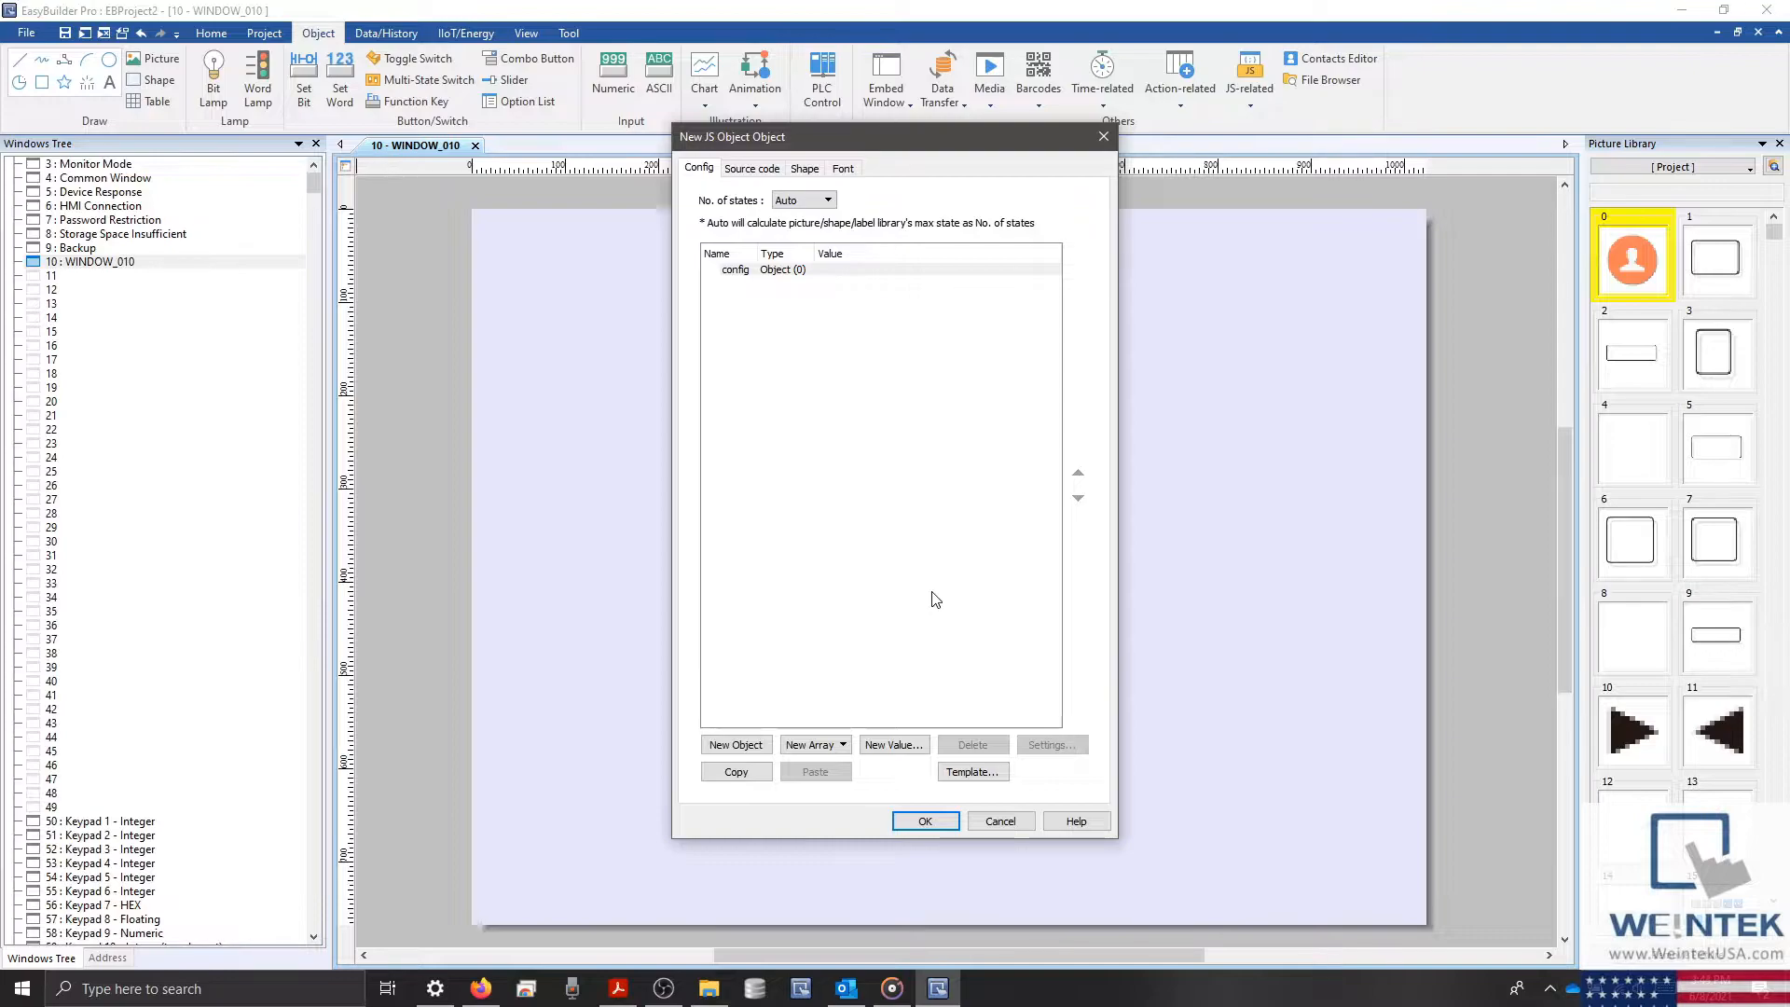
pyautogui.moveTo(965, 668)
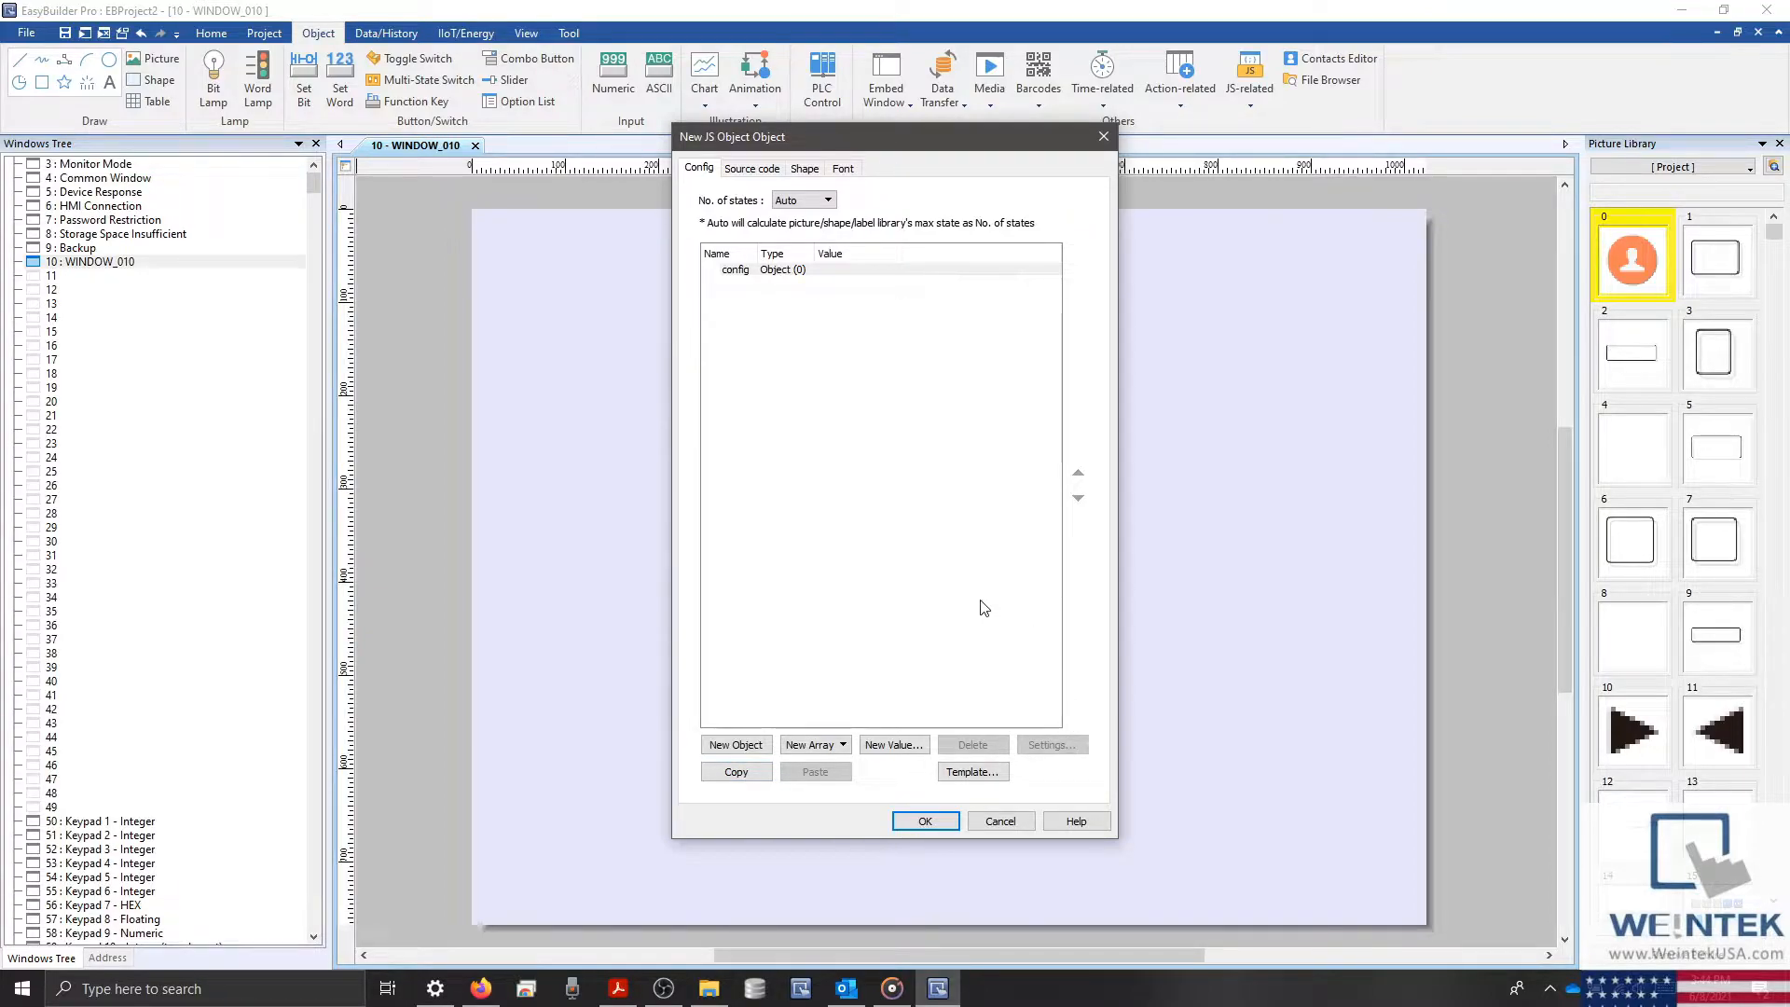
pyautogui.click(736, 269)
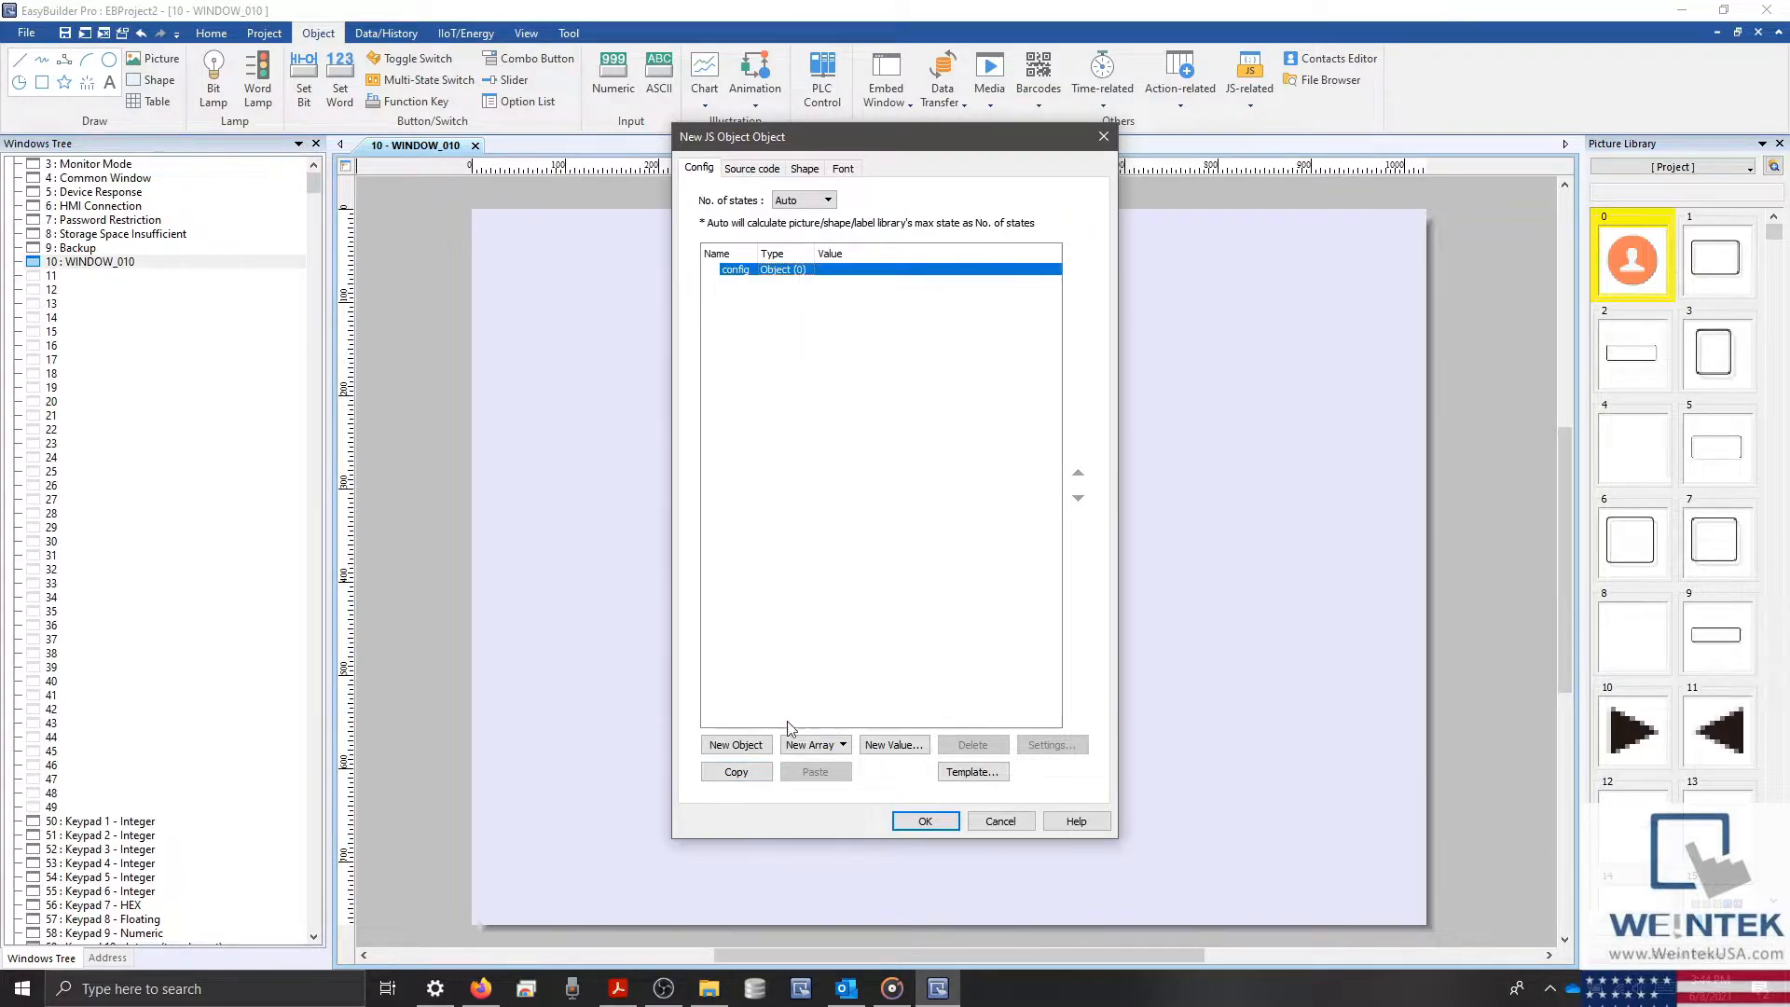
pyautogui.click(736, 744)
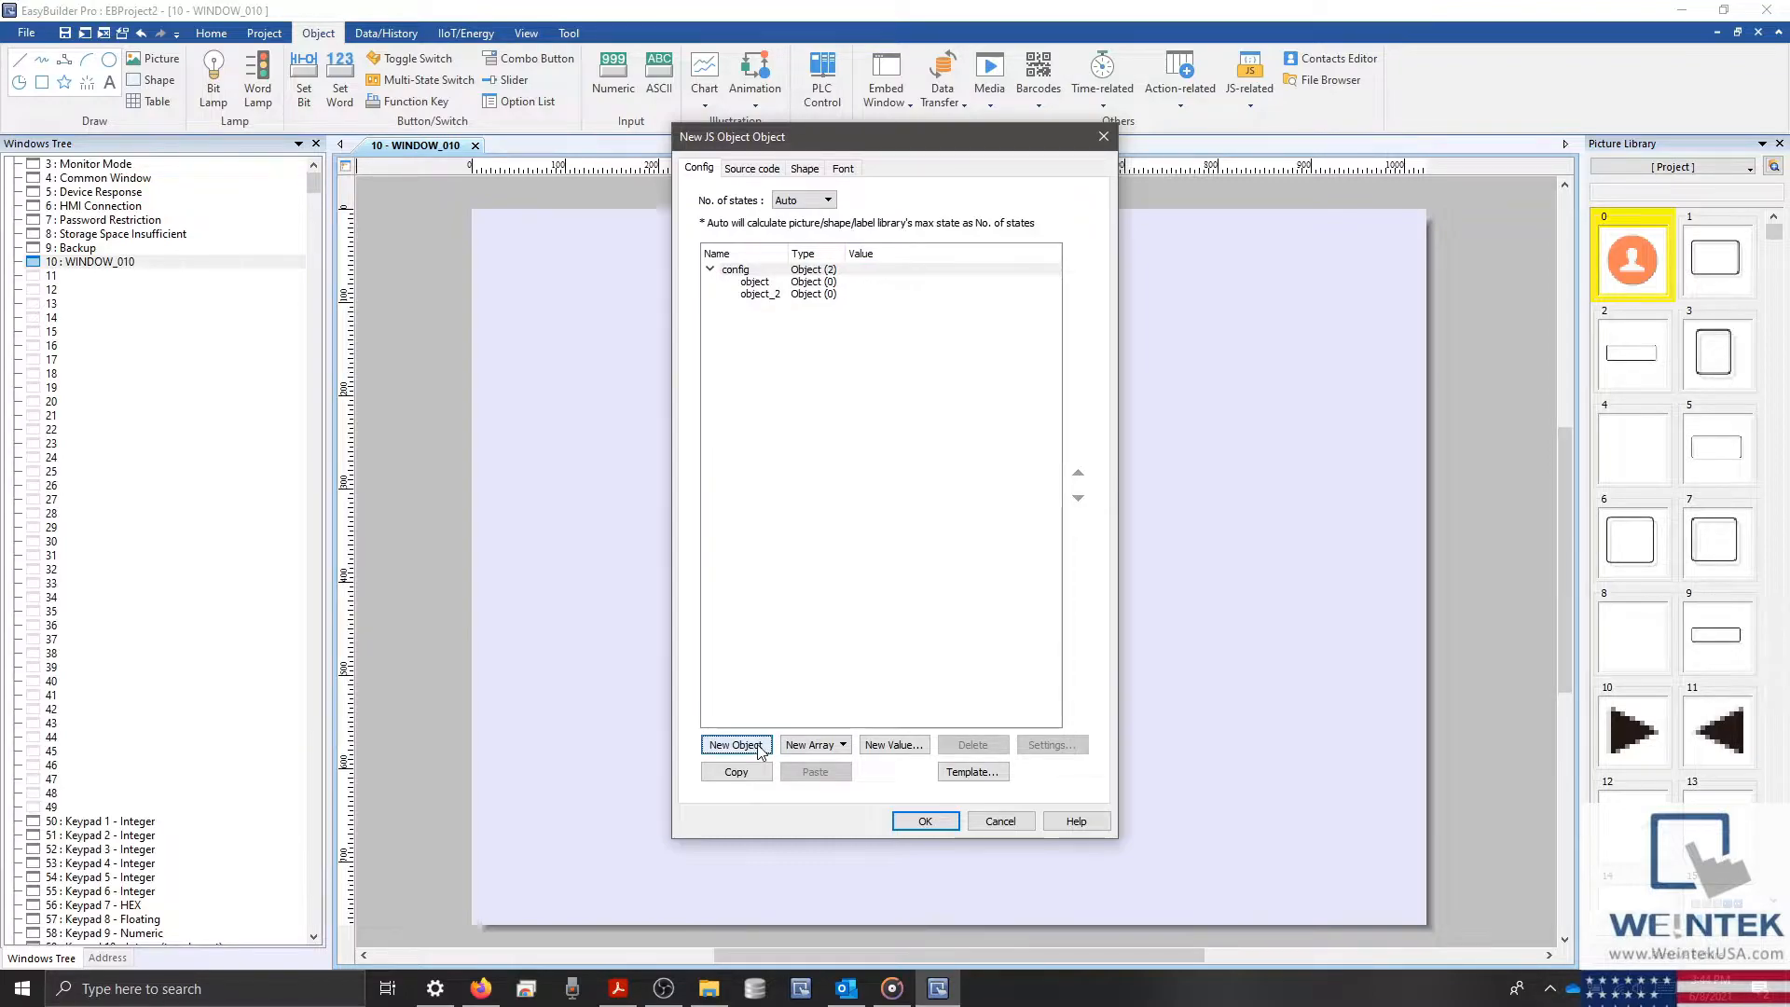
pyautogui.click(759, 293)
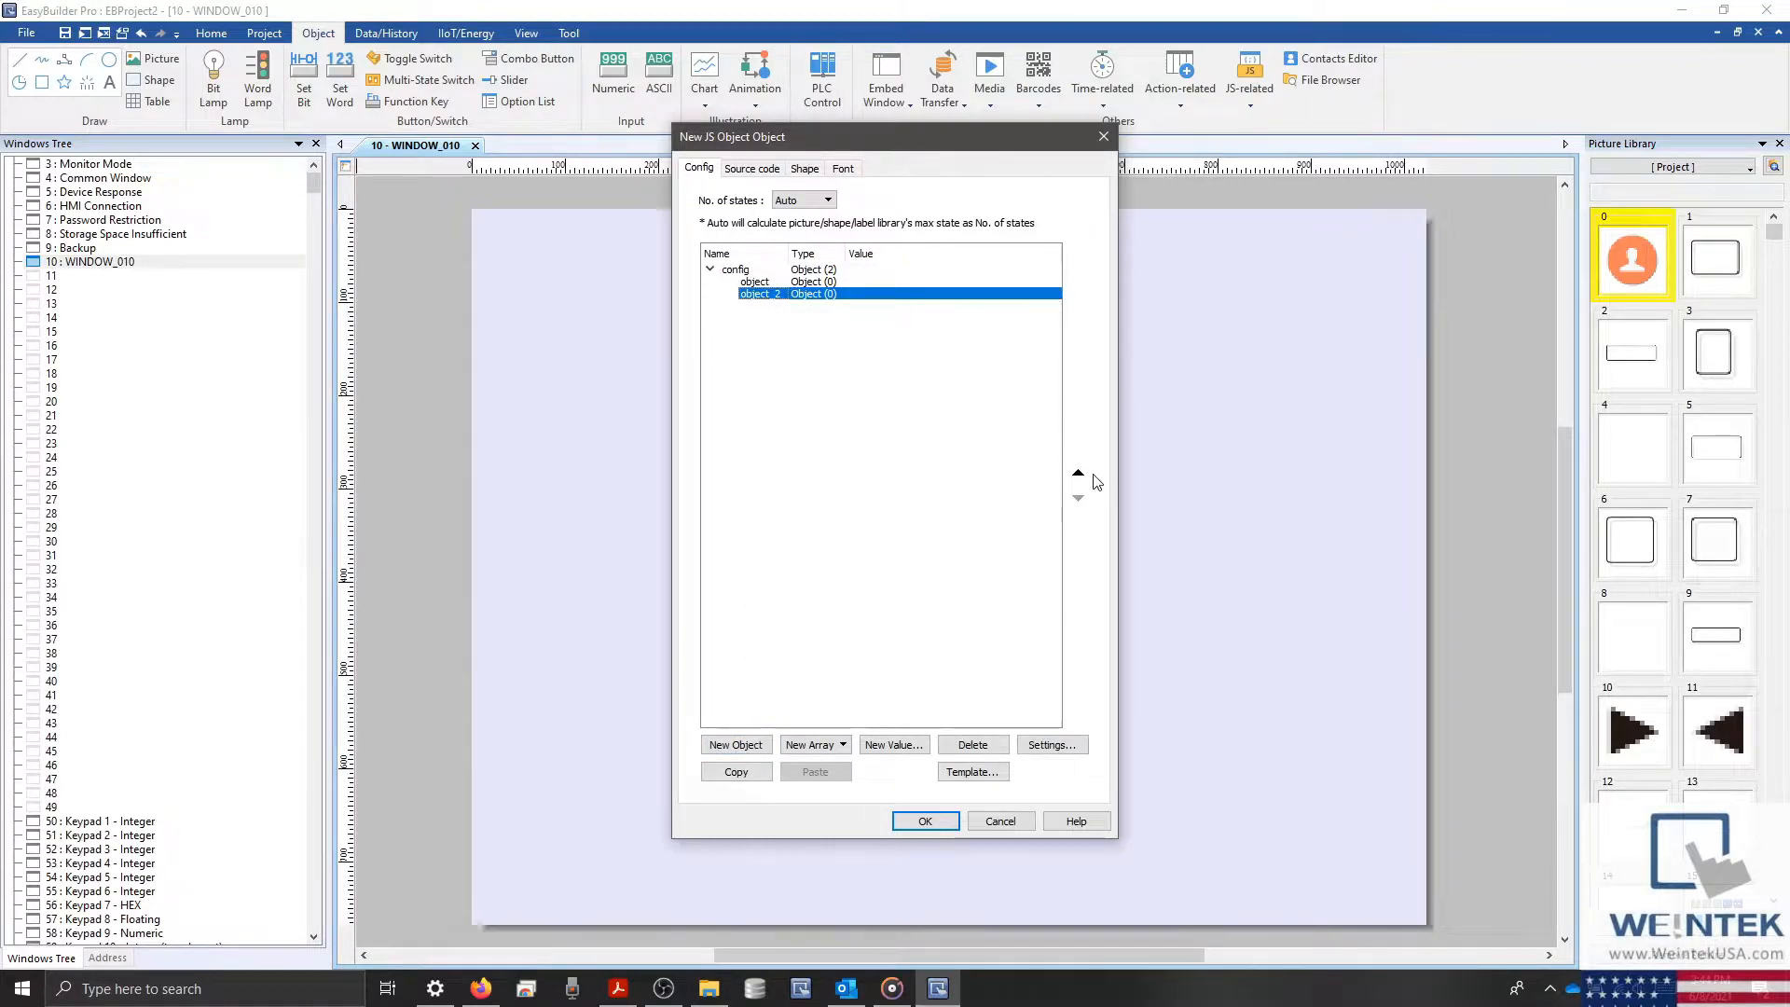
pyautogui.click(1074, 499)
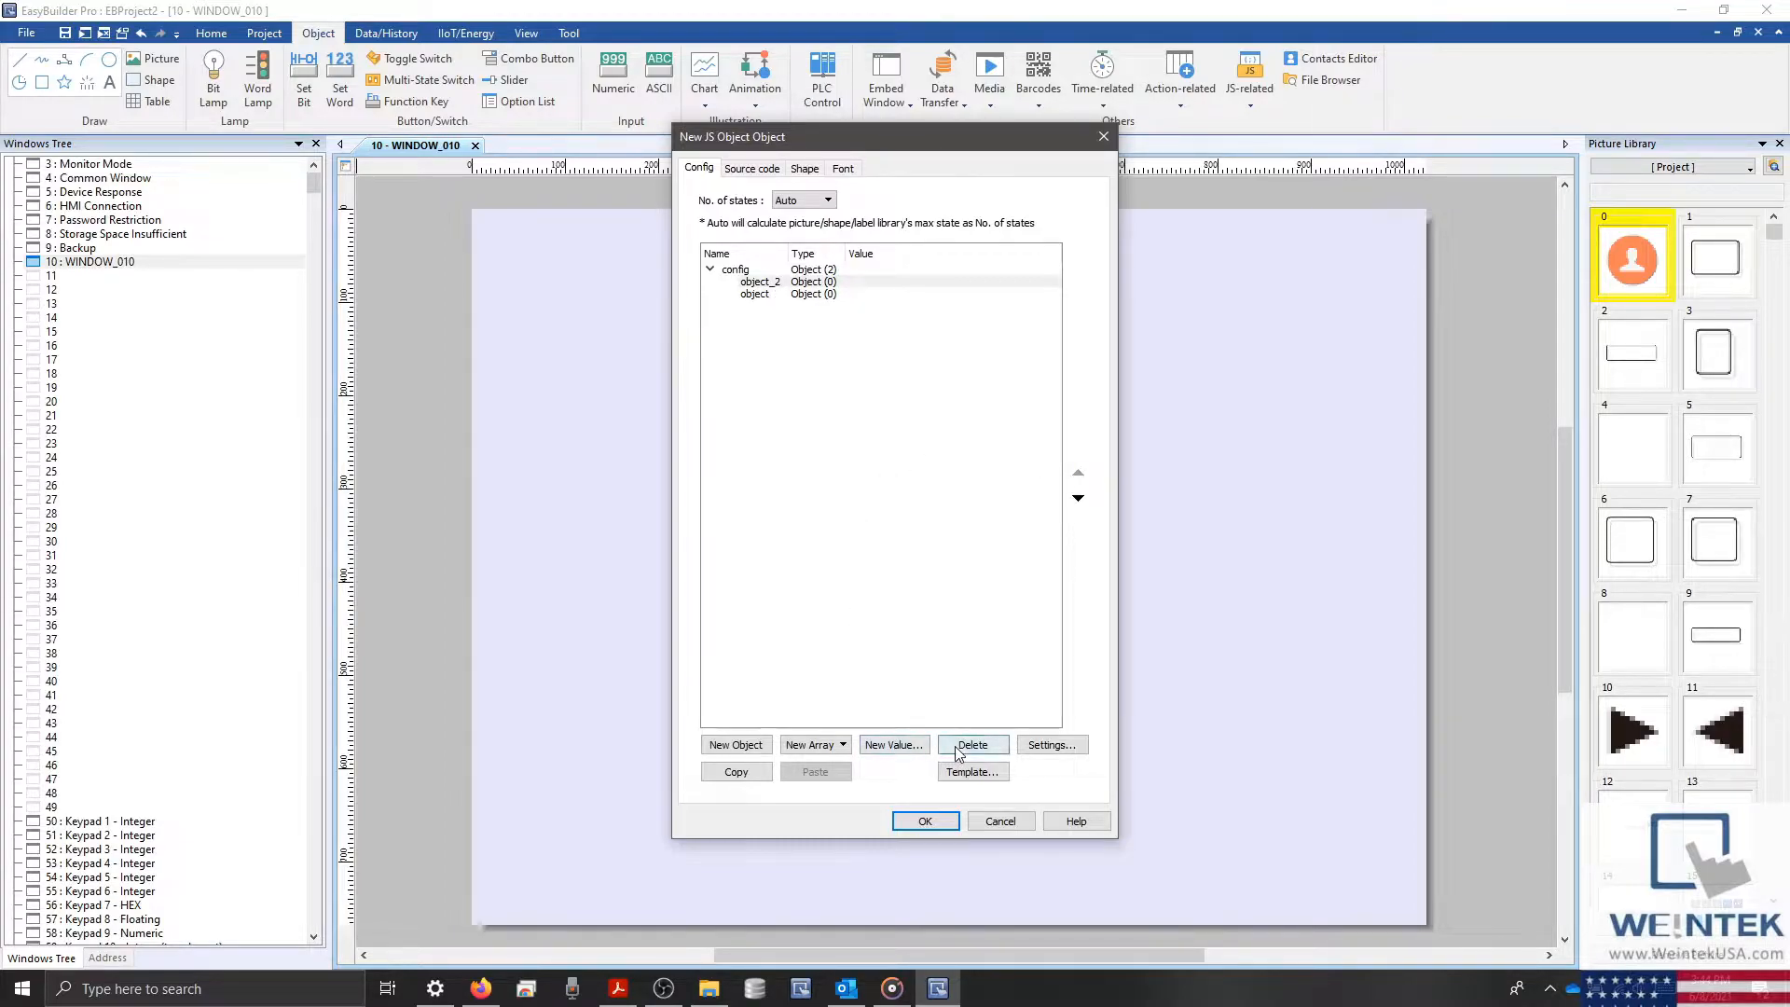
pyautogui.click(971, 744)
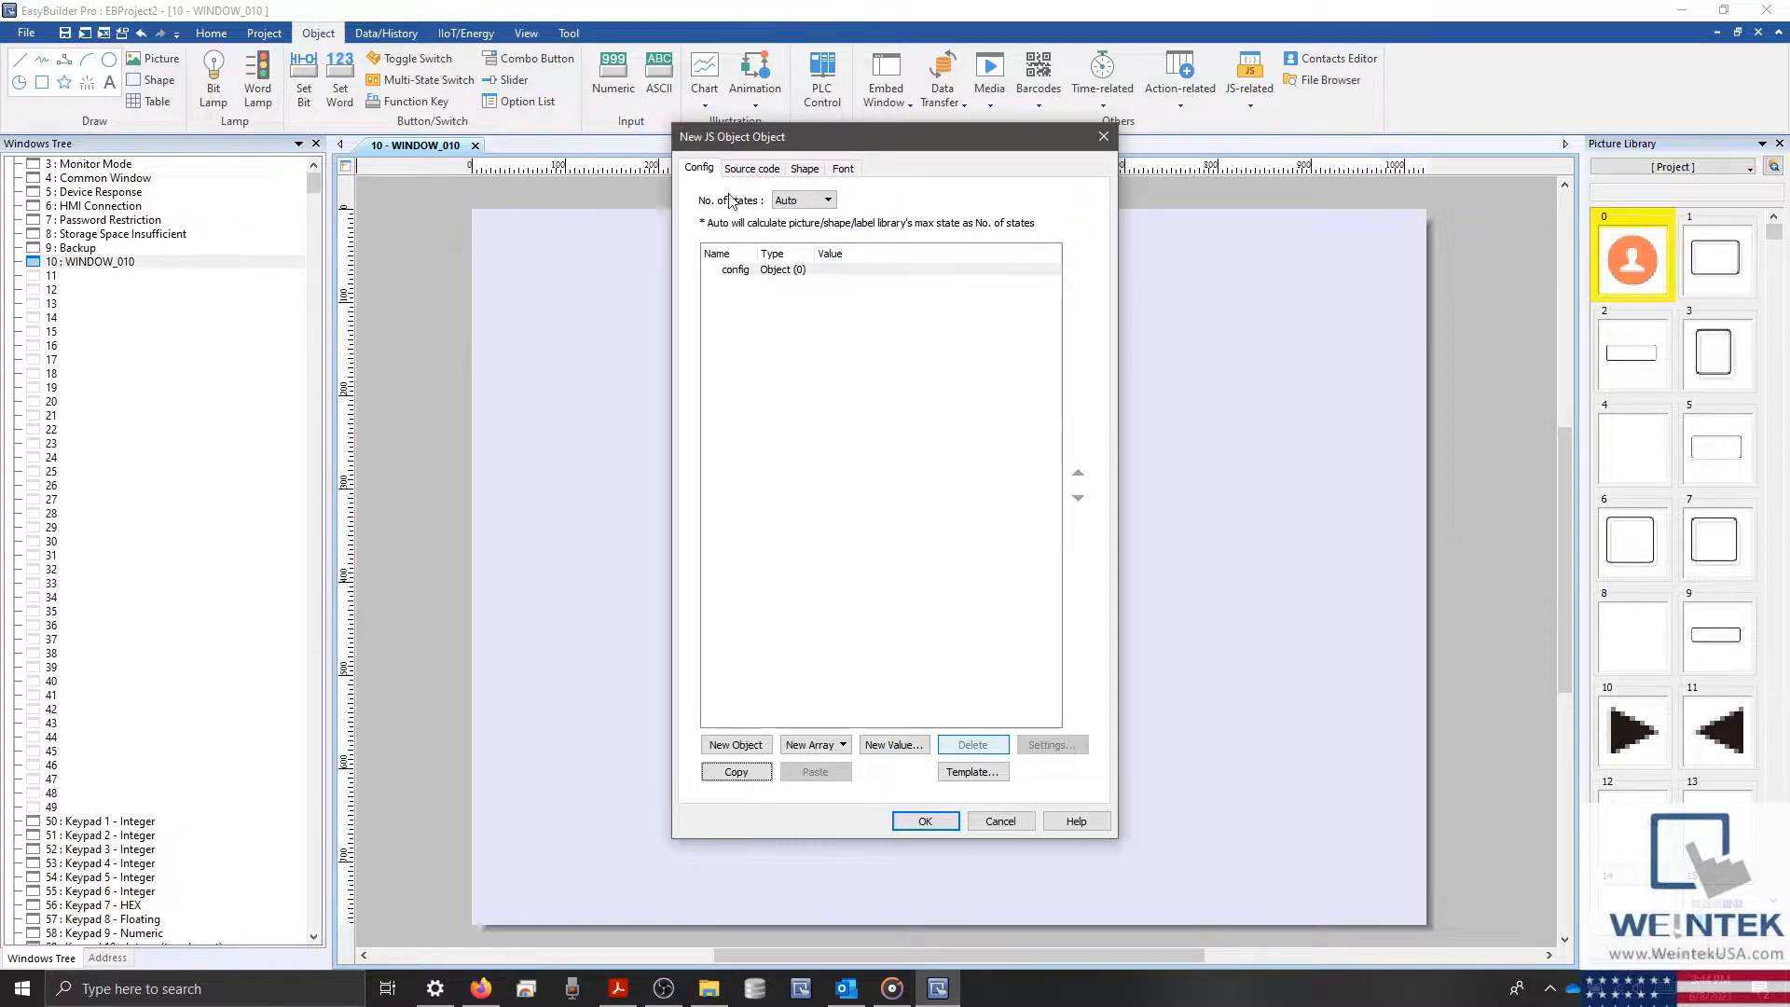
# View the JS Object's empty source code and open the JS Object SDK documentation
pyautogui.click(750, 168)
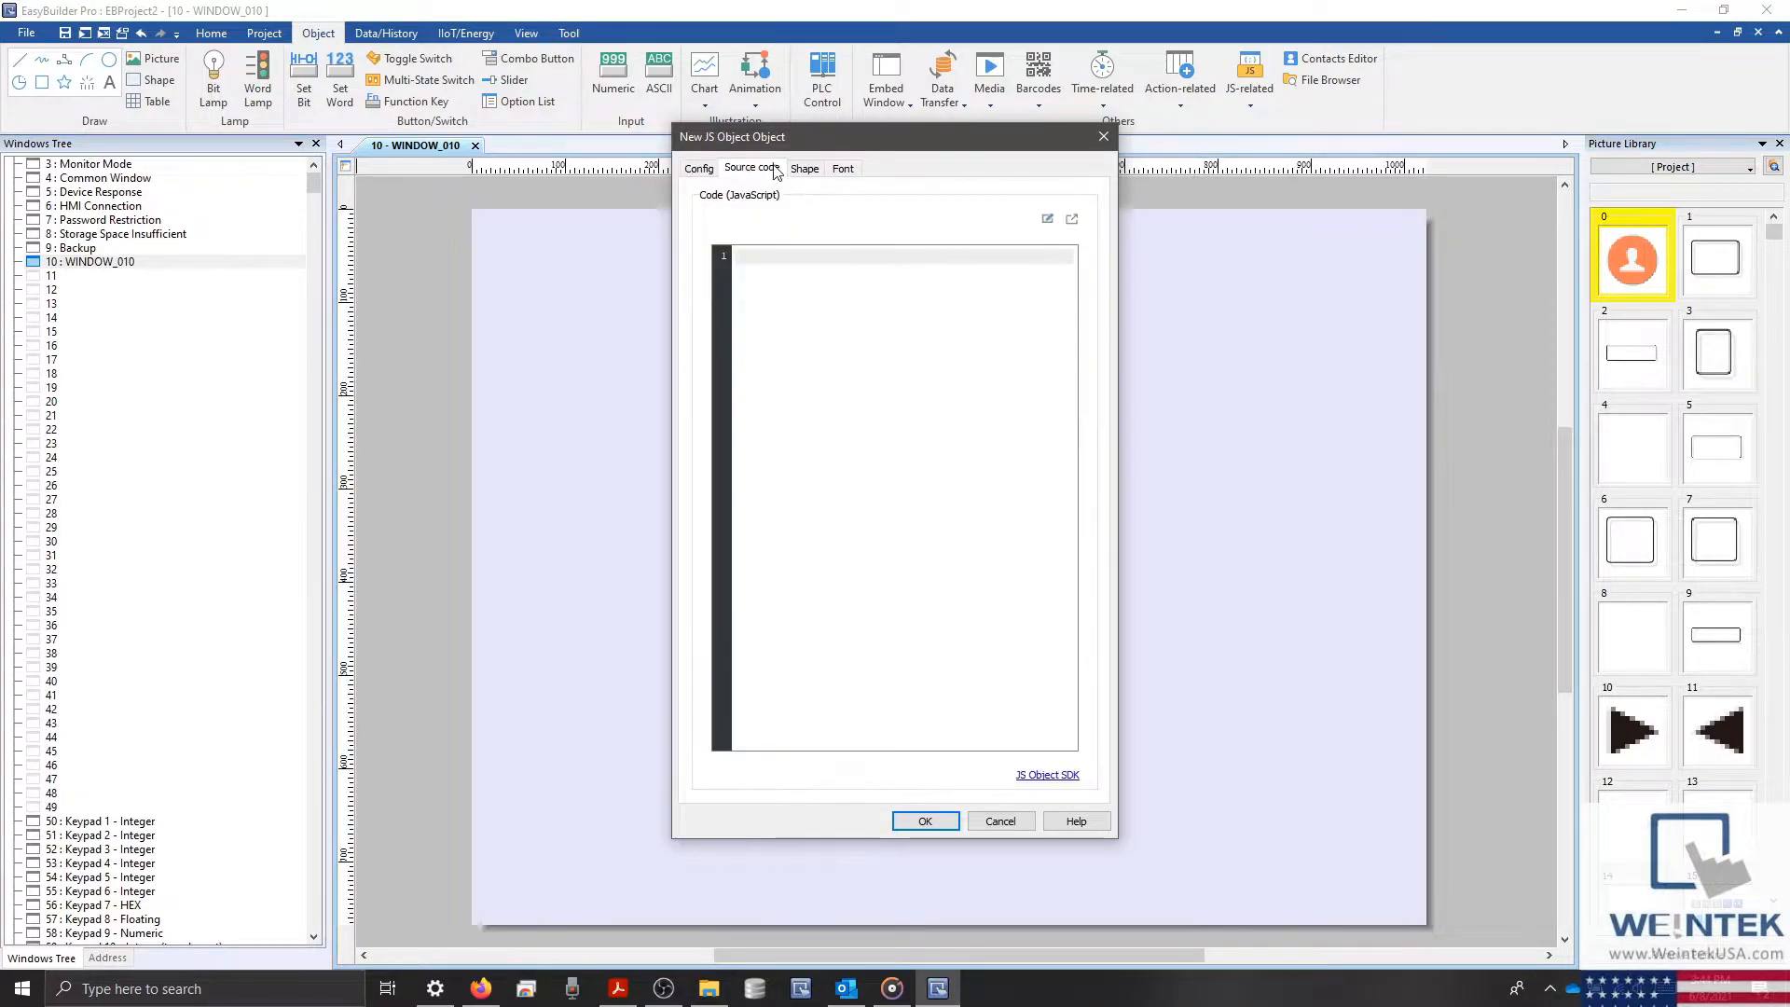
pyautogui.moveTo(762, 187)
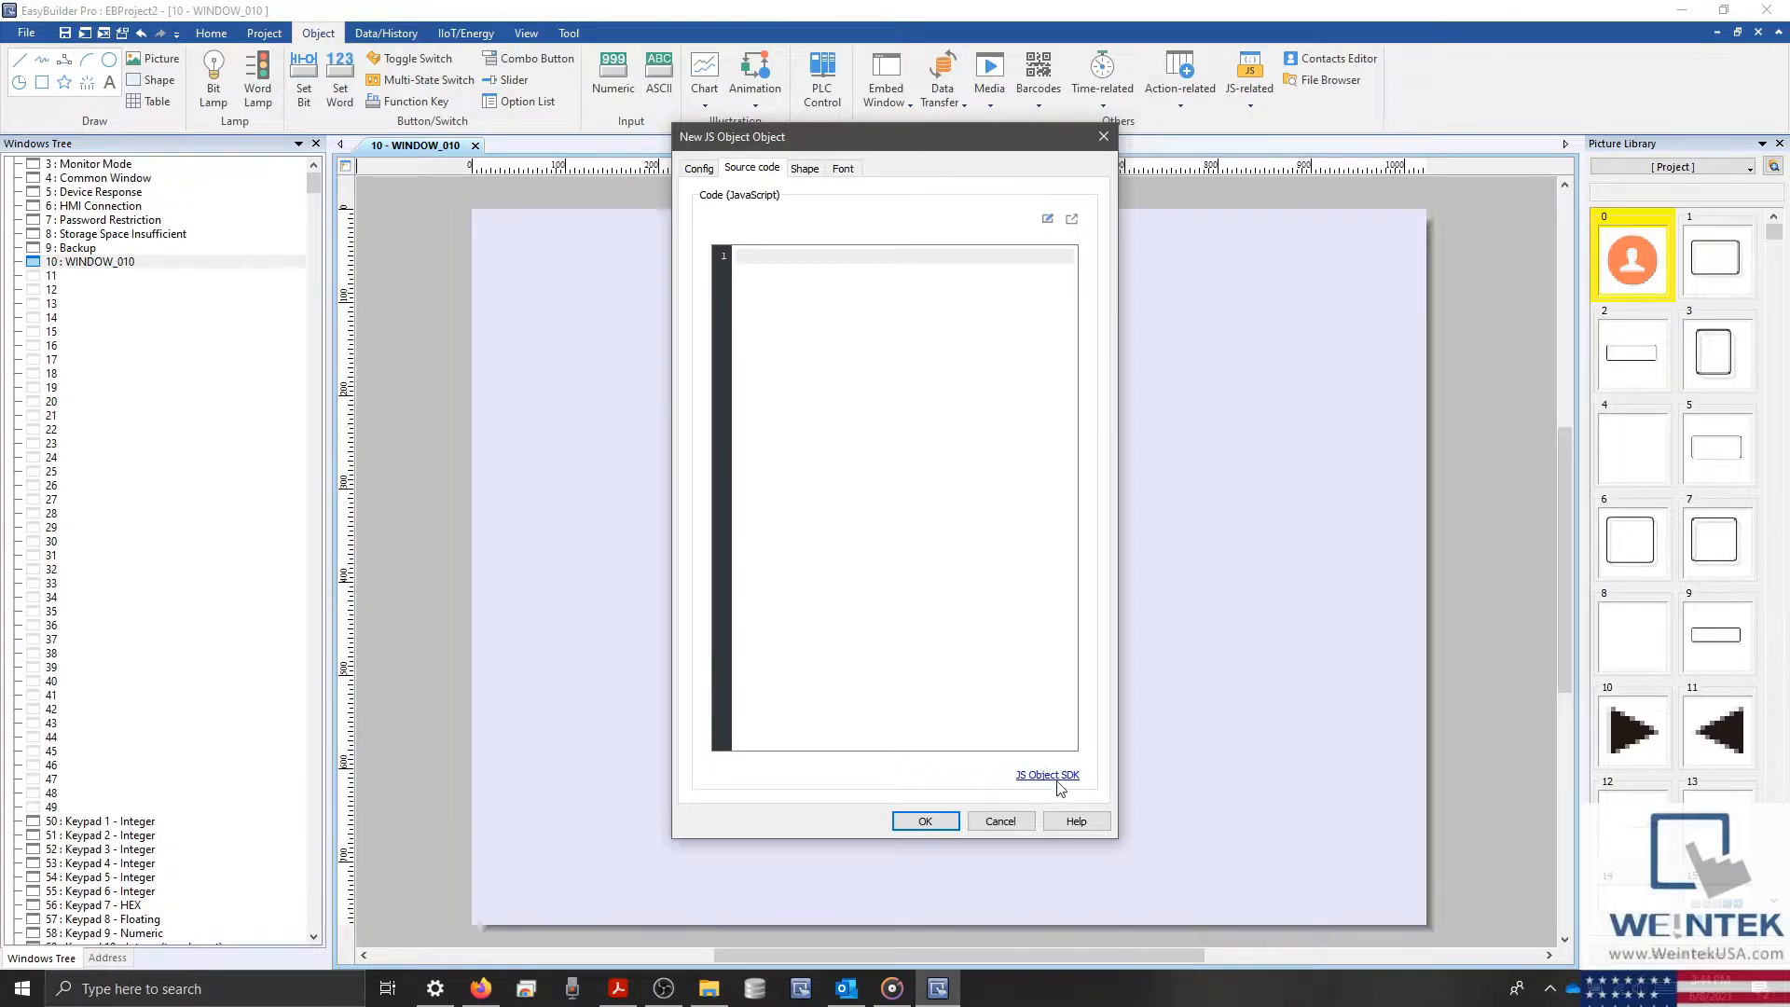
pyautogui.moveTo(1048, 788)
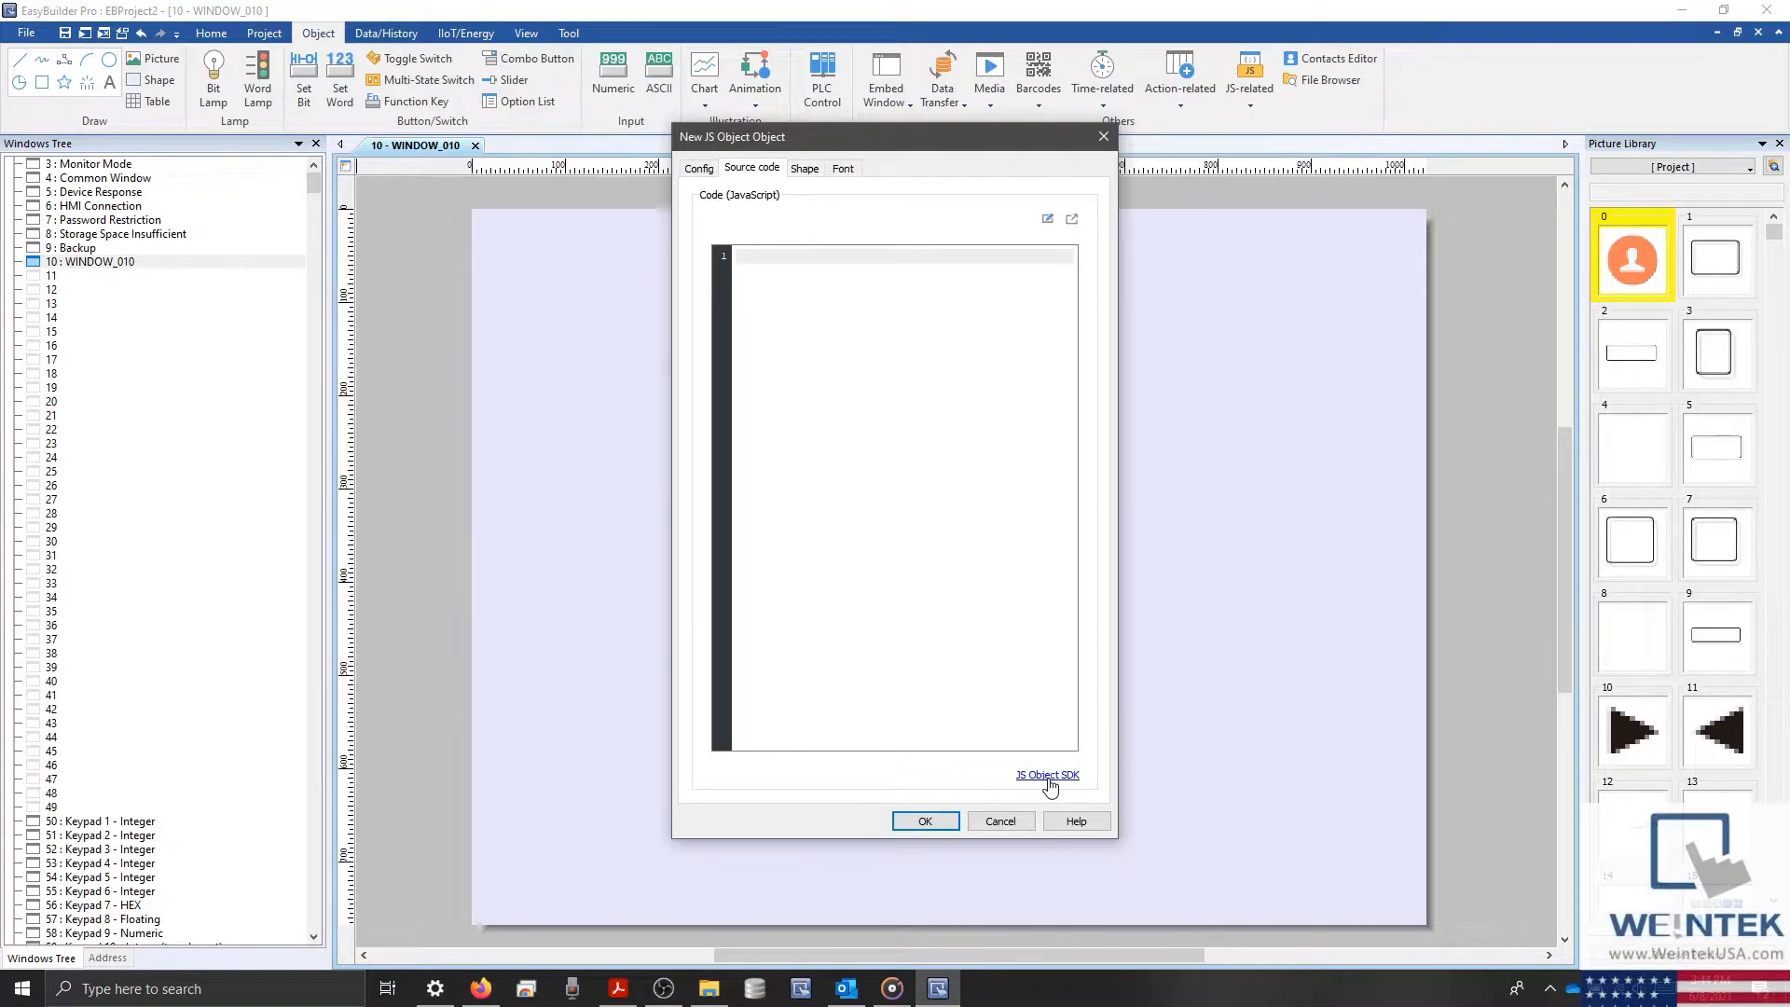
pyautogui.click(1046, 774)
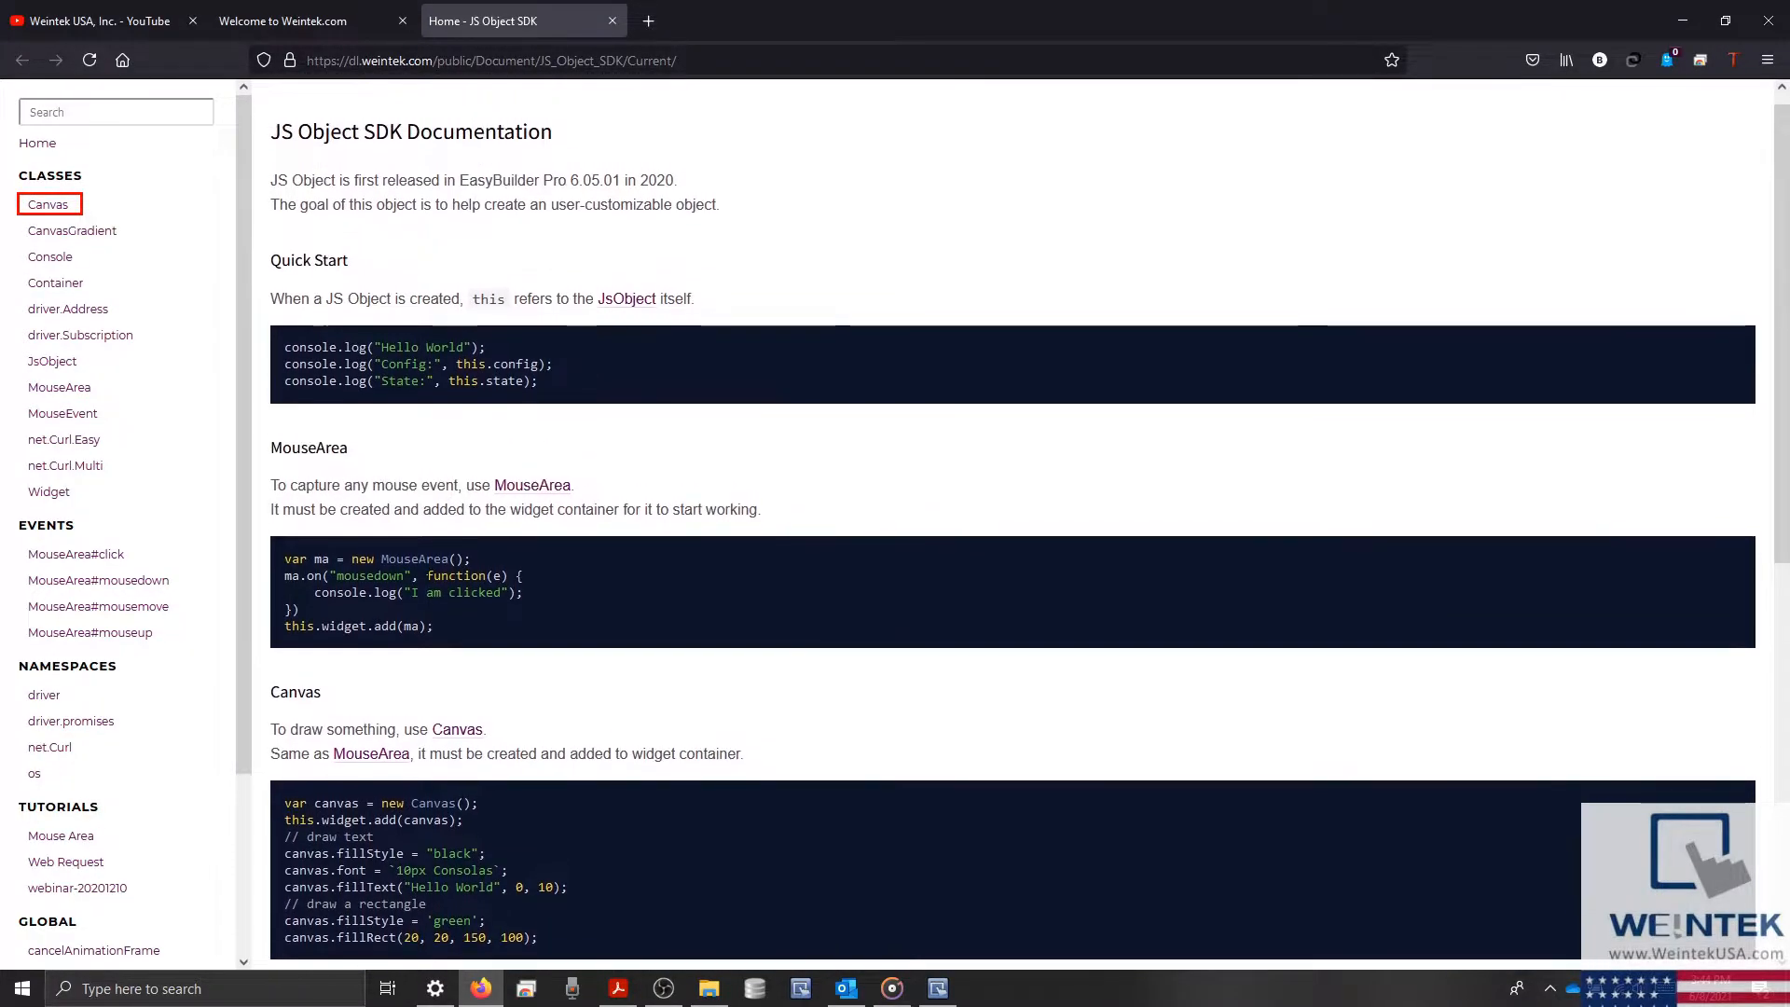
# Read the SDK Canvas class page's draw-a-house example, then return to the source editor
pyautogui.scroll(-3)
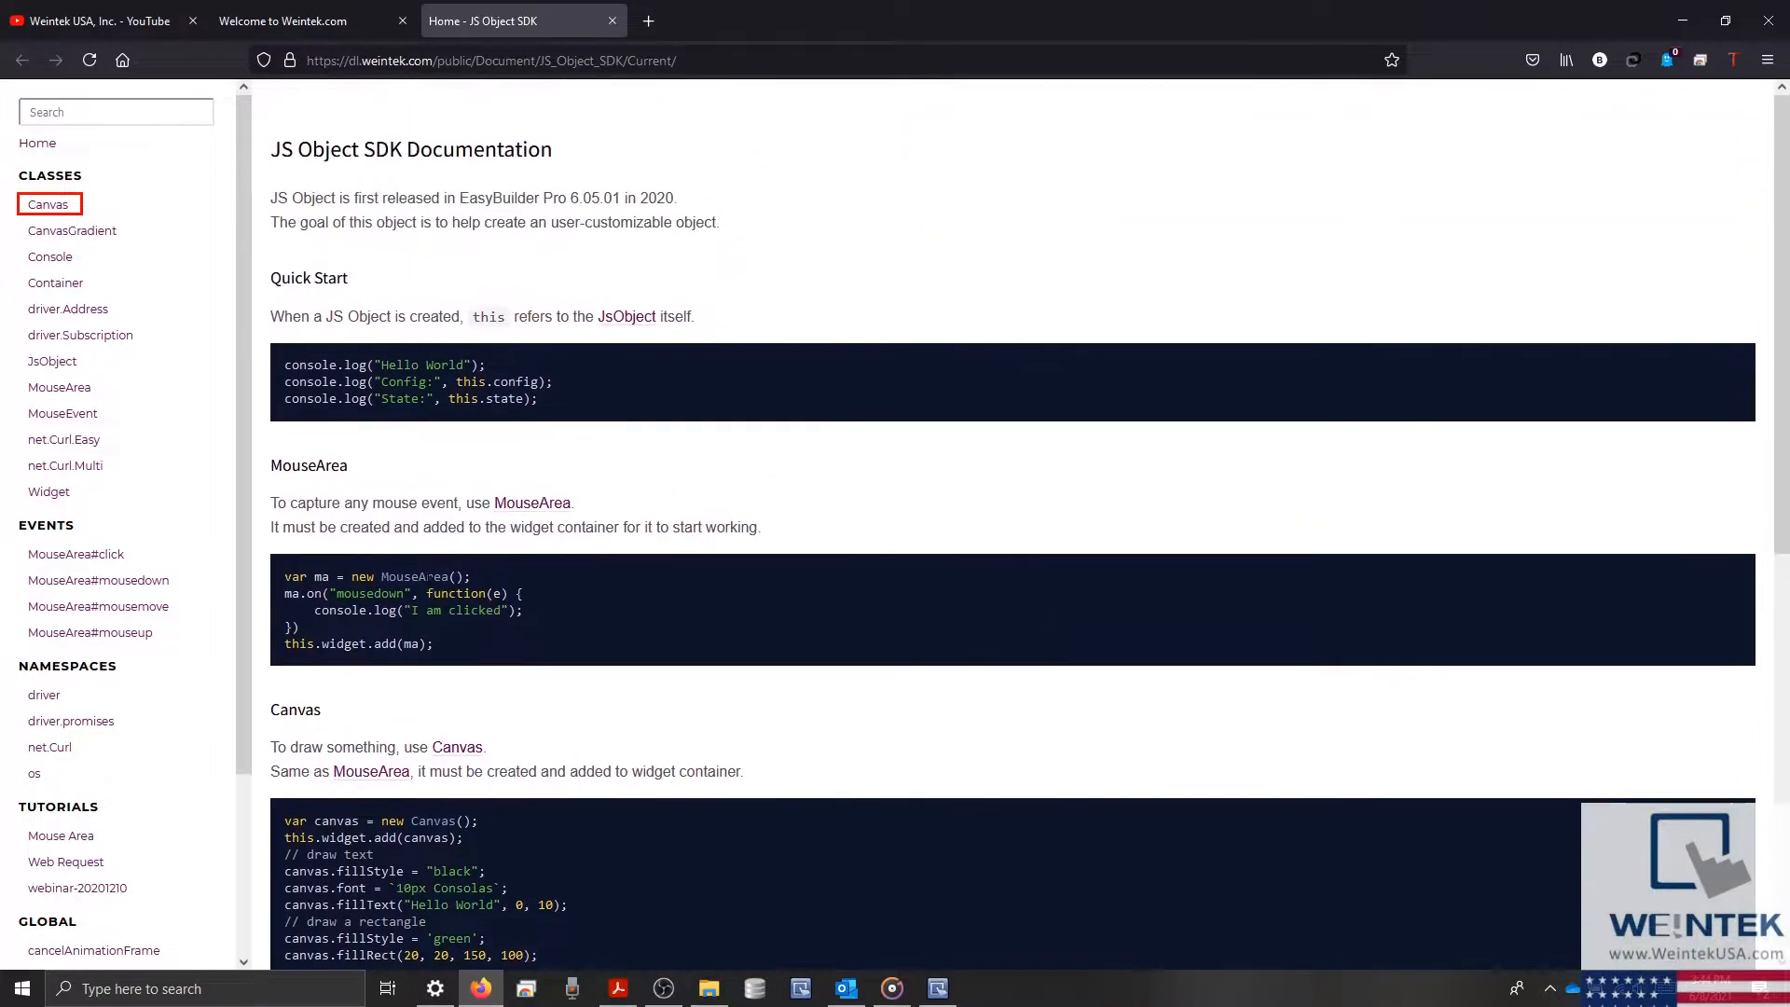
pyautogui.click(48, 203)
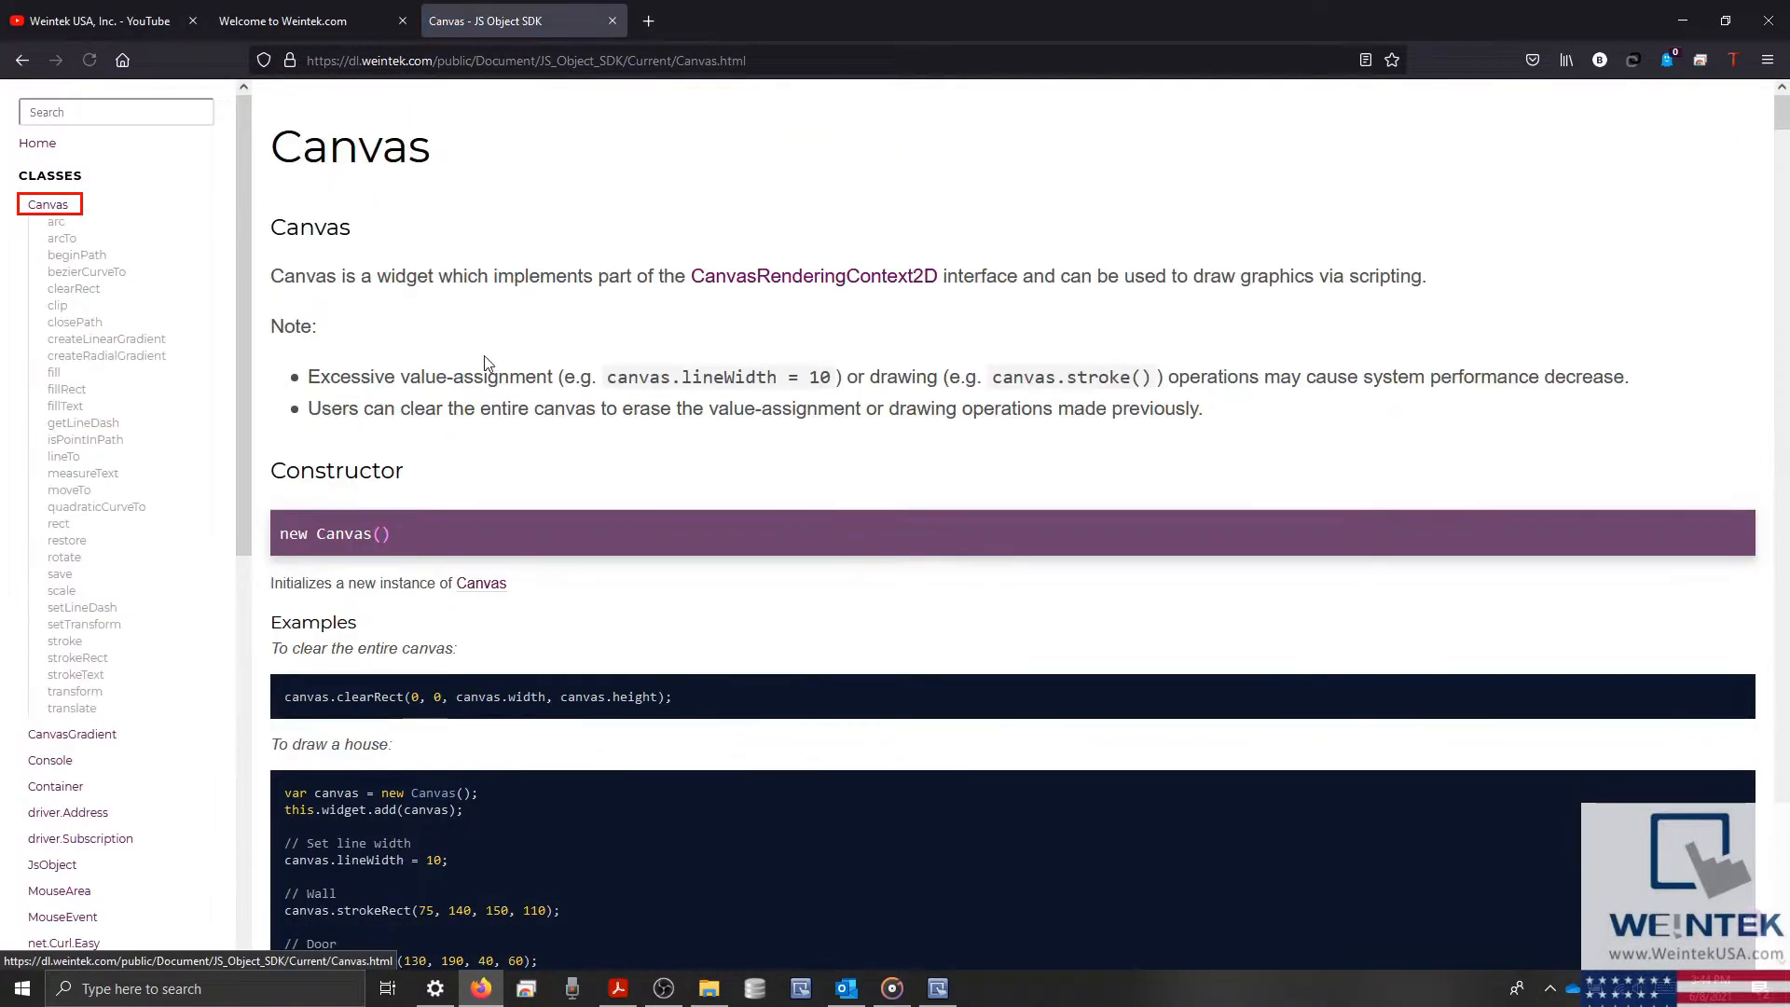
pyautogui.scroll(-3)
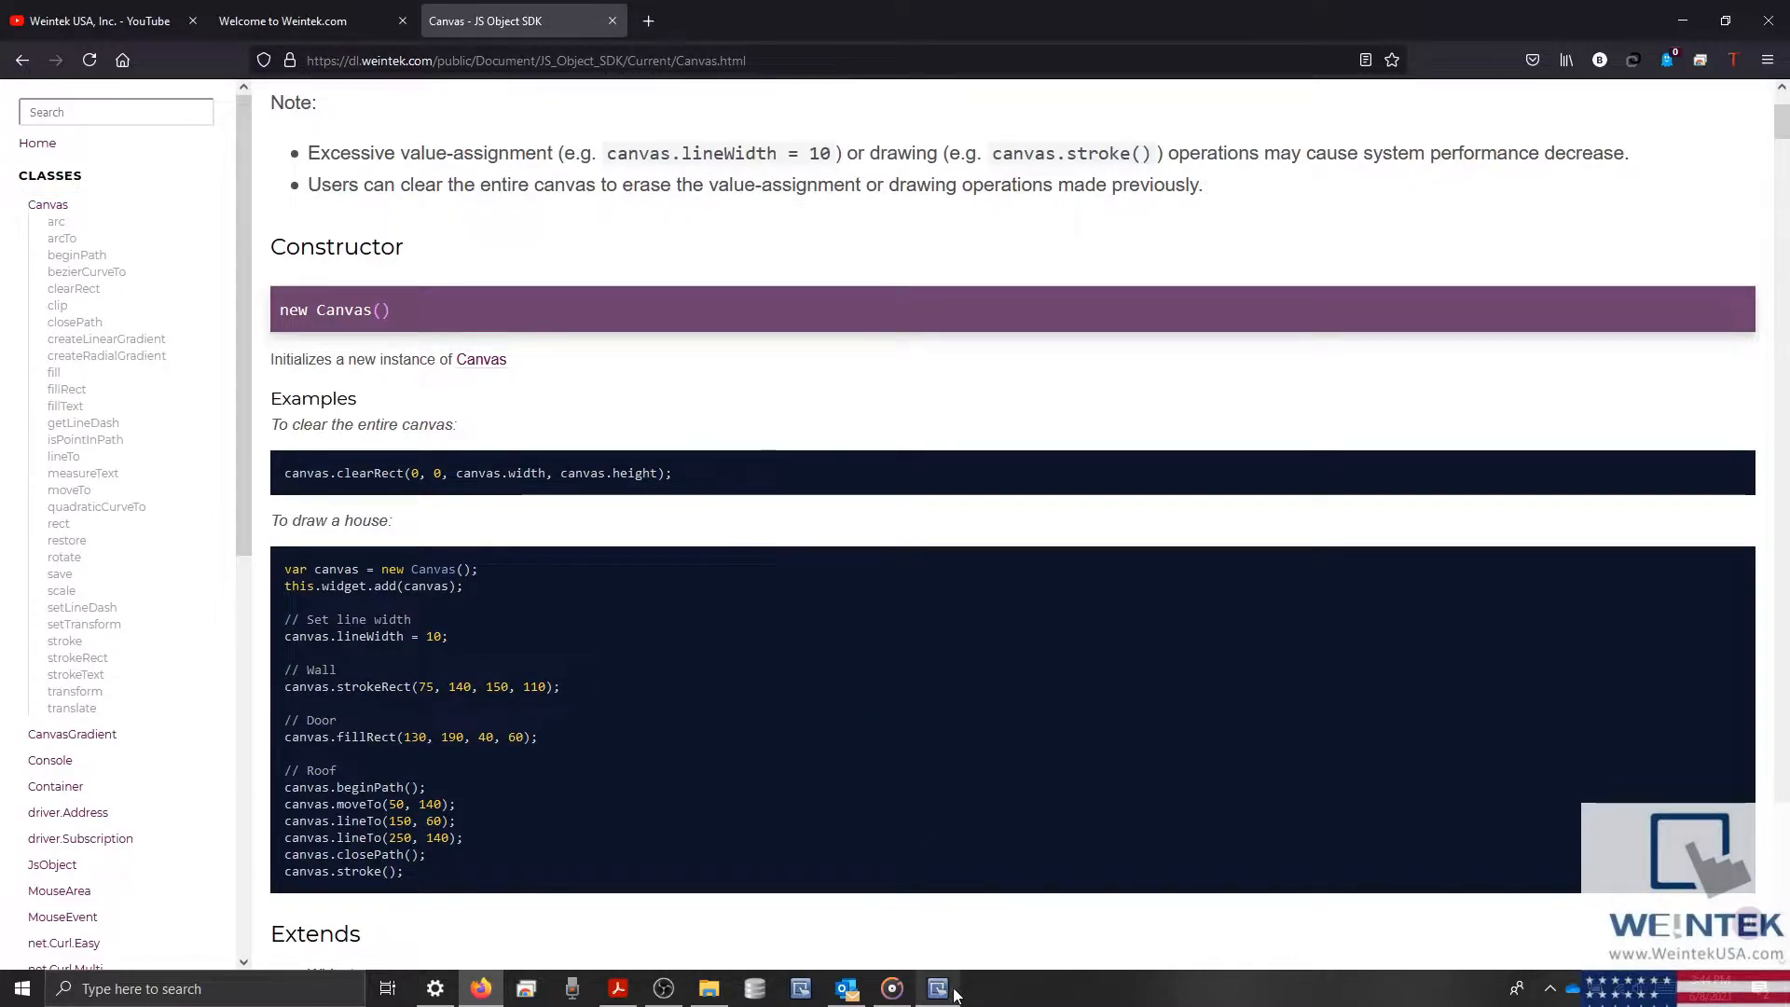
pyautogui.click(936, 988)
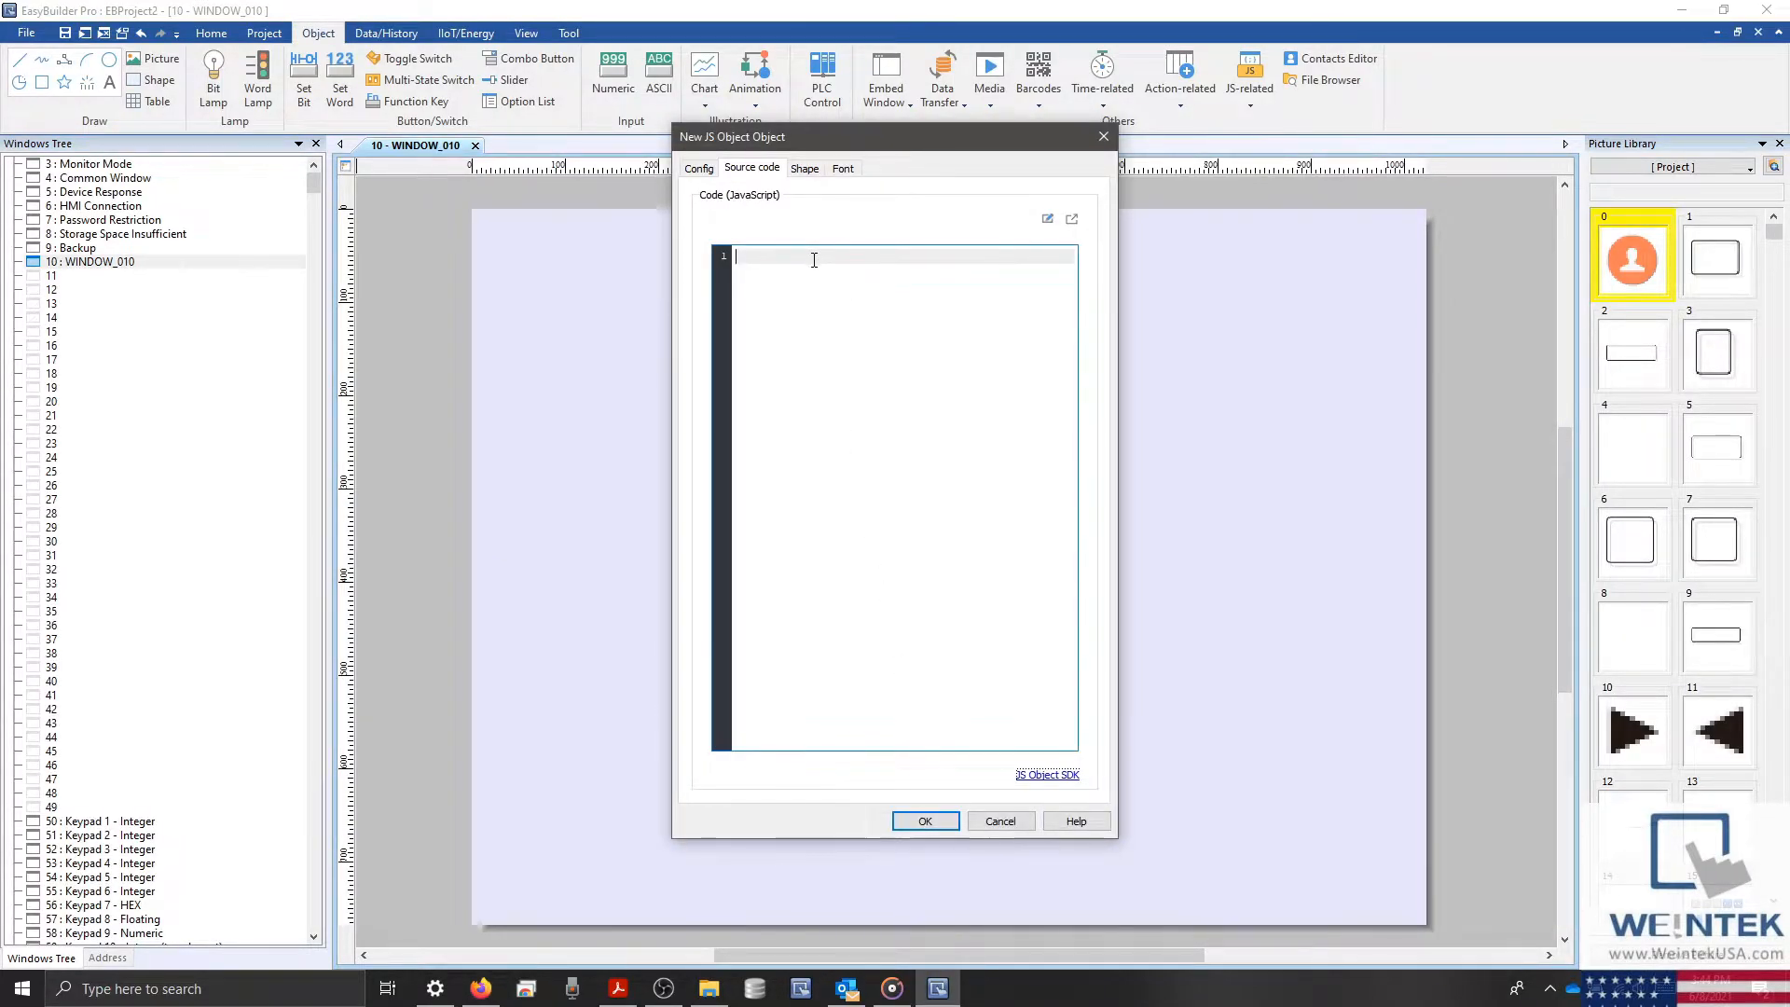
# Write var canvas = new Canvas(); on line 1 and select the canvas variable name
pyautogui.write('var canvas = new Canvas')
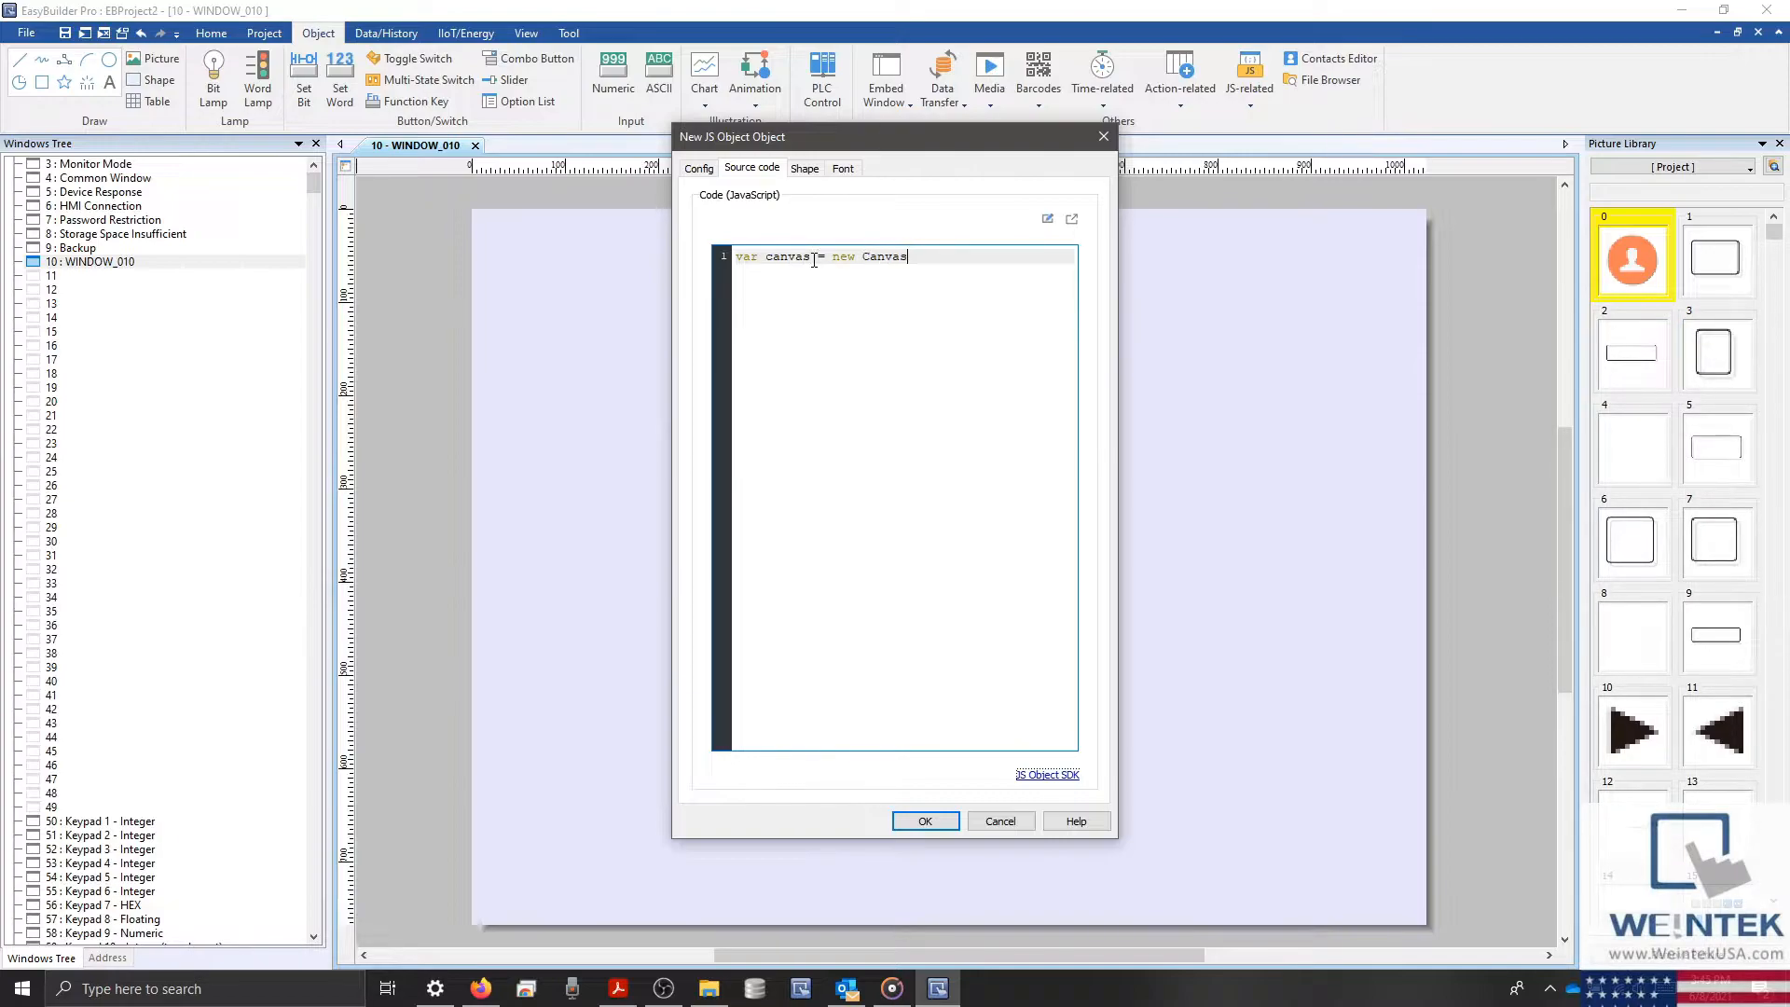
pyautogui.write('();')
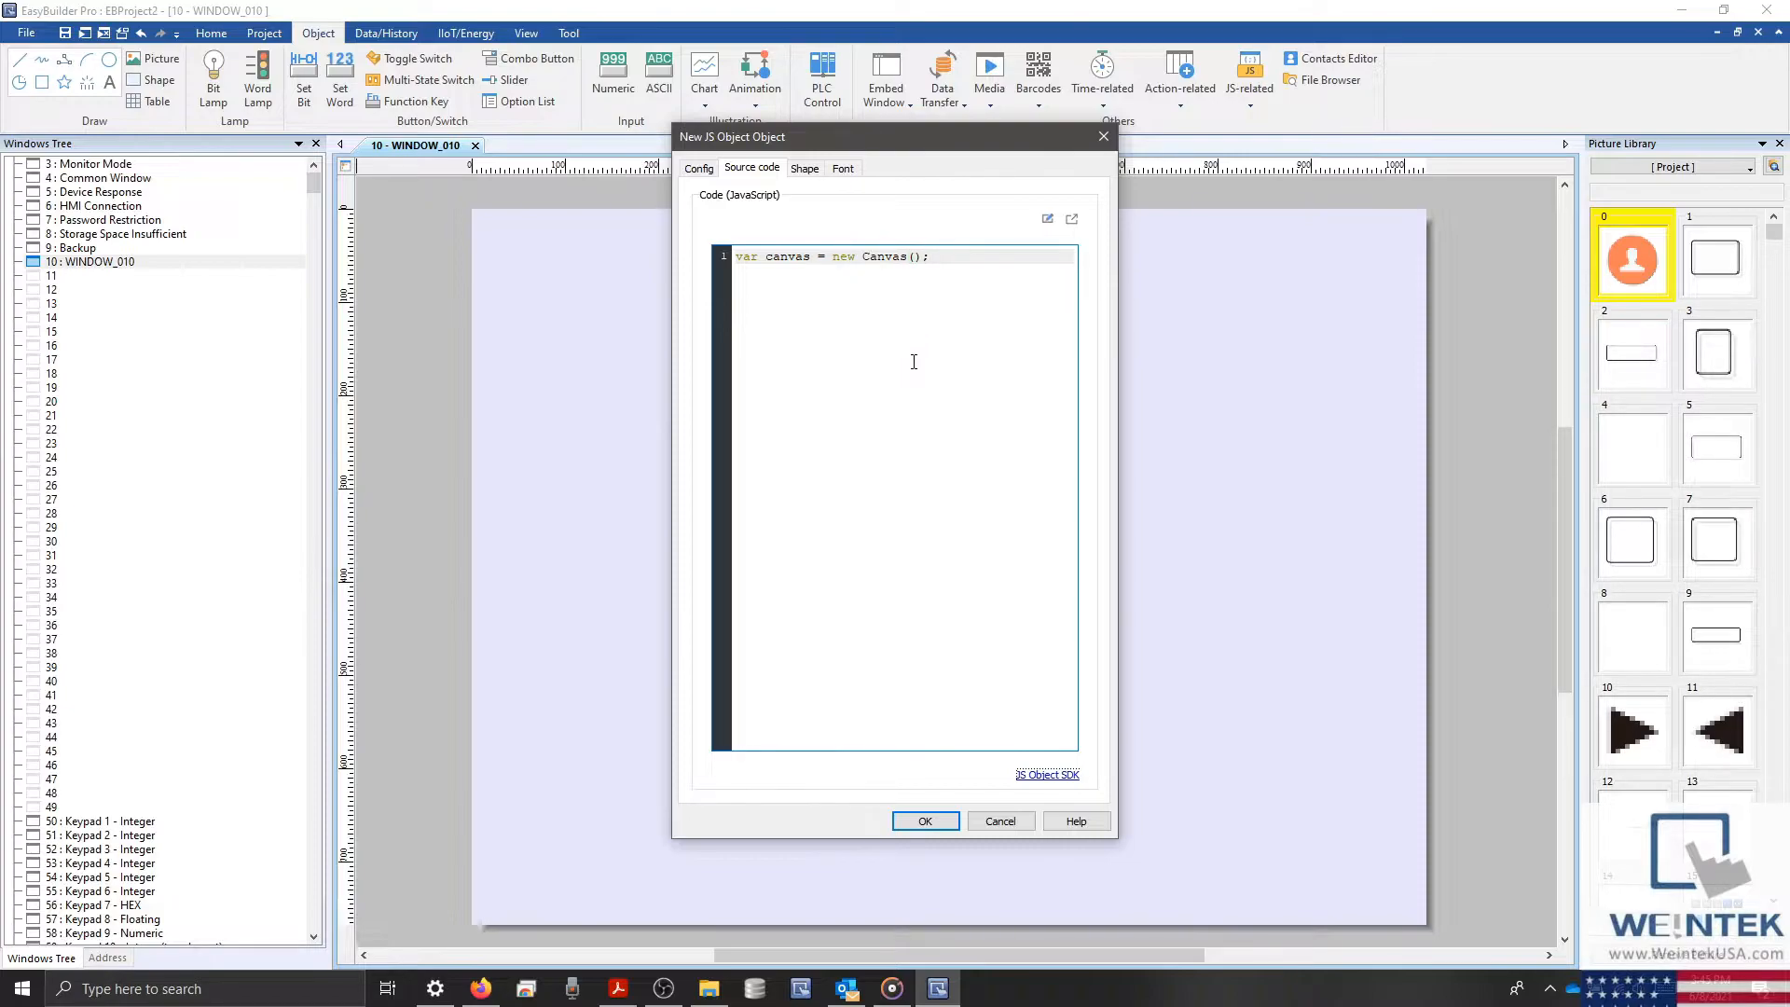
pyautogui.moveTo(804, 260)
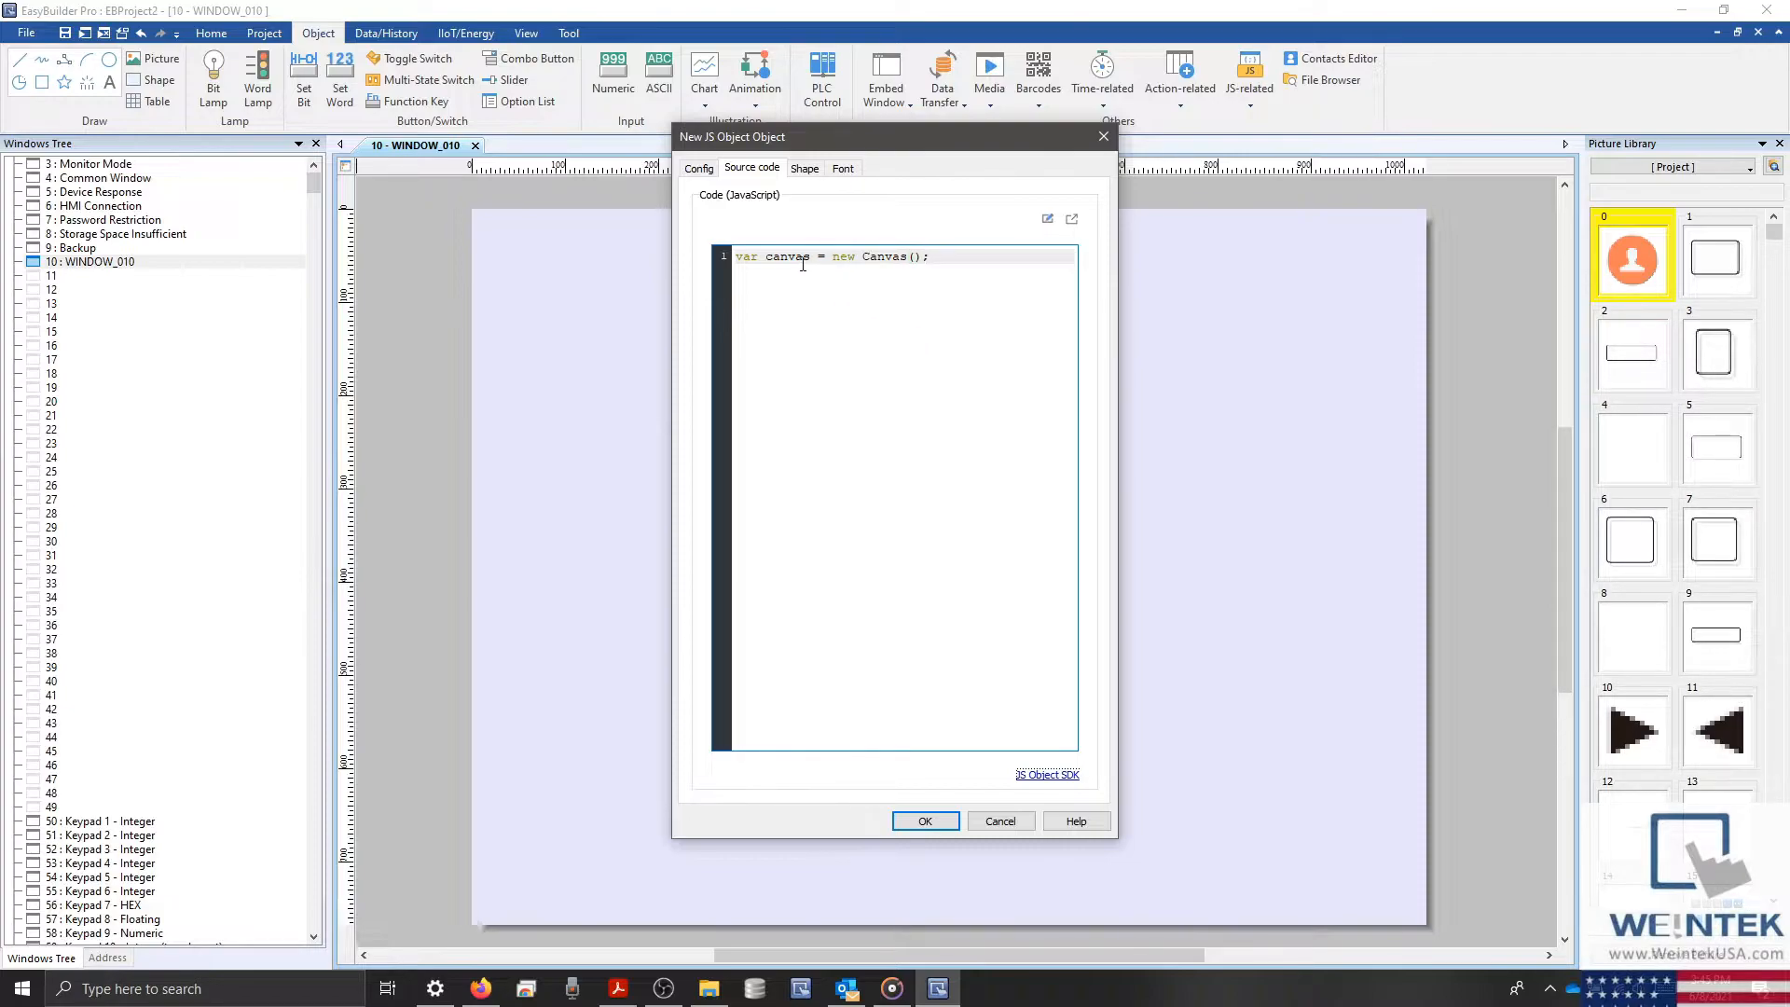
pyautogui.doubleClick(787, 256)
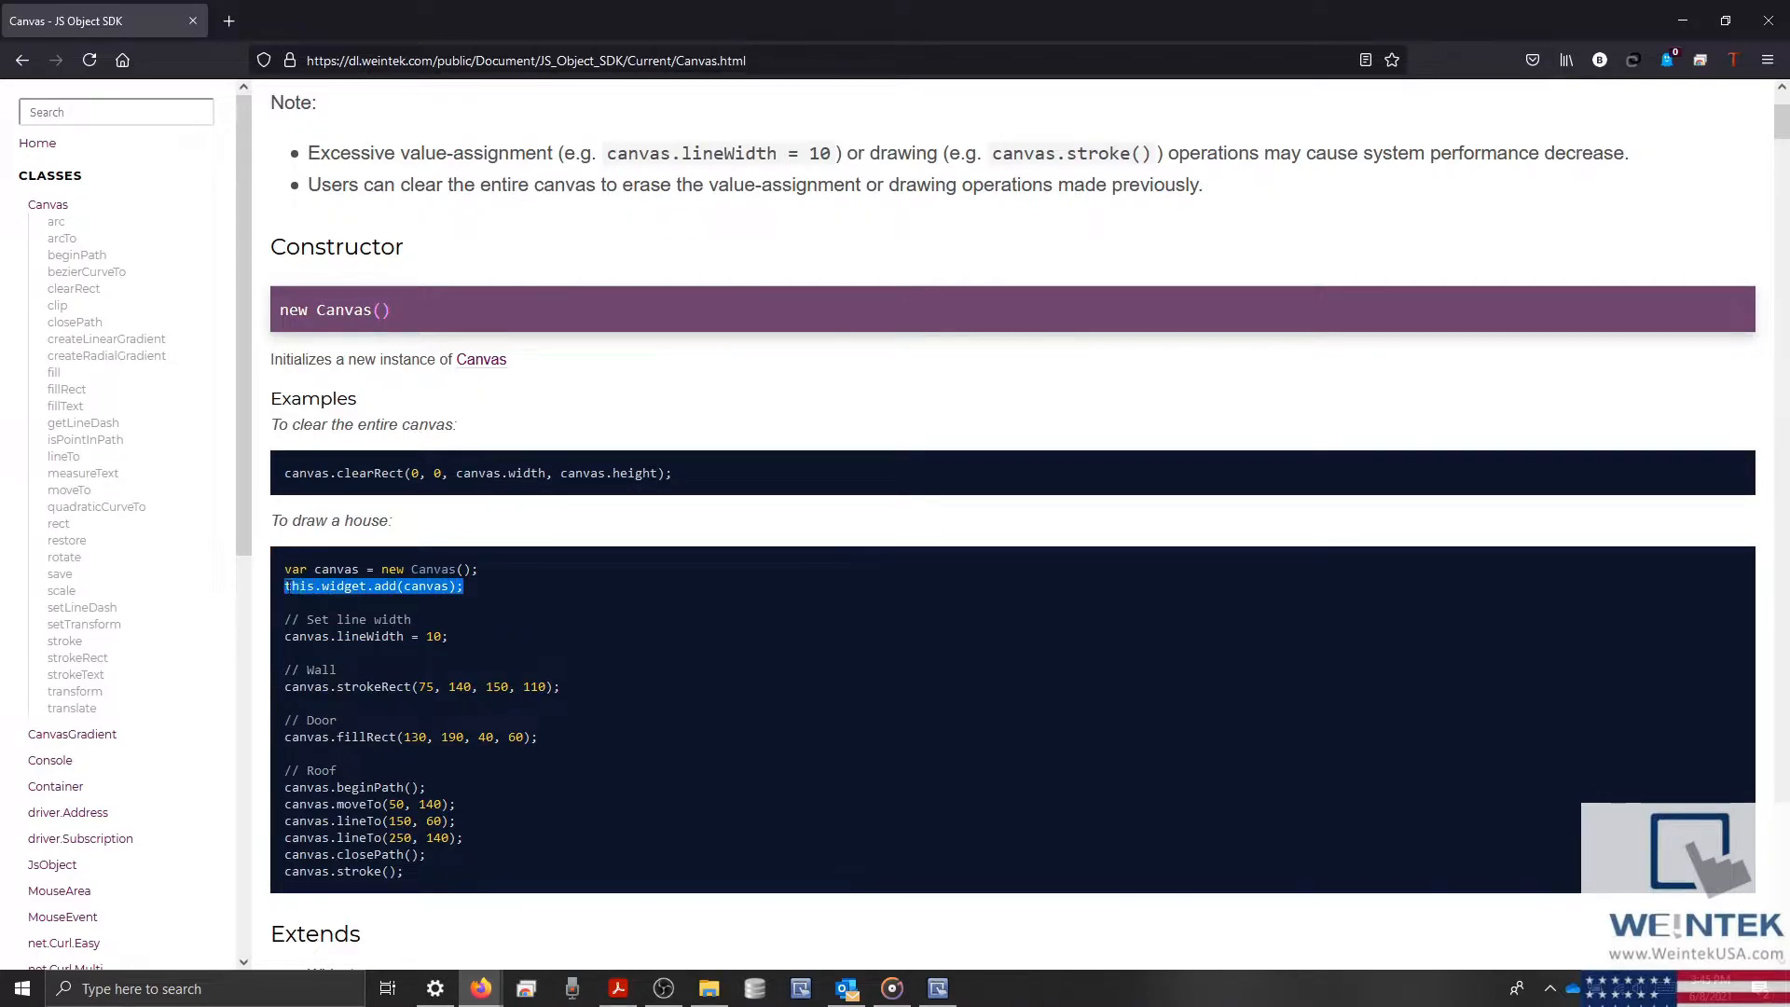
pyautogui.moveTo(400, 613)
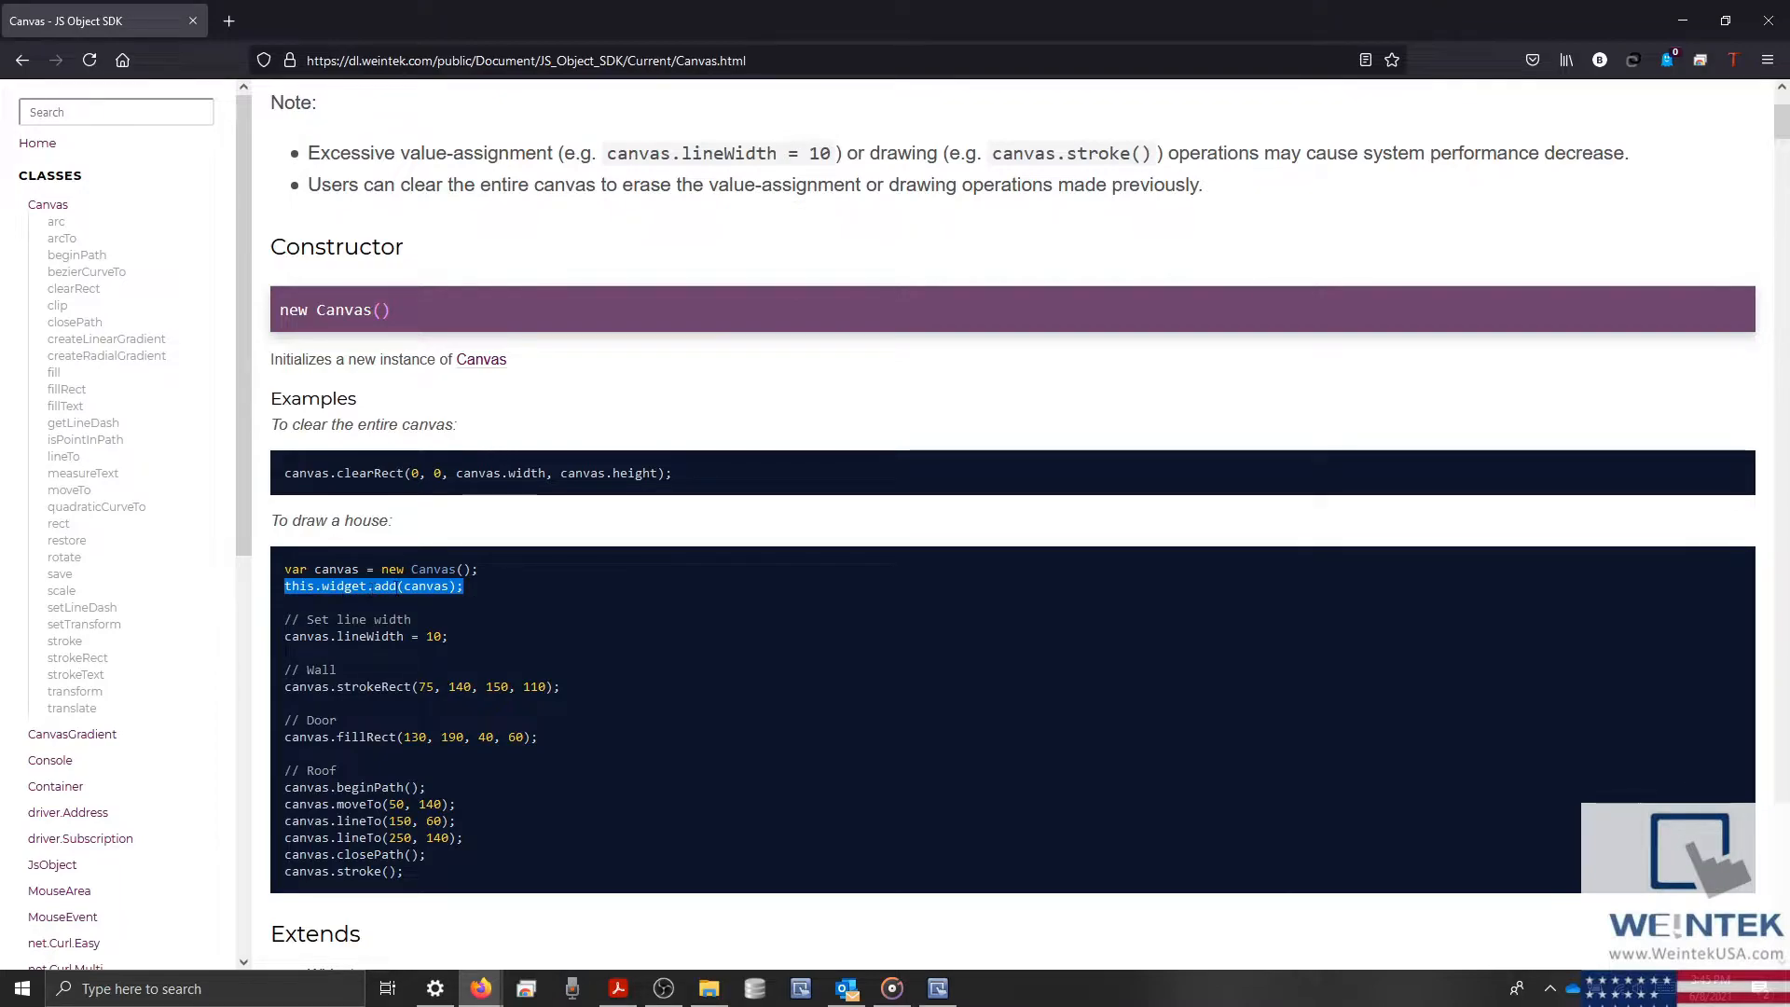
pyautogui.moveTo(556, 647)
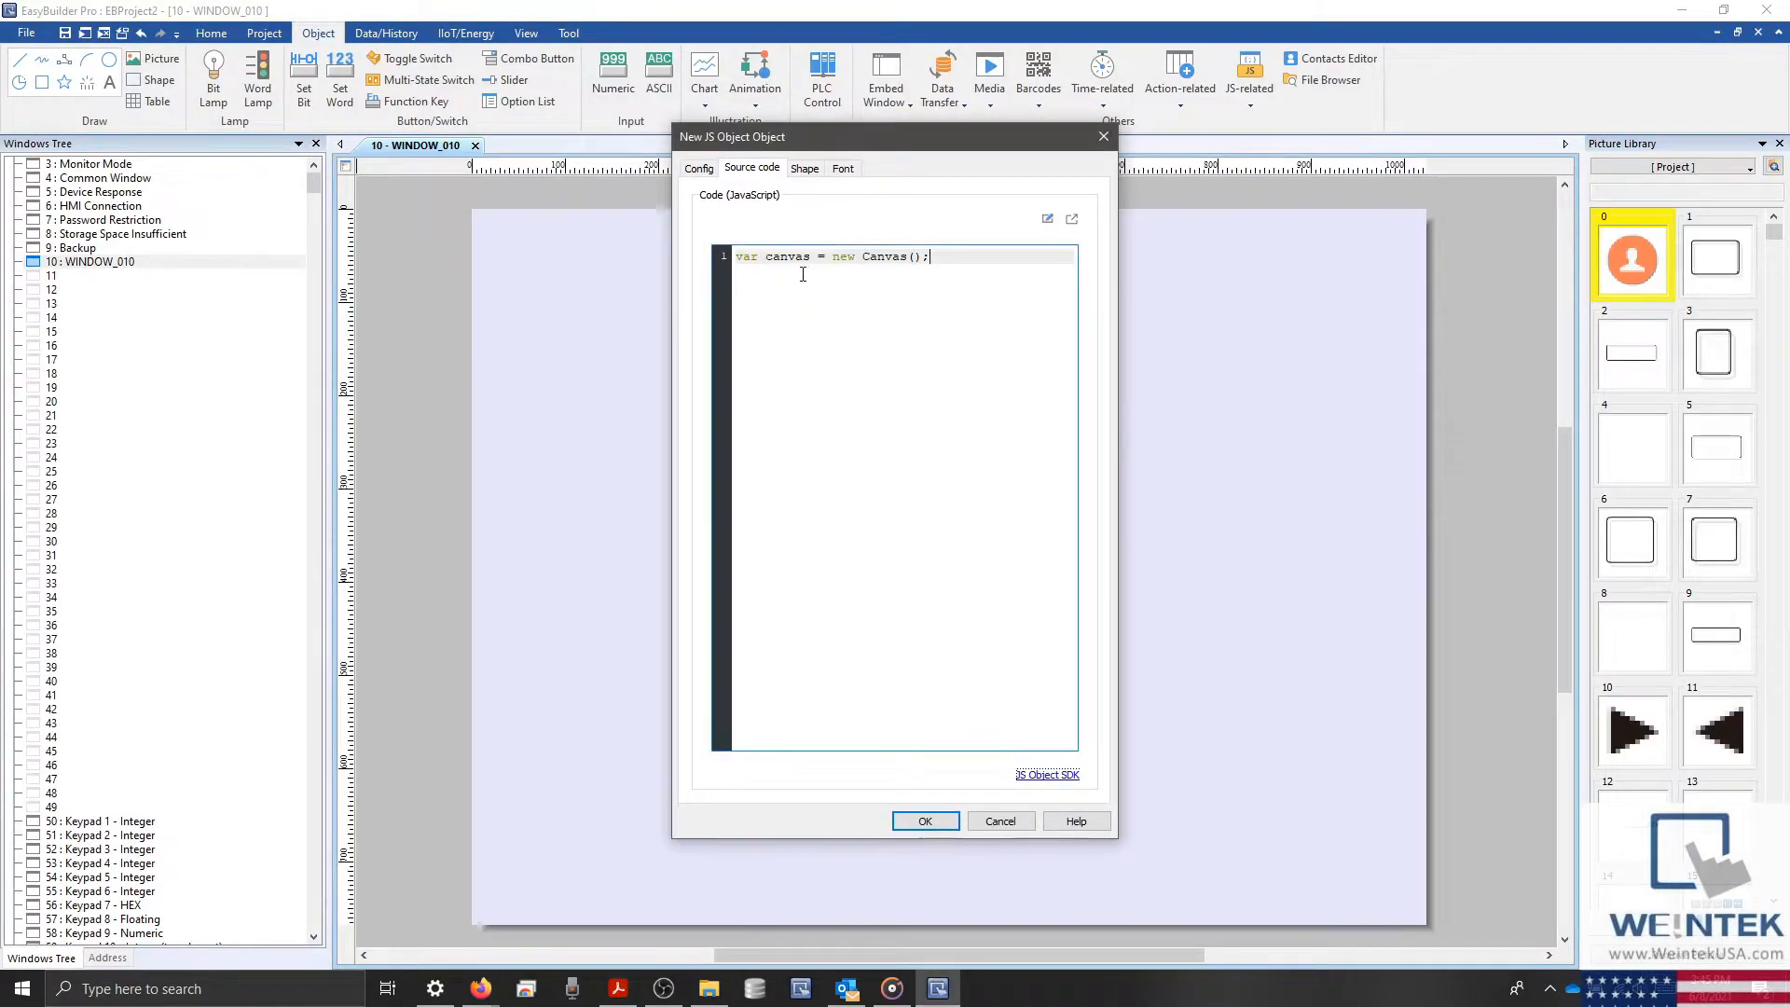
# Add this.widget.add(canvas); and declare var mouseArea = new MouseArea(); on the next line
pyautogui.write('this.widget.add(canvas);')
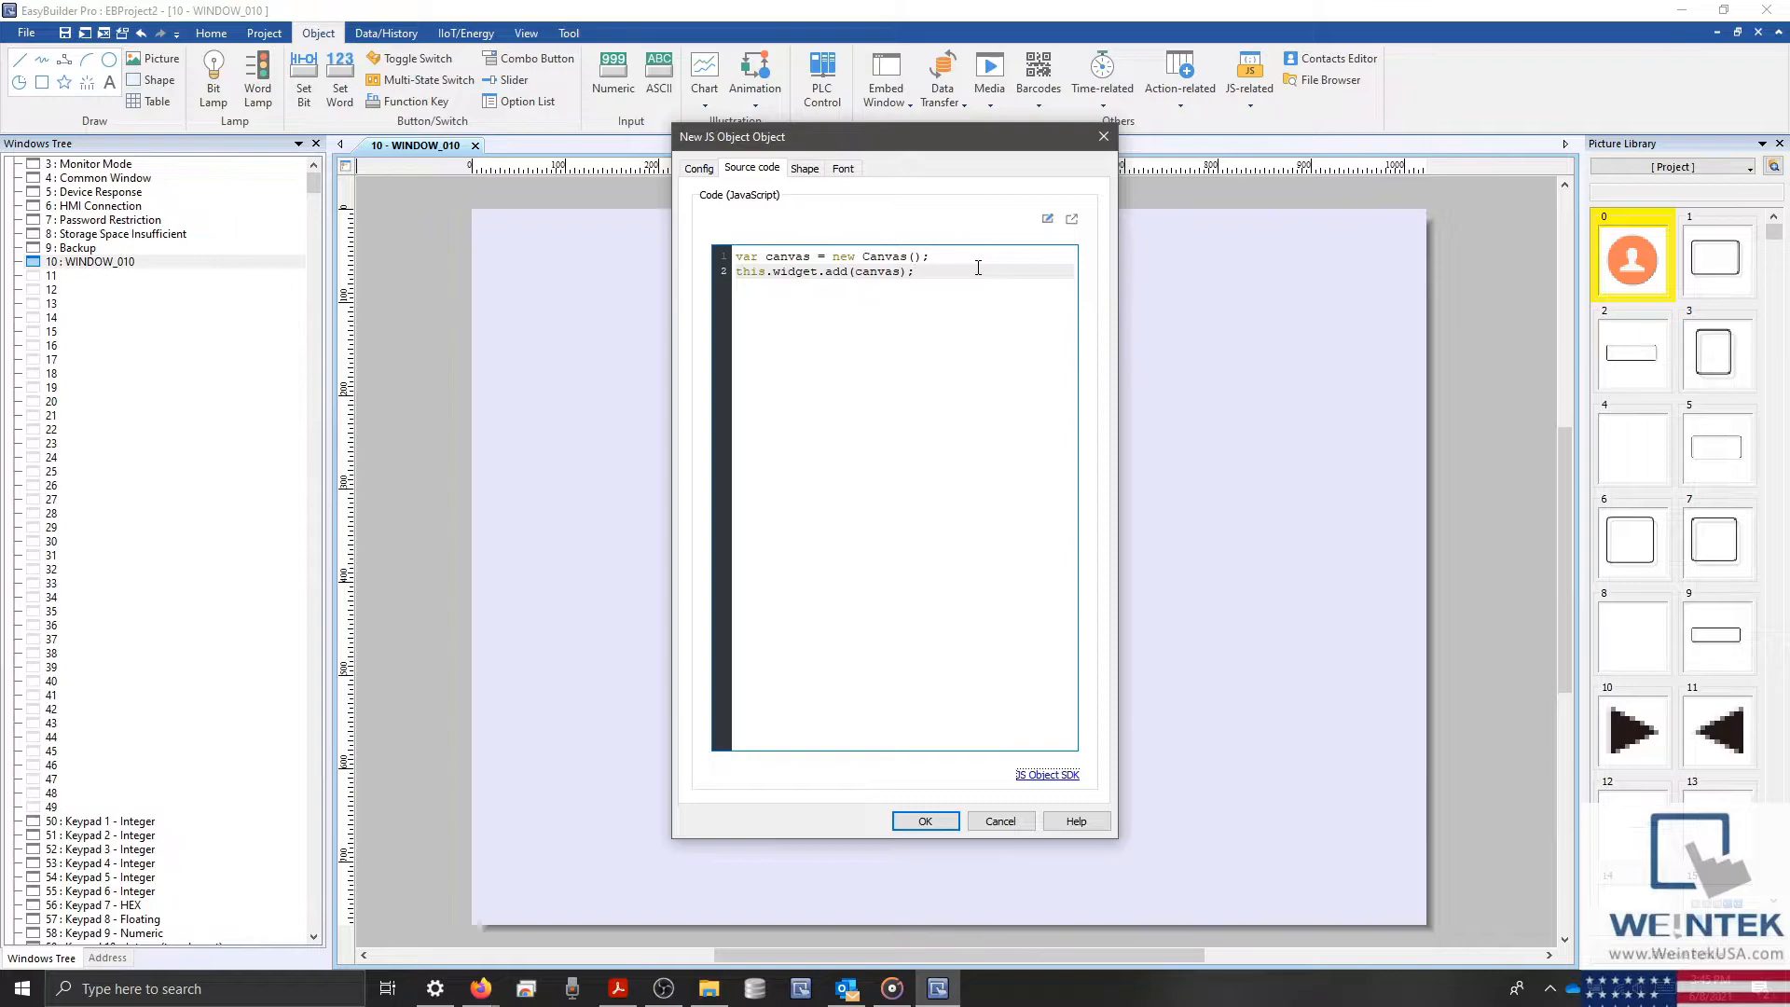
pyautogui.moveTo(868, 322)
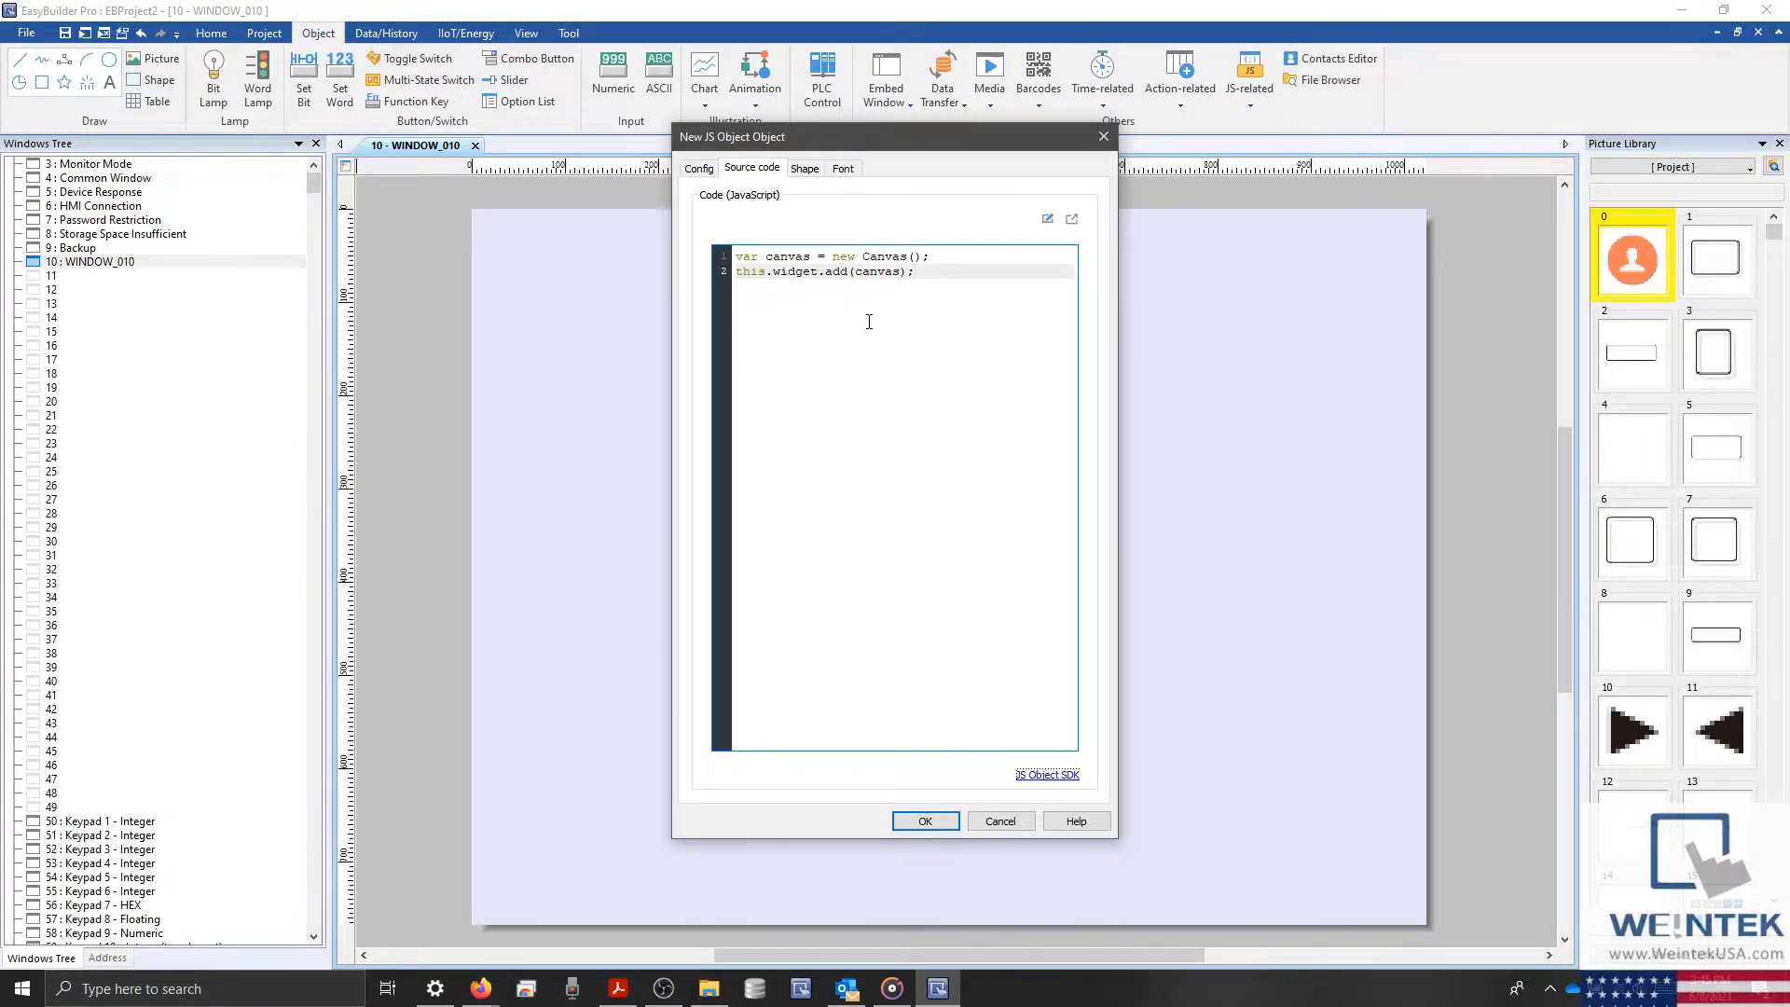
pyautogui.moveTo(868, 322)
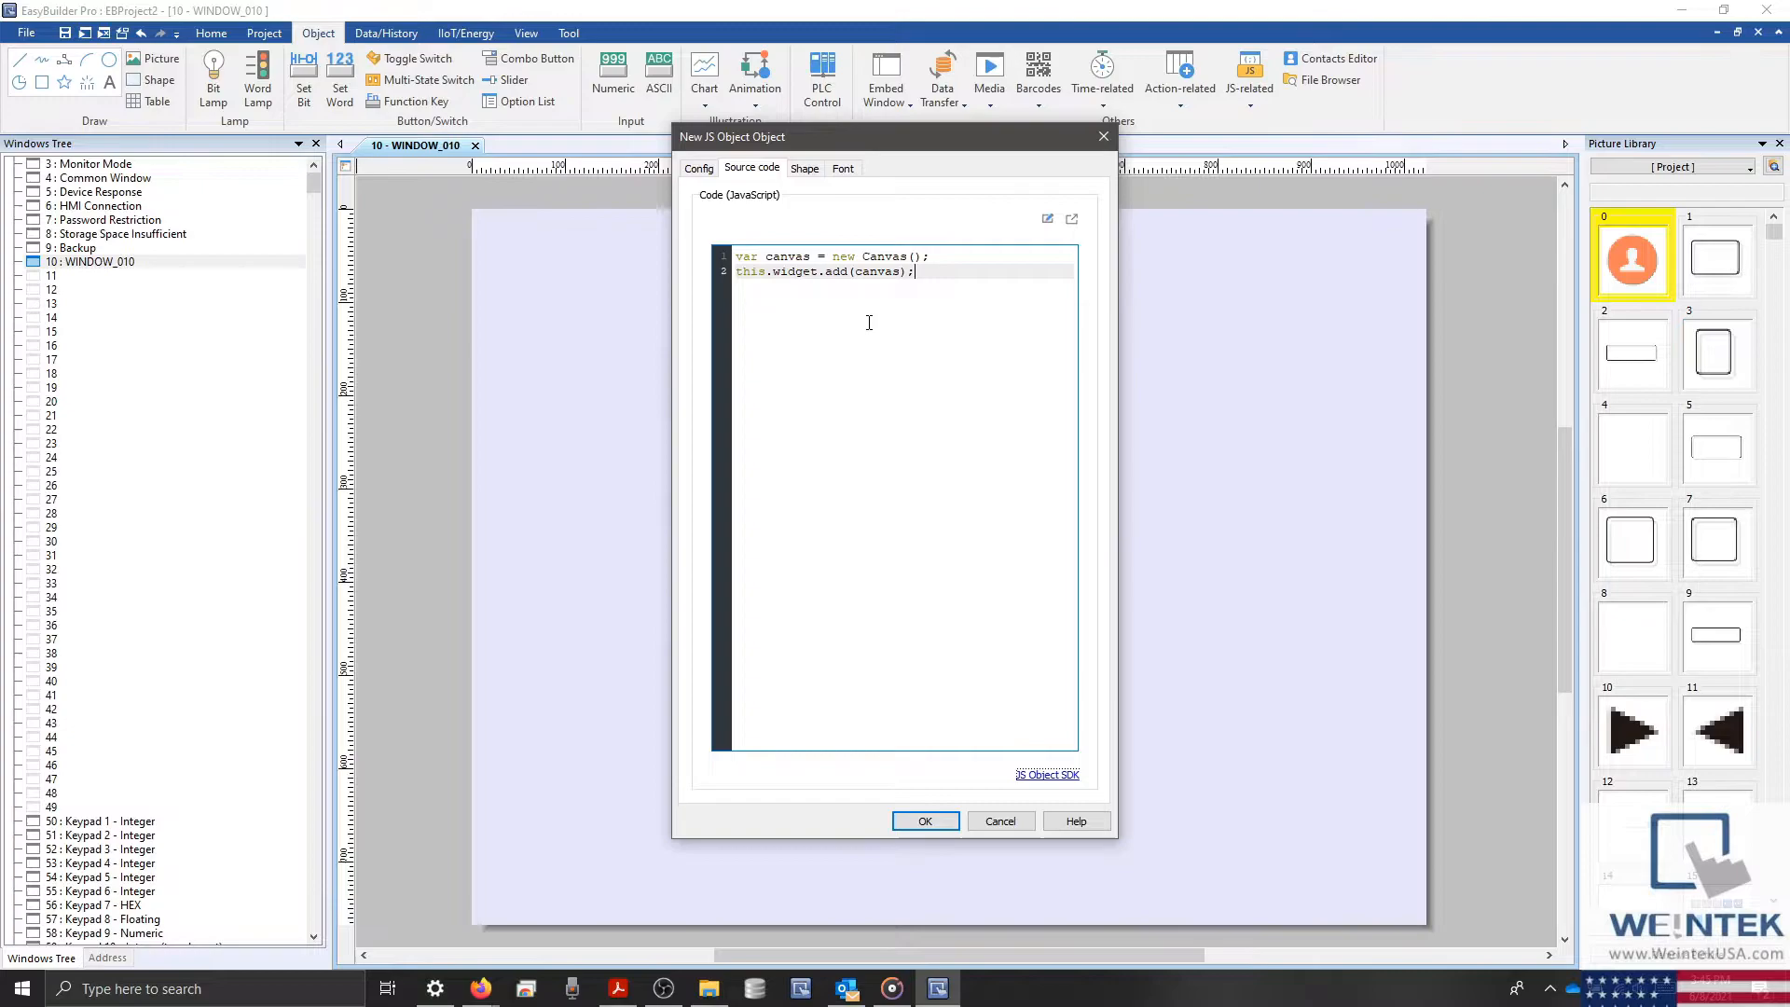
pyautogui.press('enter')
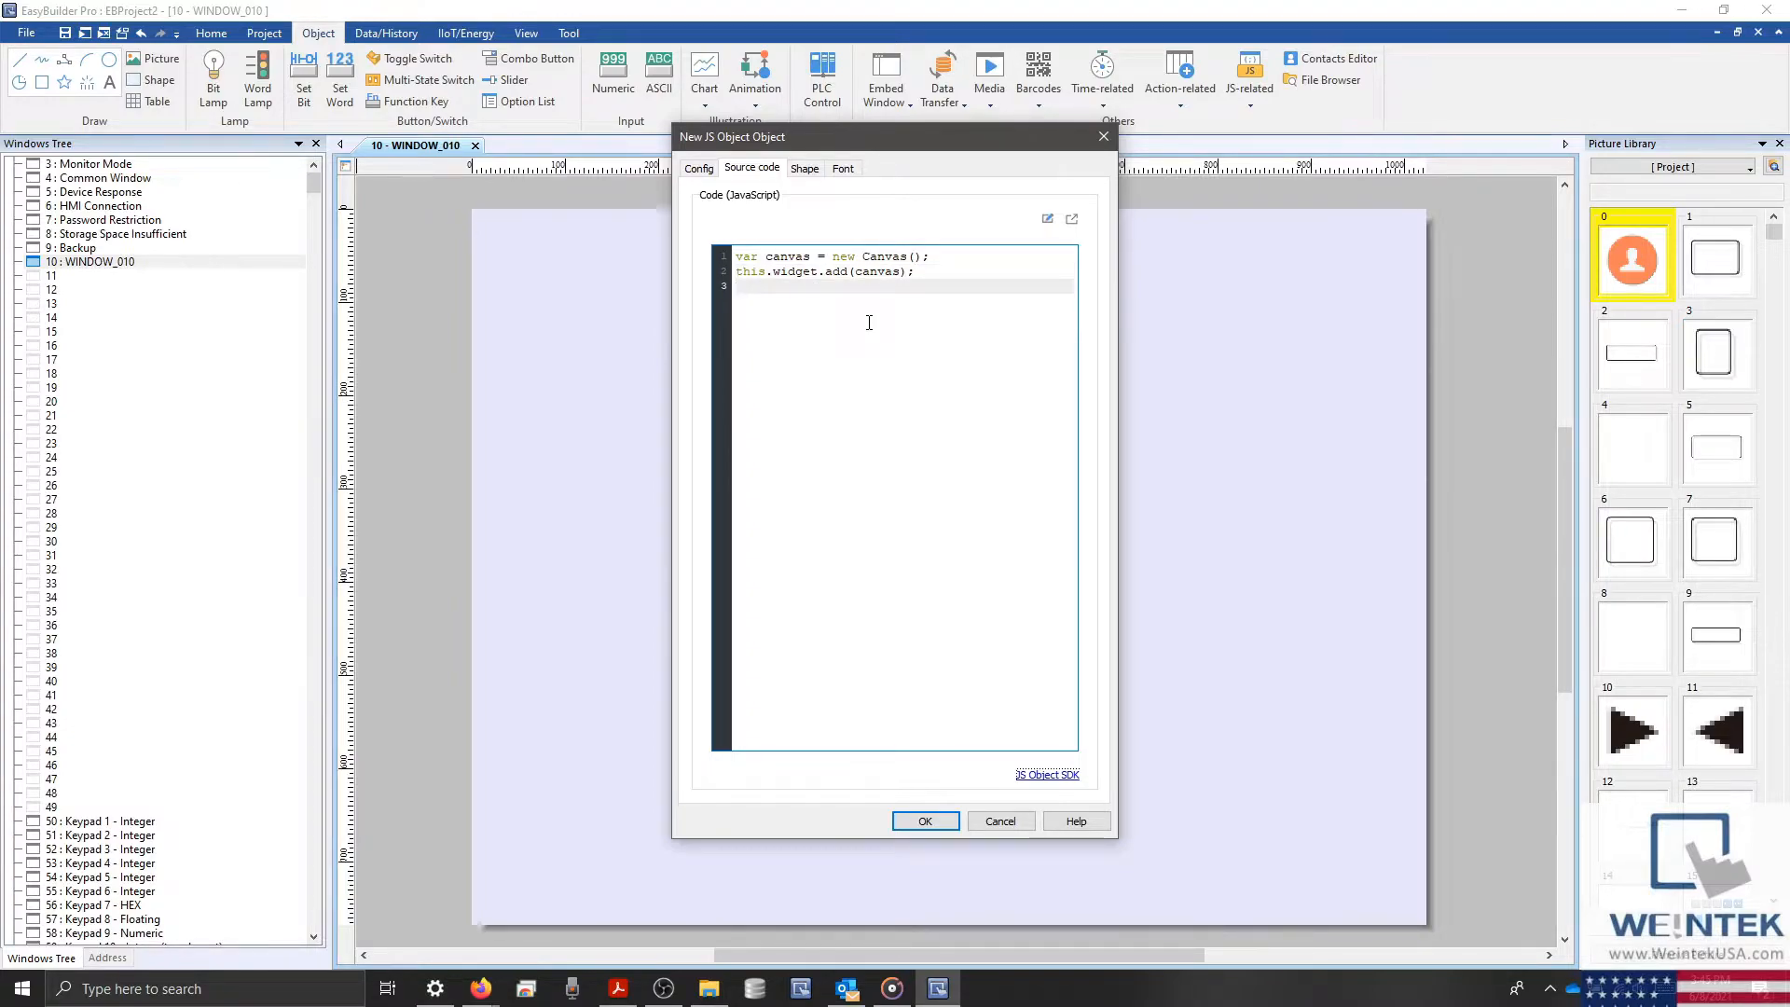
pyautogui.write('var mou')
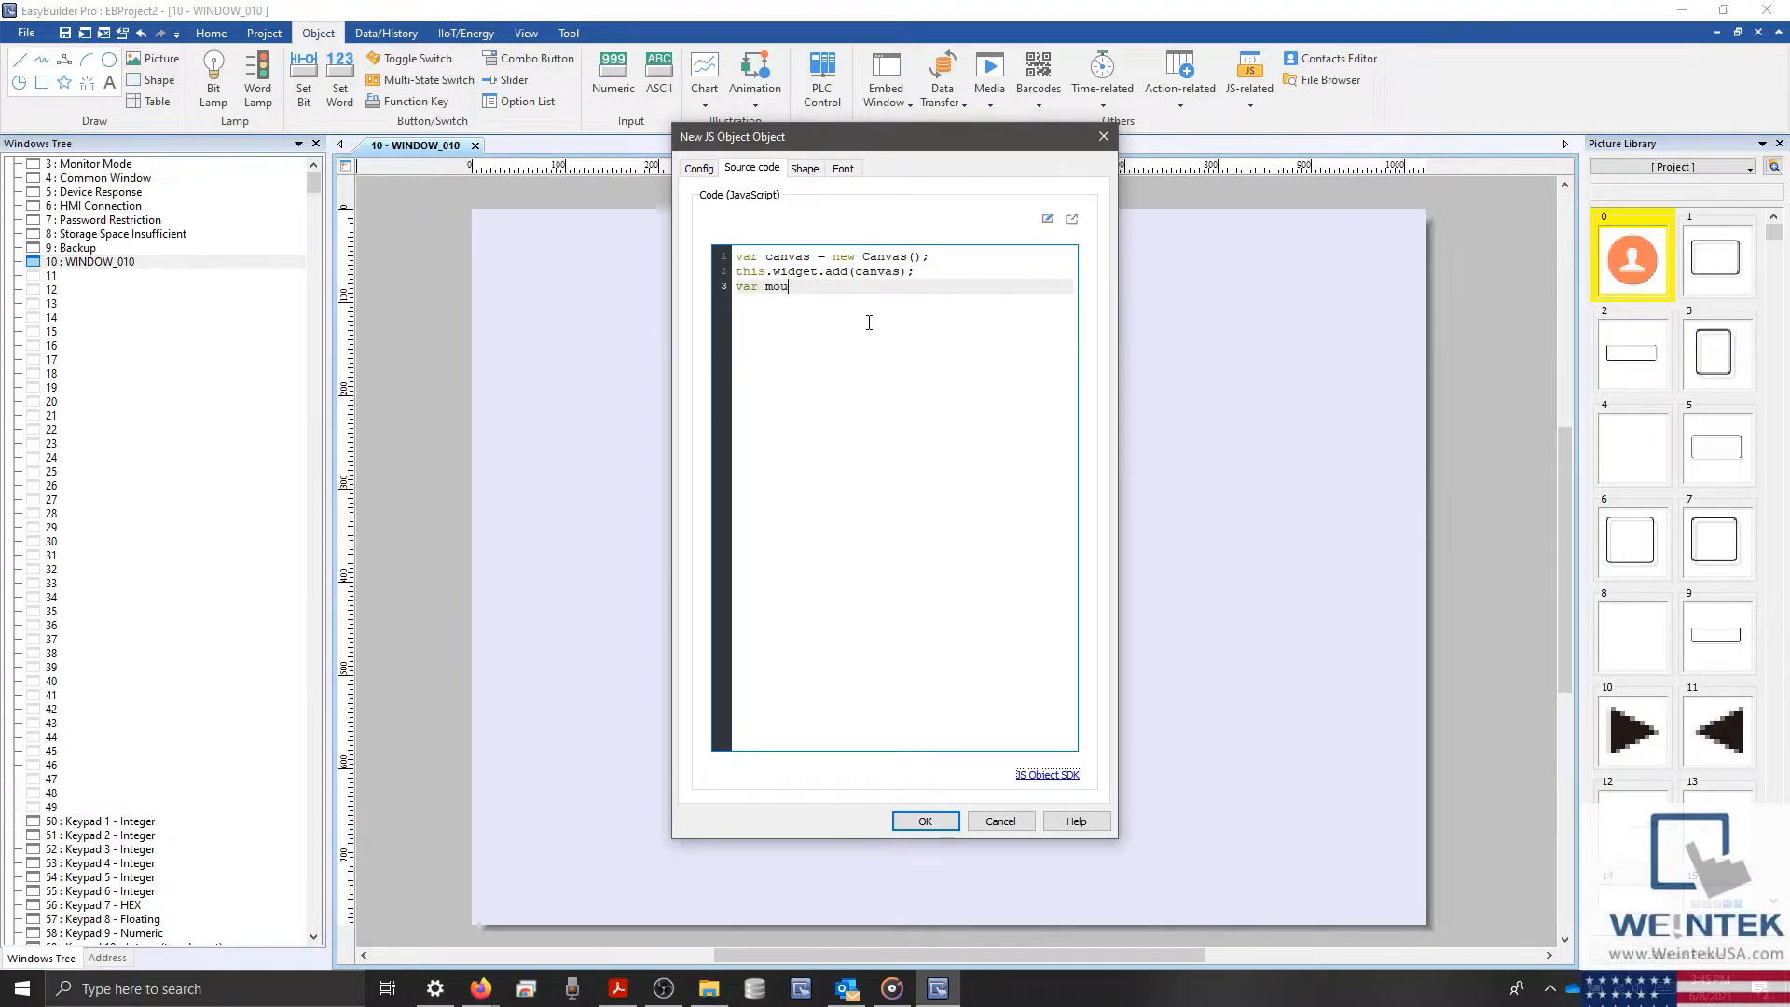
pyautogui.write('seArea =')
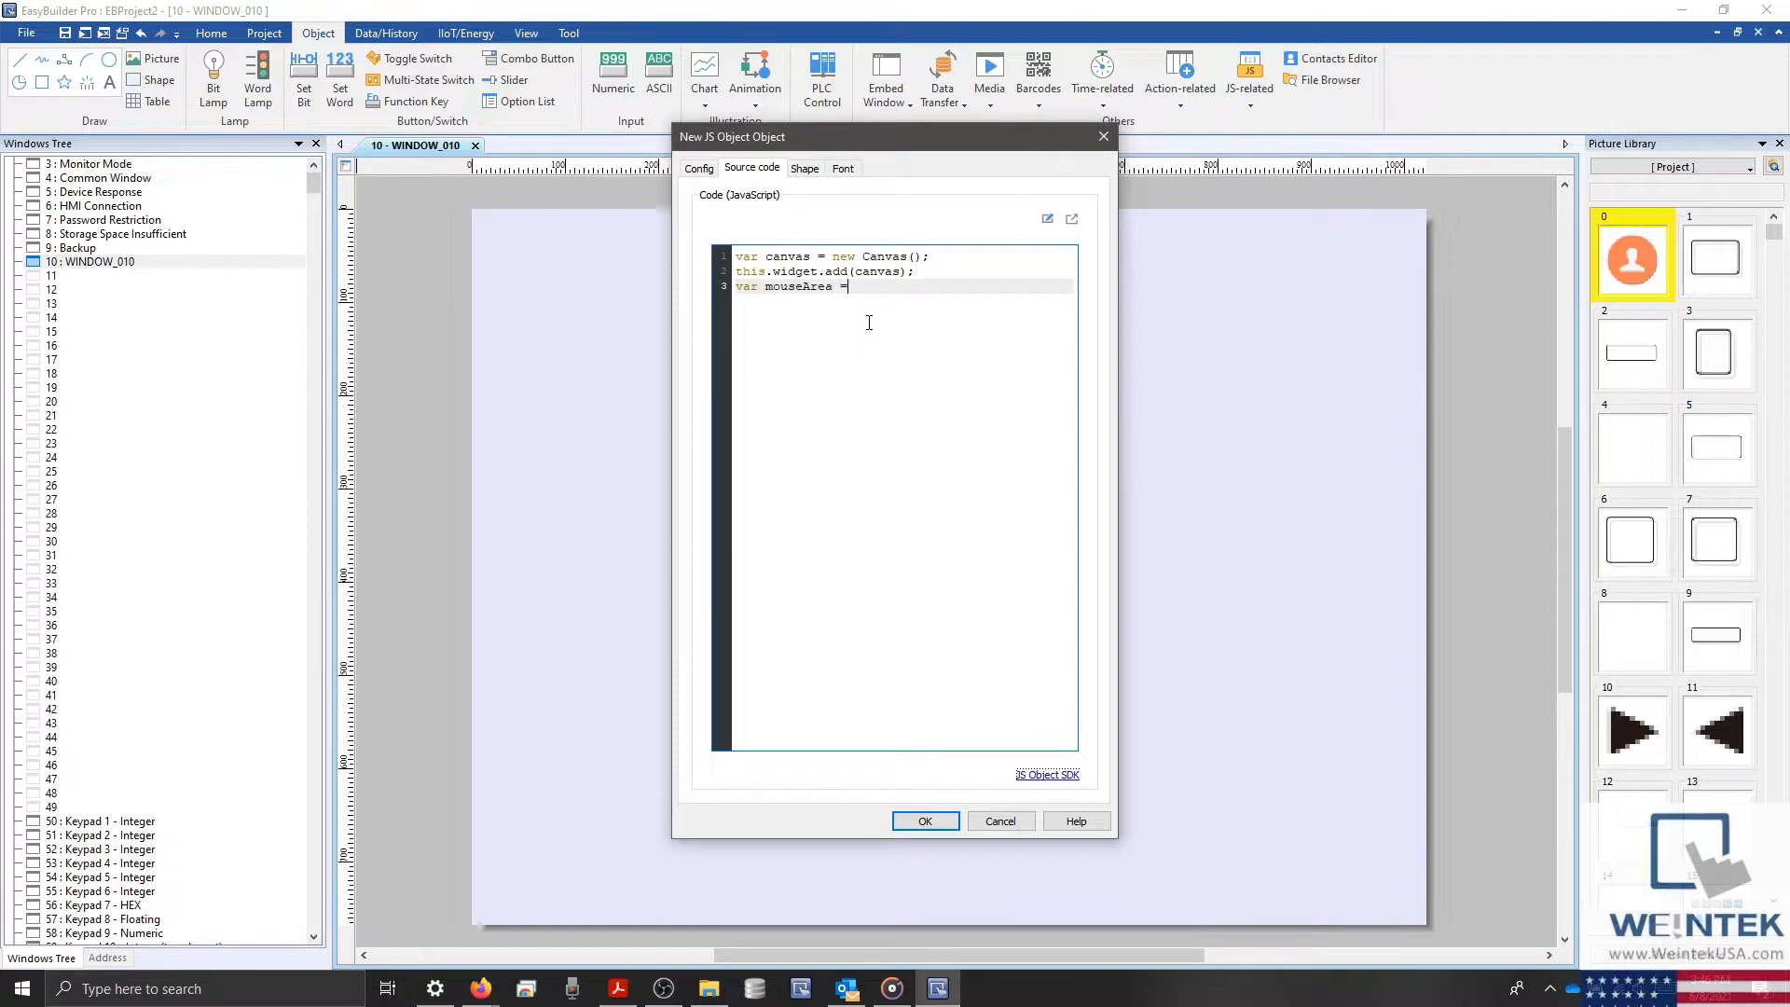
pyautogui.write('new Mouse')
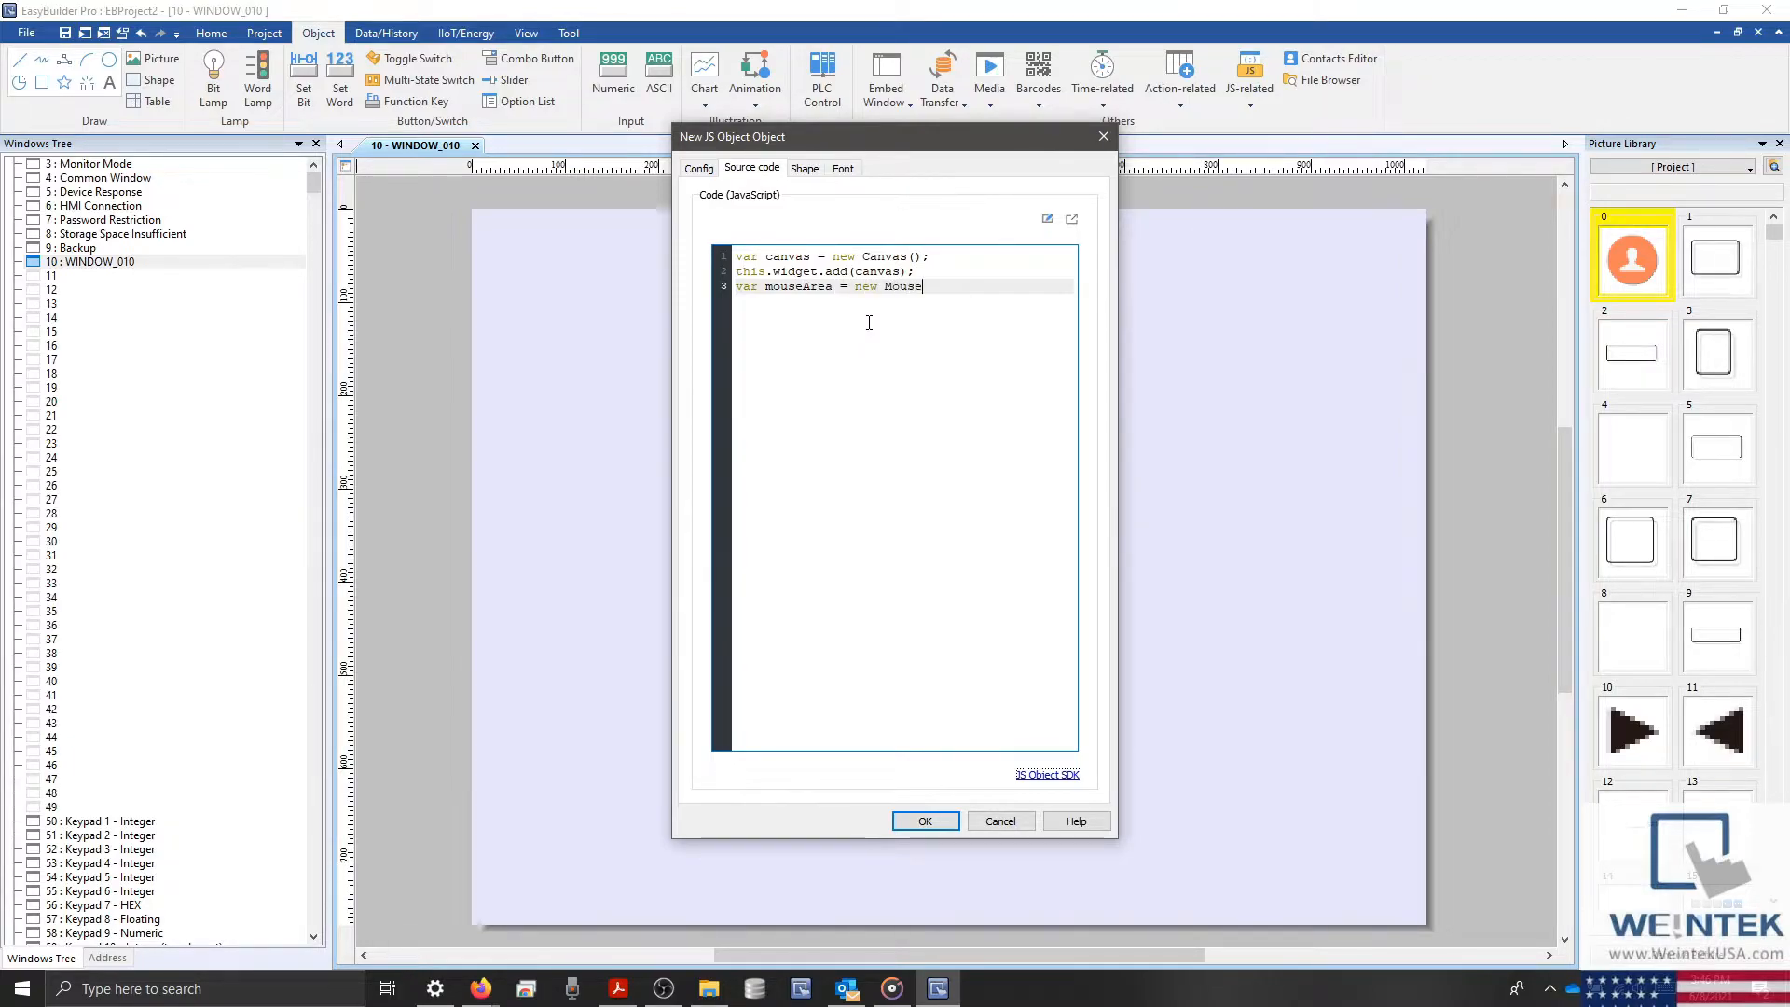
pyautogui.write('Area()1')
pyautogui.write('t')
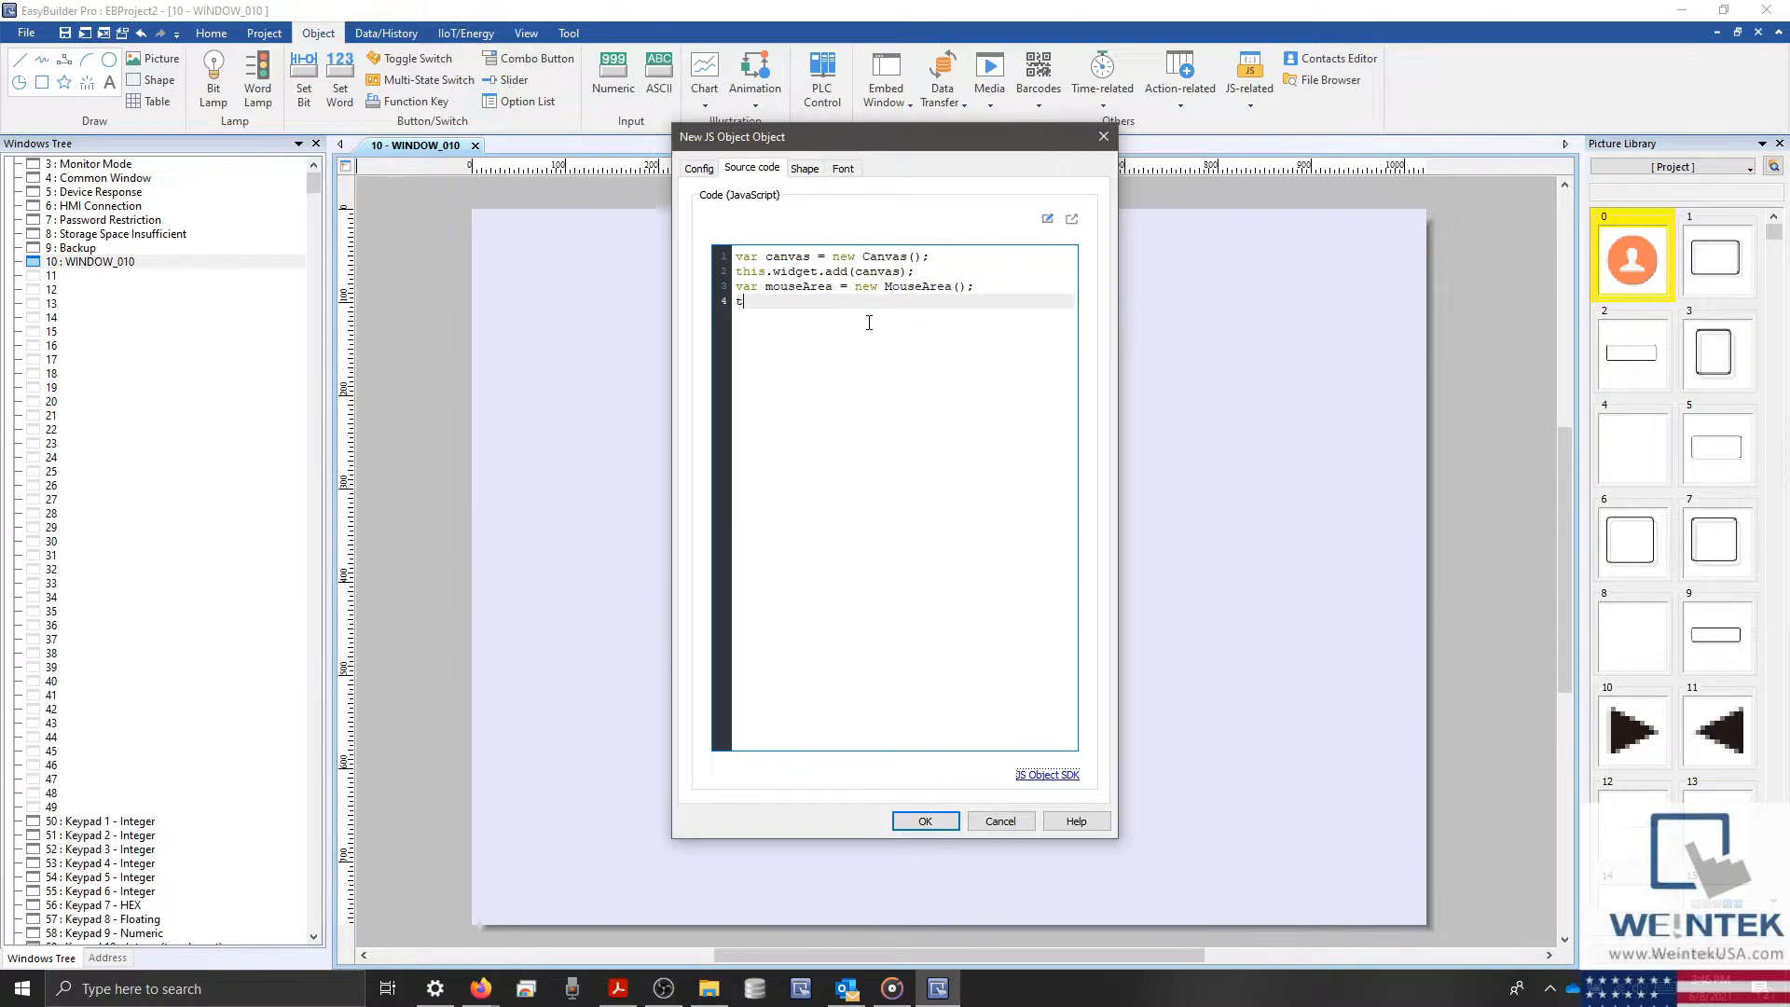
# Add the mouse area to the widget with this.widget.add(mouseArea);
pyautogui.write('his.wid')
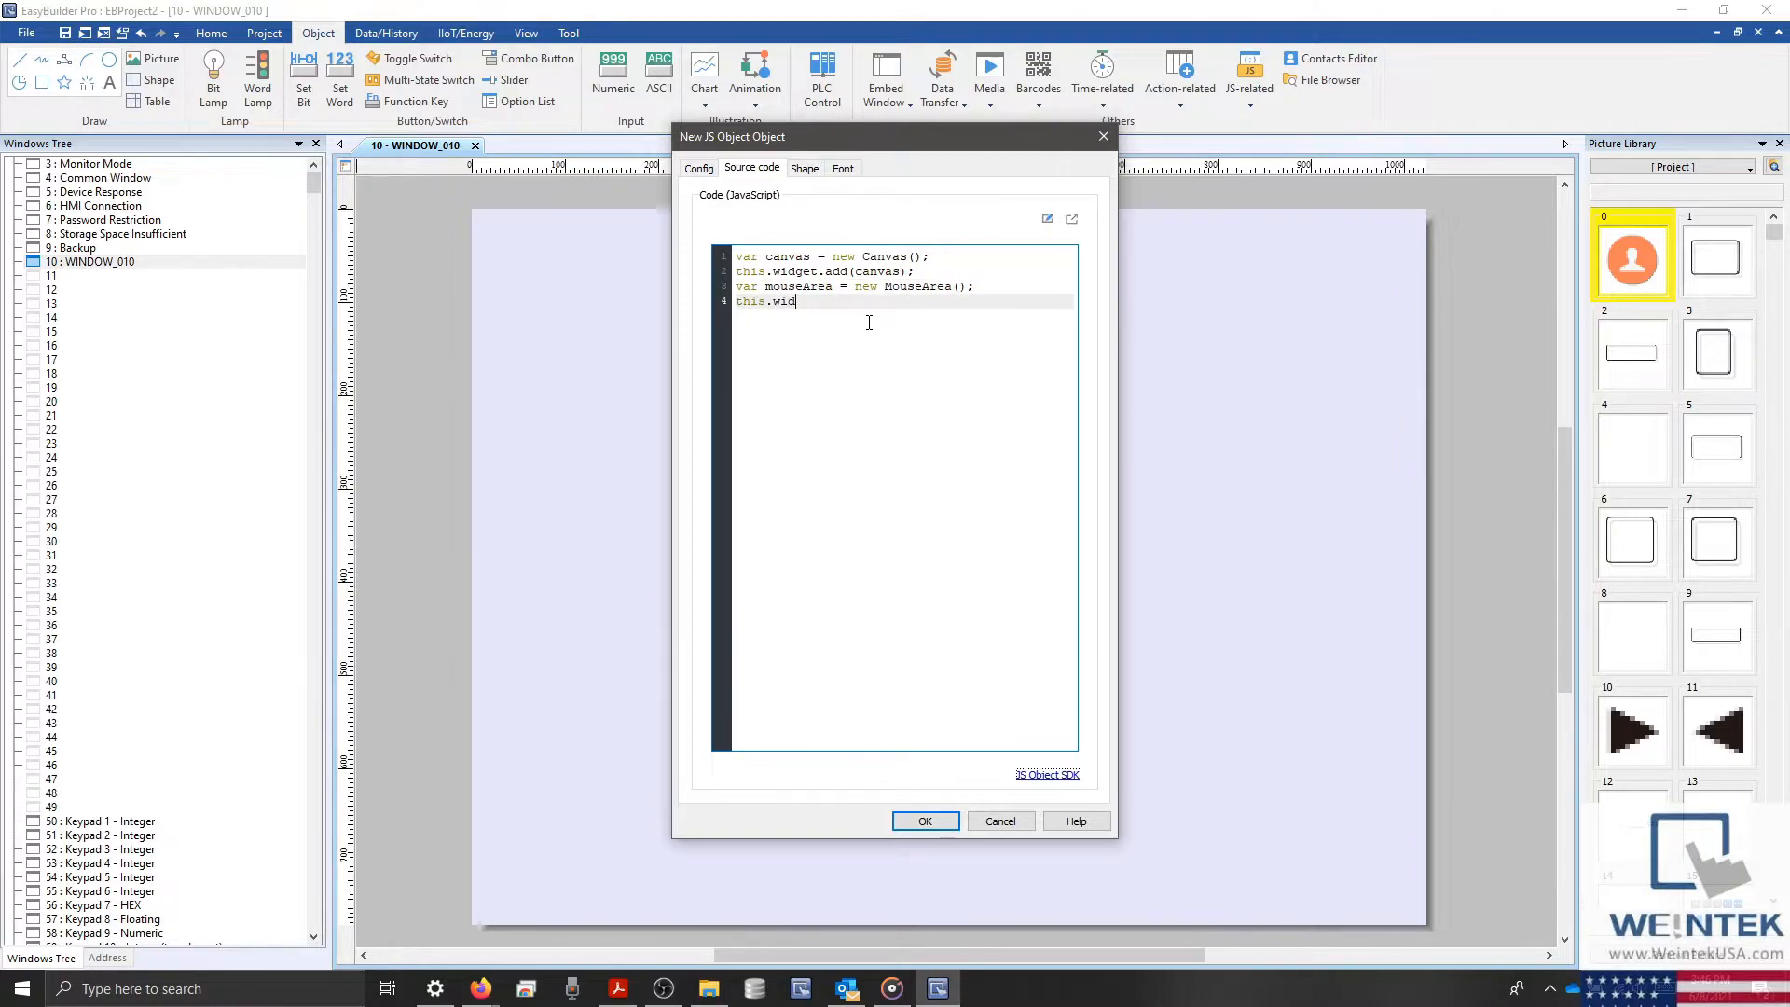
pyautogui.write('get.add()')
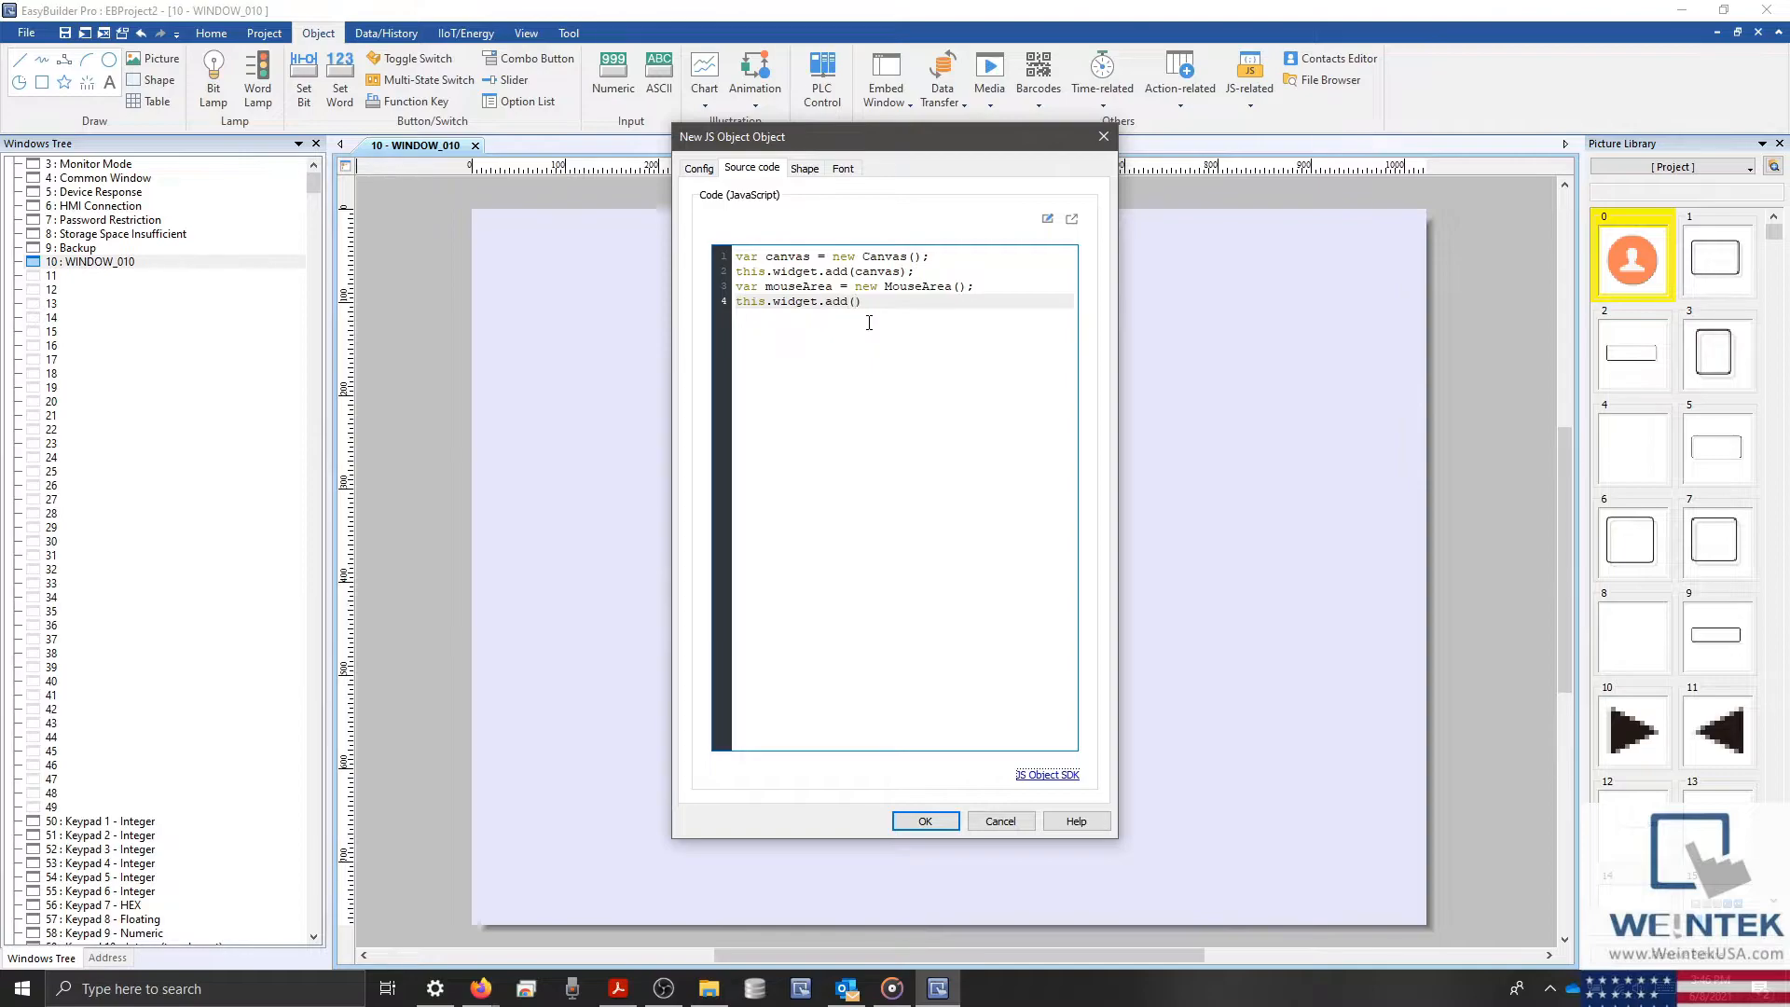
pyautogui.write('mouseArea')
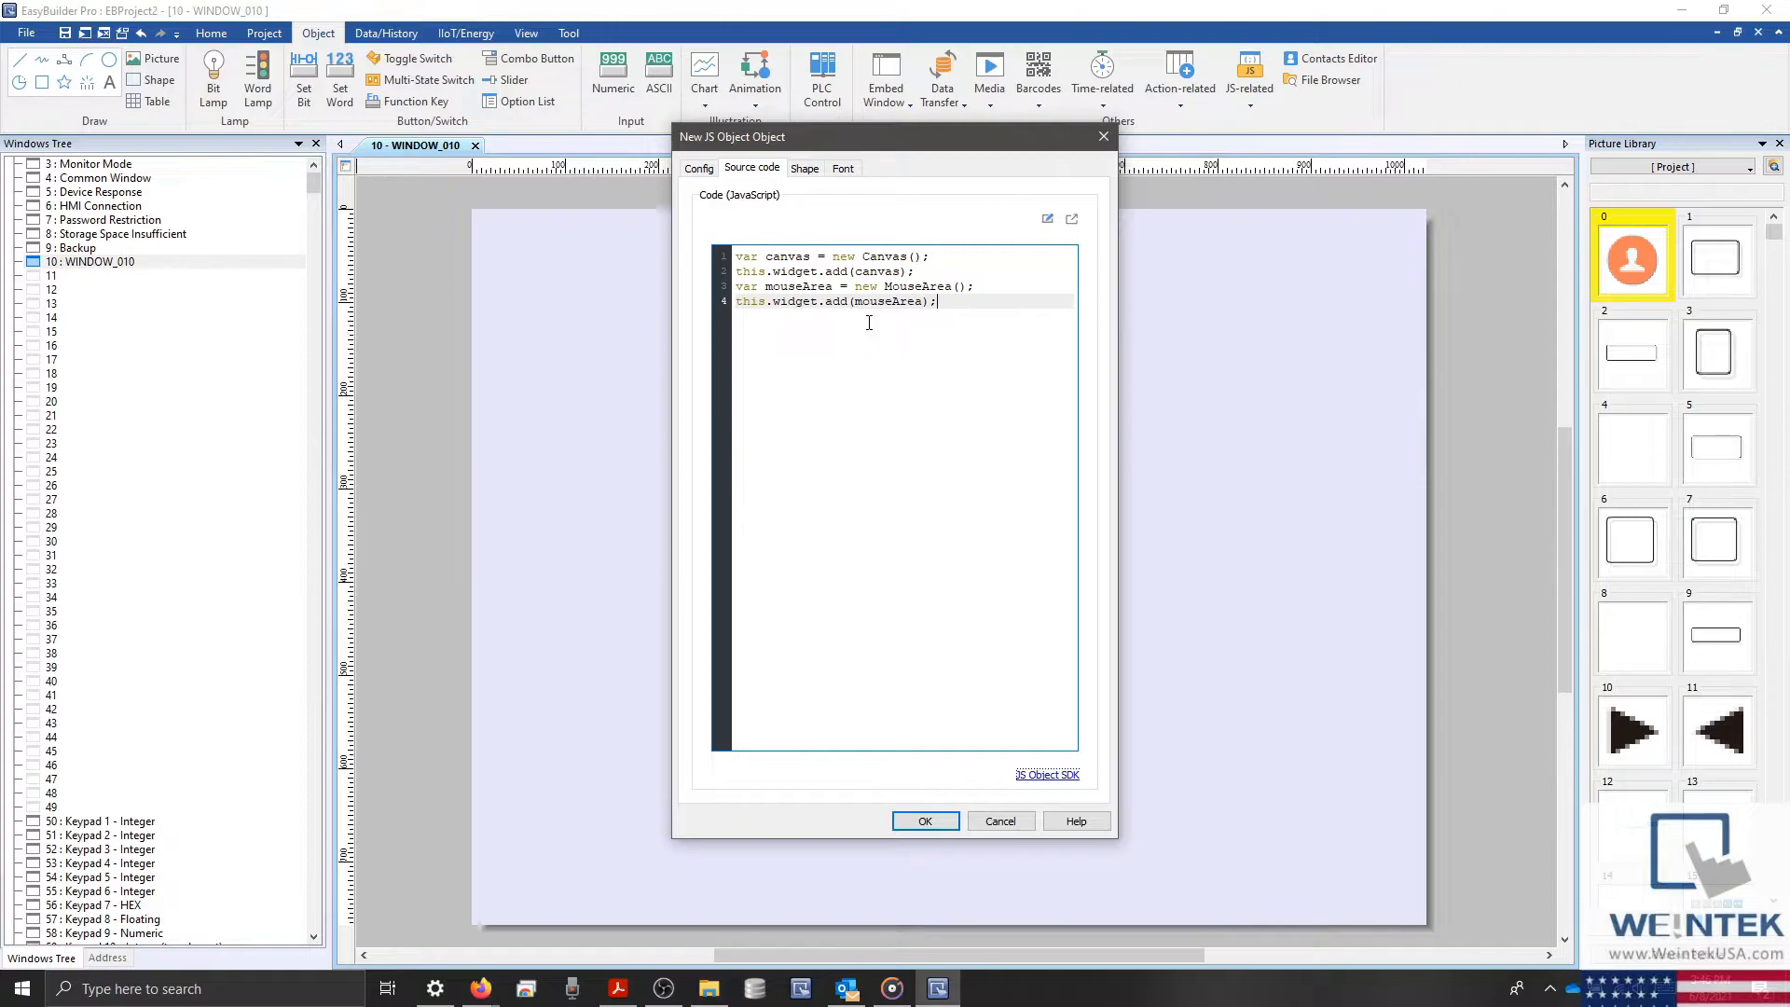
pyautogui.press('enter')
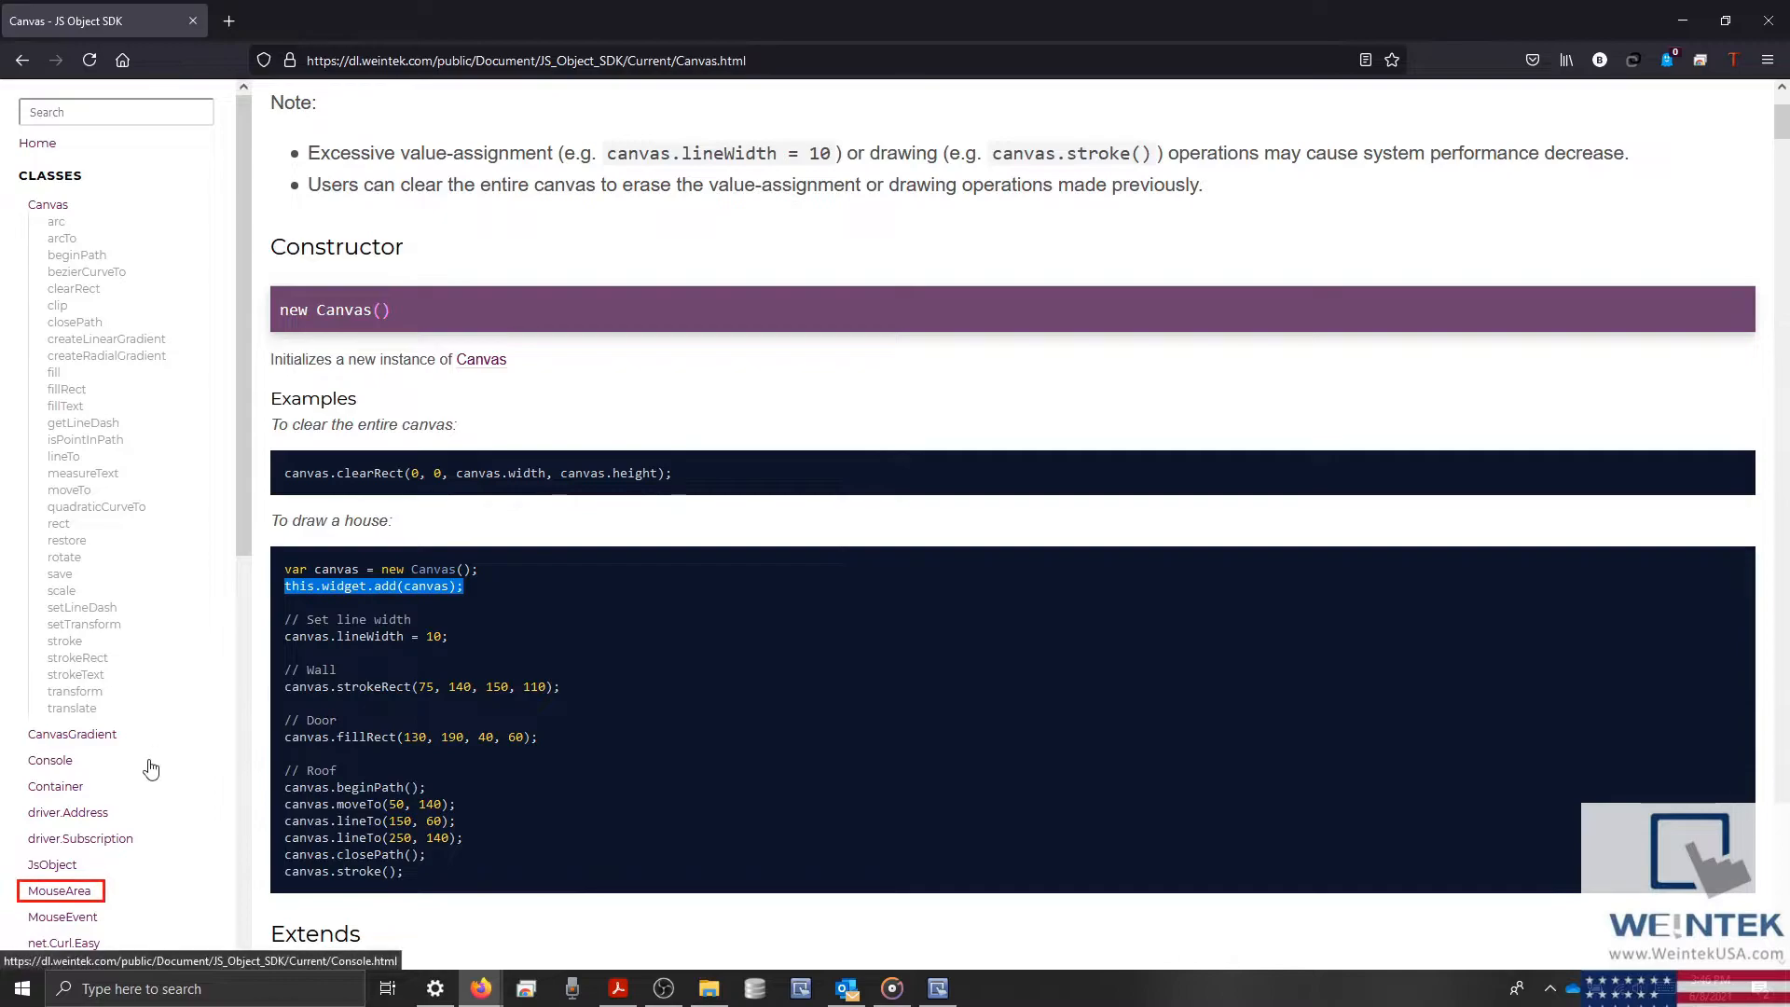
# Open the MouseArea SDK page at Events and select the mousedown handler example
pyautogui.click(60, 890)
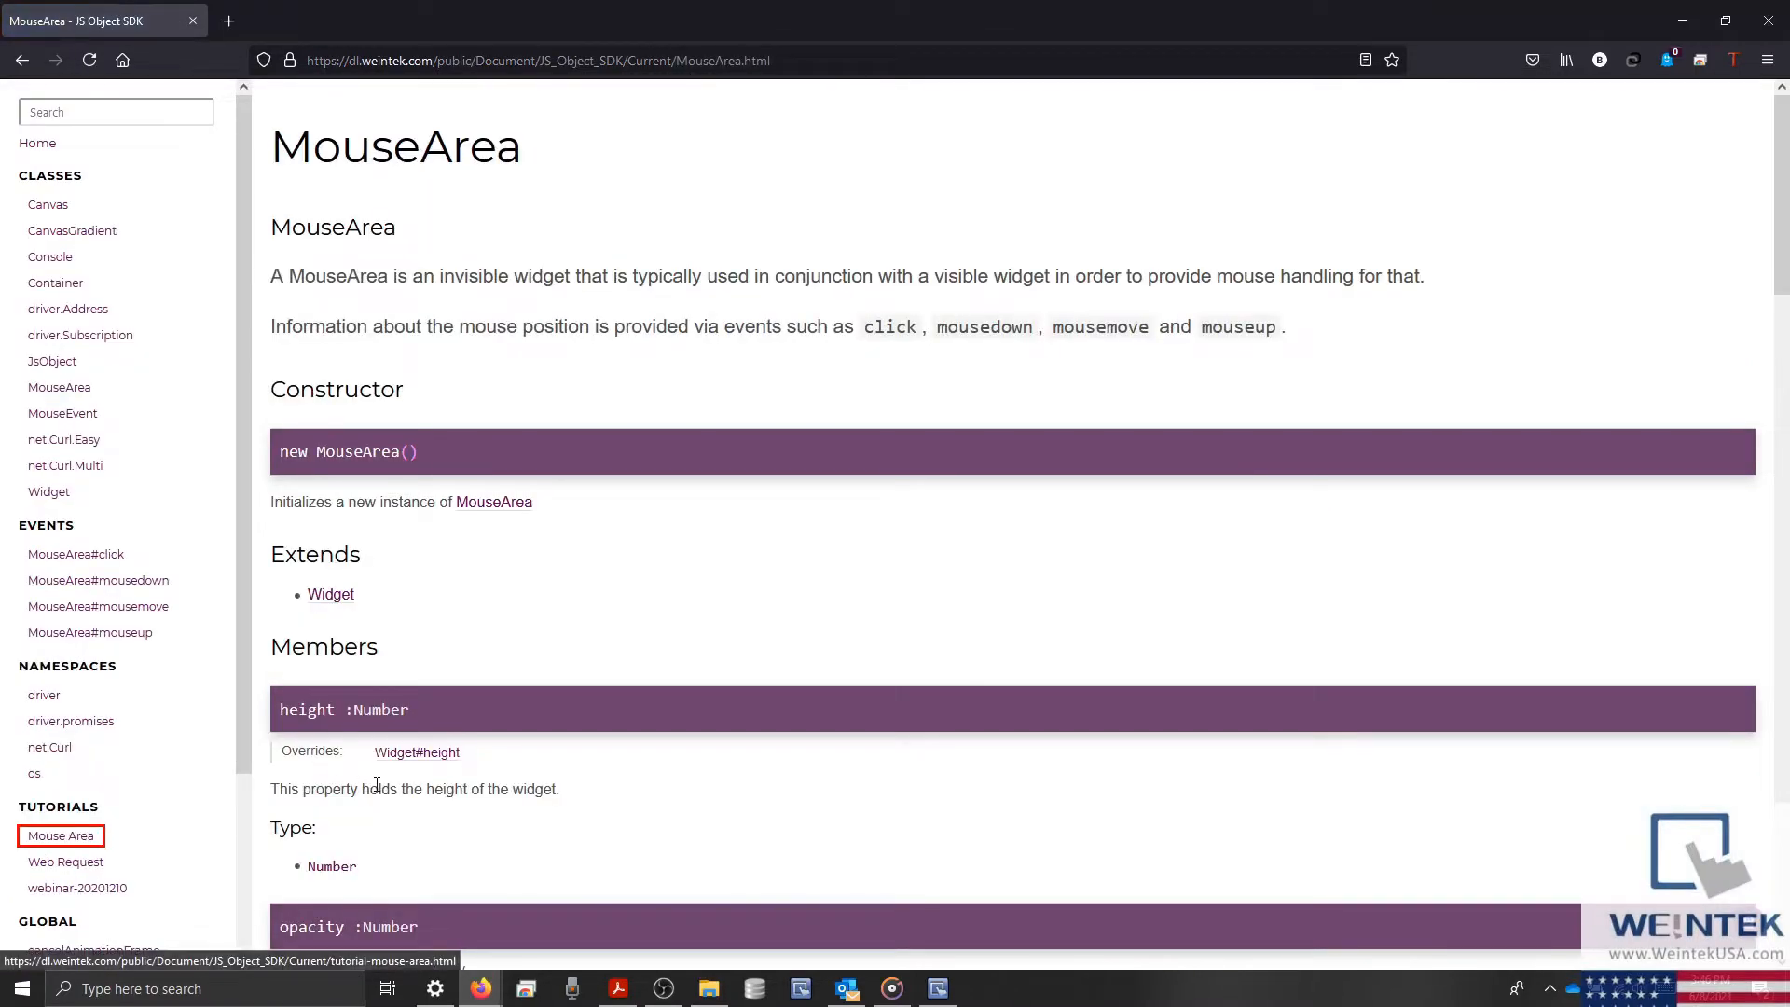
pyautogui.scroll(-3)
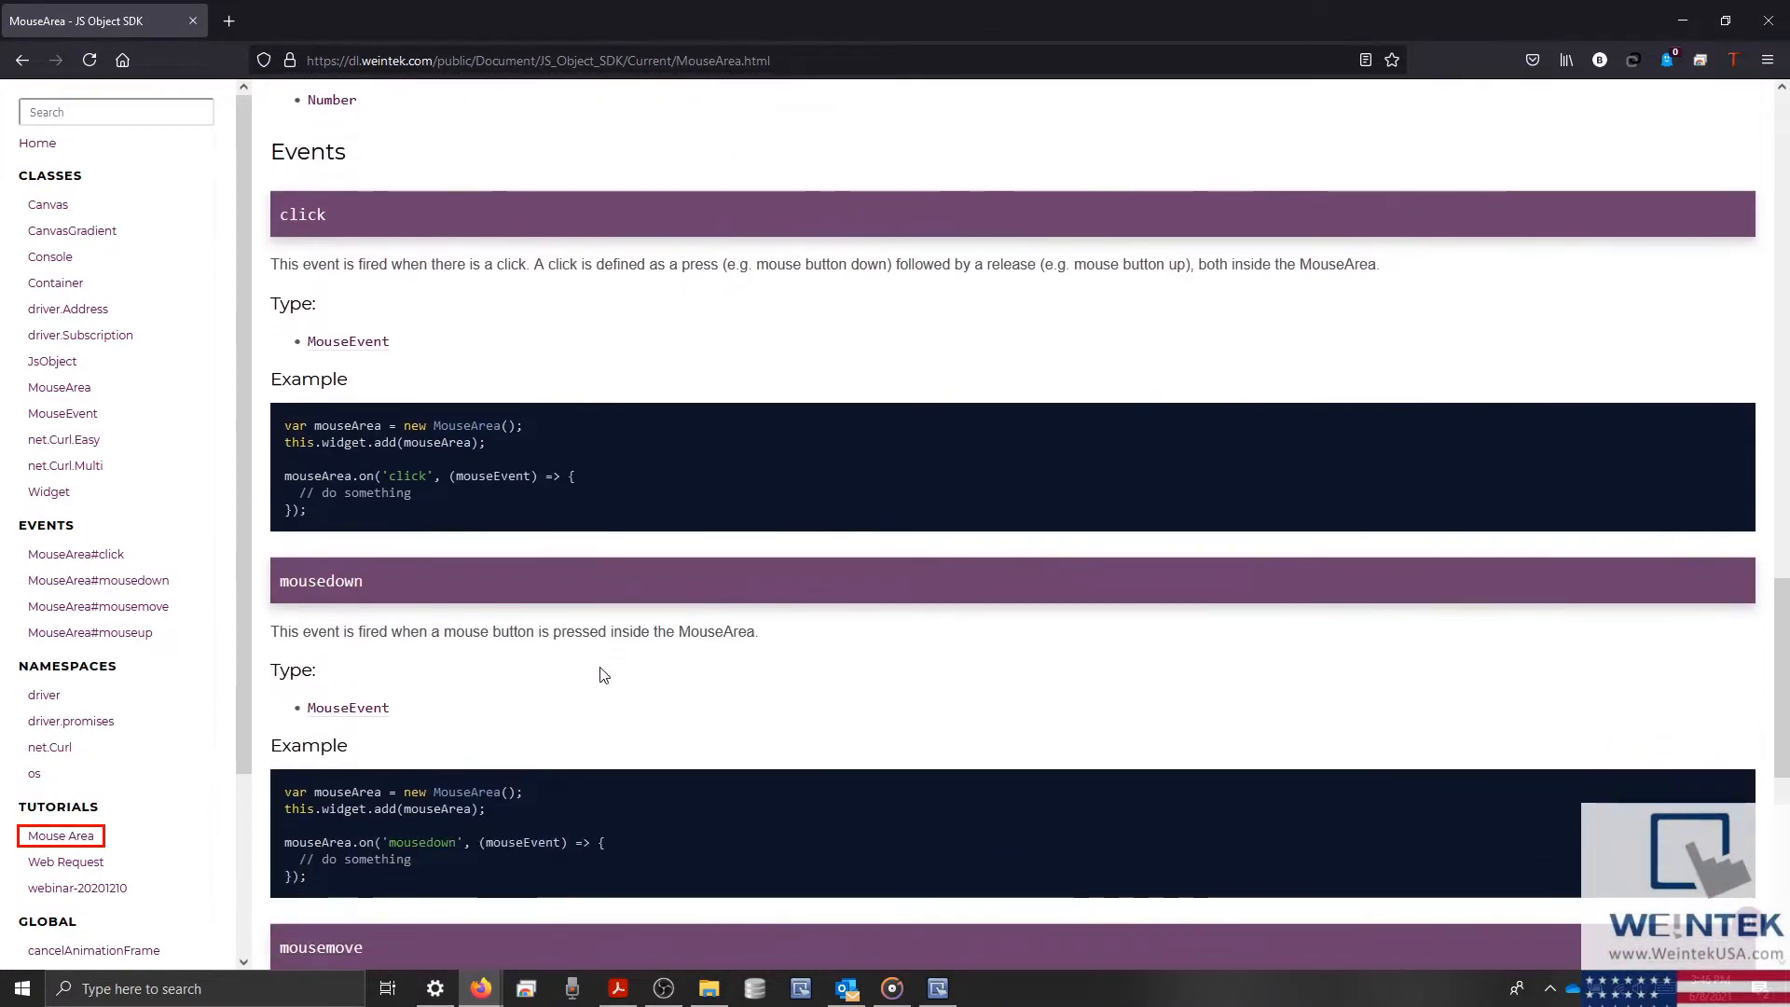
pyautogui.scroll(-3)
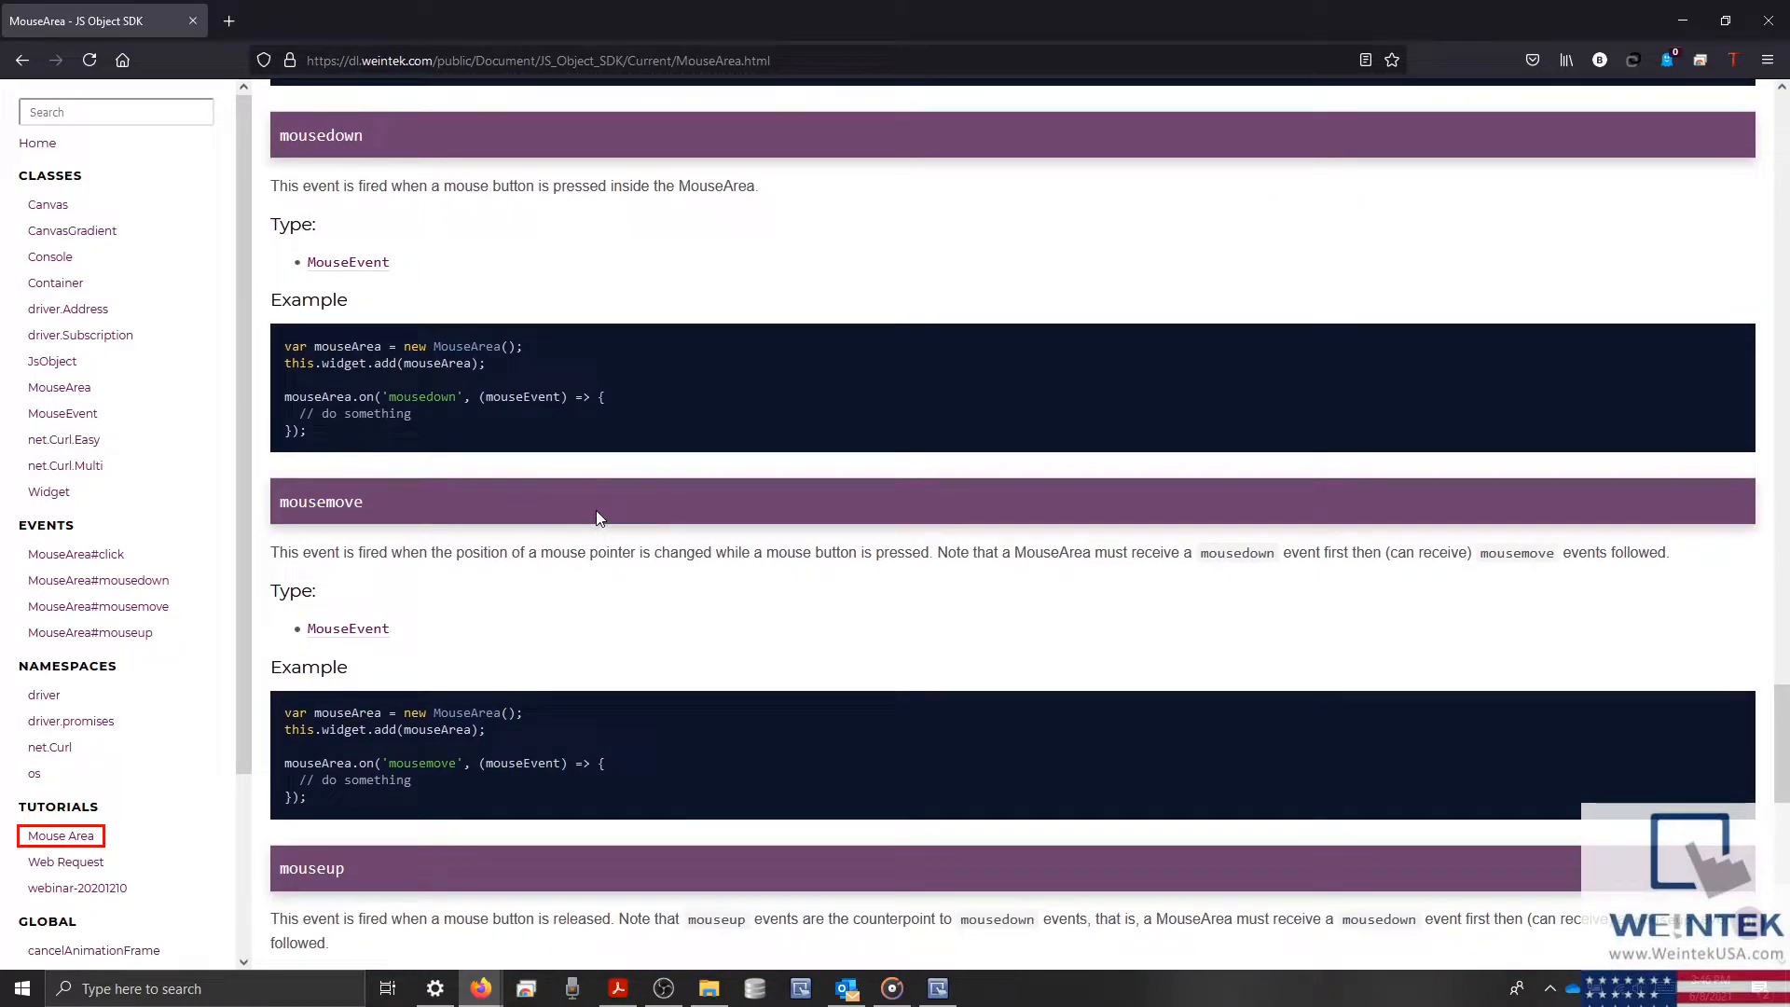
pyautogui.scroll(-3)
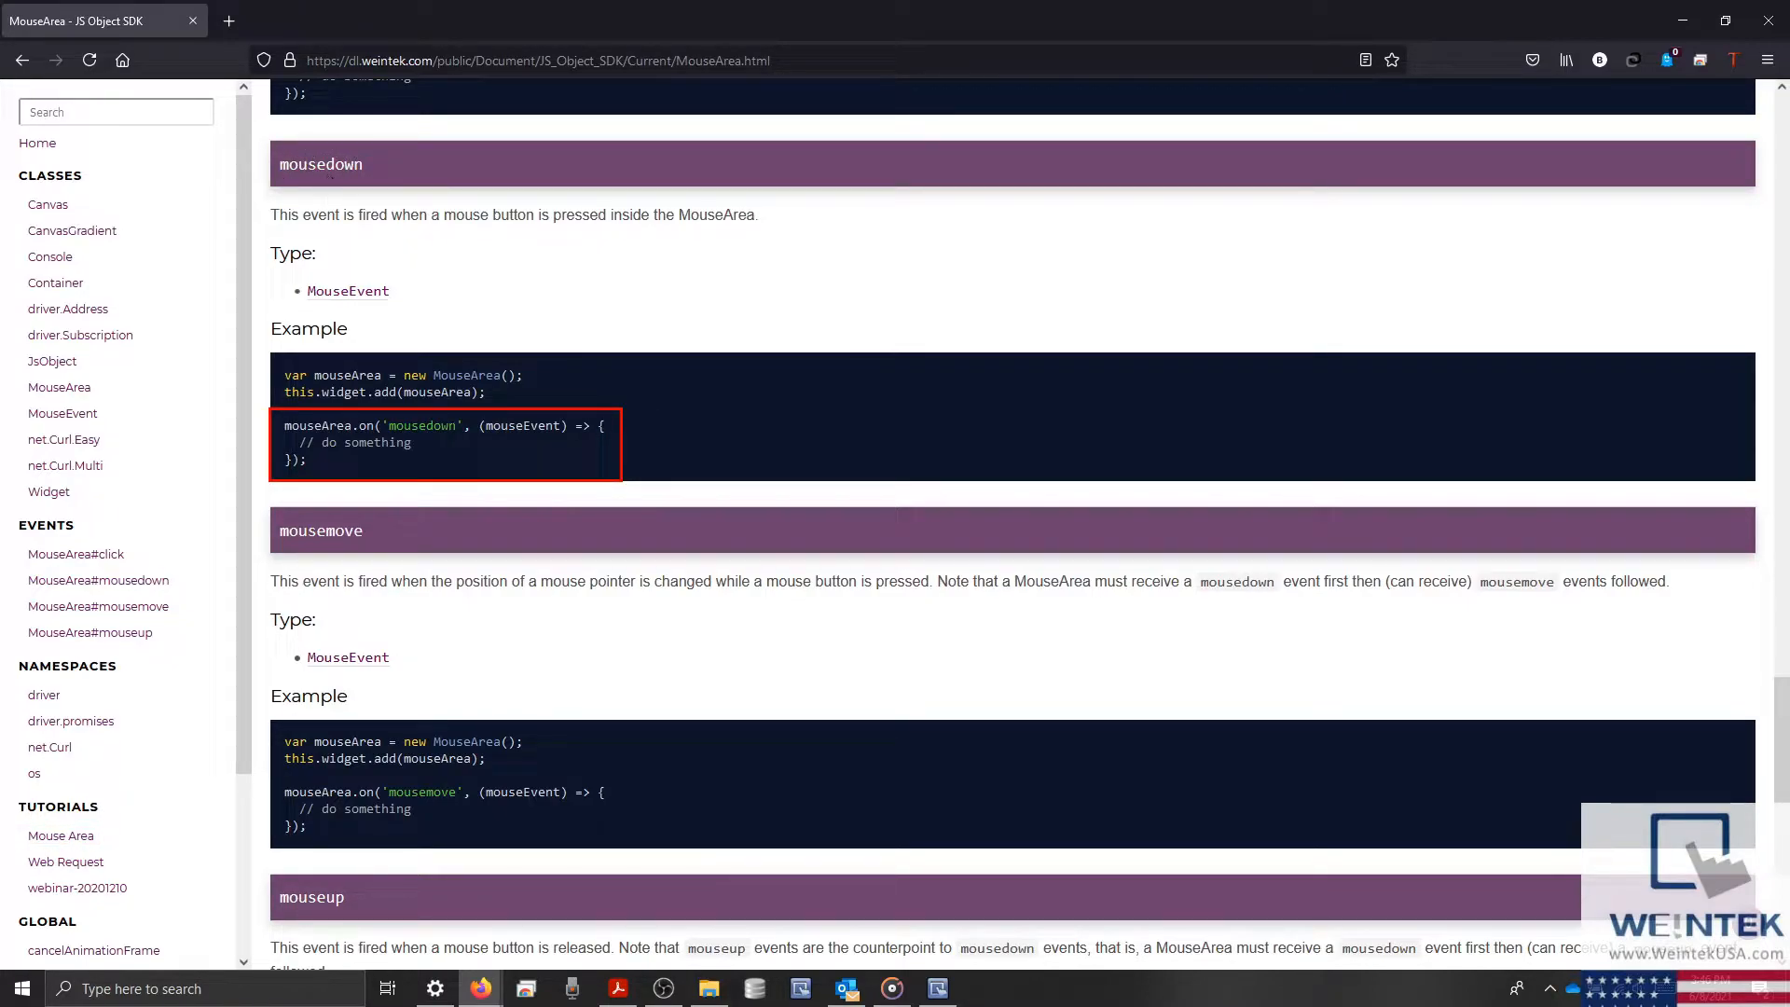
pyautogui.moveTo(289, 426); pyautogui.dragTo(309, 459)
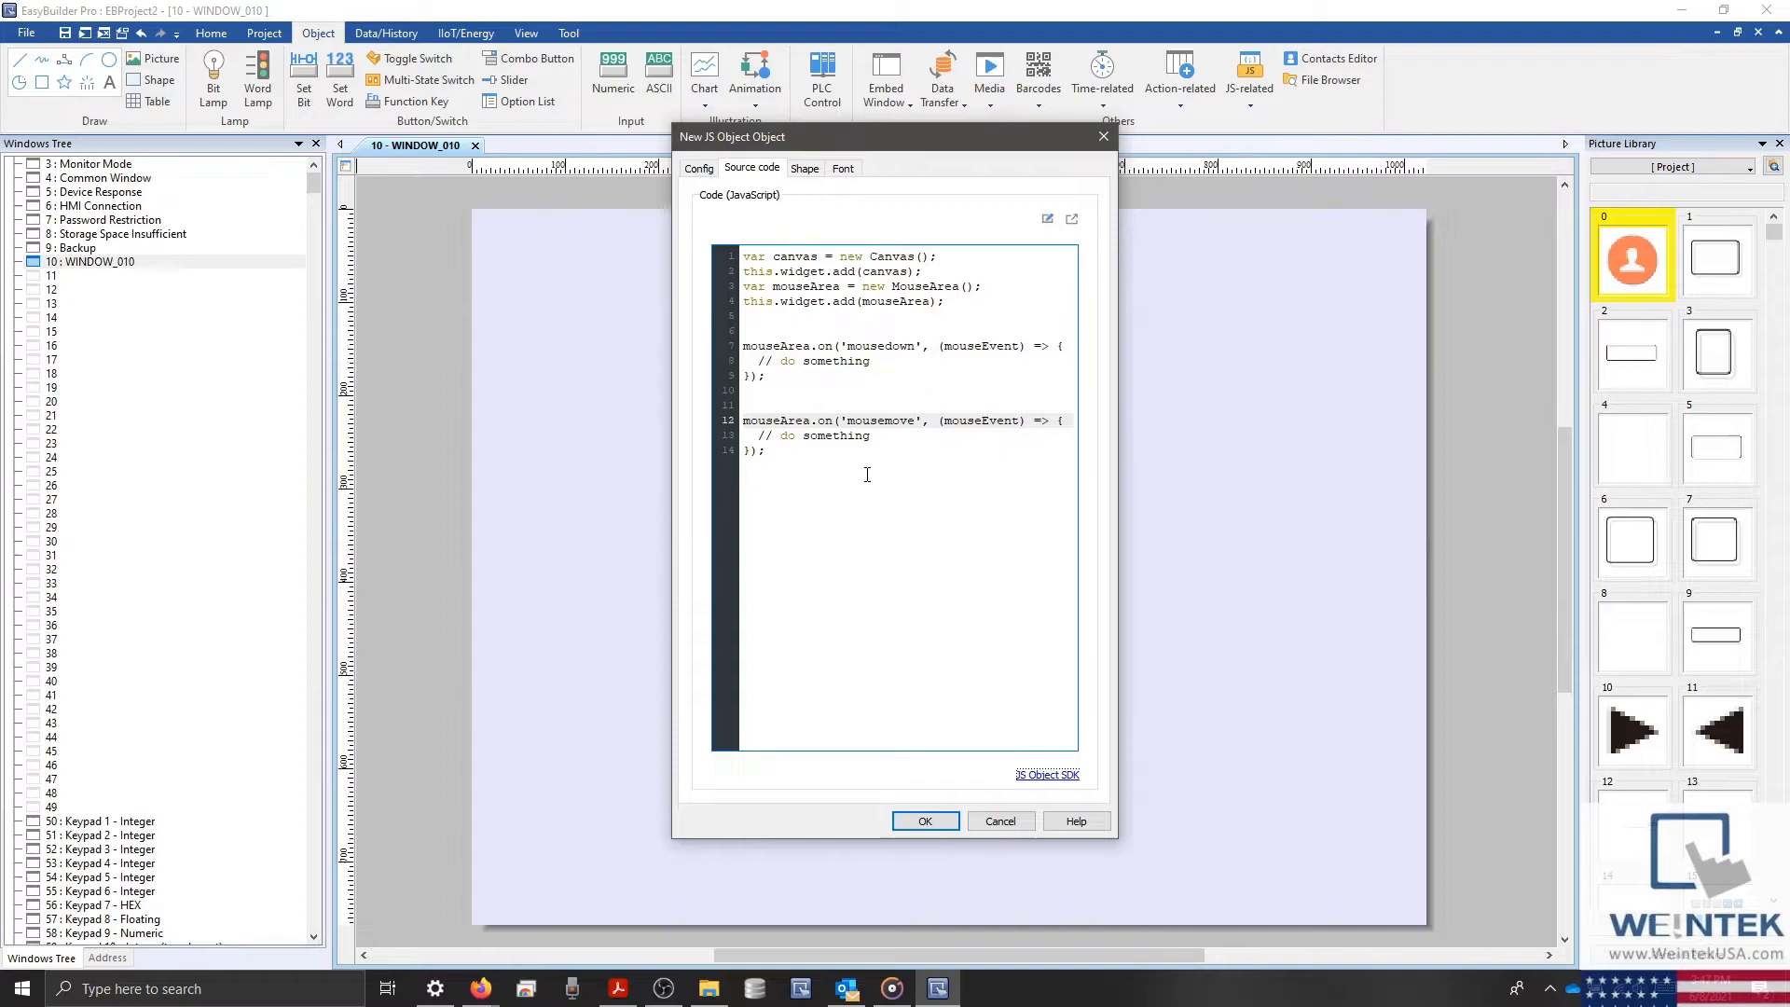
# Delete the mousedown handler's '// do something' comment and return to the SDK page
pyautogui.doubleClick(813, 360)
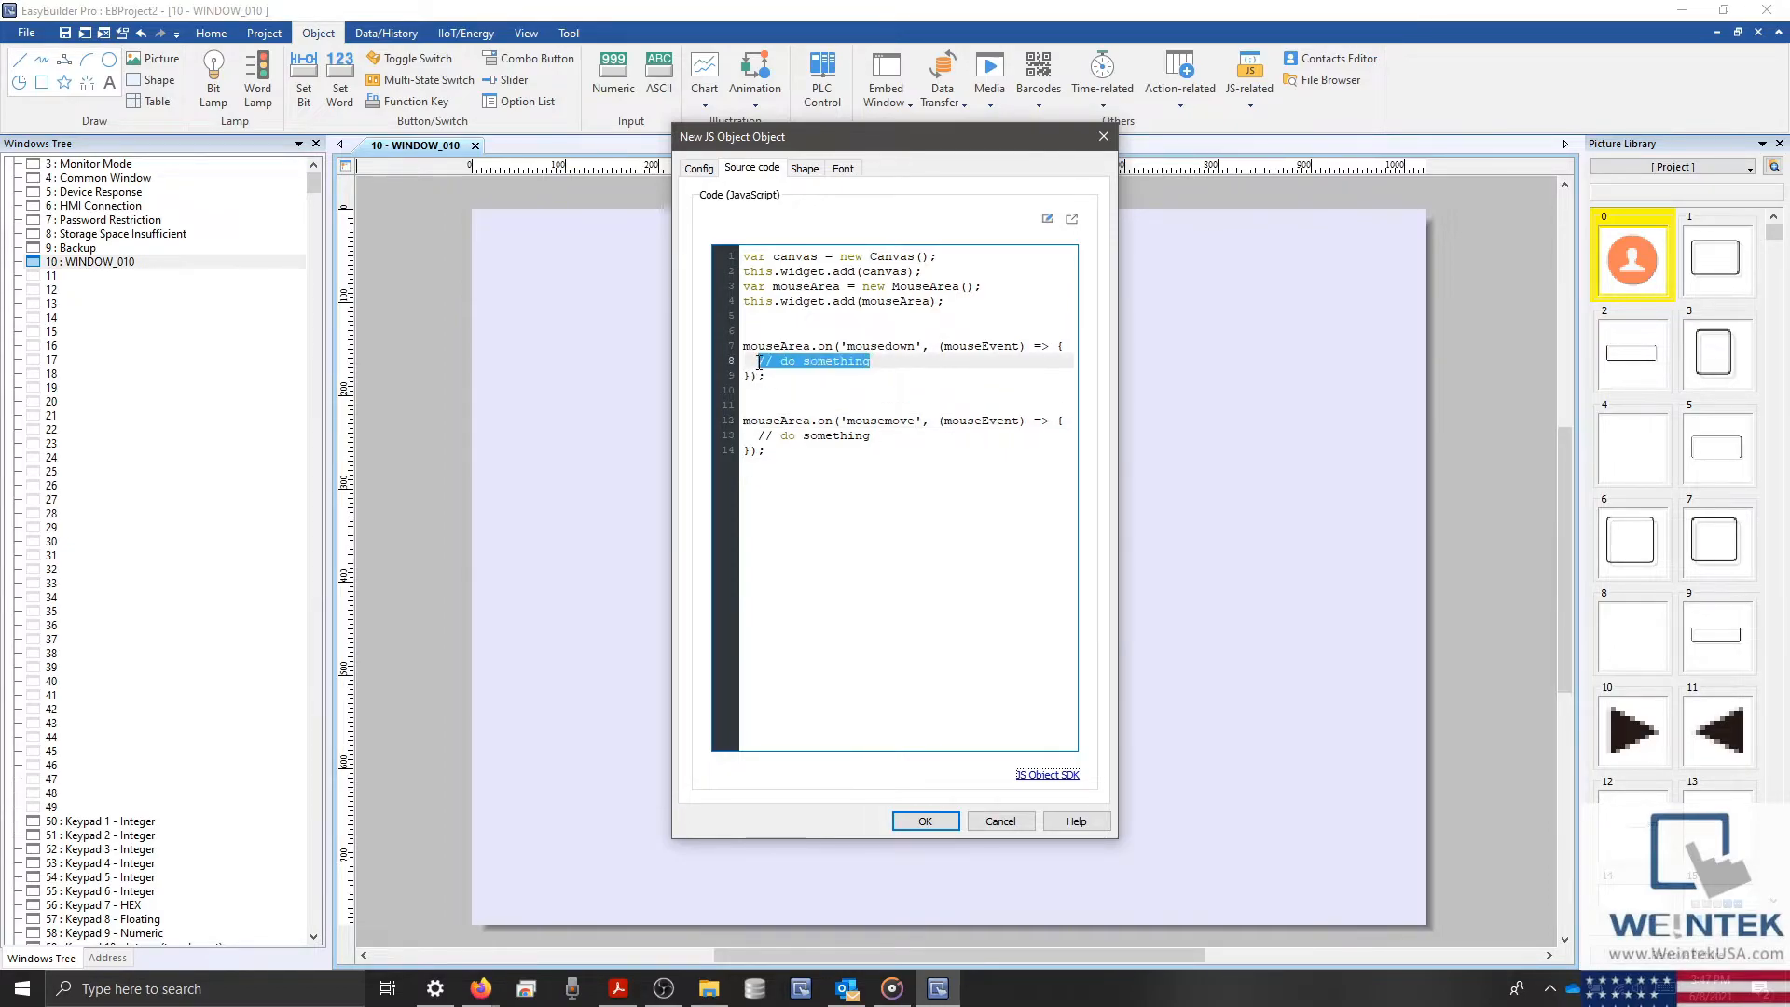
pyautogui.press('Delete')
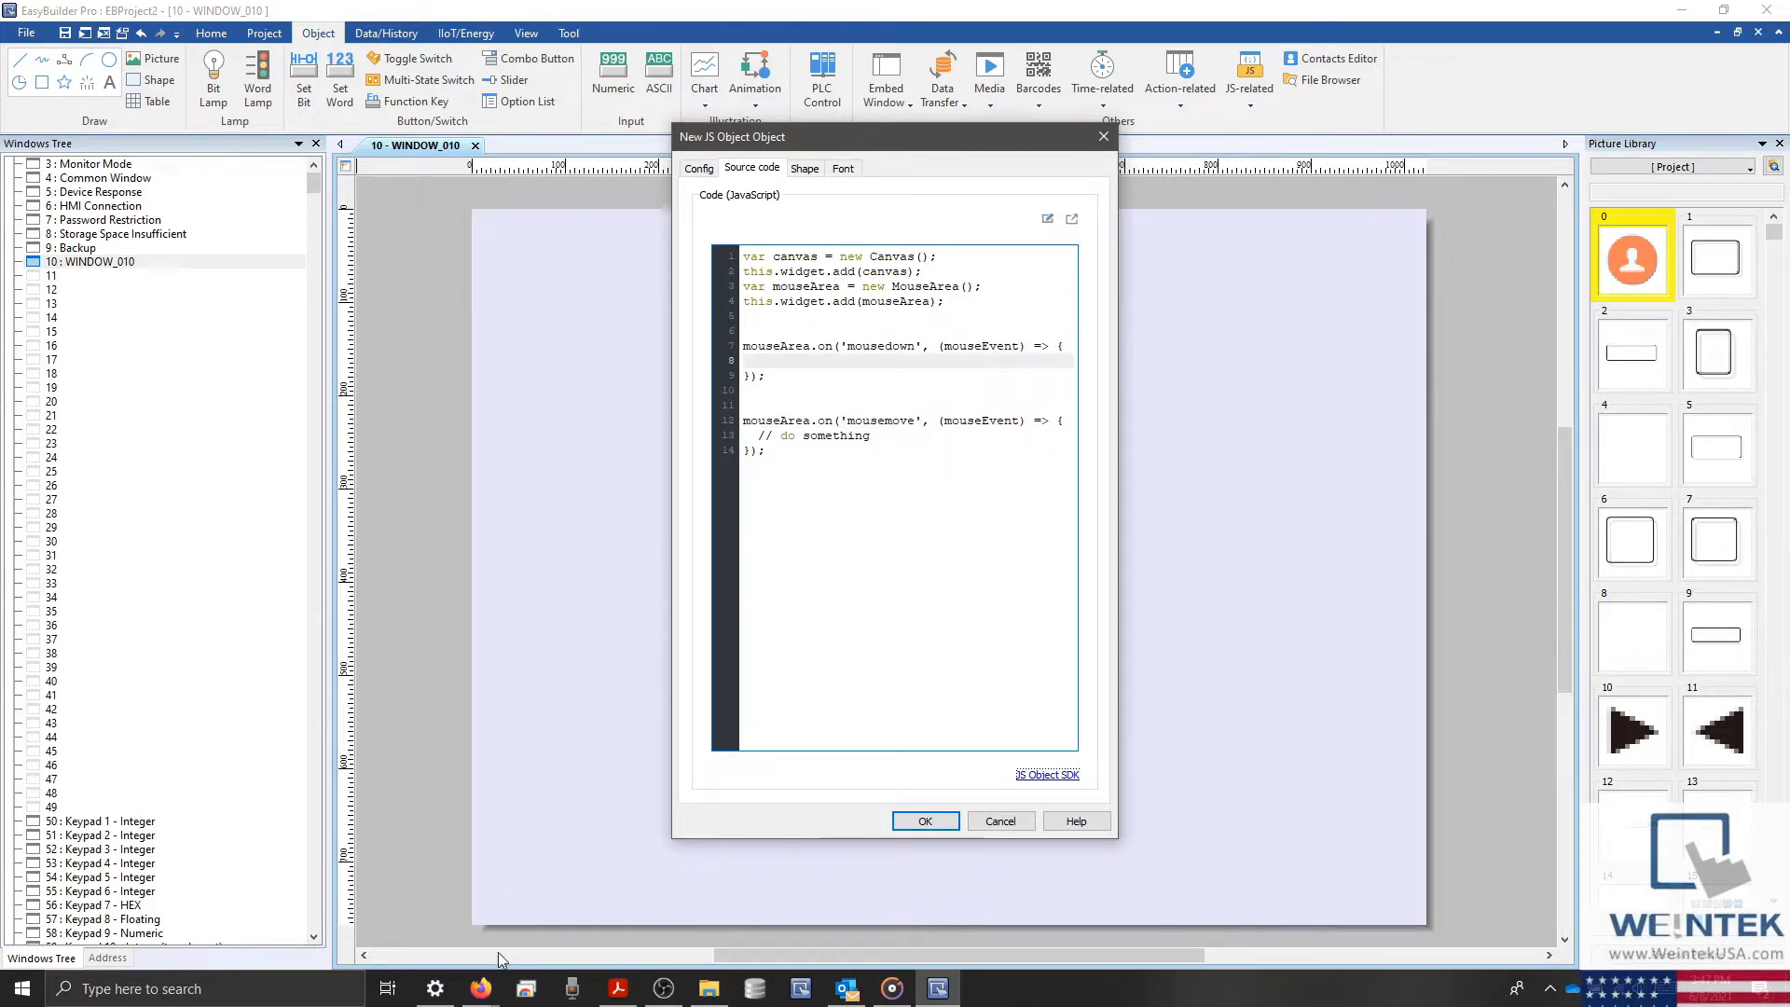
pyautogui.click(1046, 774)
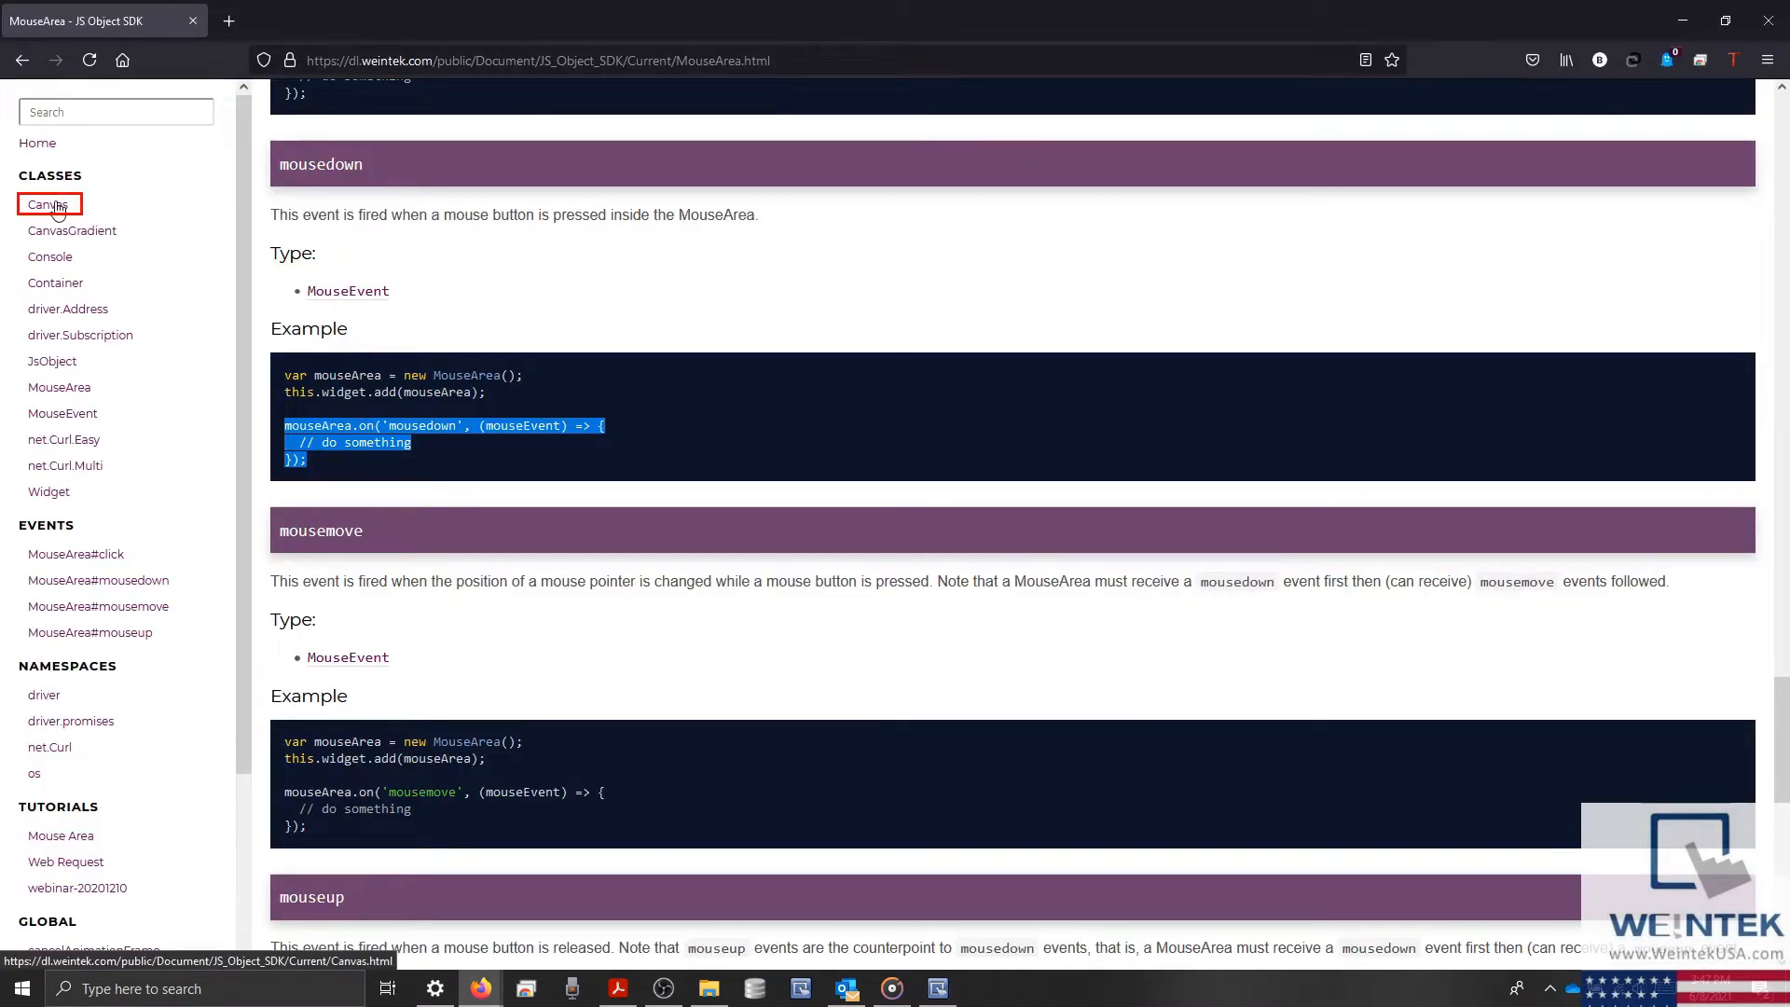
# Open the SDK Canvas class page at its moveTo(x, y) method reference
pyautogui.click(48, 204)
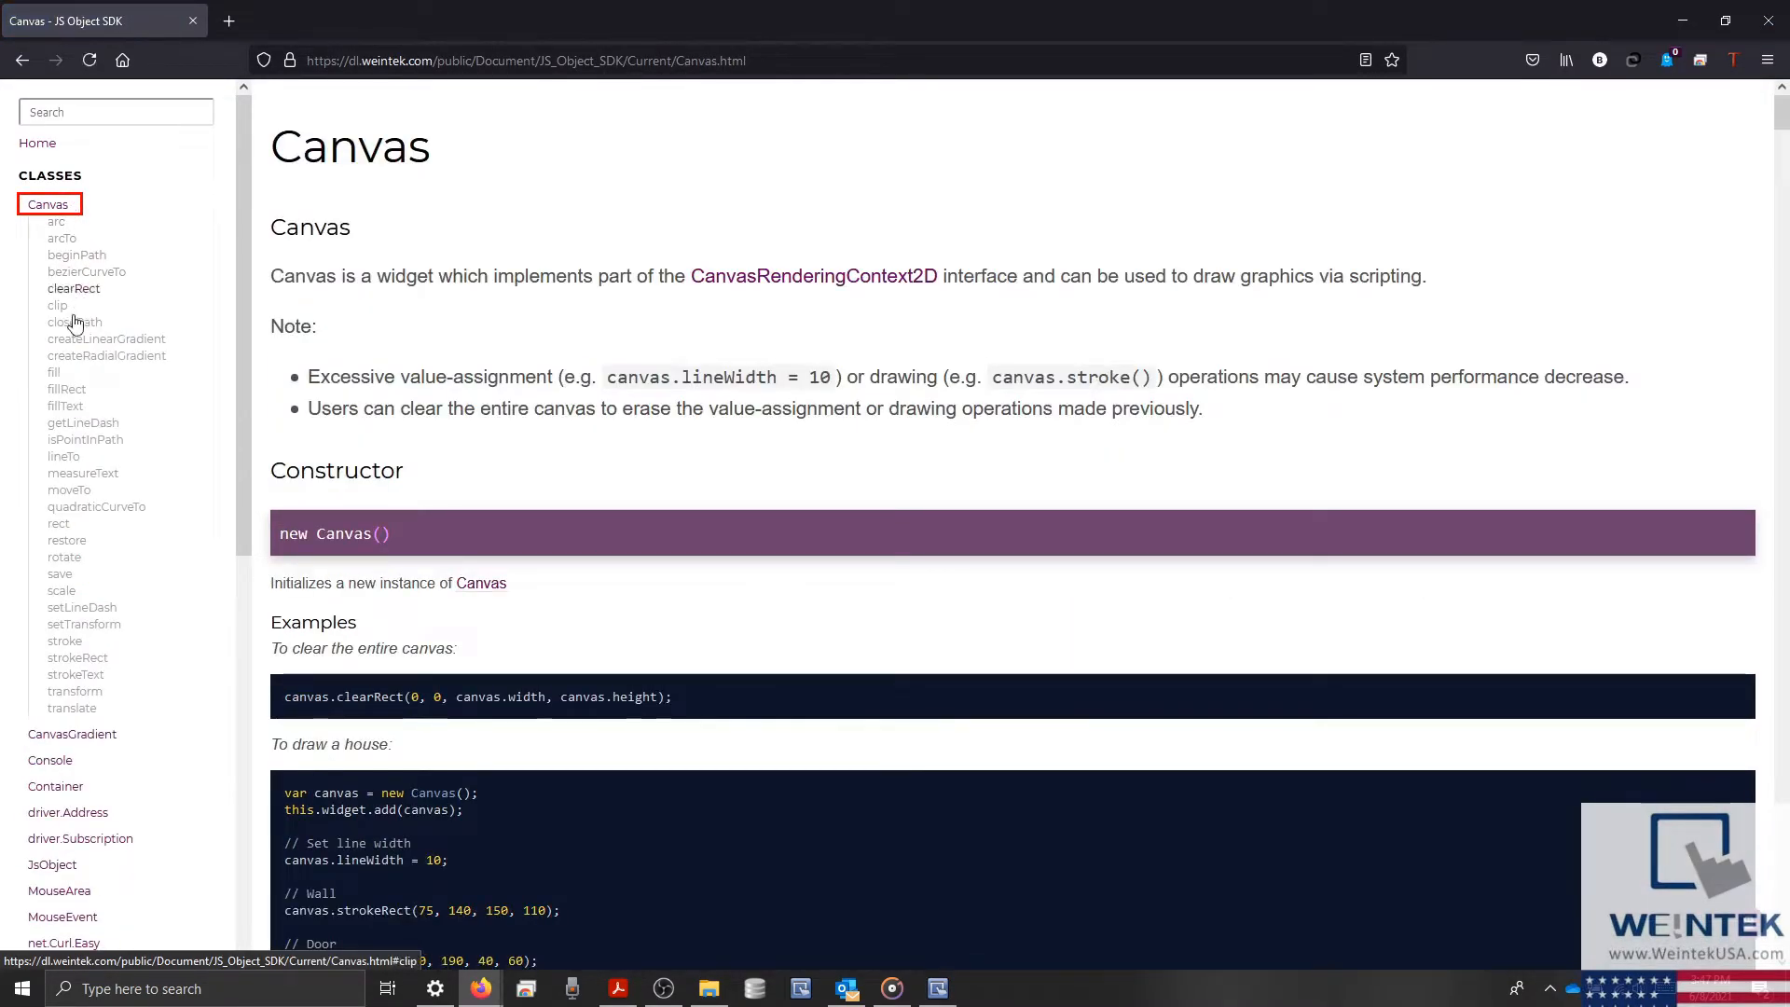
pyautogui.click(68, 490)
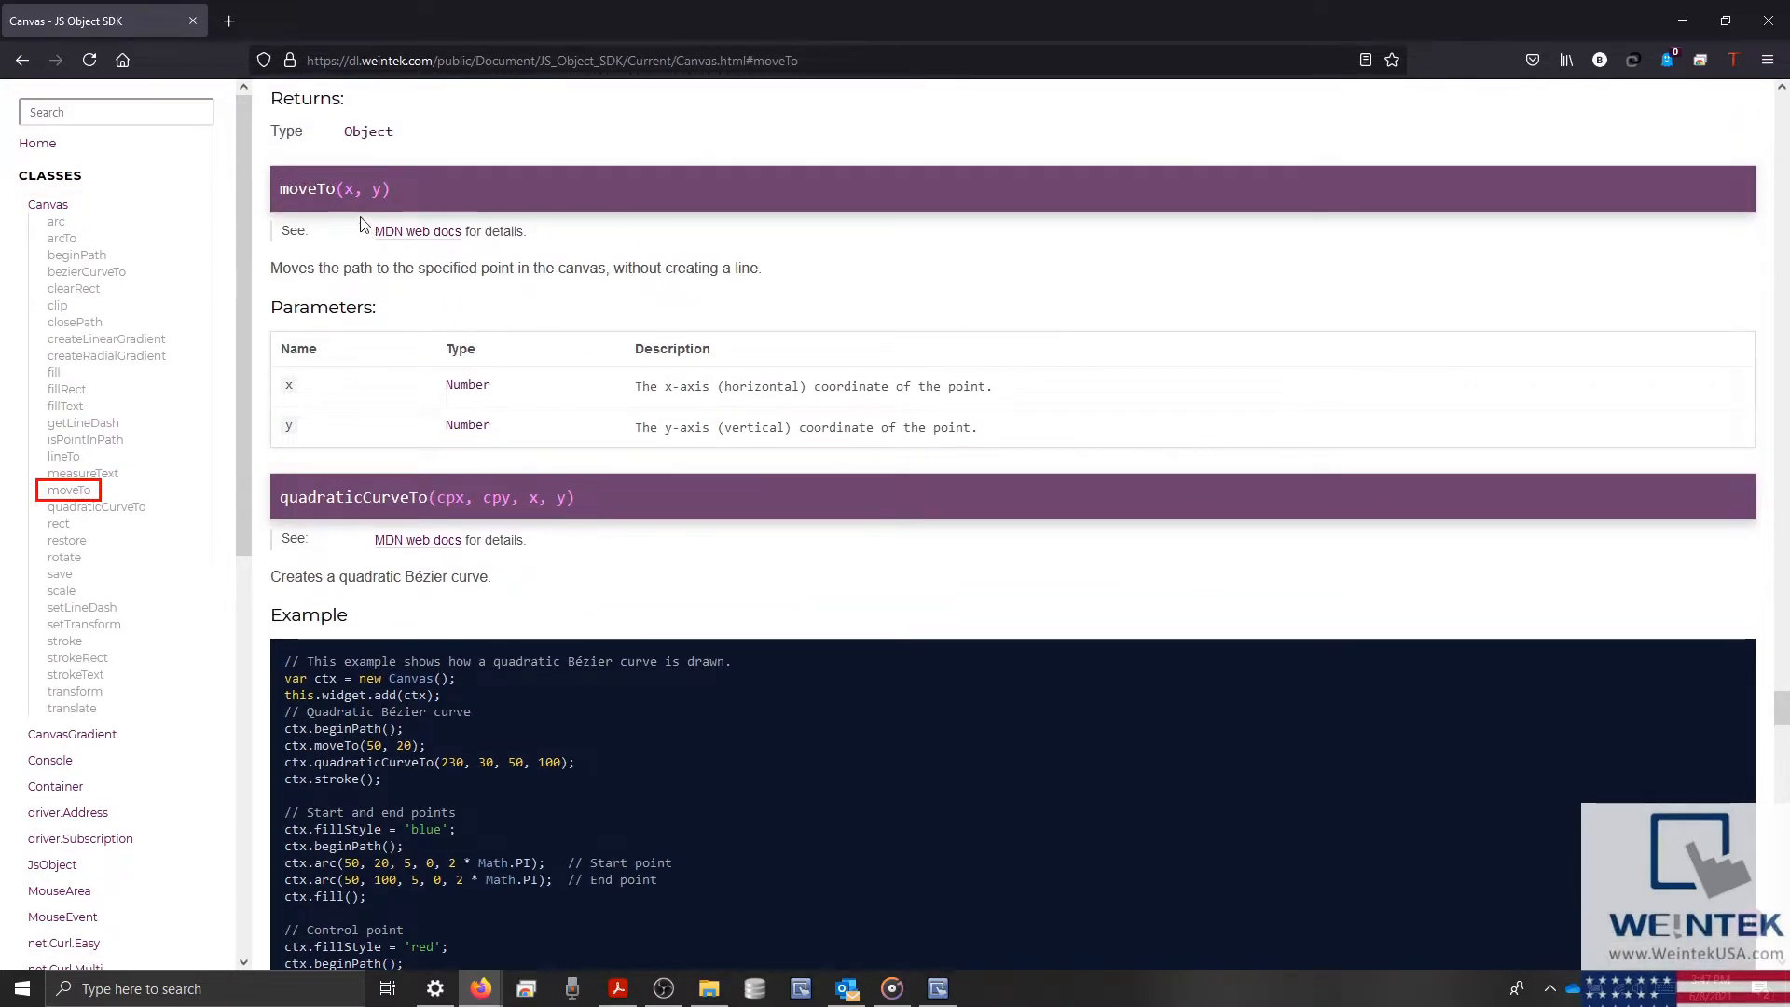
pyautogui.moveTo(457, 343)
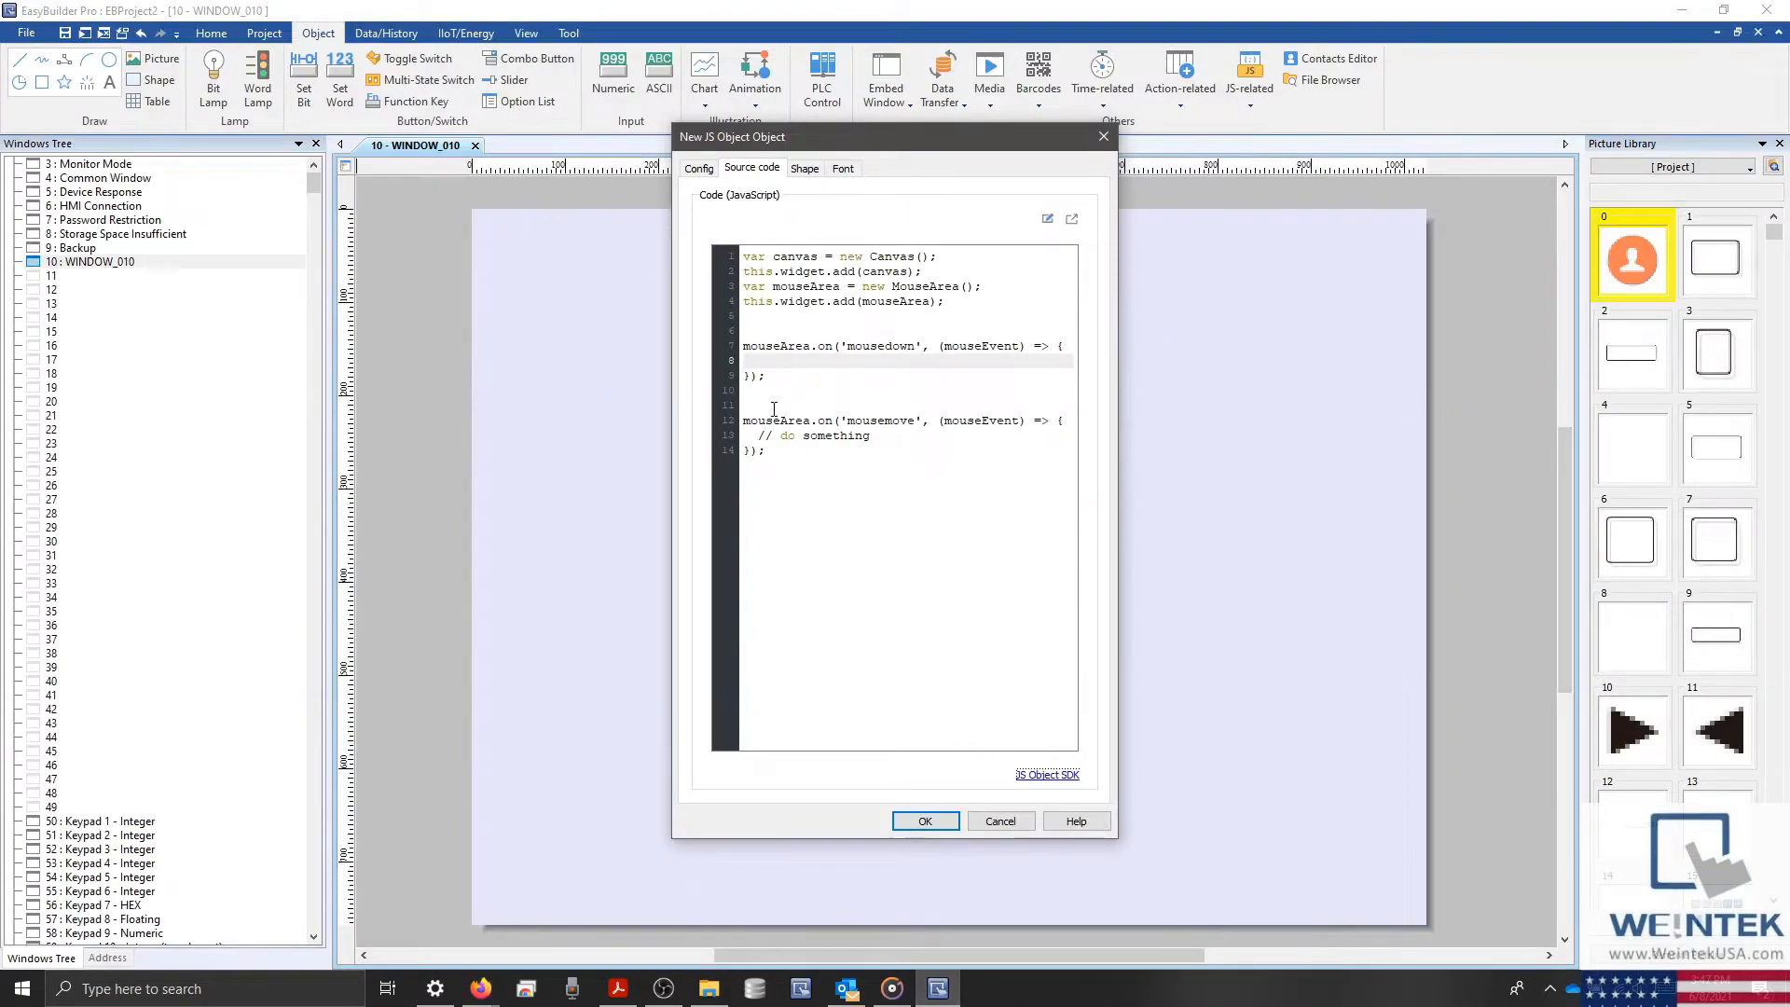
# Add canvas.moveTo(mouseEvent.x, mouseEvent.y) to the mousedown handler, then return to the SDK docs
pyautogui.write('canvas.move')
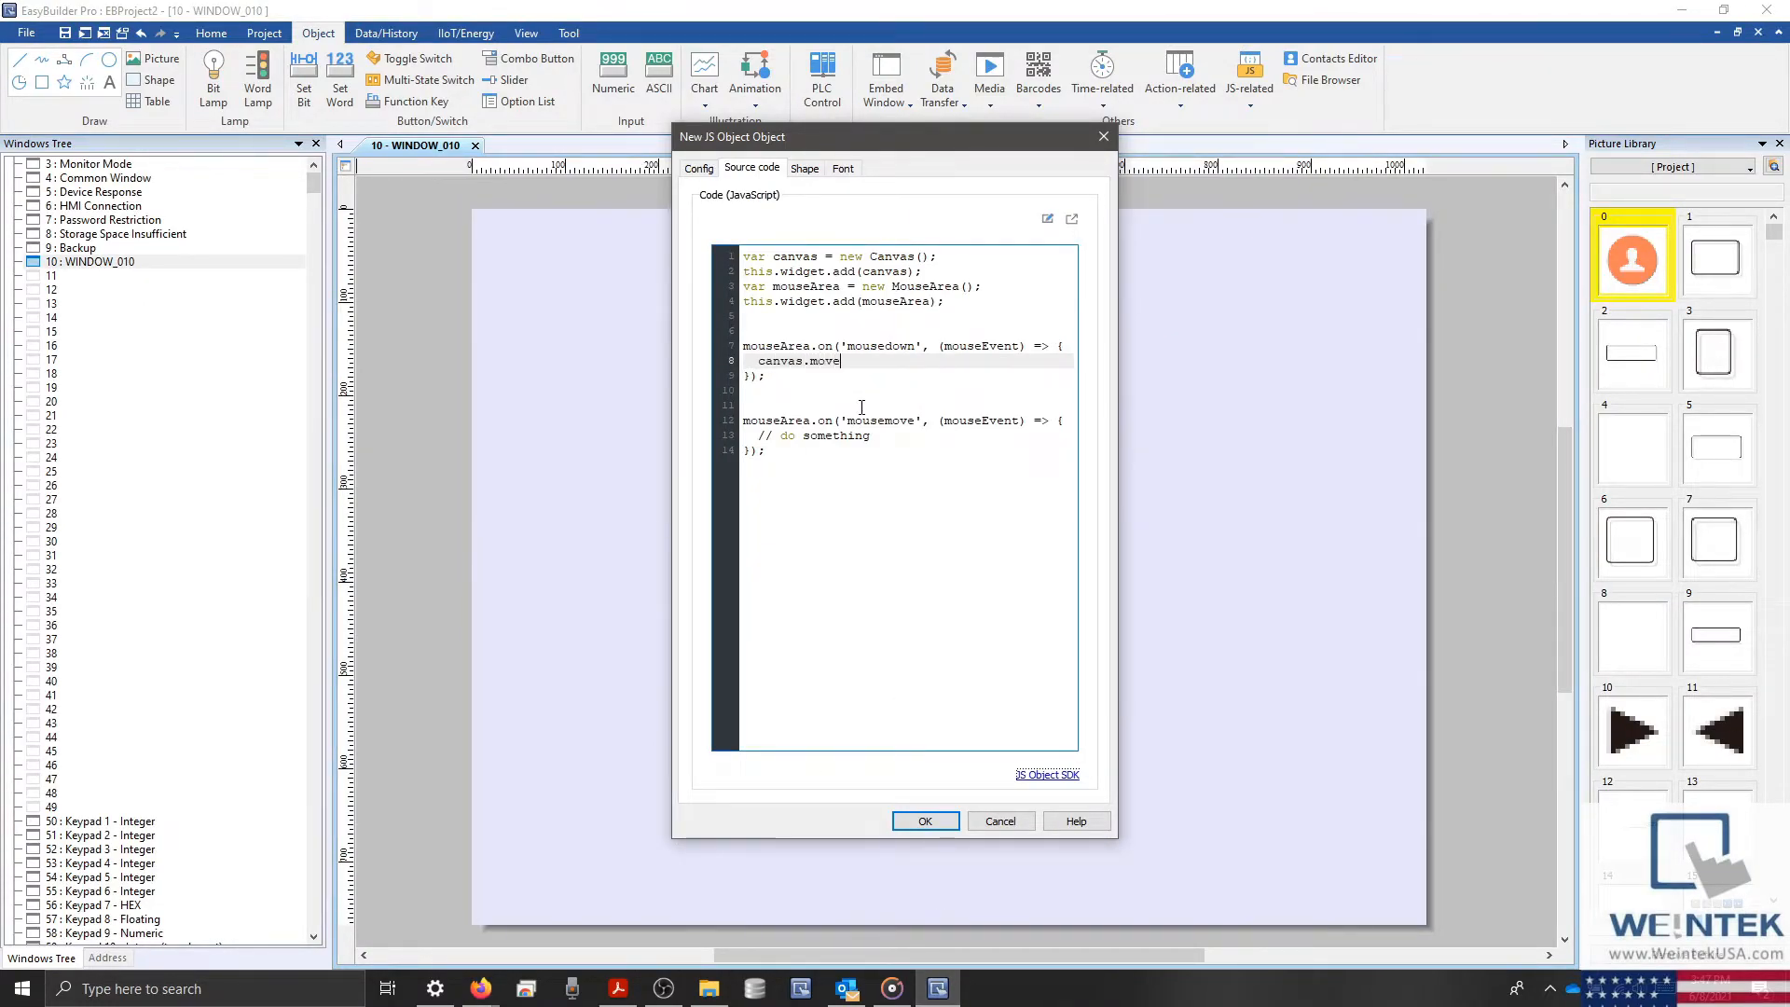
pyautogui.write('To()')
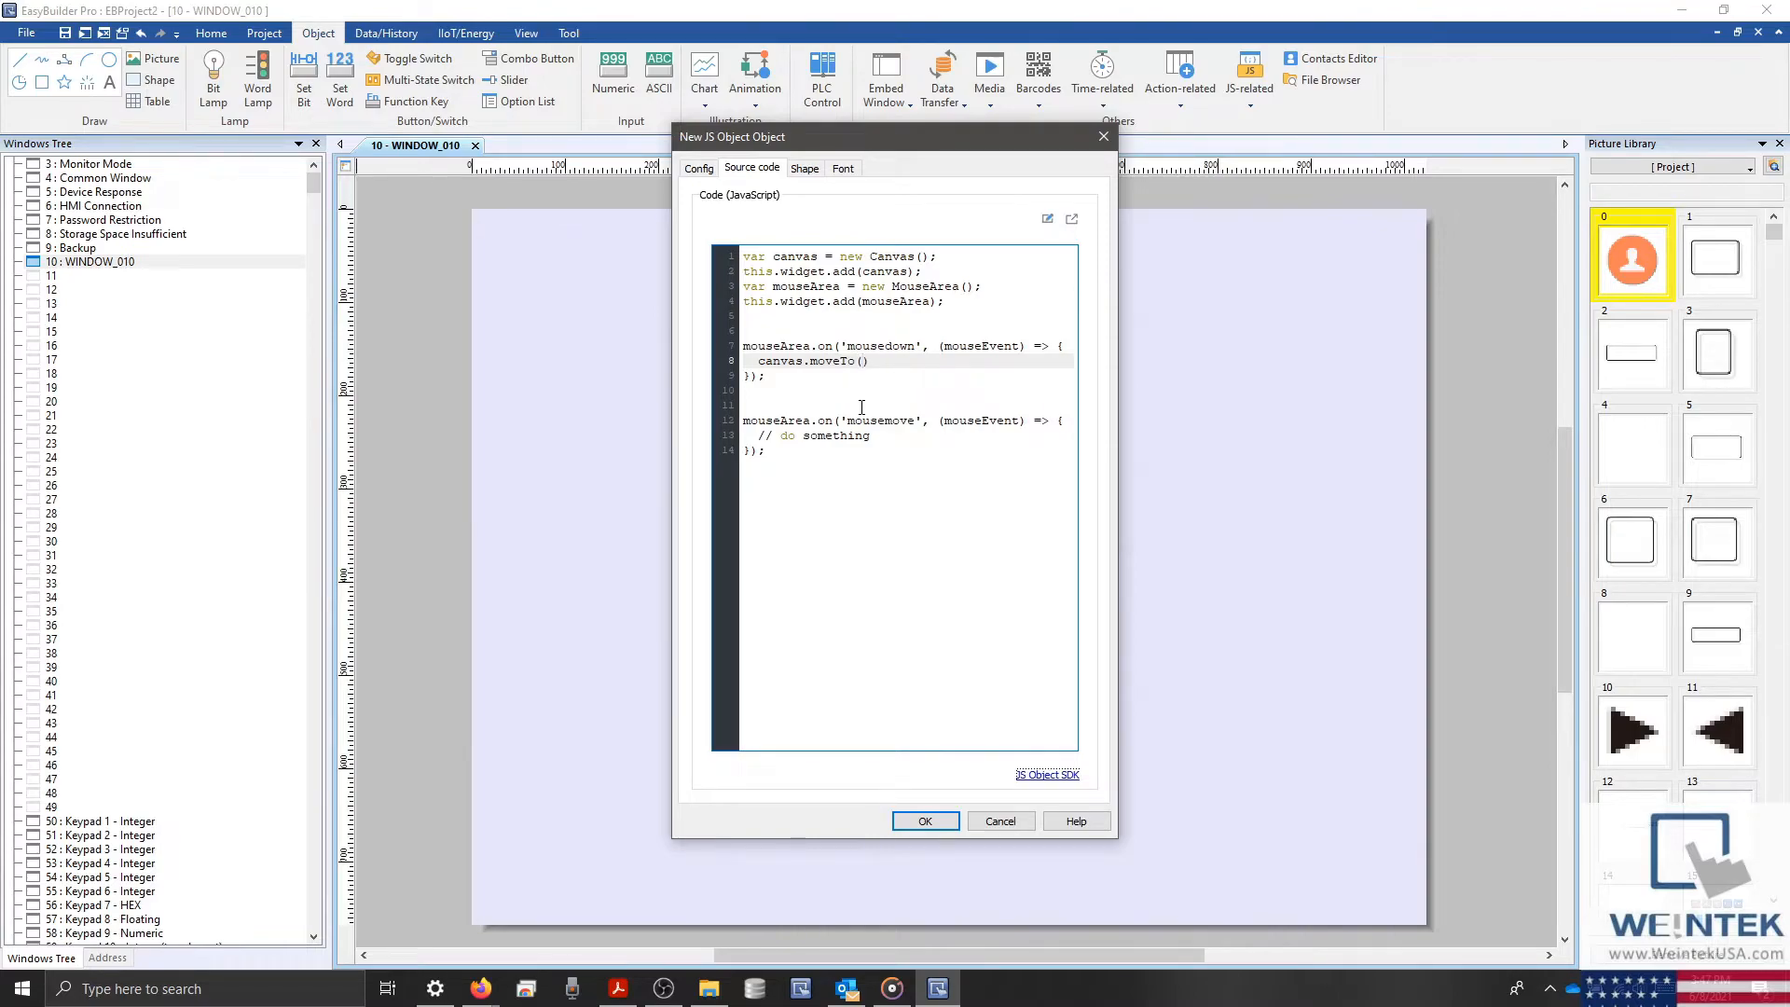
pyautogui.write('mouseEvent')
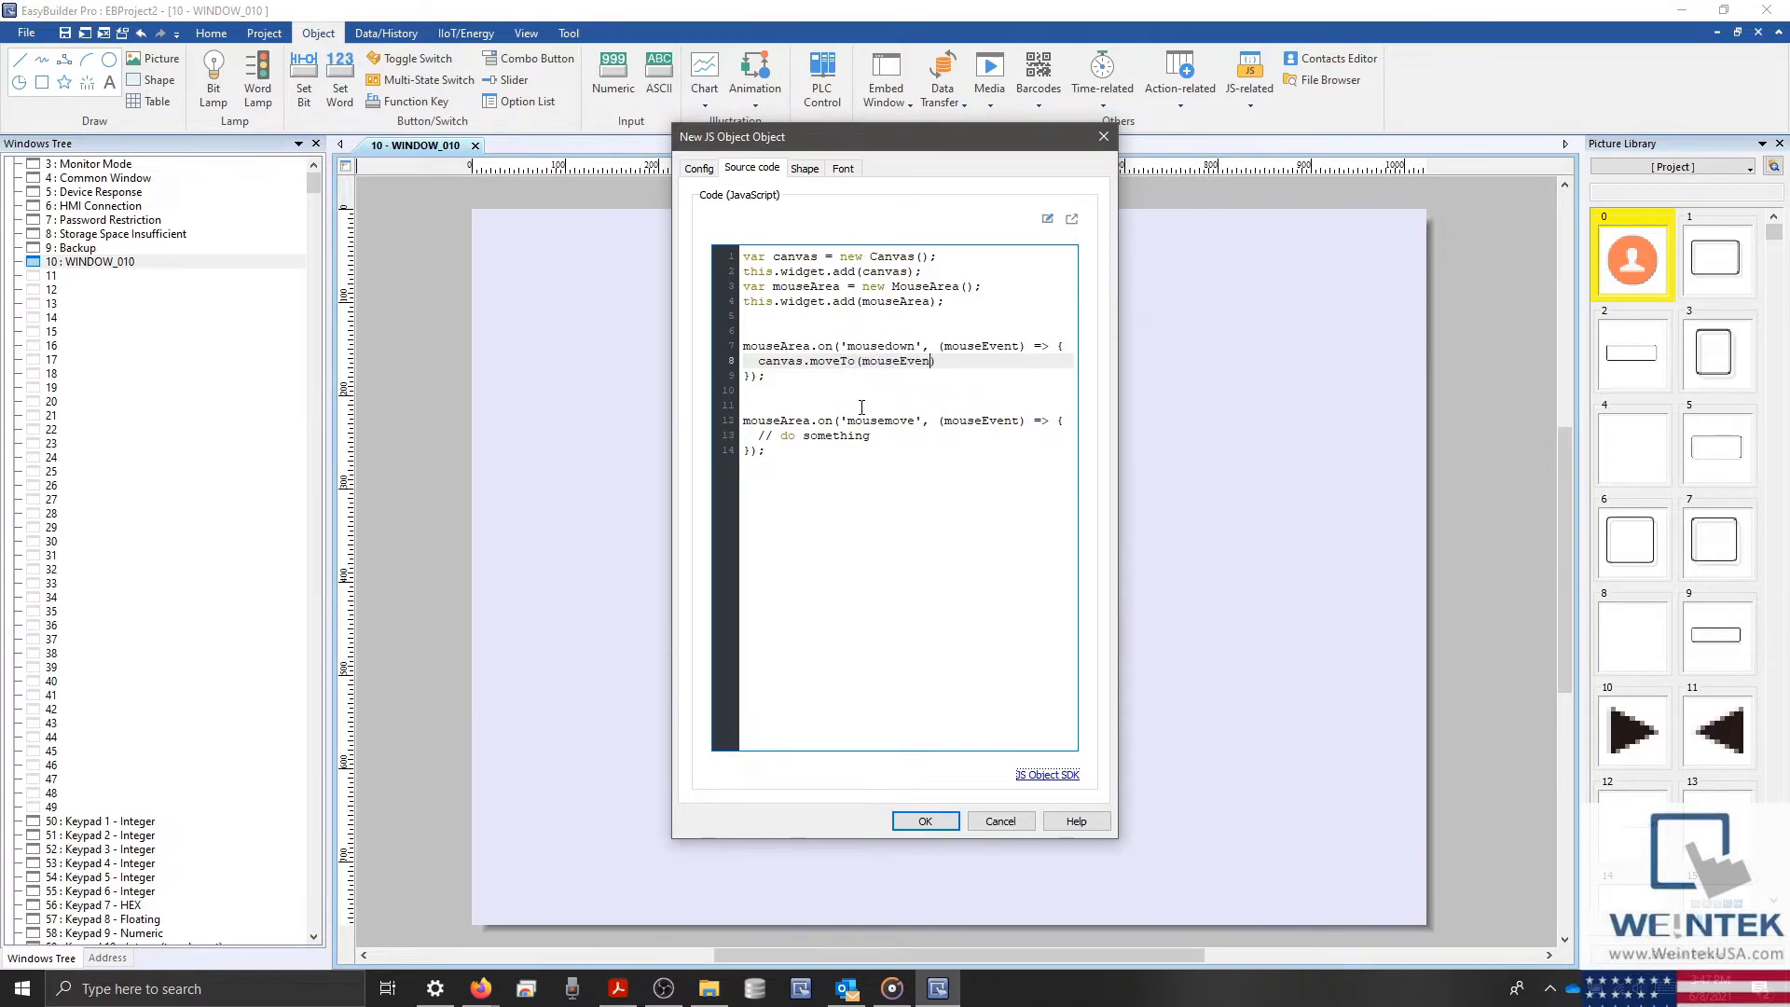
pyautogui.write('.x')
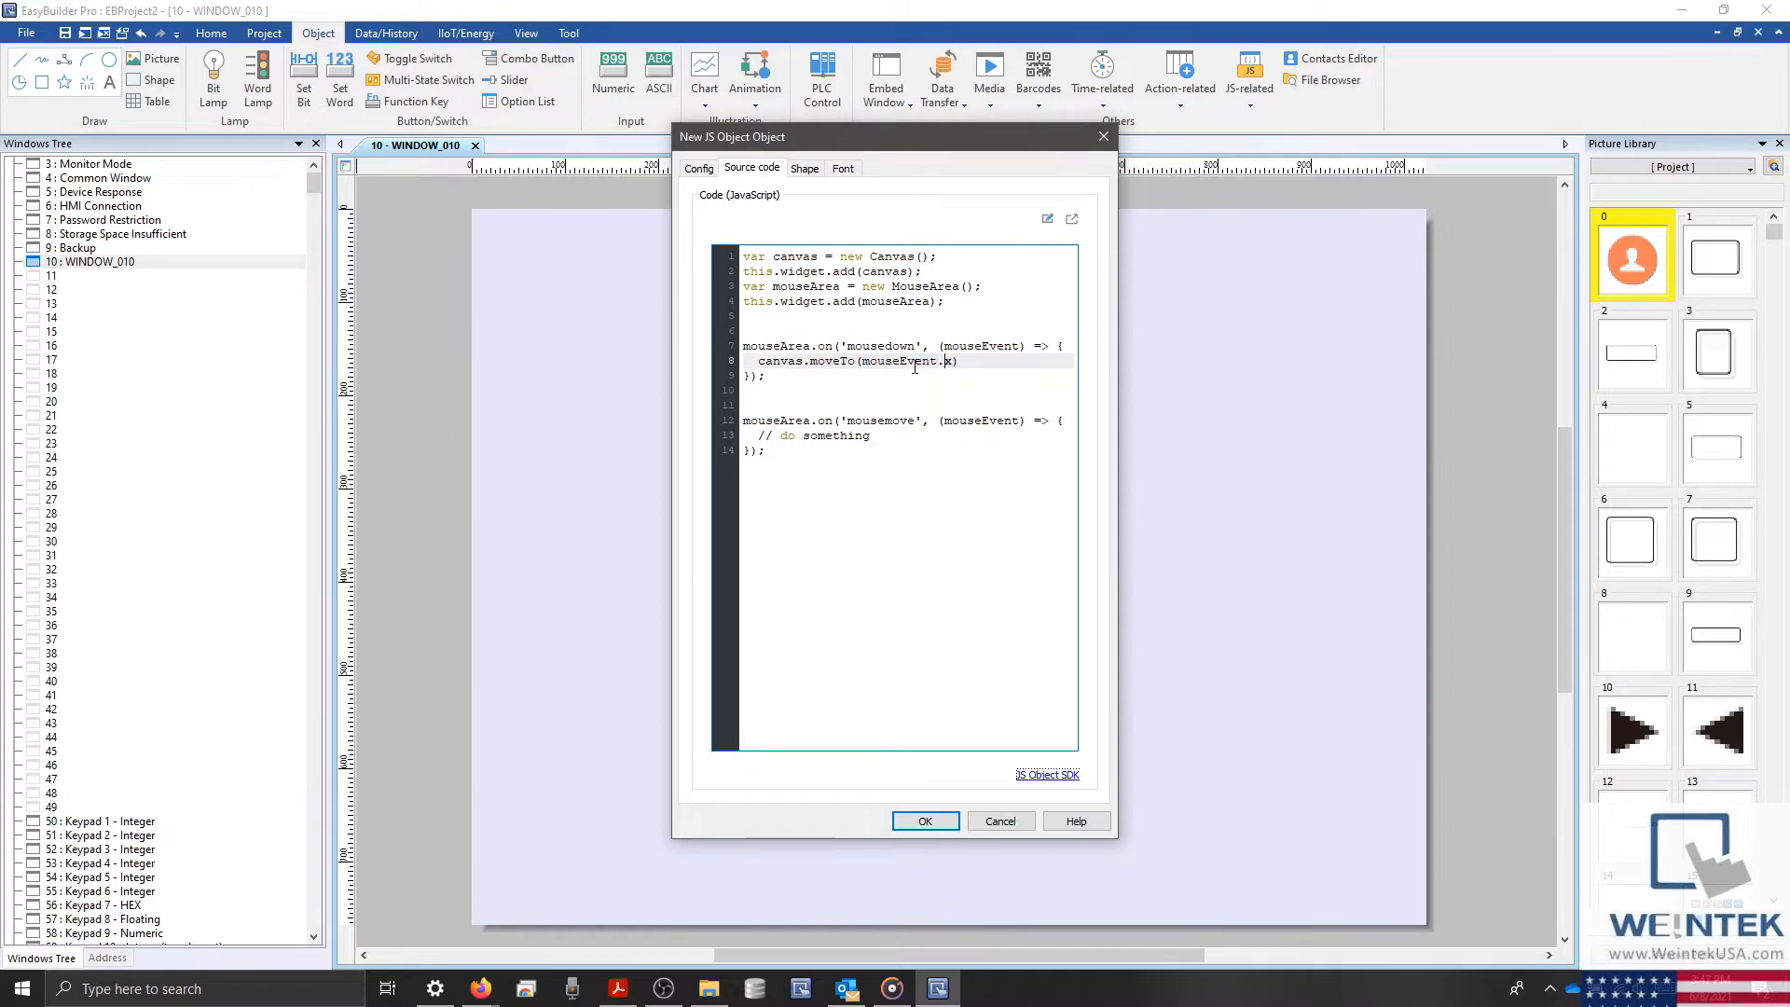
pyautogui.write(', mouseEvent.y')
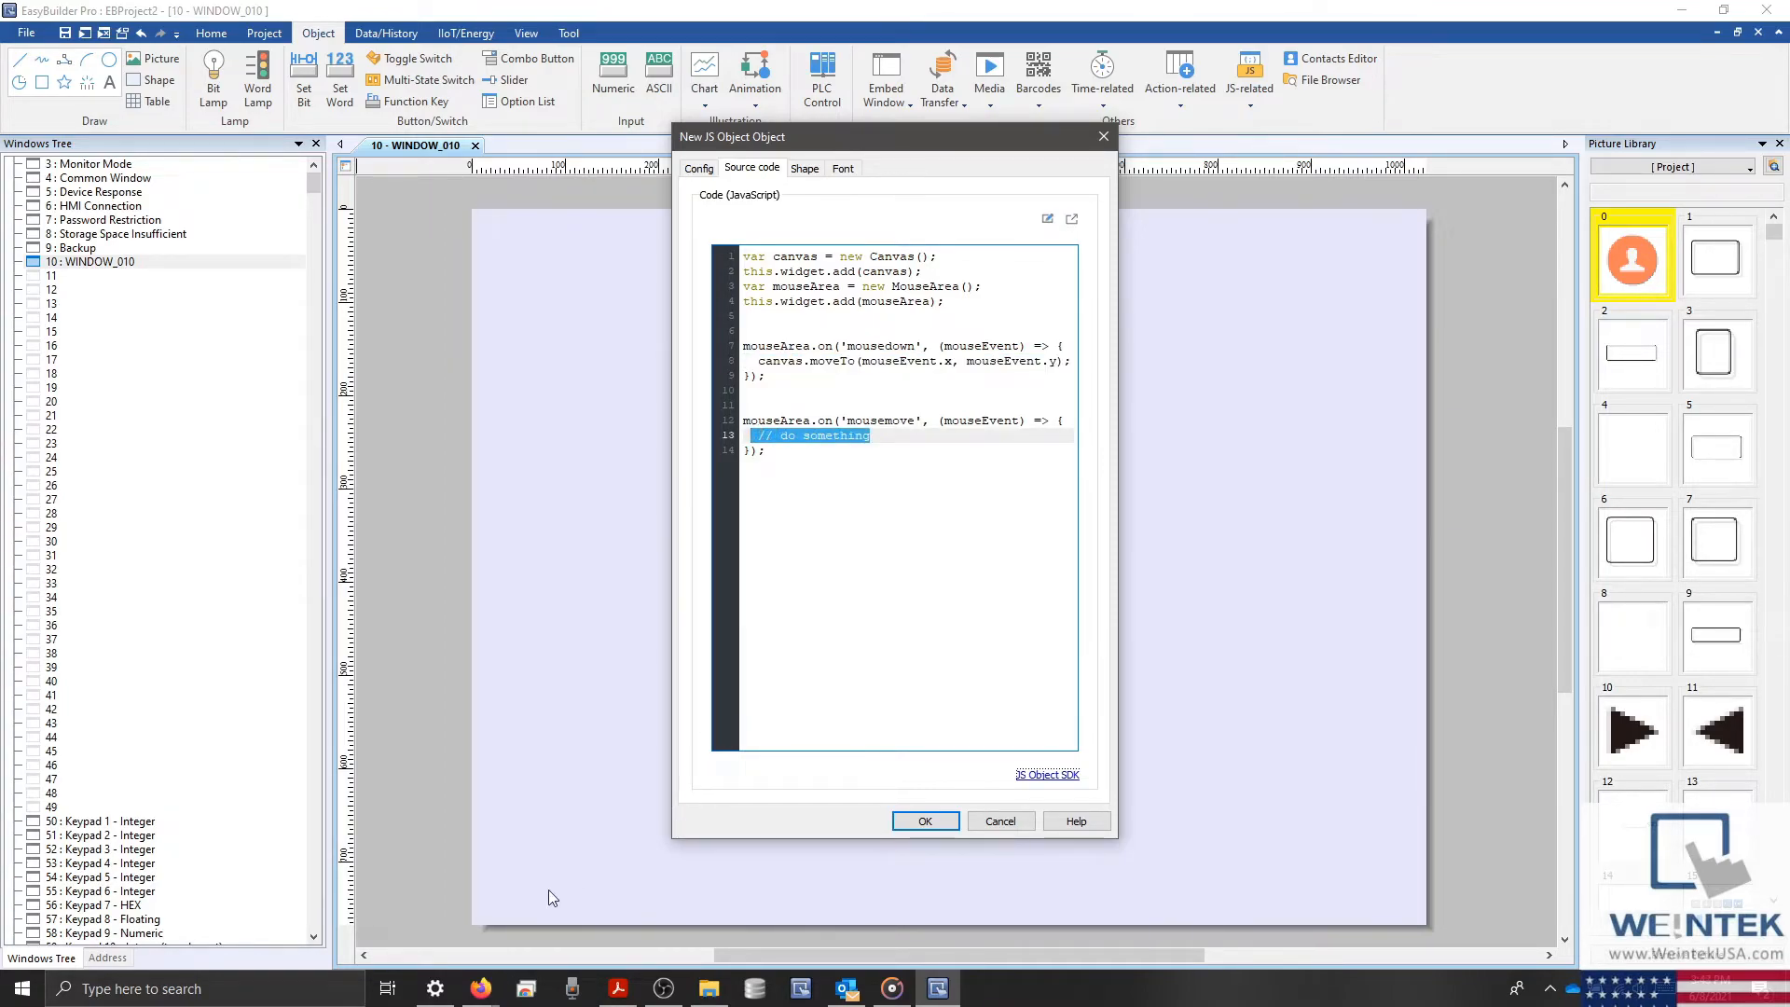
pyautogui.click(1044, 774)
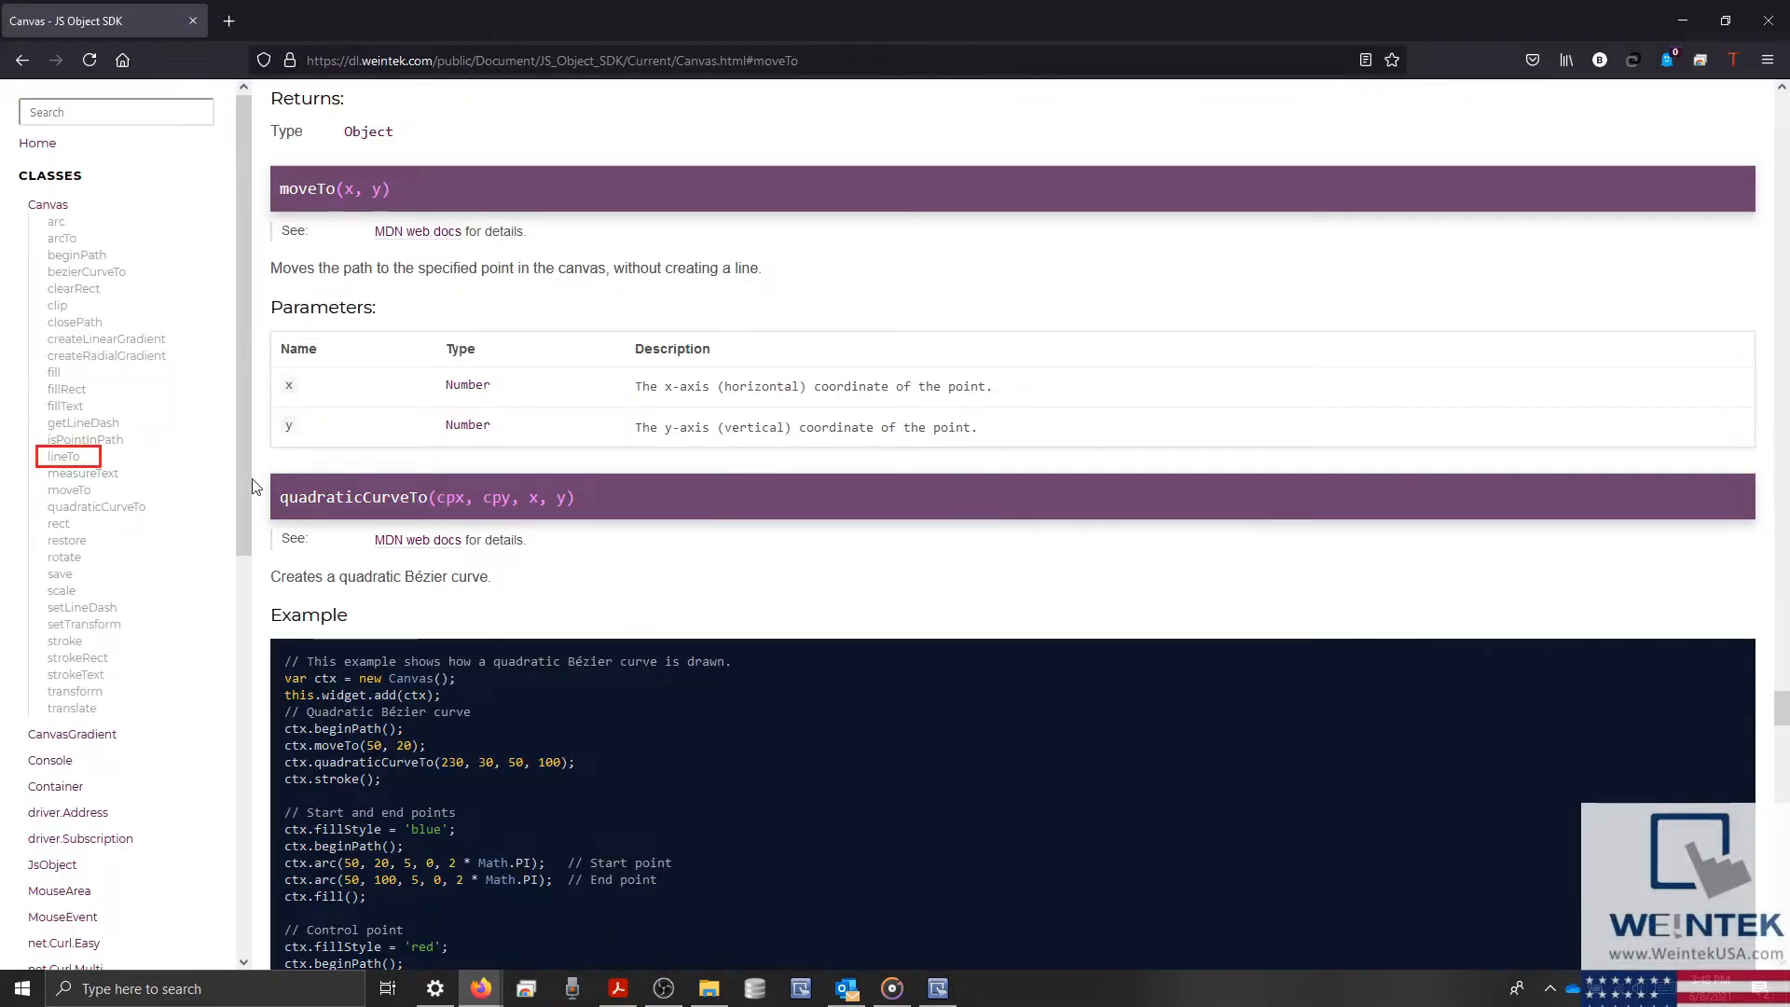
# Jump to the lineTo(x, y) reference in the Canvas docs
pyautogui.click(64, 456)
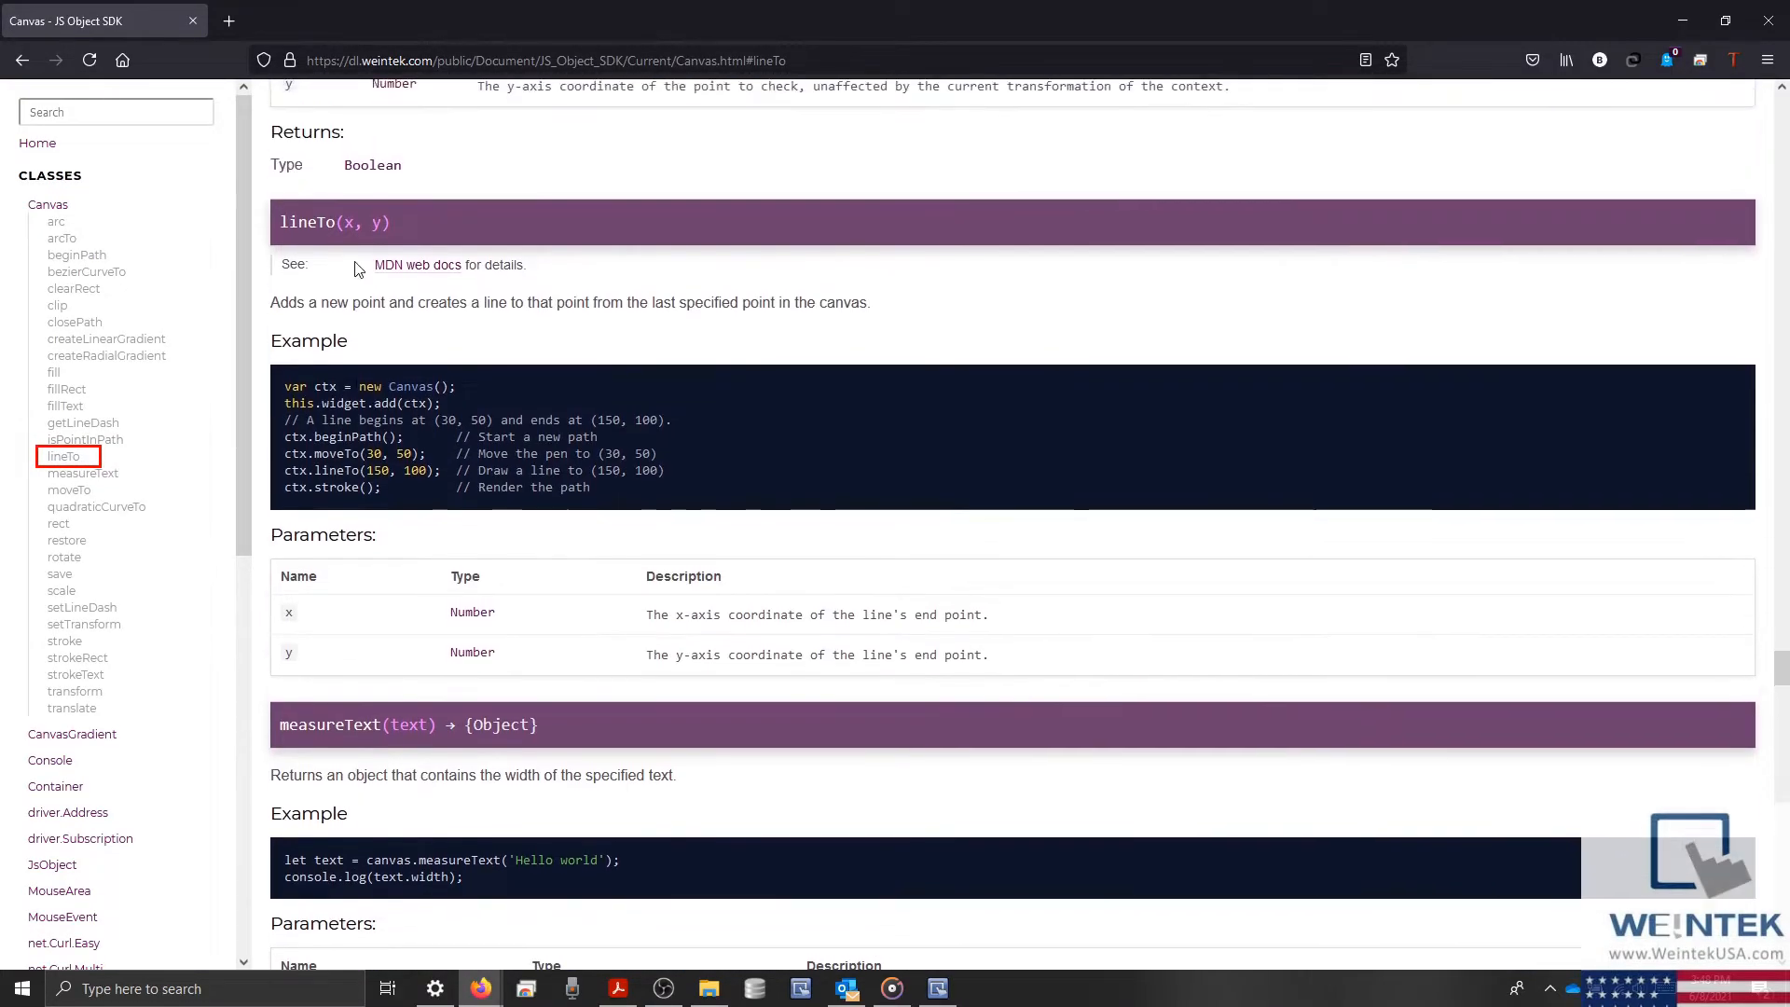
pyautogui.moveTo(417, 265)
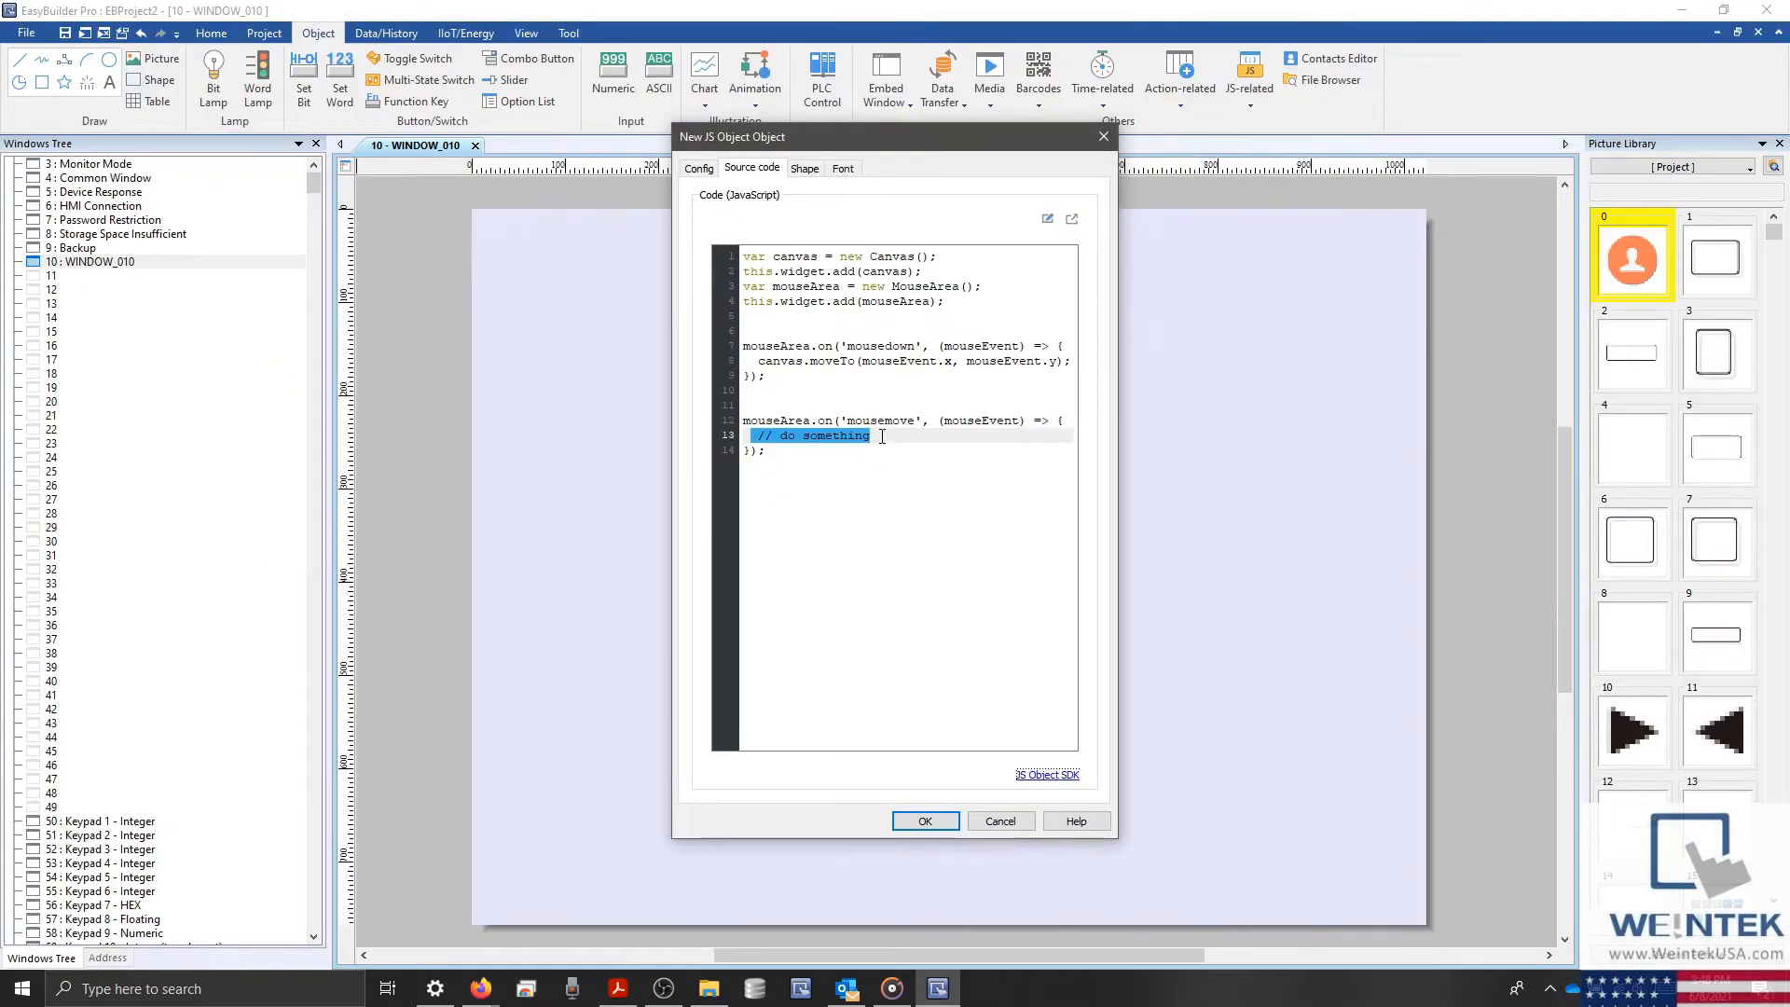
# Replace the '// do something' comment with canvas.lineTo(mouseEvent.x, mouseEvent.y); canvas.stroke();
pyautogui.doubleClick(839, 436)
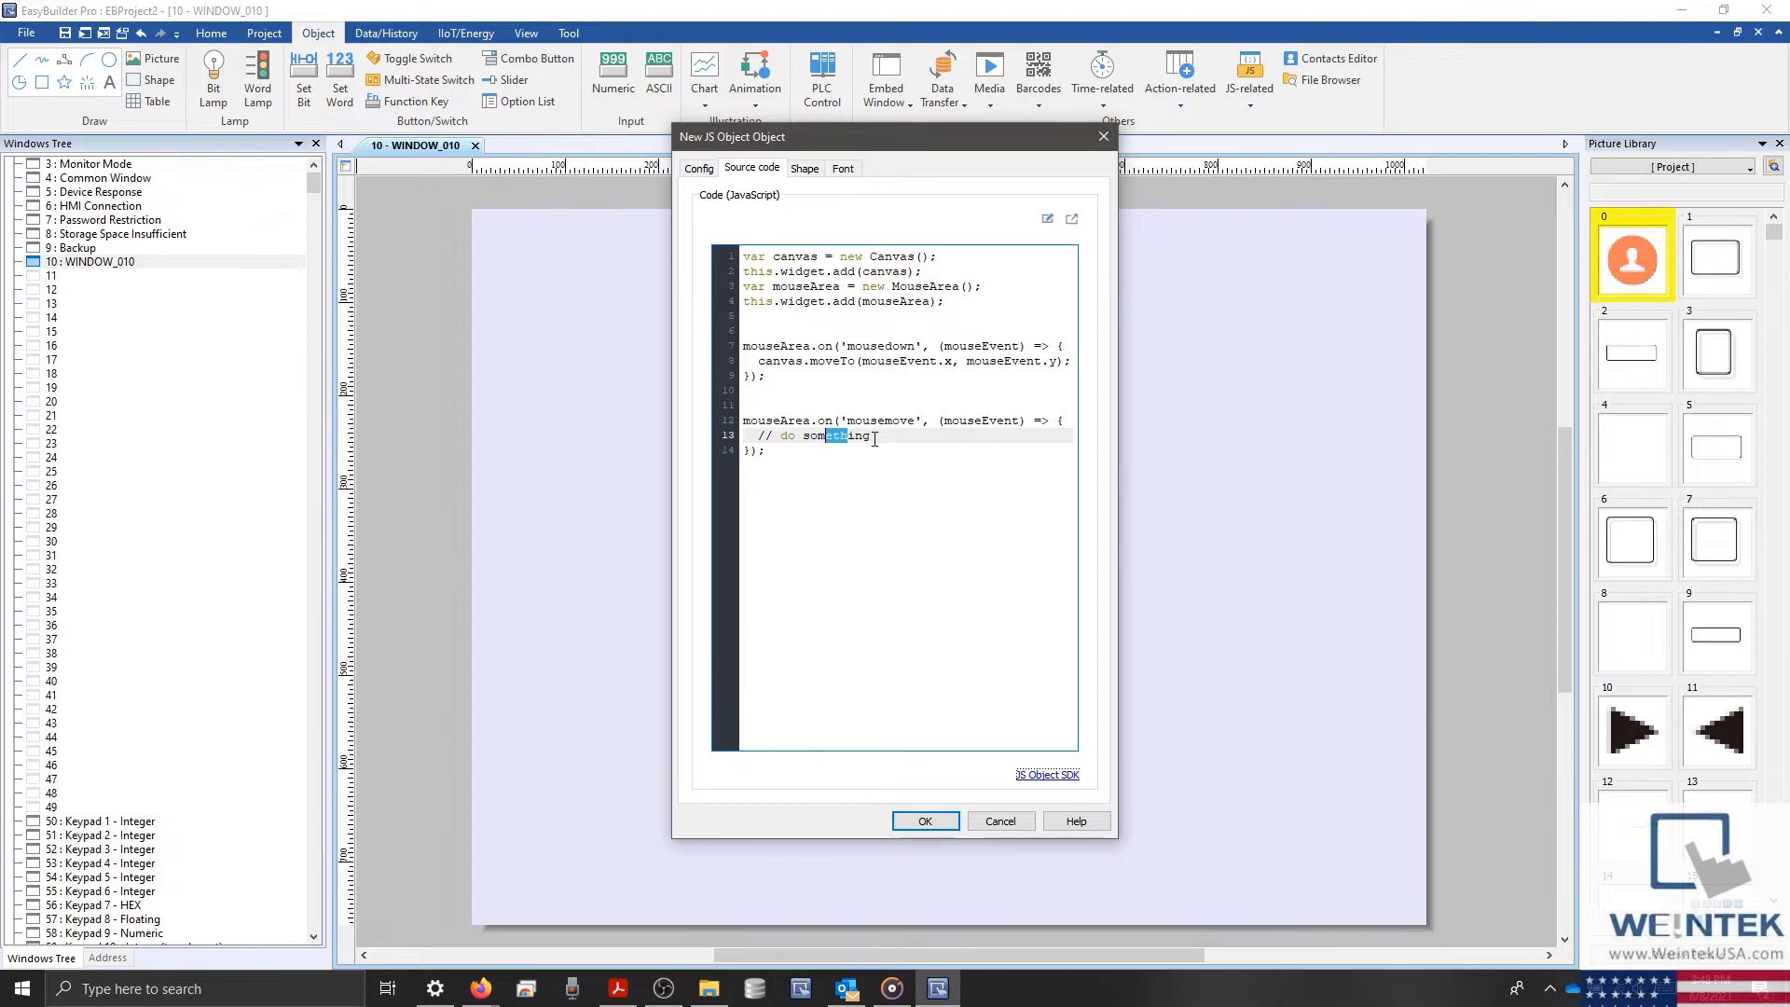
pyautogui.tripleClick(810, 436)
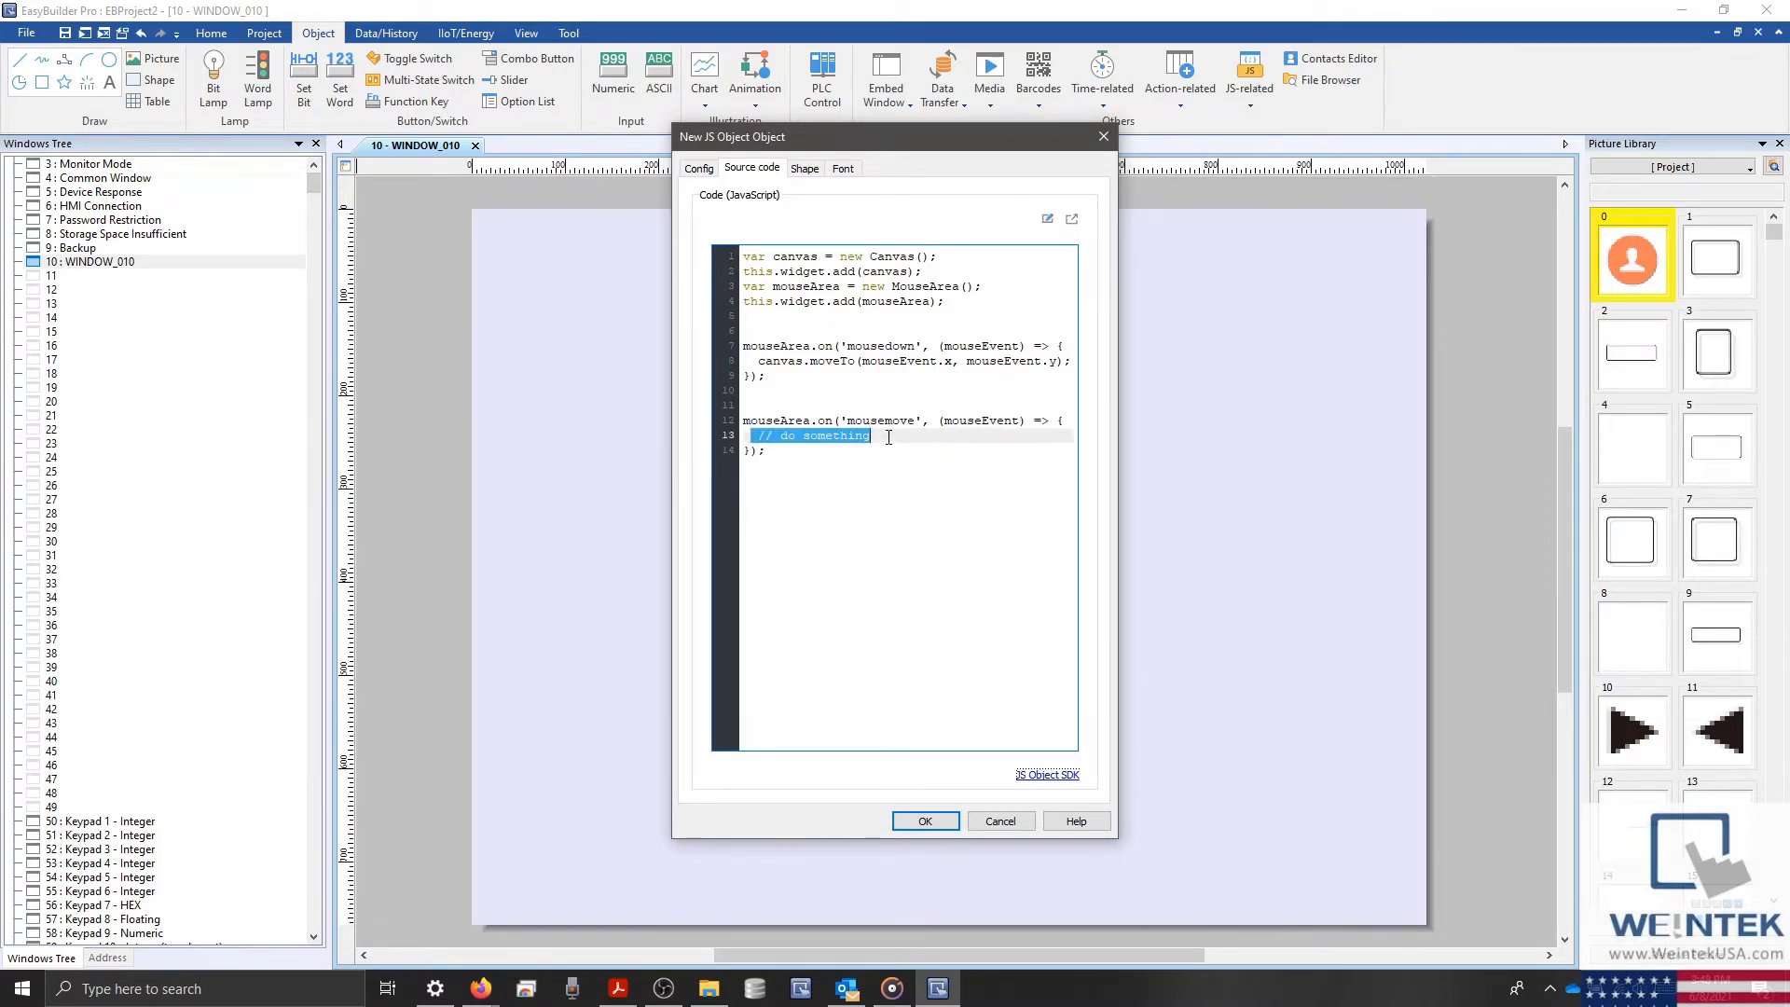
pyautogui.write('canvas.moveTo(mouseEvent.x, mouseEvent.y);')
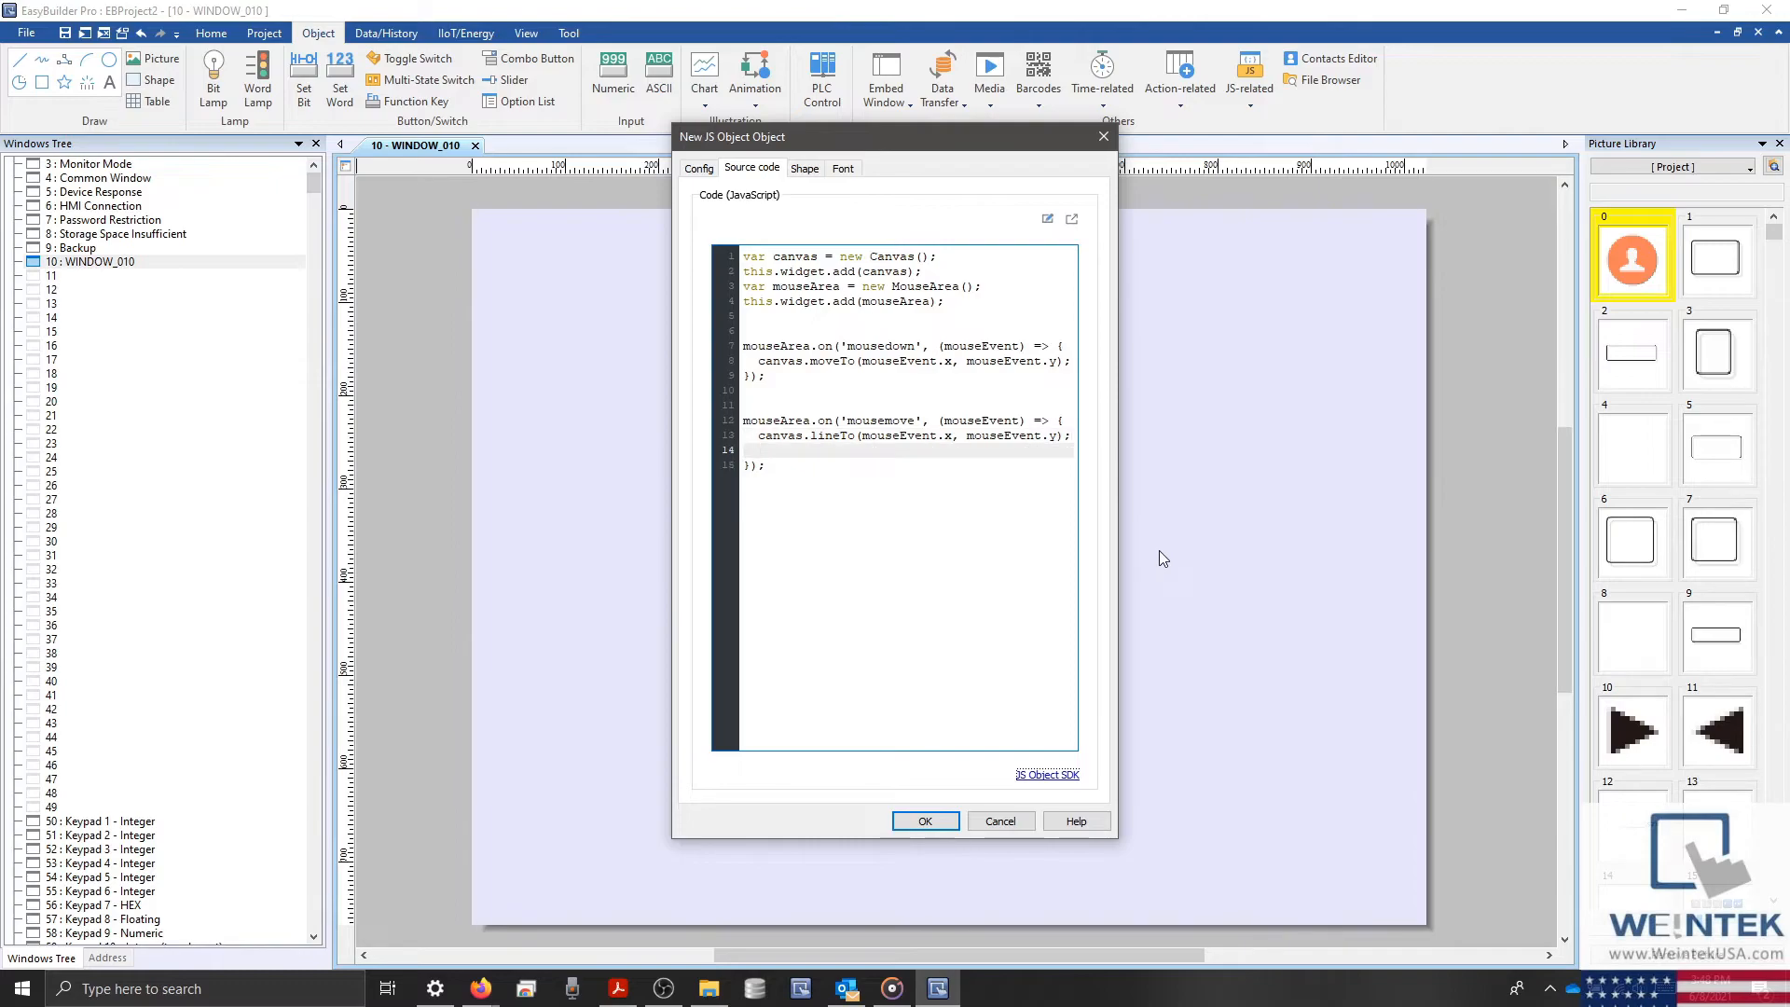
pyautogui.write('canvas')
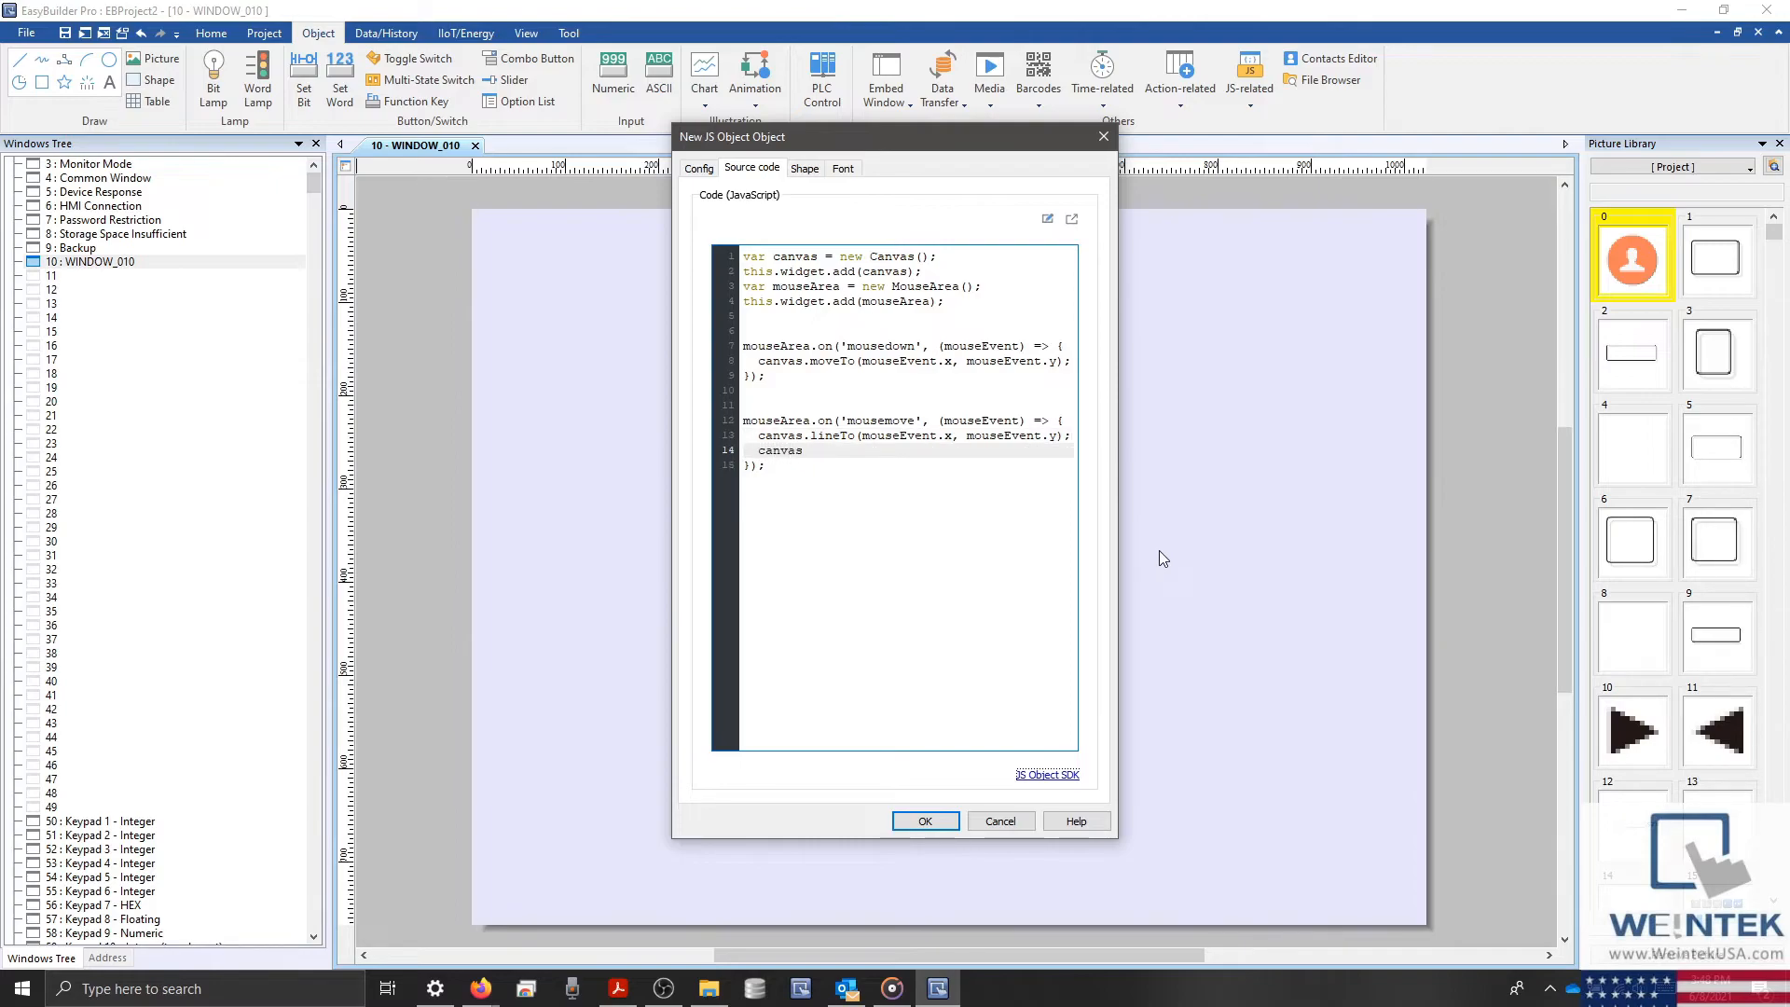
pyautogui.write('.s')
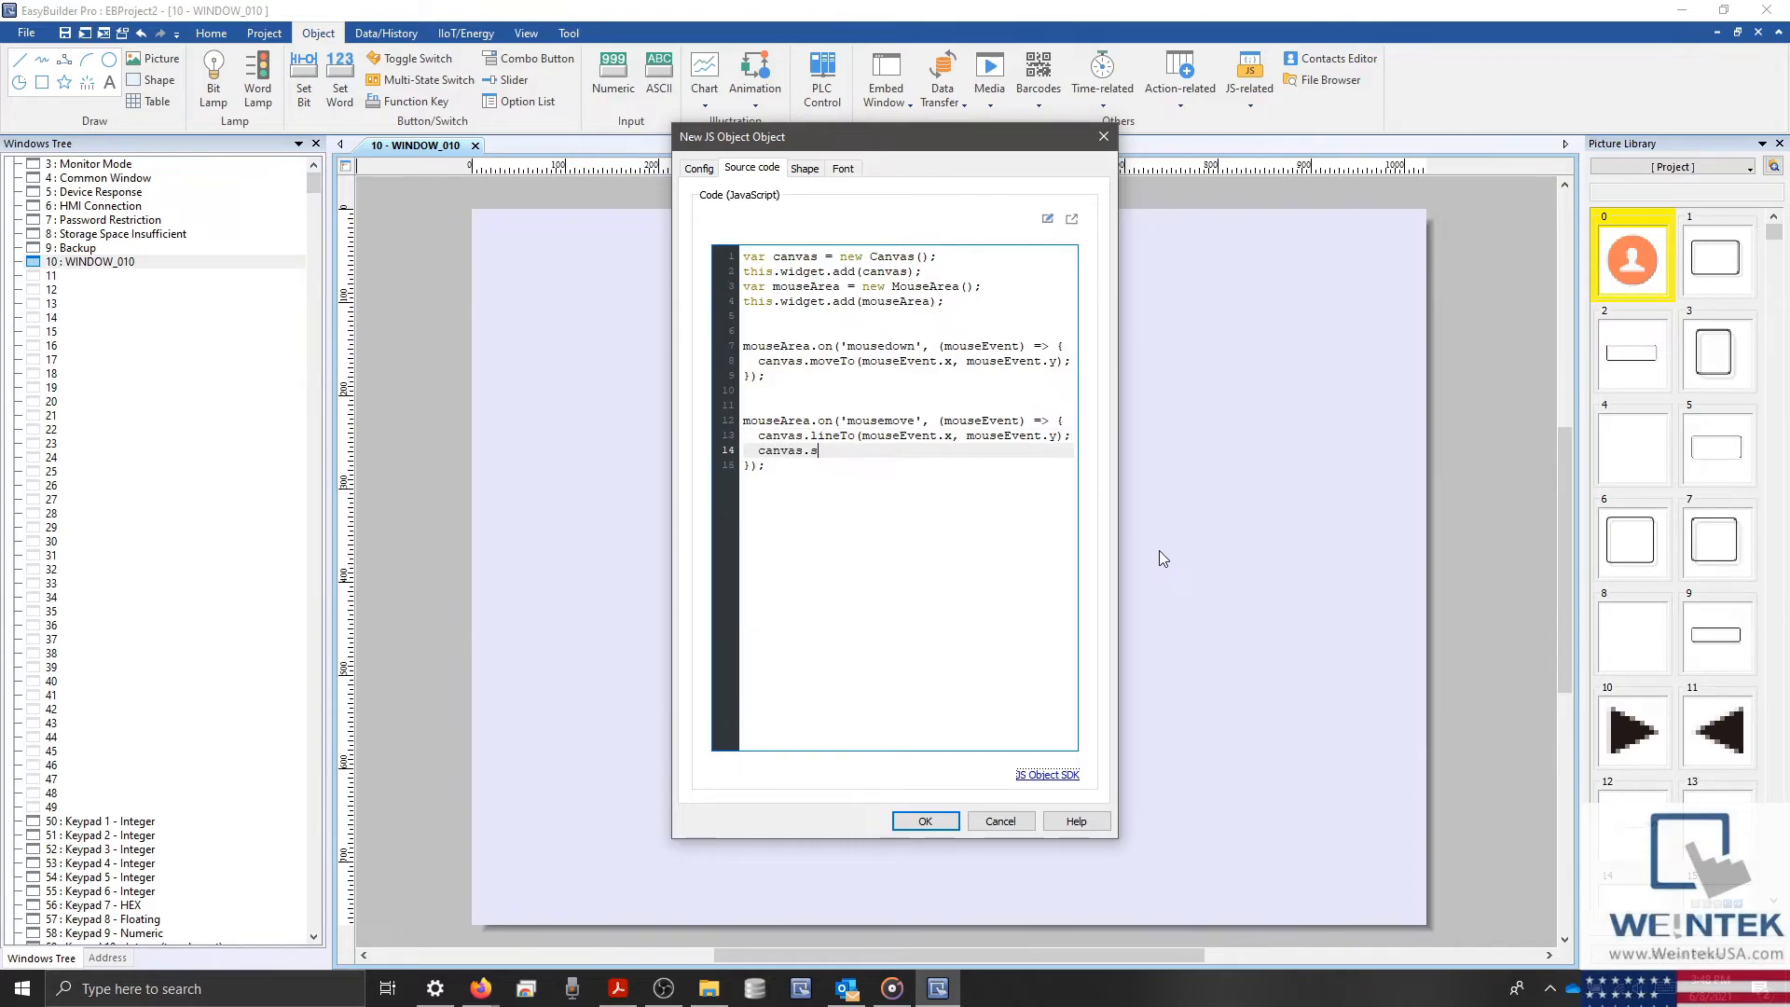
pyautogui.write('troke();')
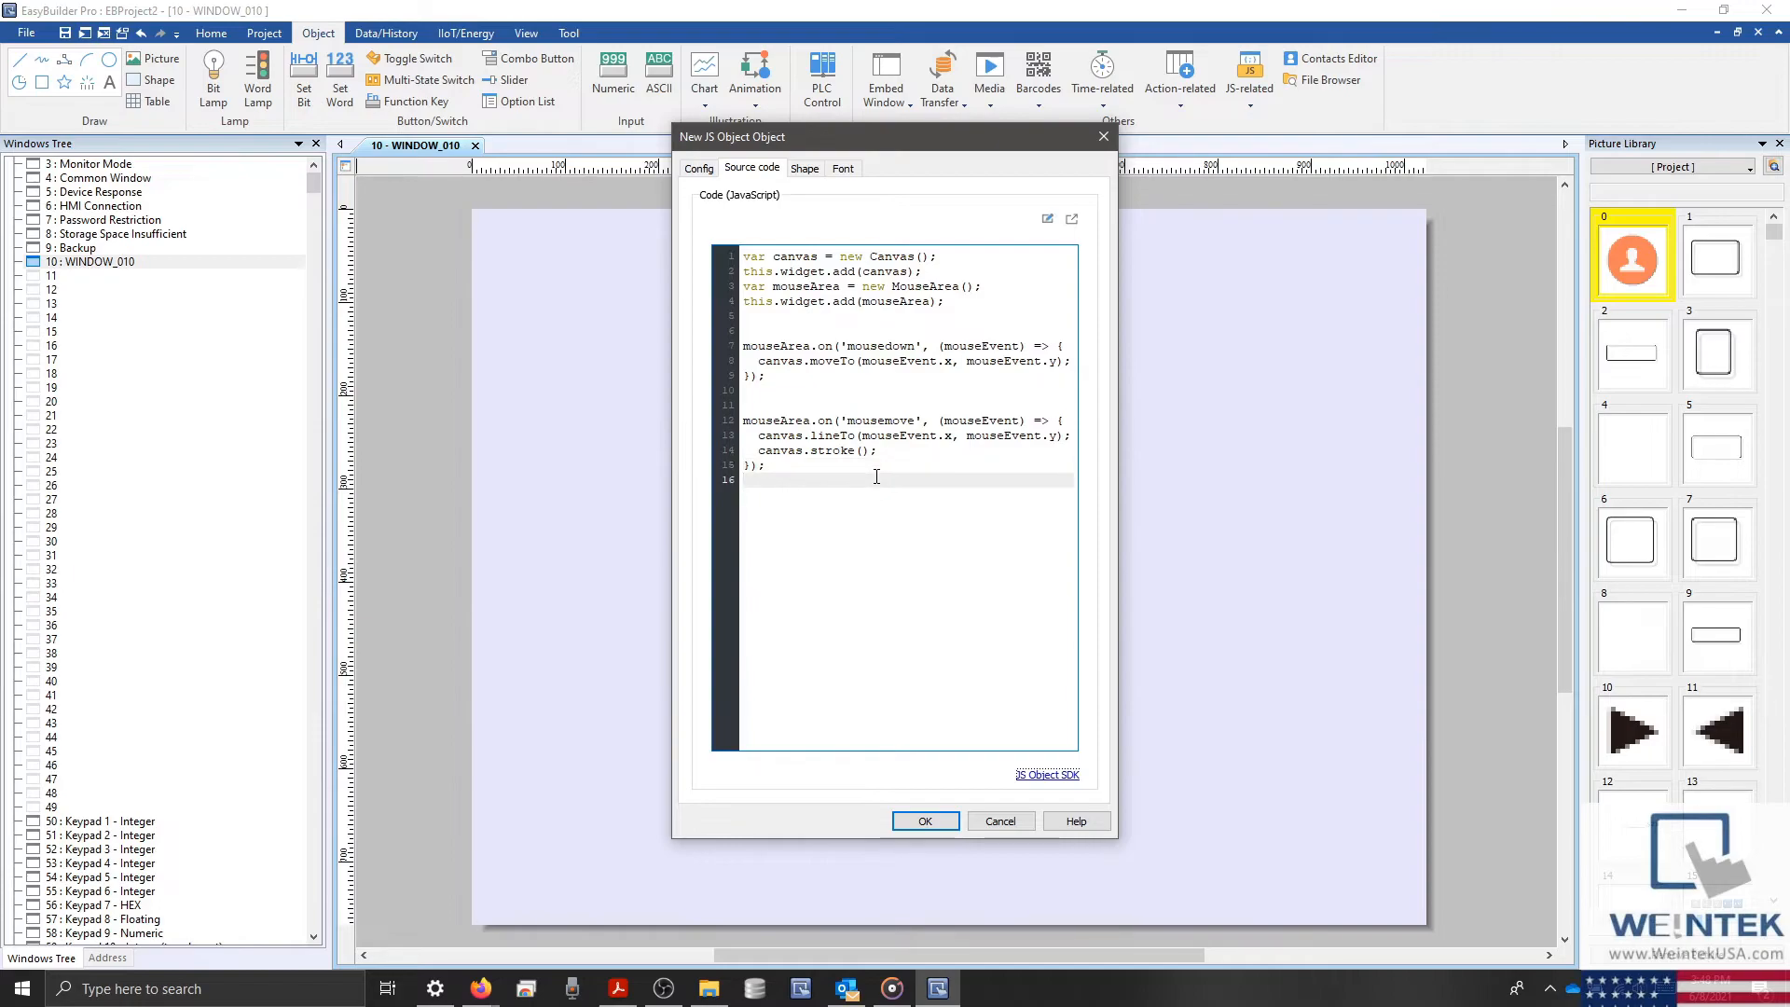
pyautogui.write('//')
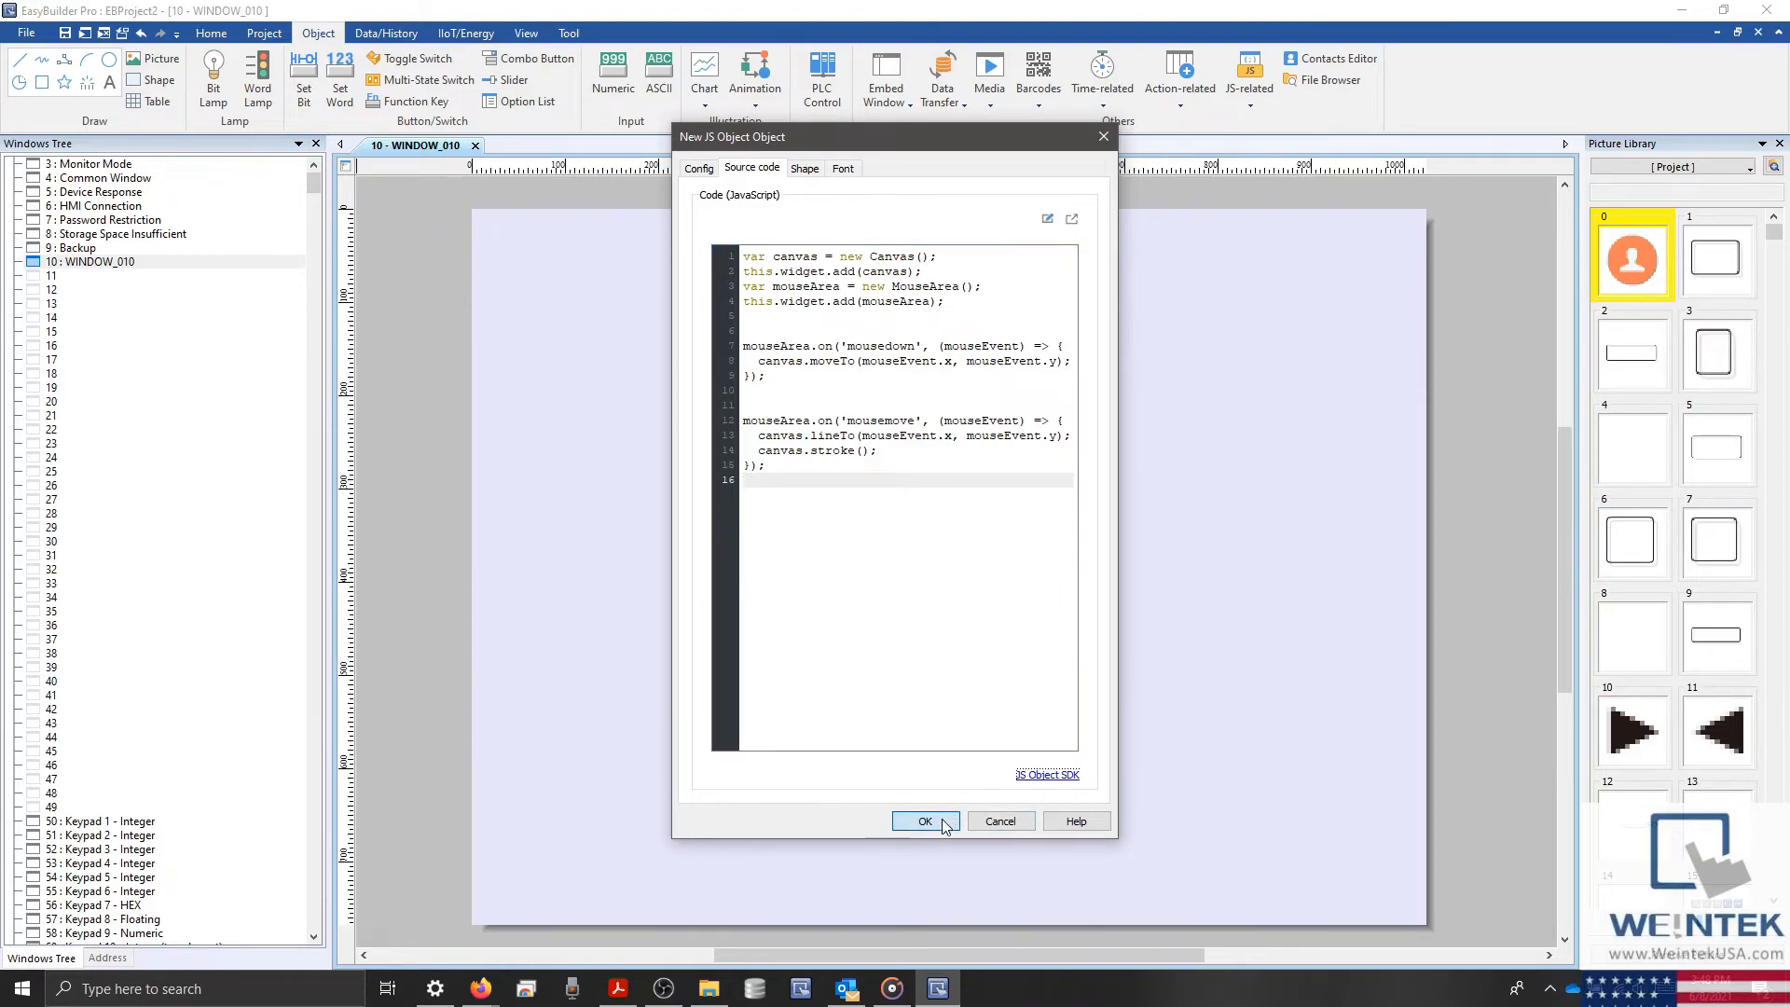
# Confirm the JS Object settings and place the object covering most of WINDOW_010
pyautogui.click(925, 821)
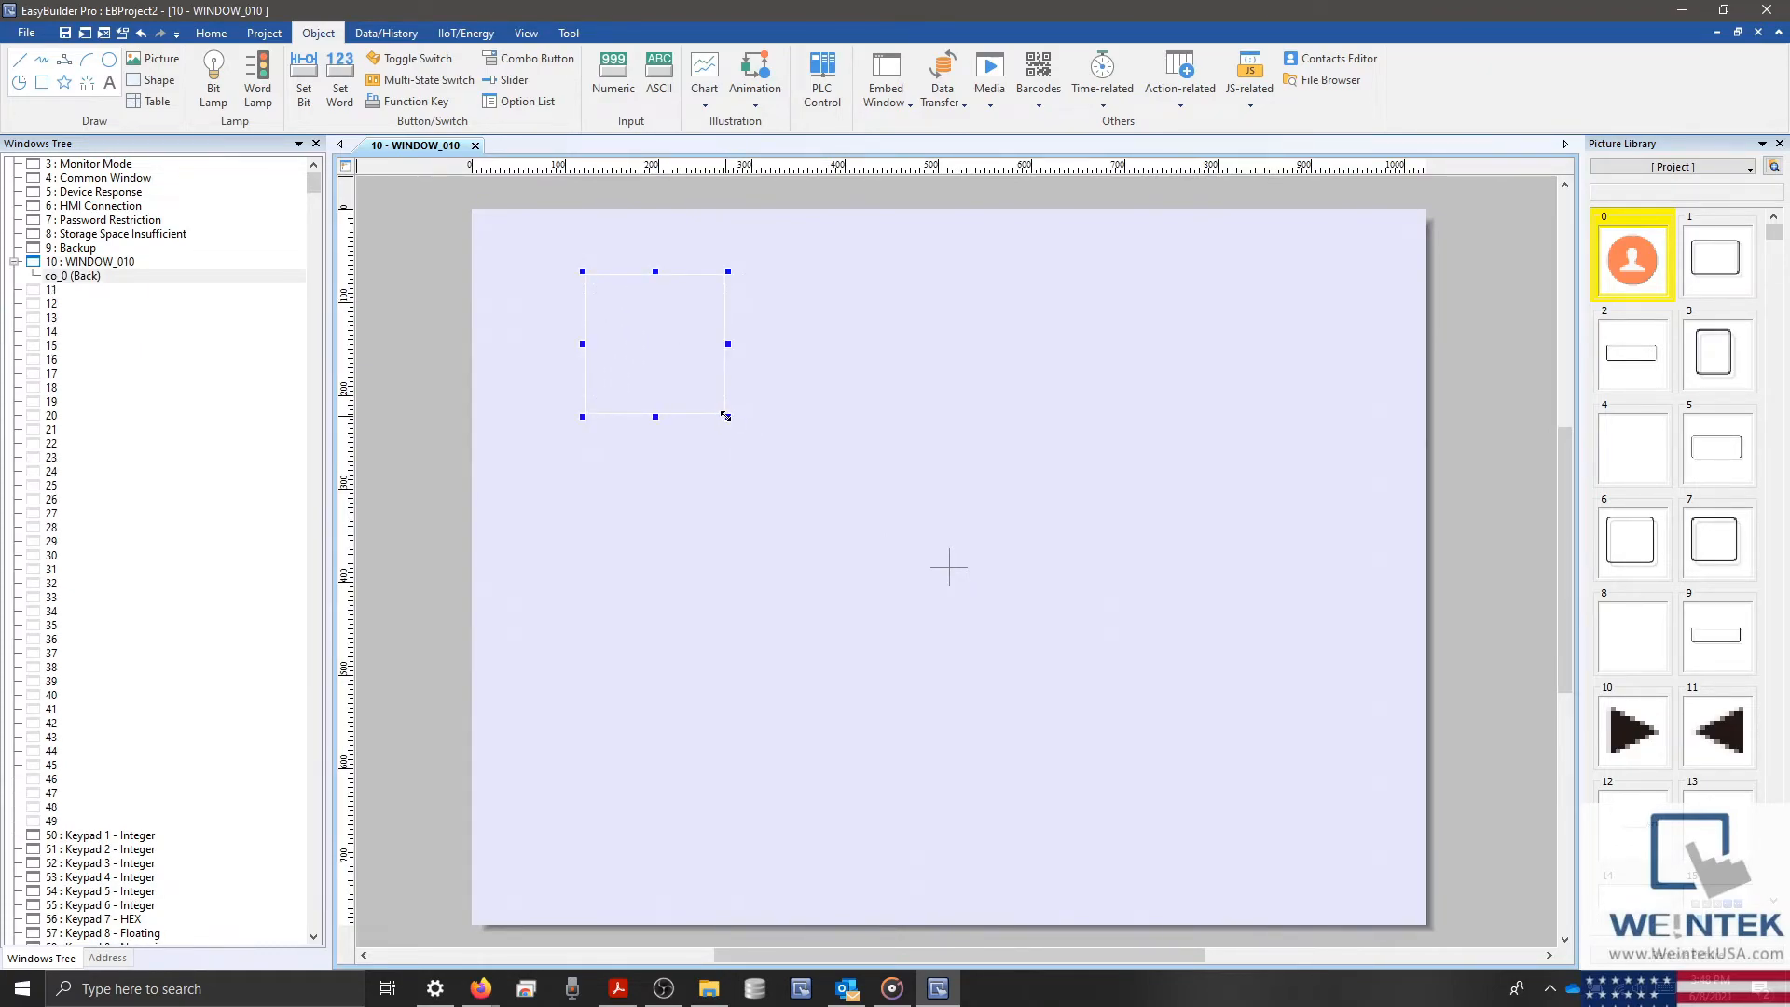
pyautogui.moveTo(728, 416); pyautogui.dragTo(1353, 891)
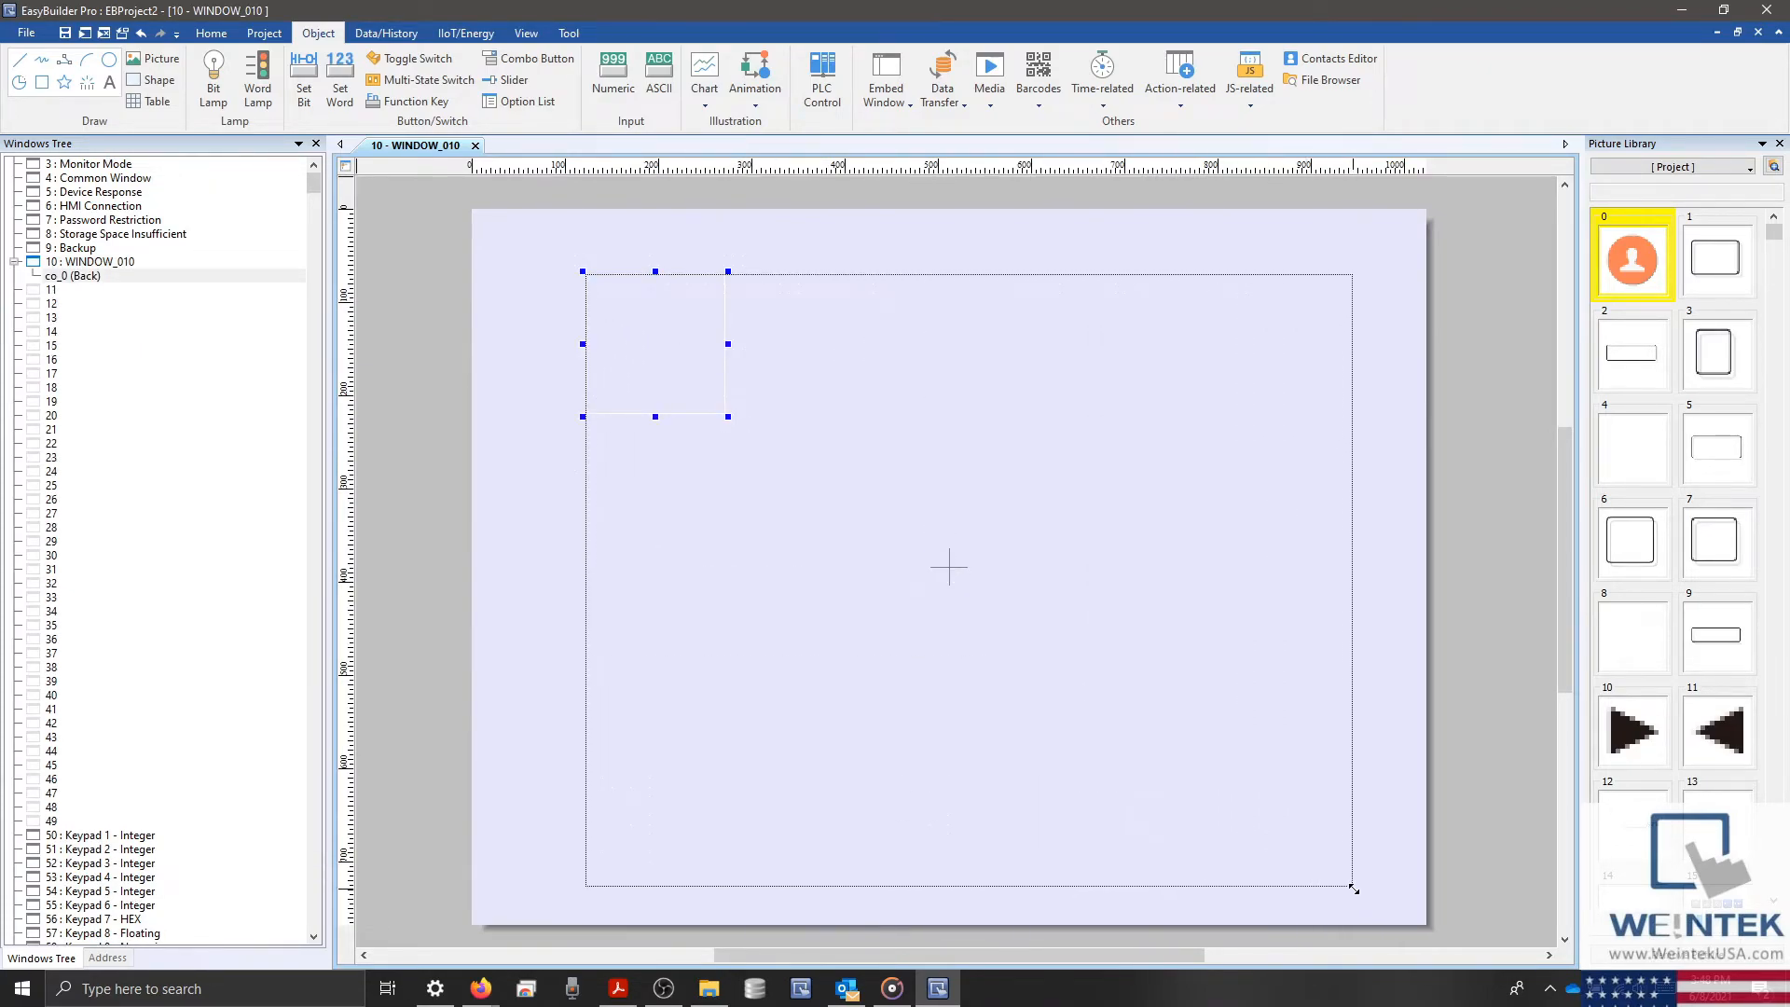
pyautogui.moveTo(727, 417); pyautogui.dragTo(1358, 886)
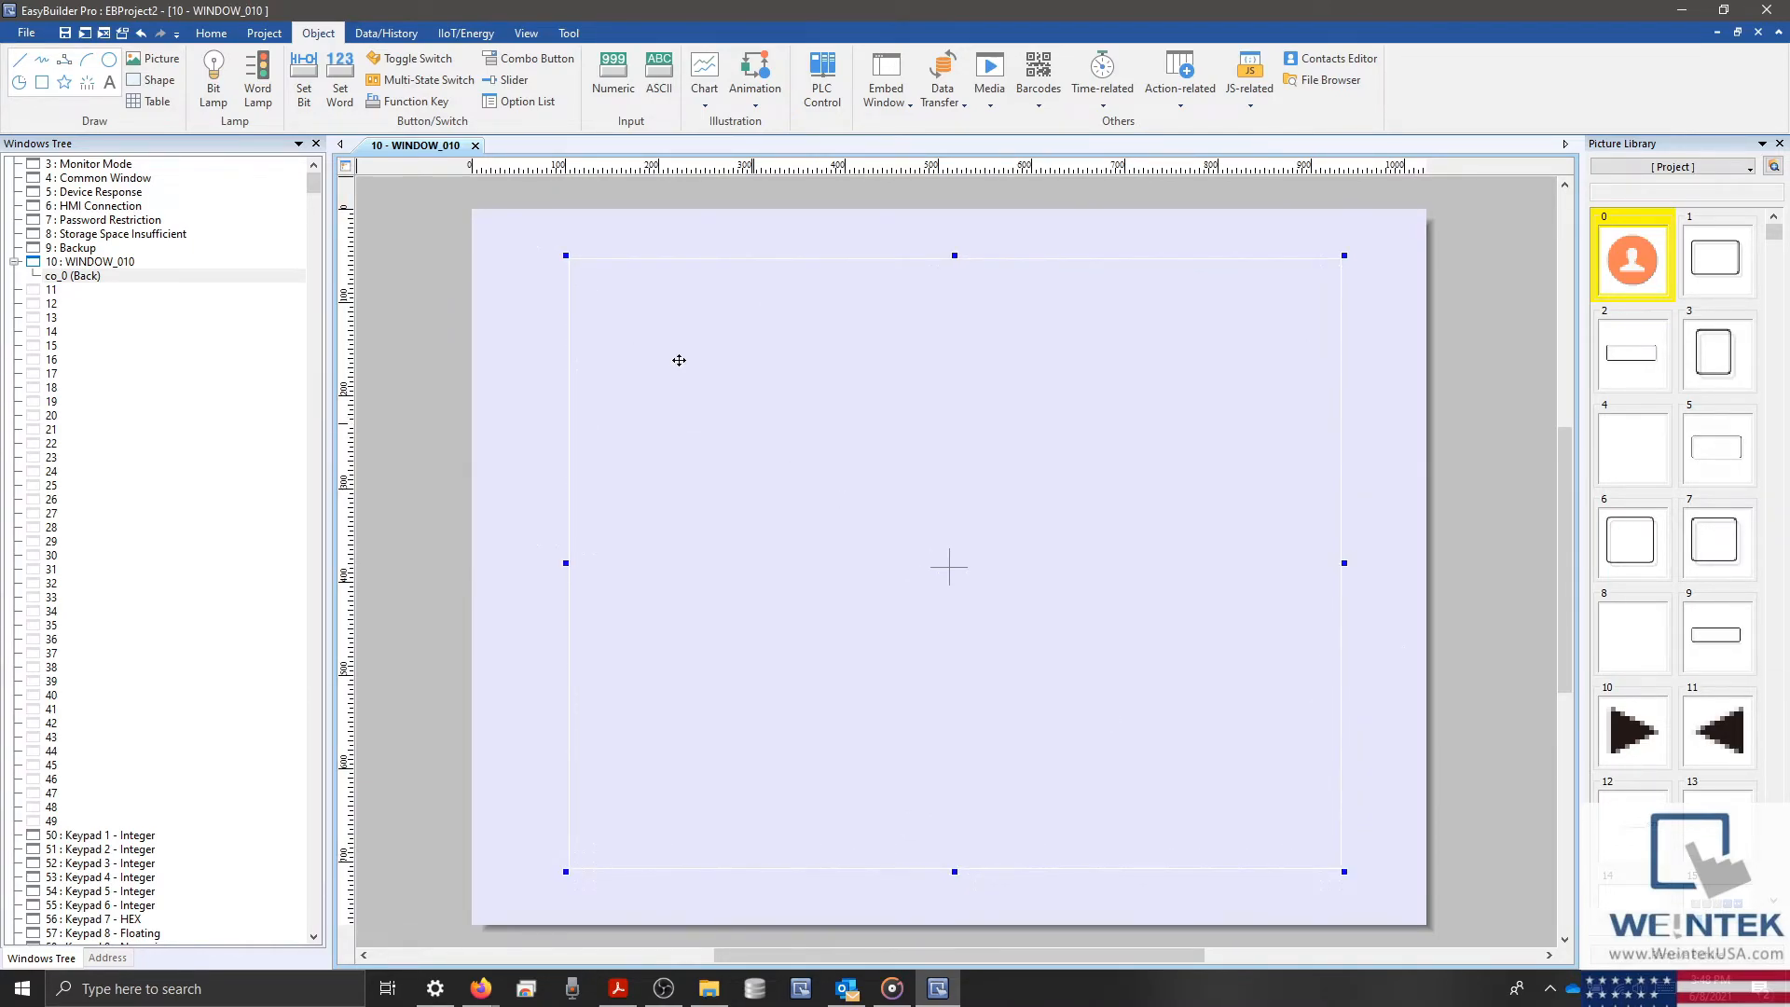
# Start Offline Simulation from the Project tab
pyautogui.click(264, 32)
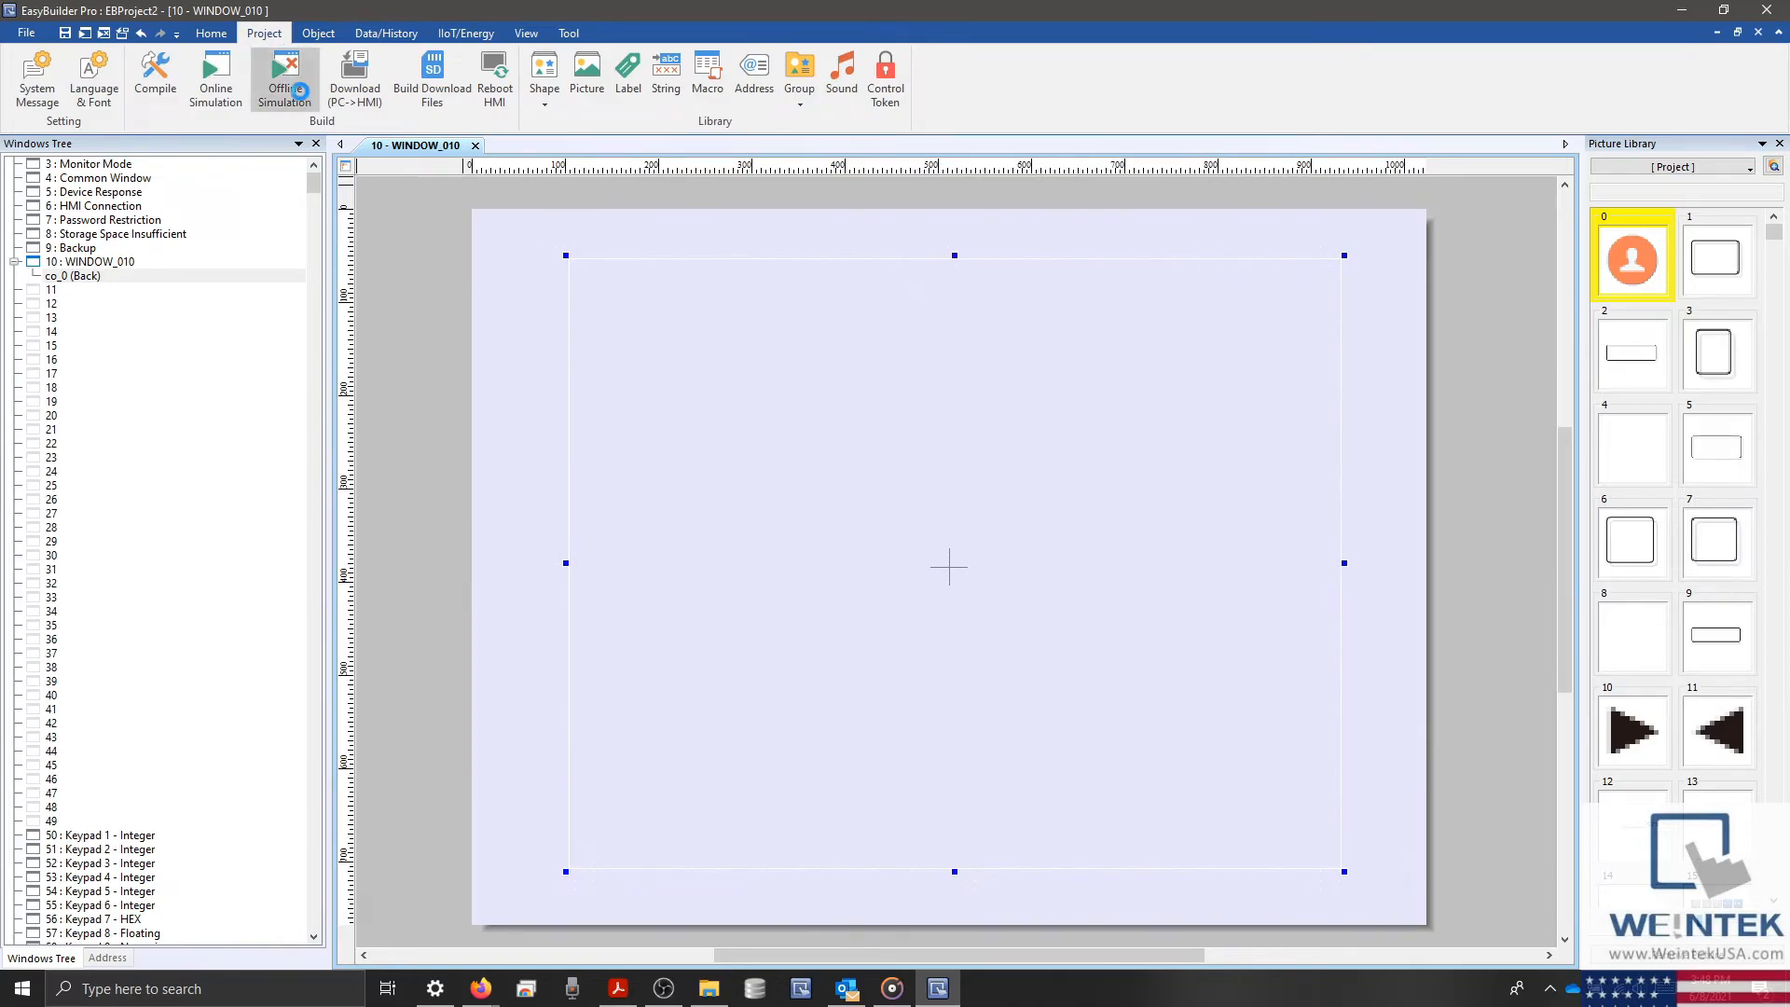
pyautogui.click(153, 77)
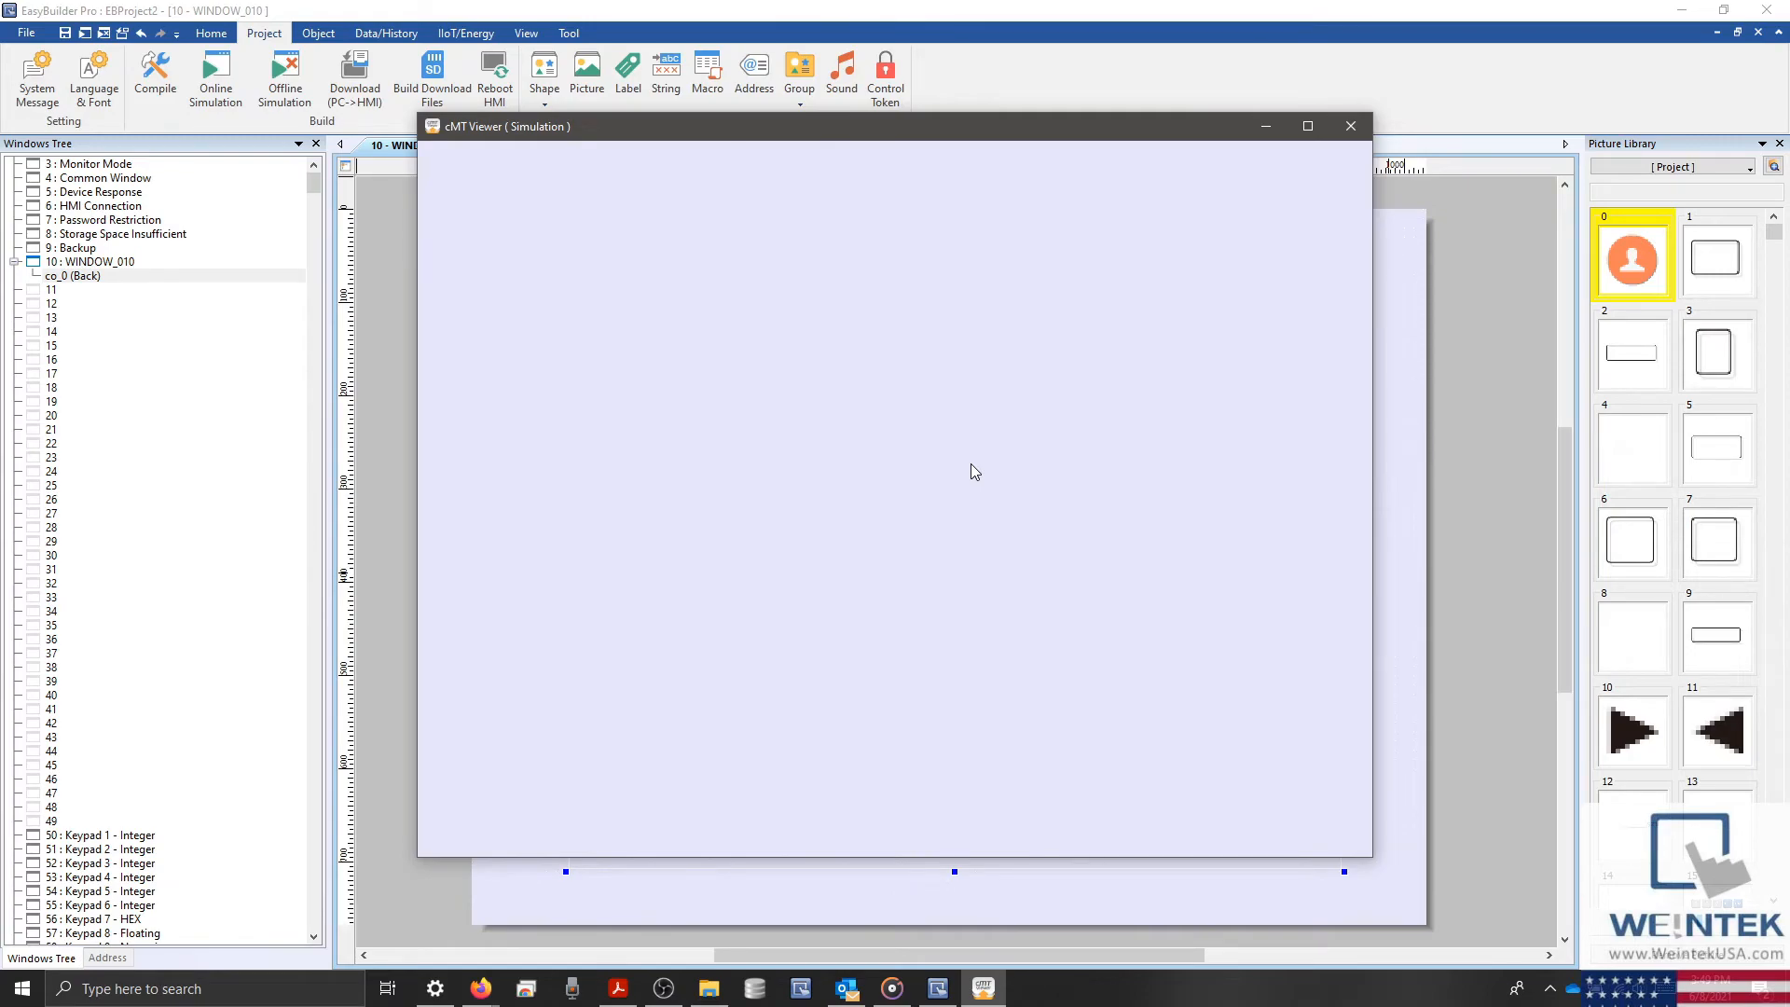
pyautogui.moveTo(881, 401)
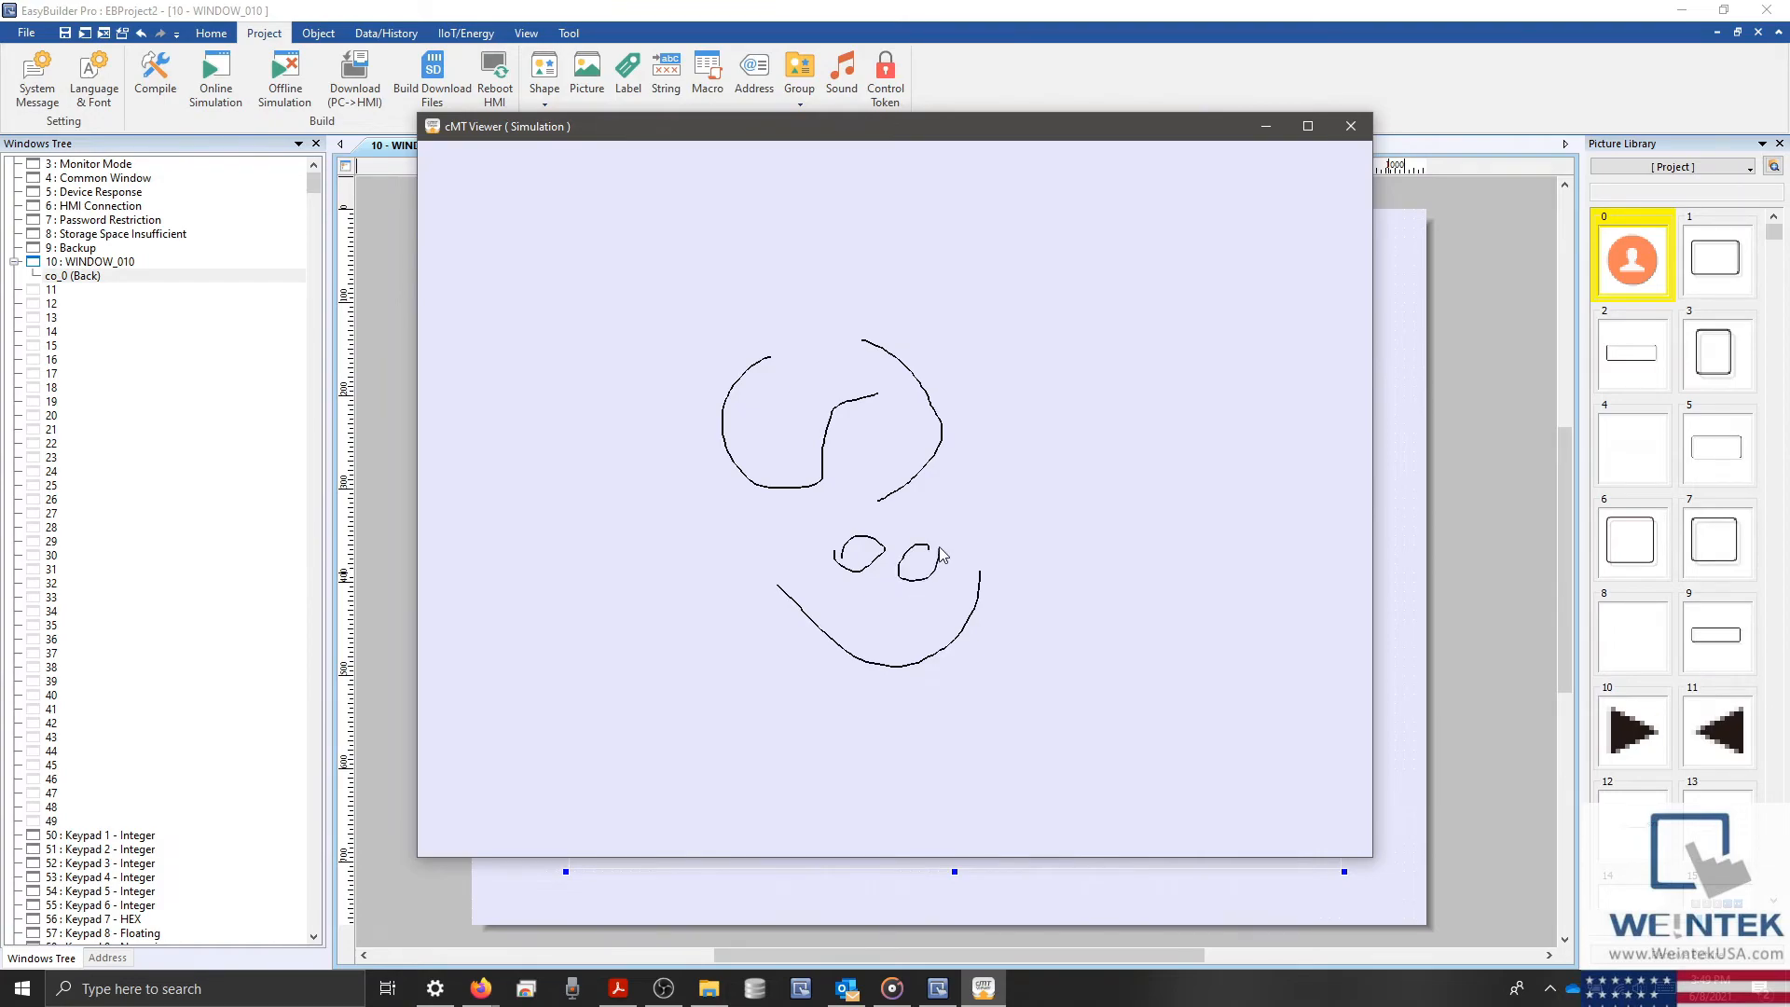
pyautogui.moveTo(890, 603)
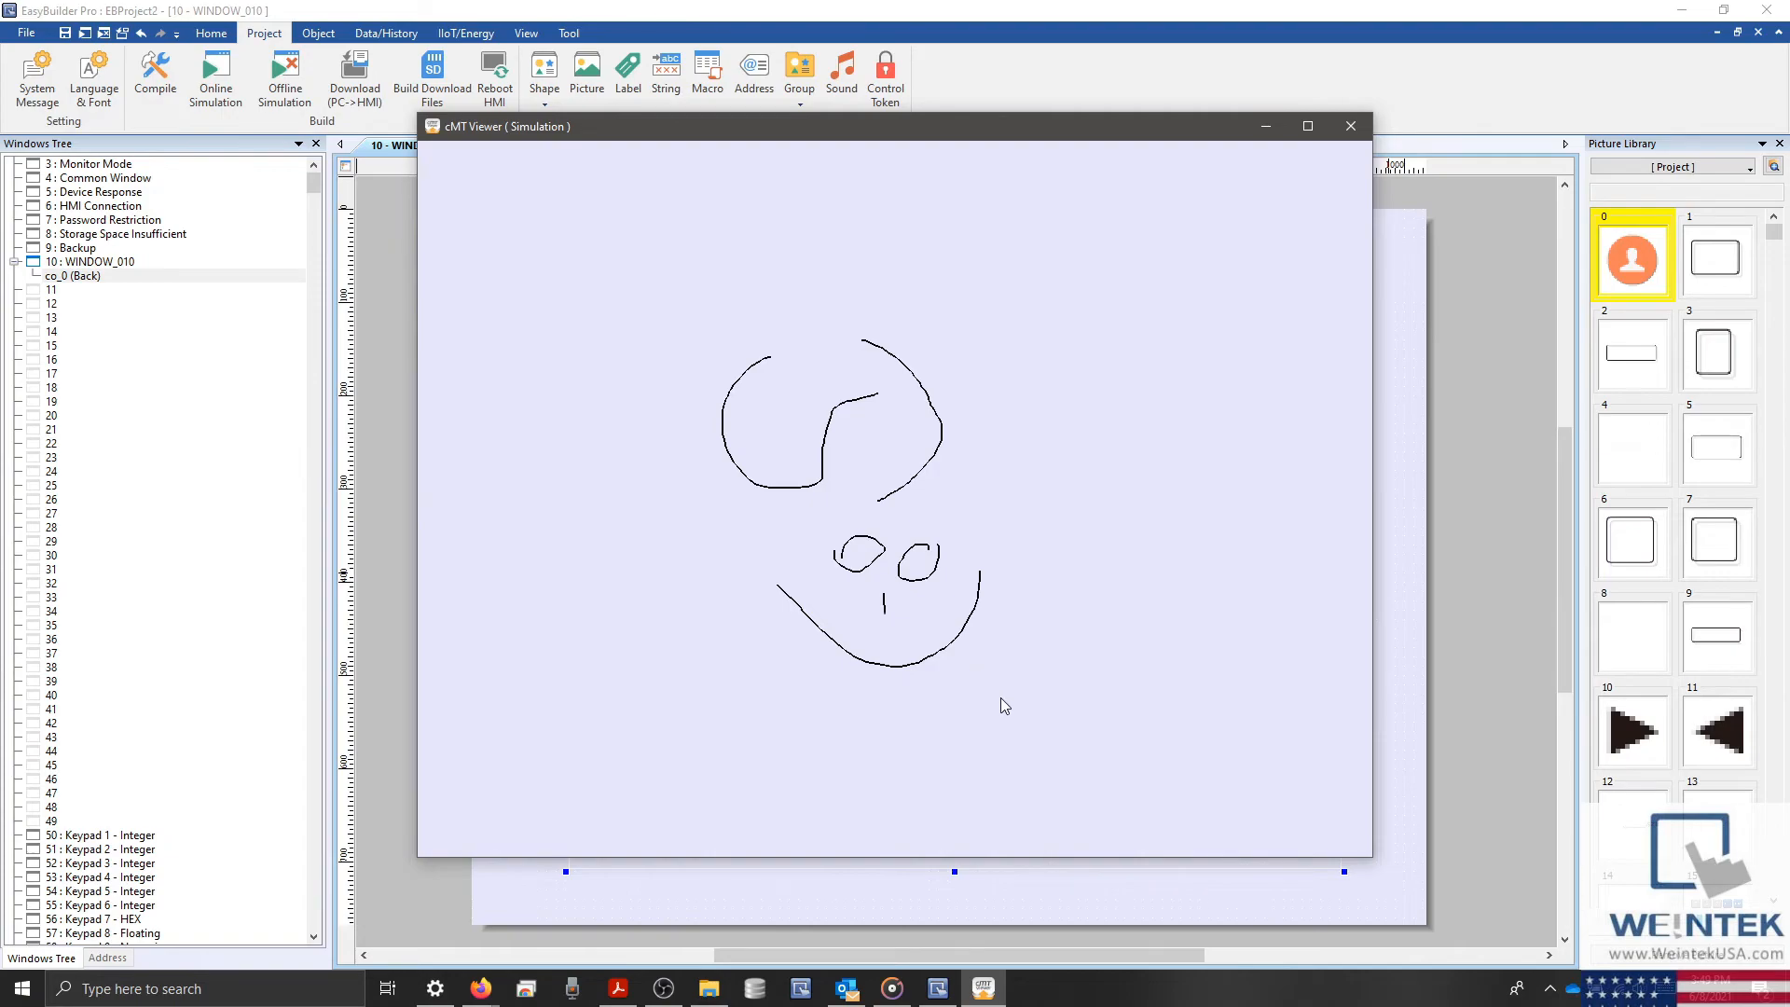
pyautogui.moveTo(862, 792)
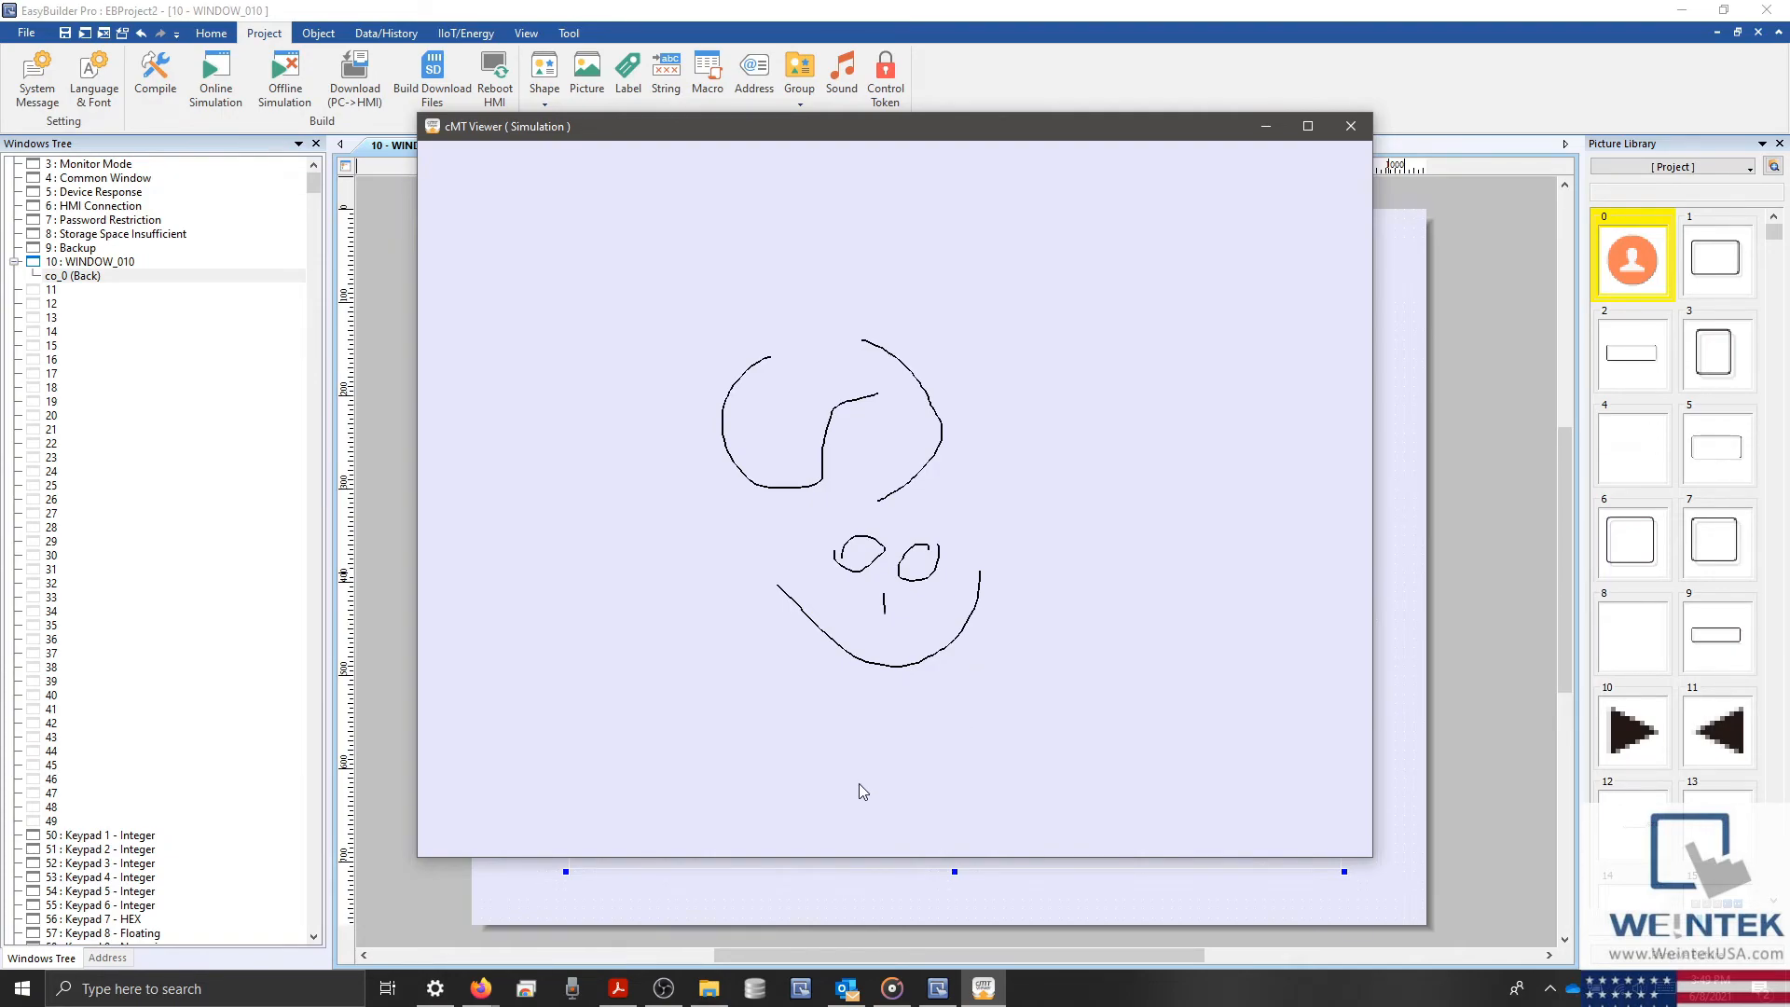
pyautogui.moveTo(793, 848)
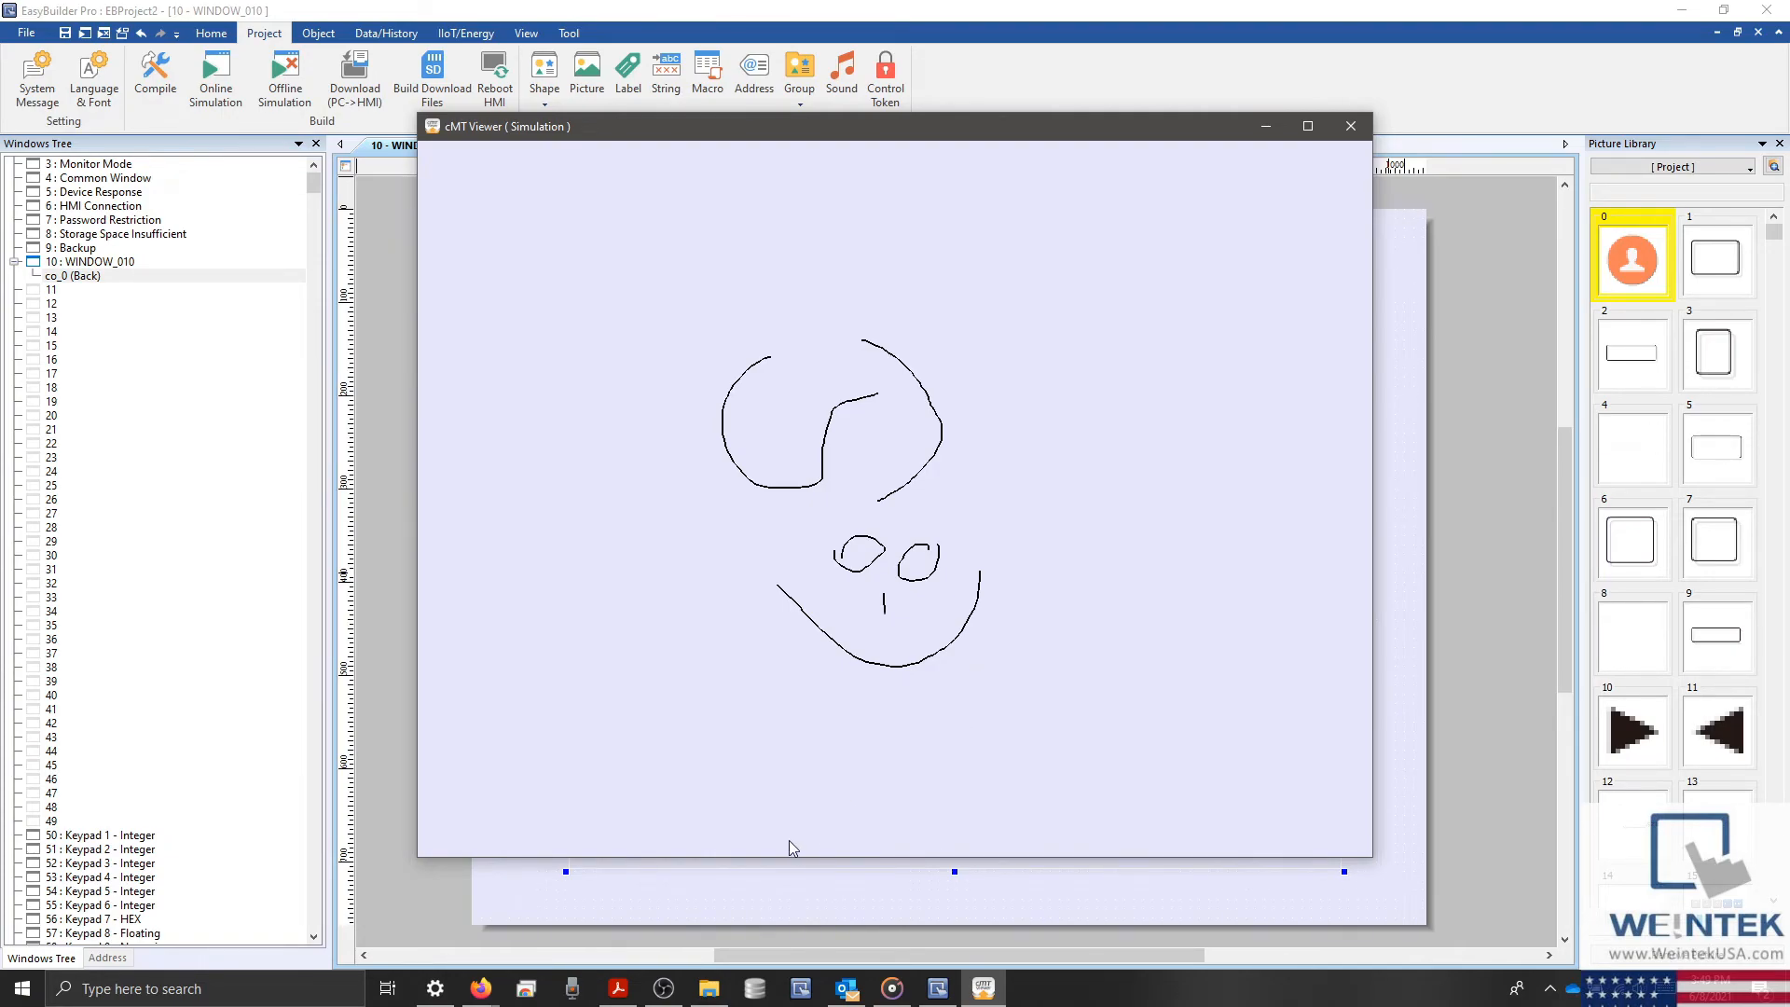
pyautogui.moveTo(481, 987)
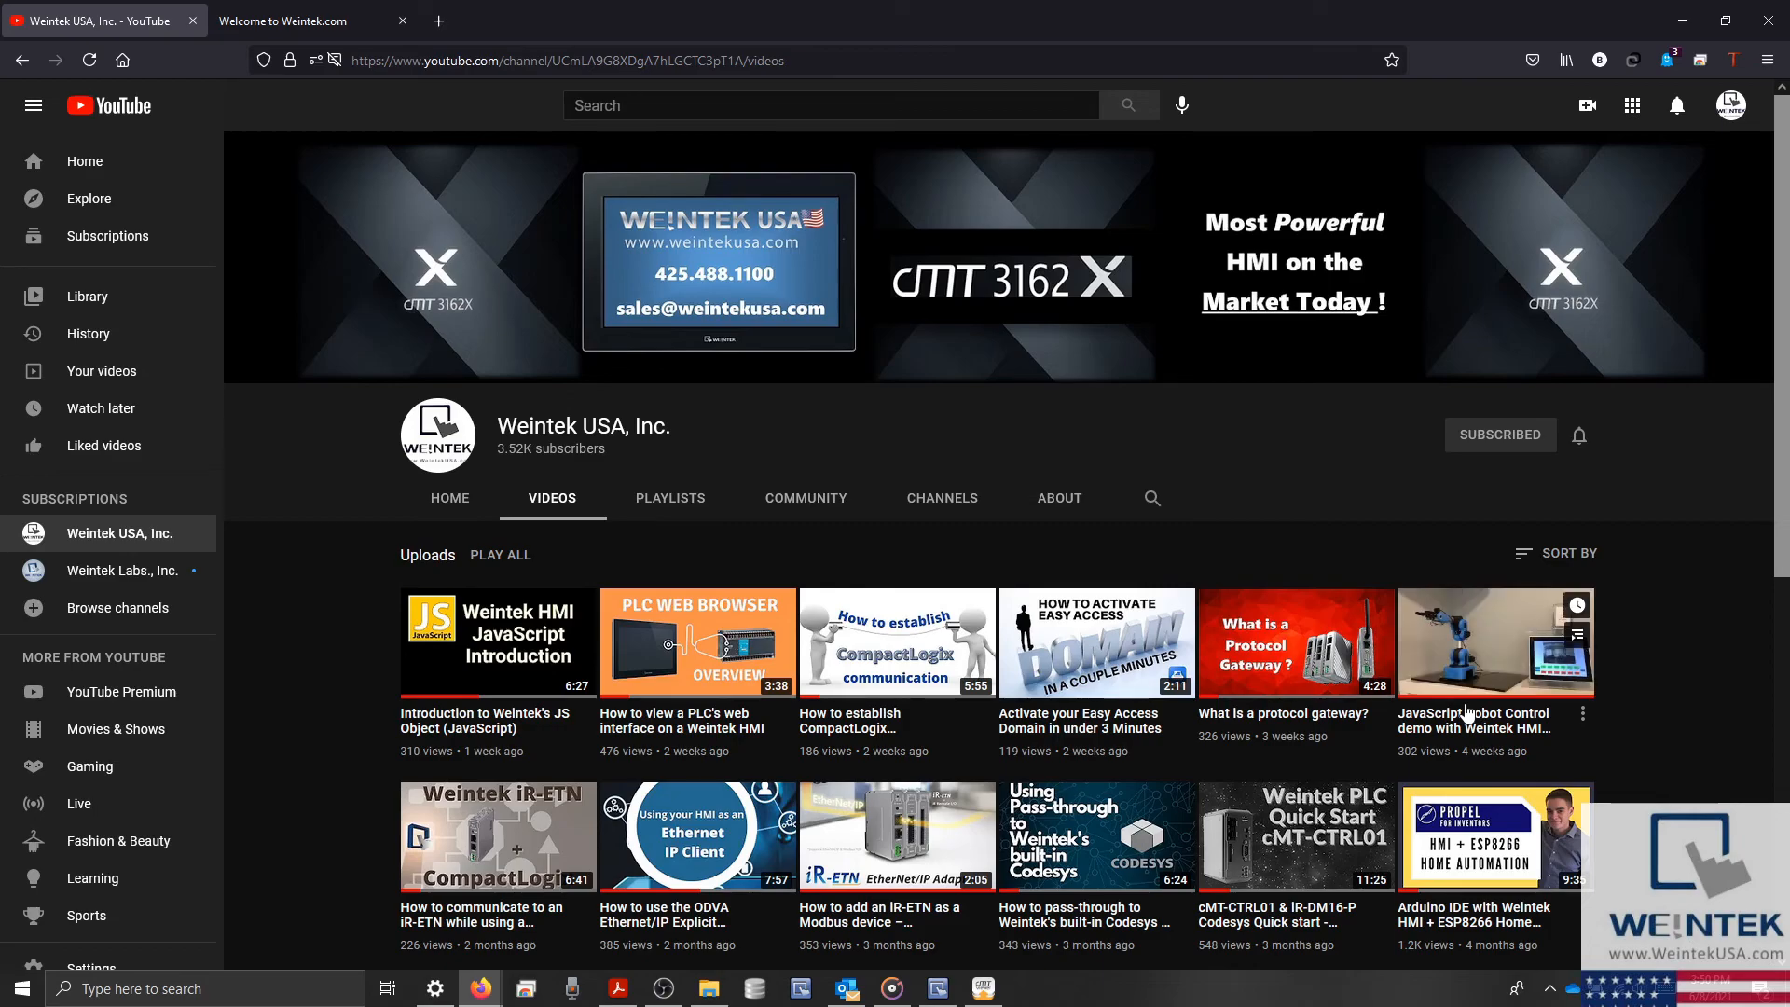
pyautogui.moveTo(1501, 647)
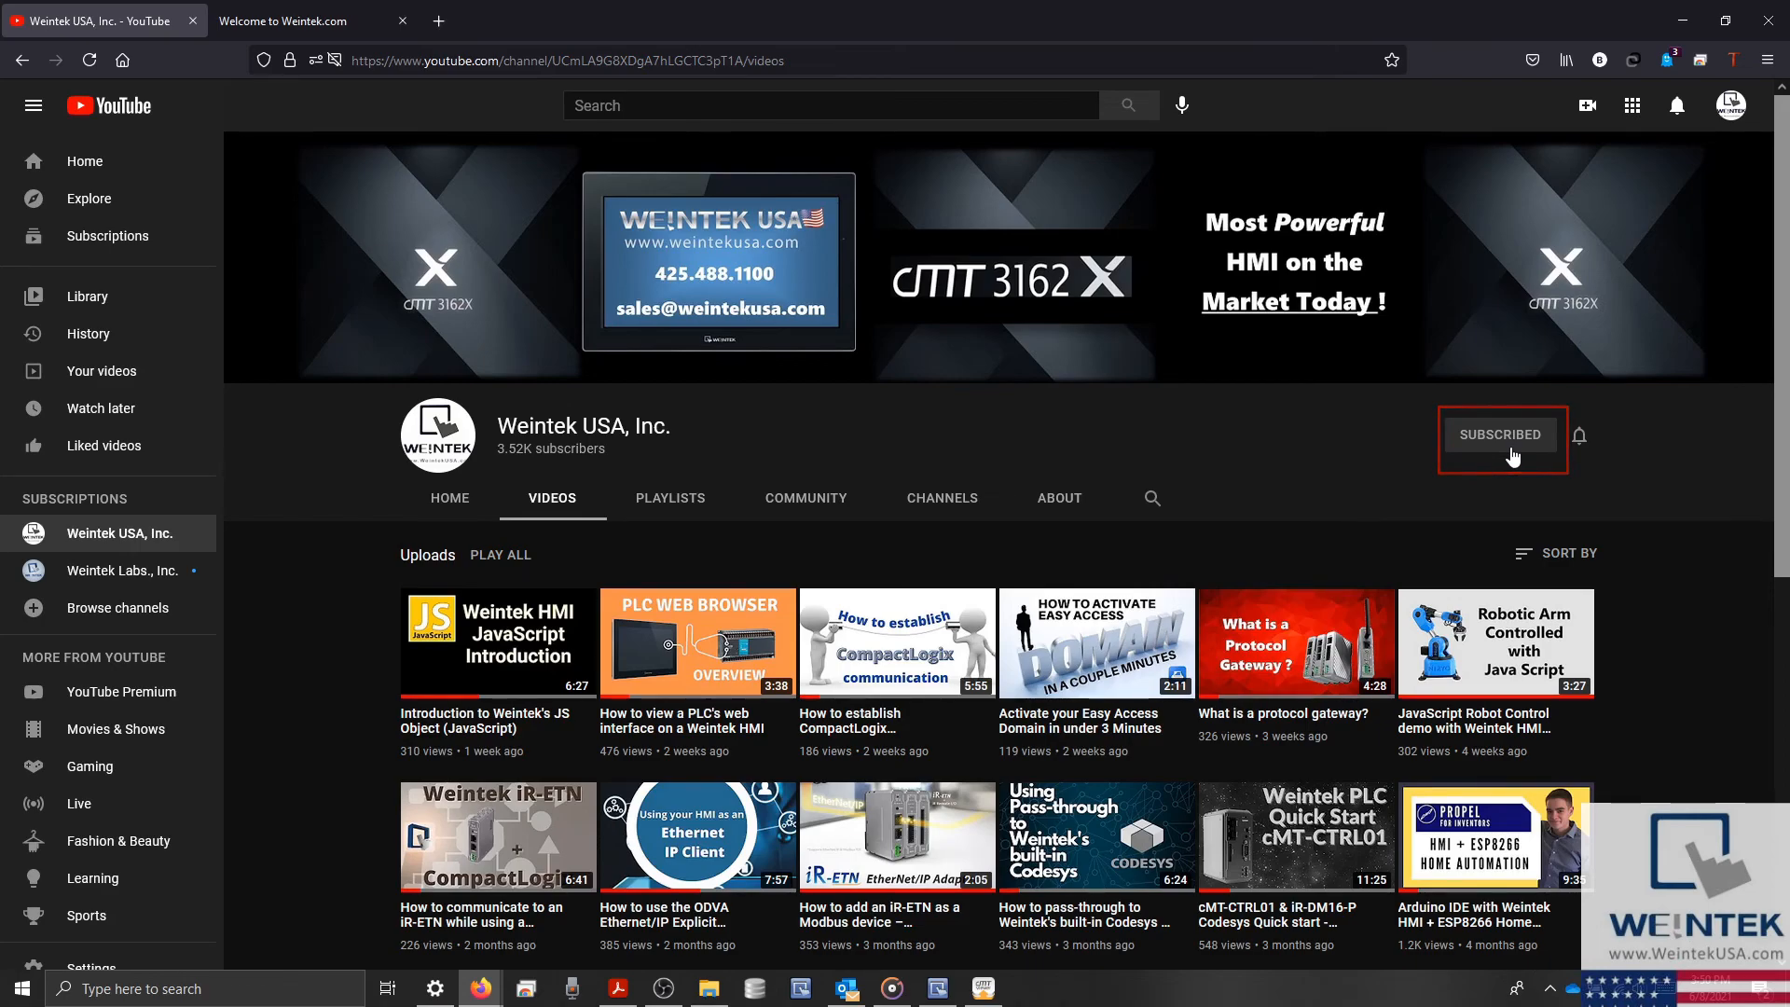
# Switch to the Weintek.com tab and scroll through the download list
pyautogui.click(302, 20)
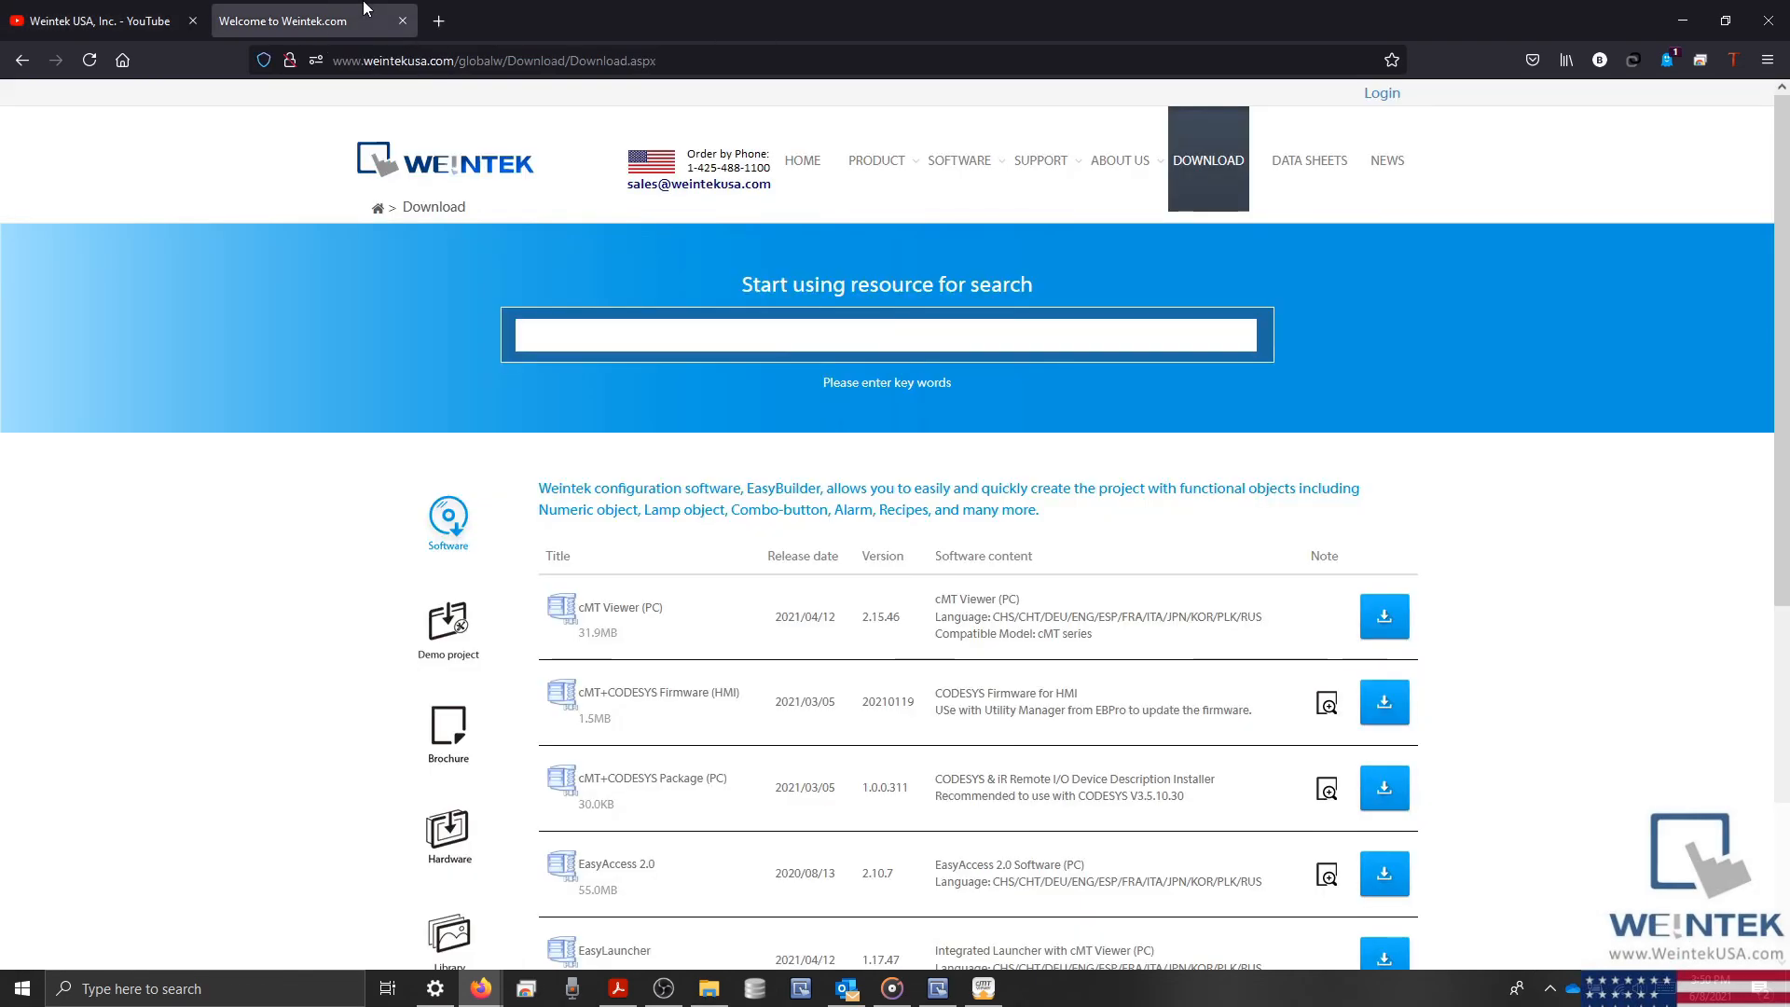
pyautogui.scroll(-3)
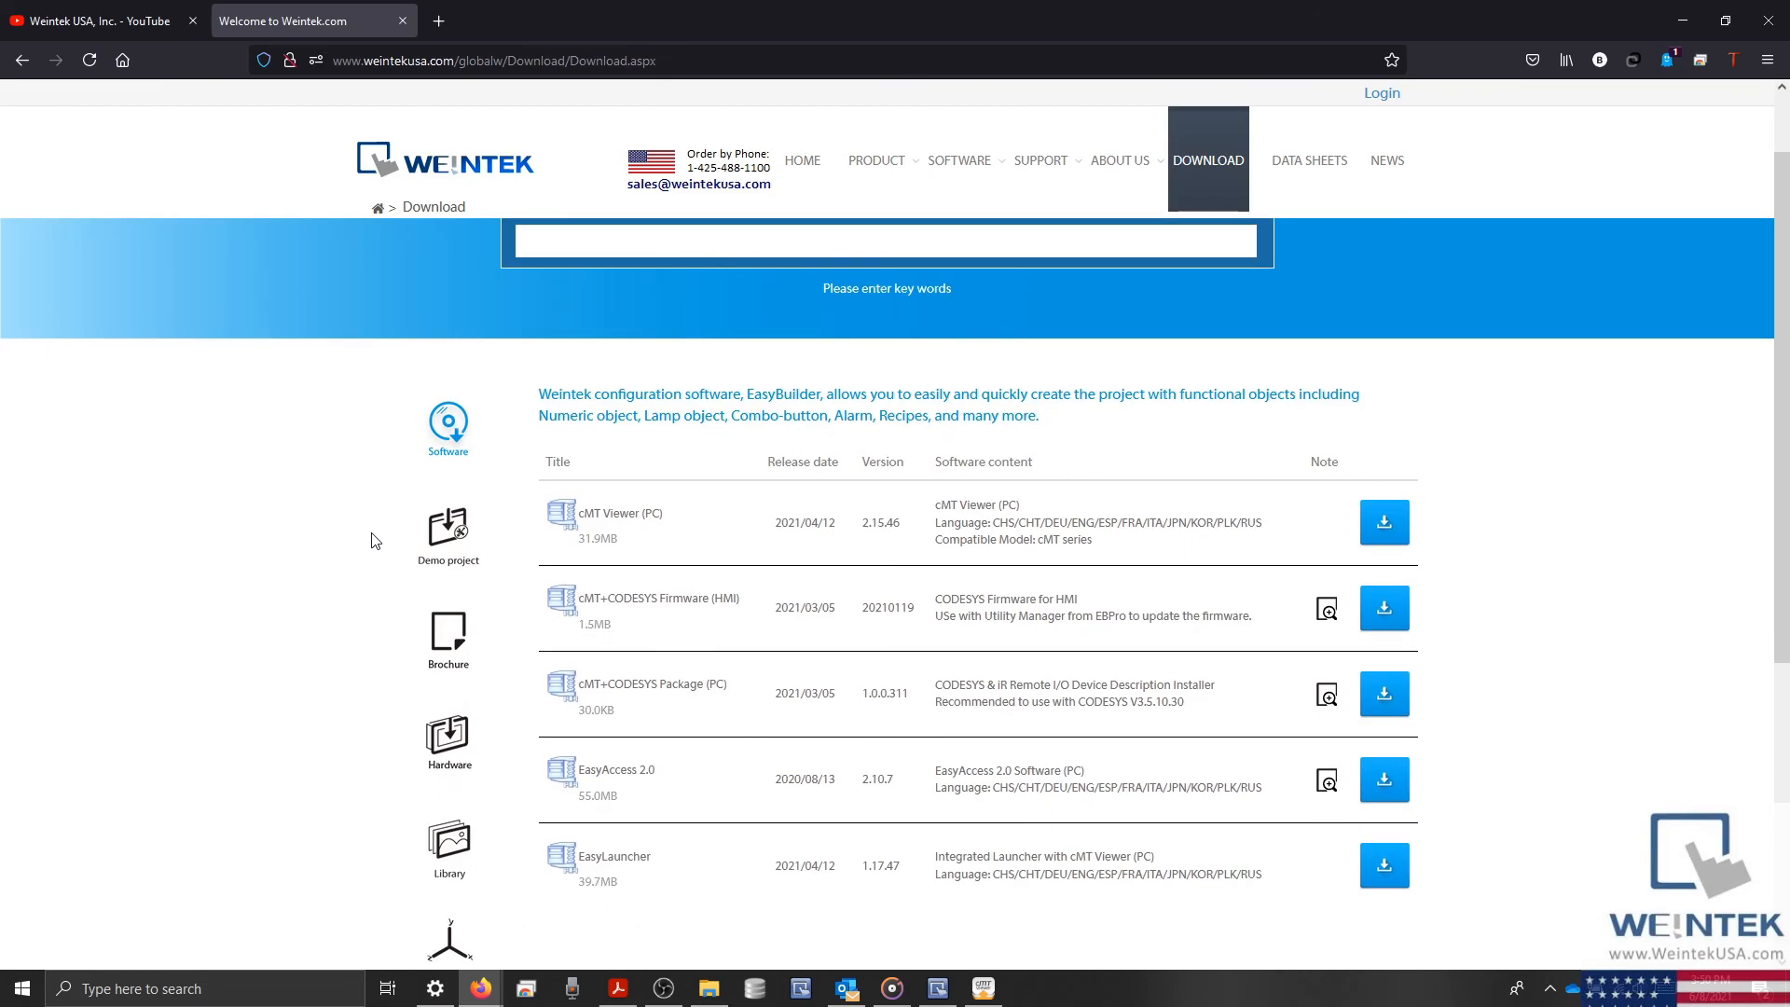
pyautogui.moveTo(447, 533)
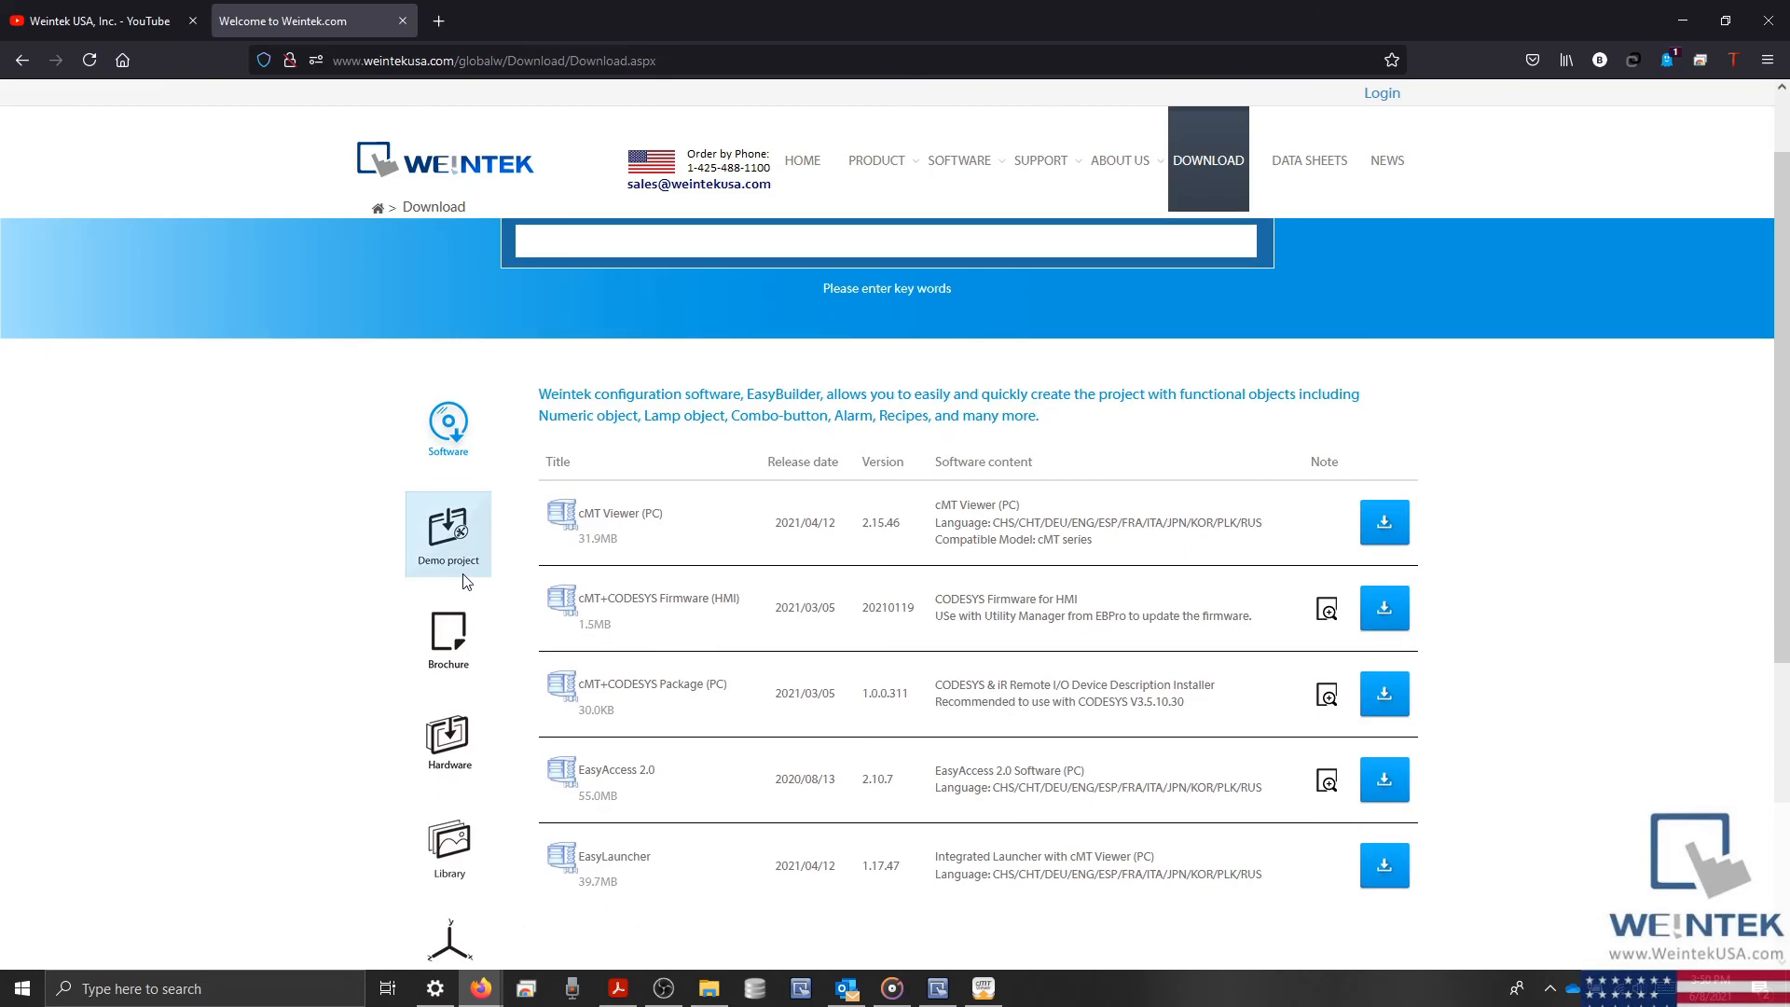